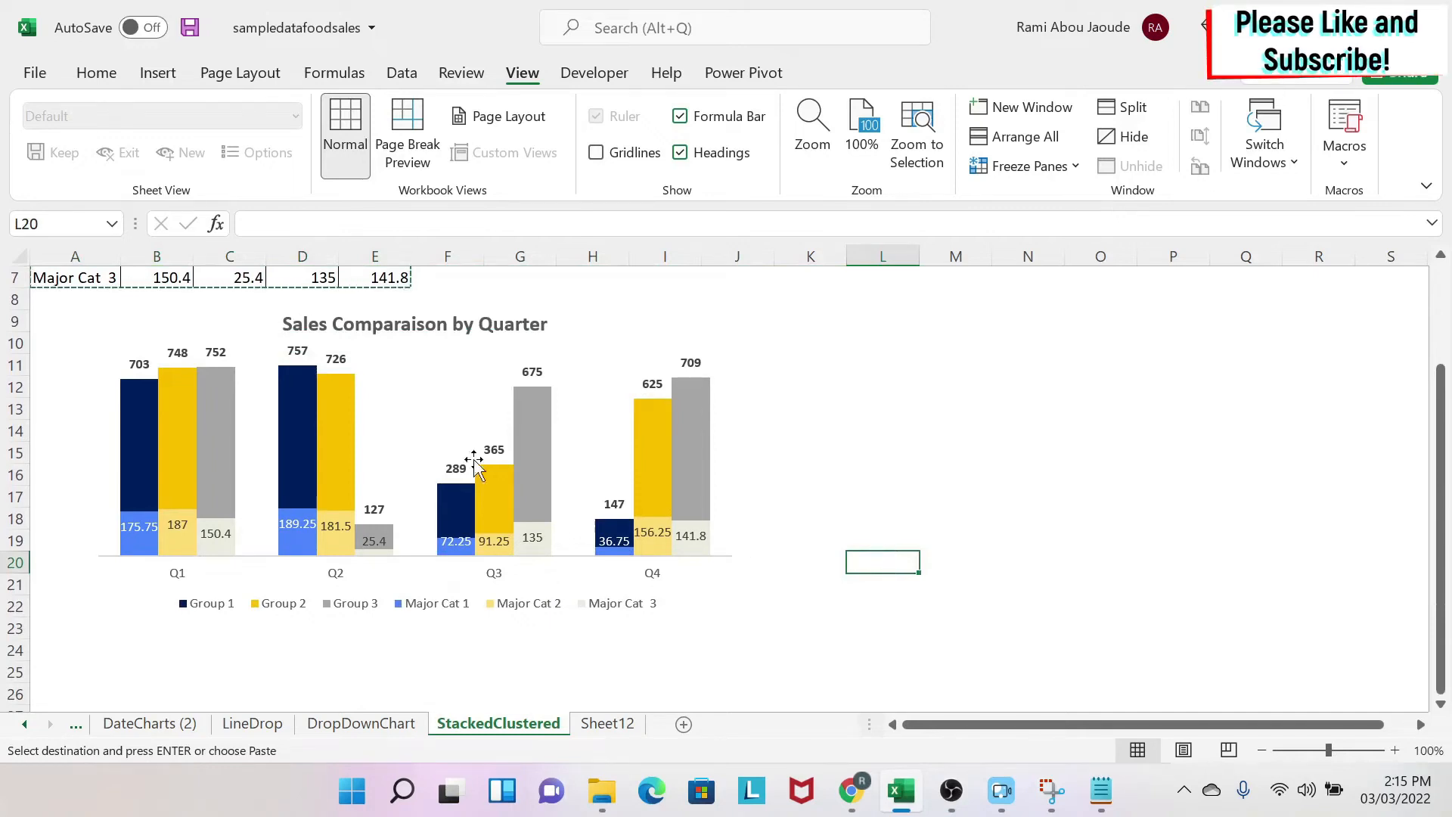
pyautogui.moveTo(383, 451)
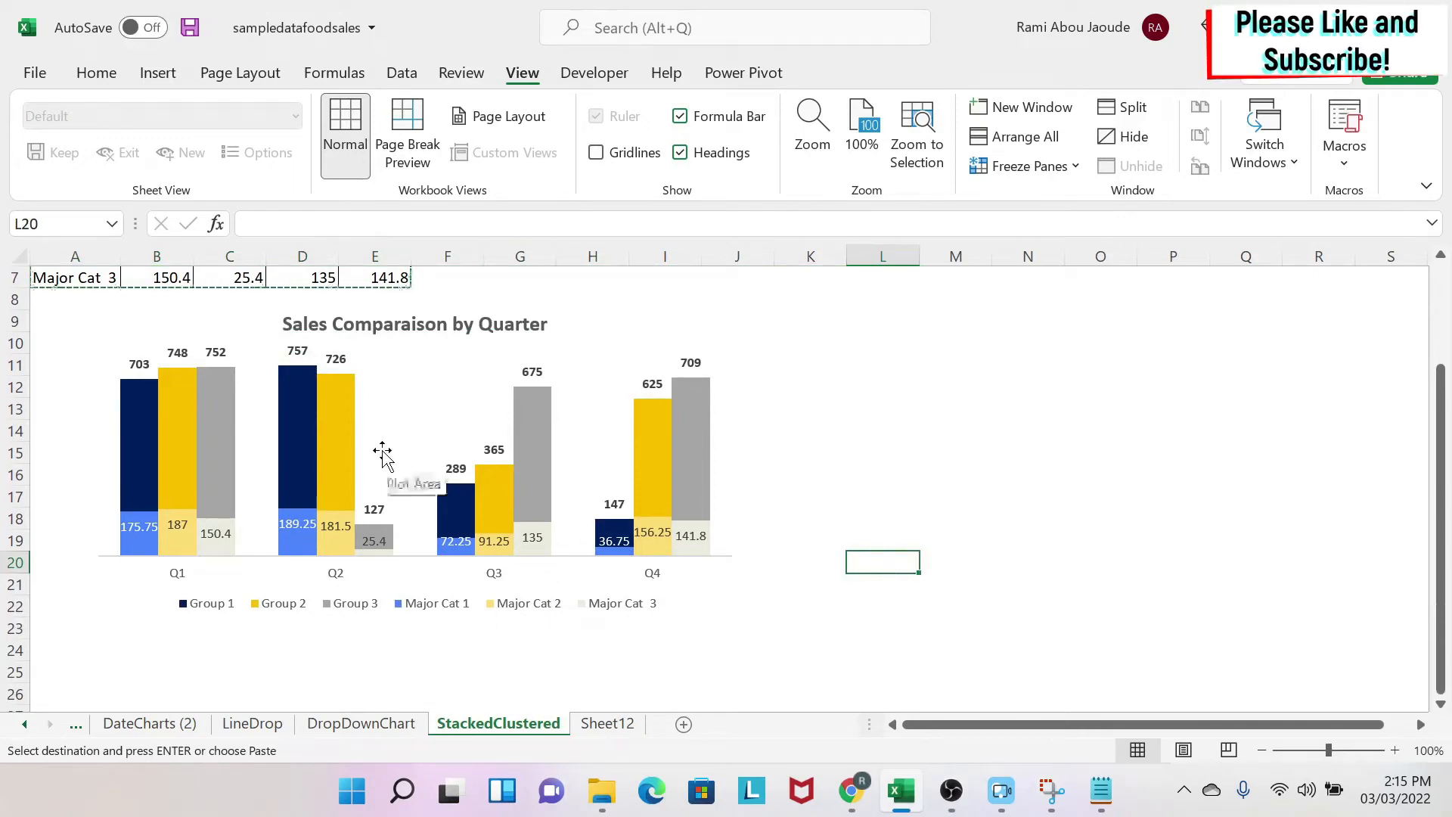
pyautogui.moveTo(383, 460)
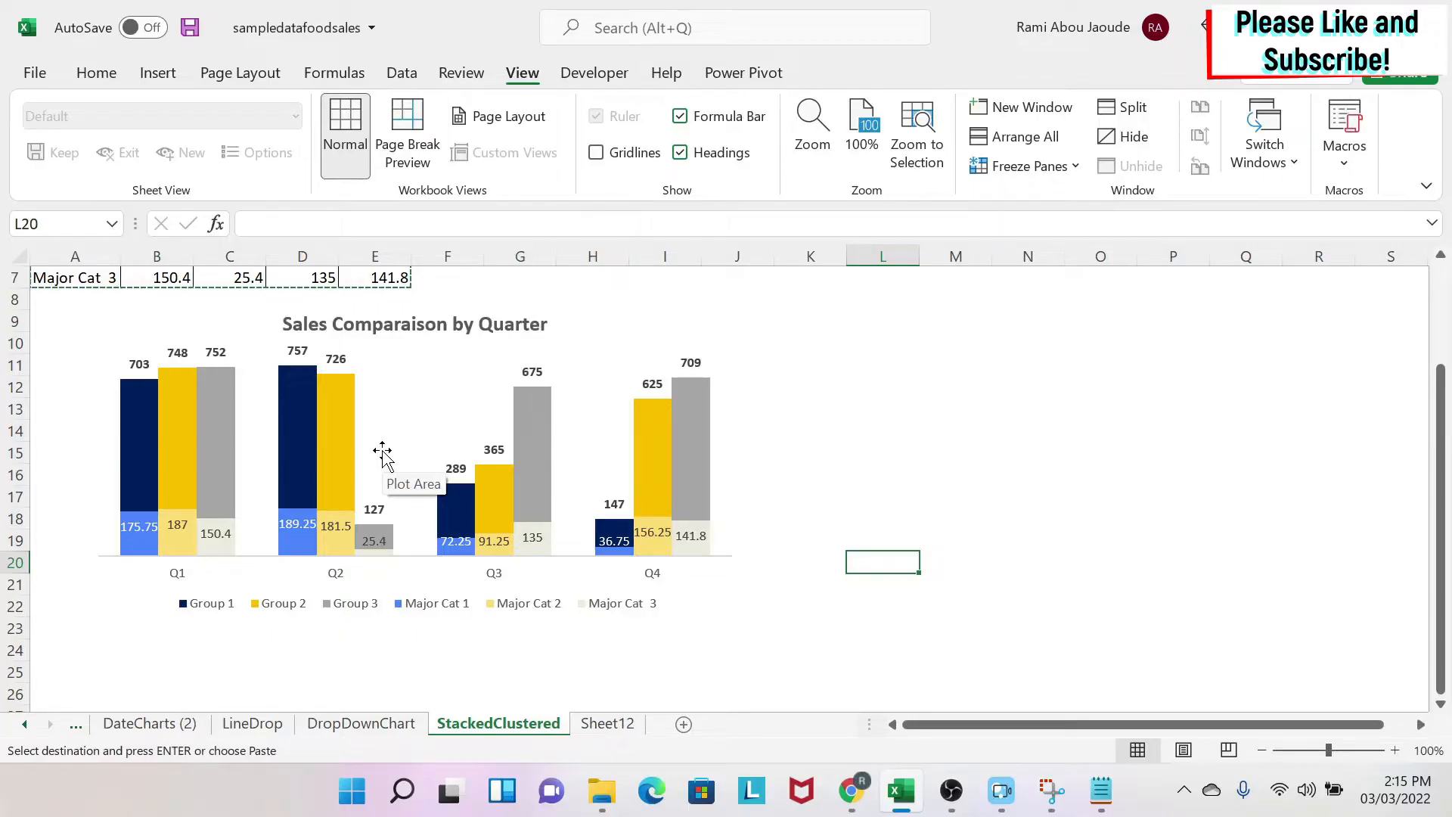
pyautogui.moveTo(422, 483)
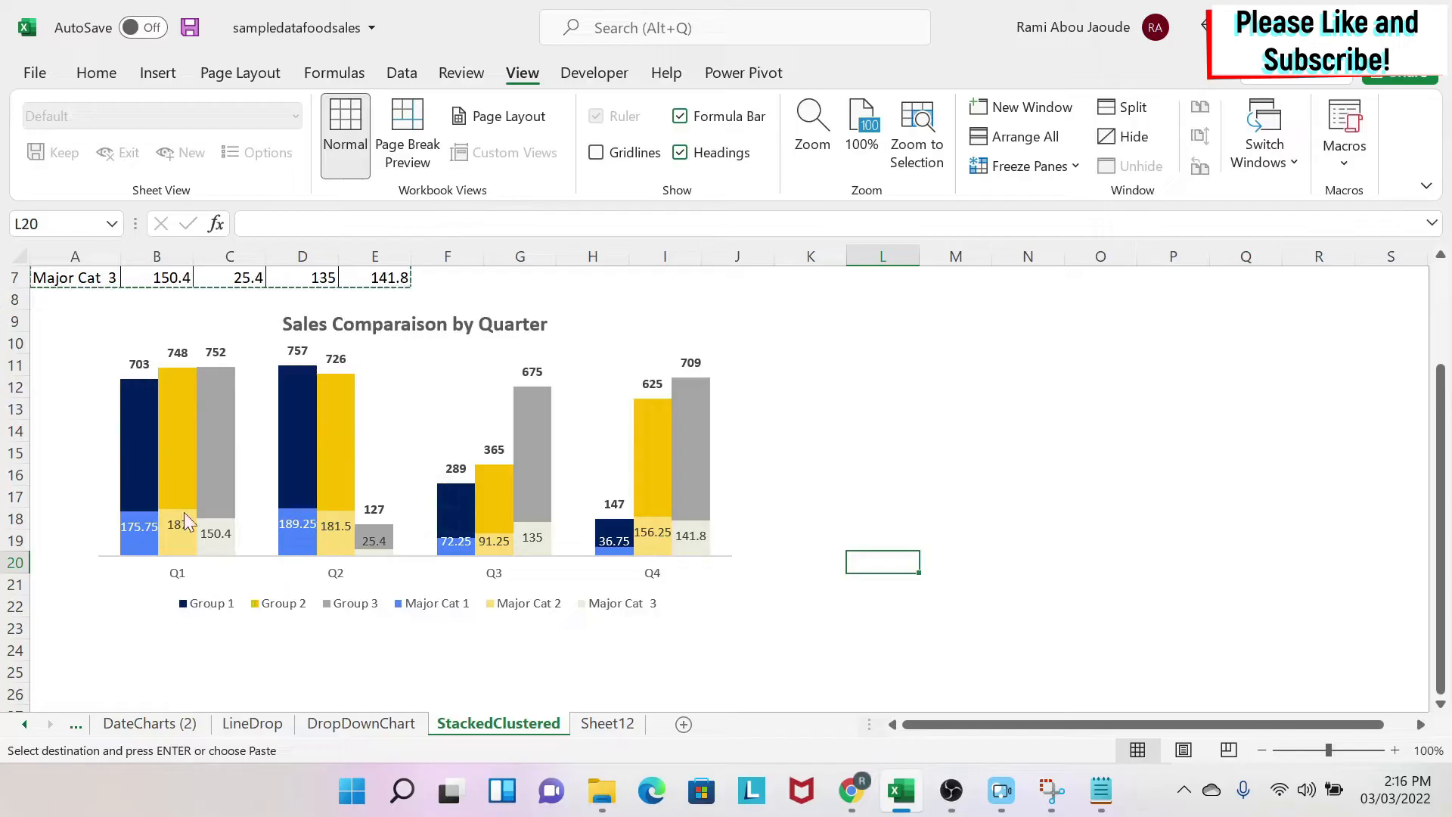
pyautogui.moveTo(248, 526)
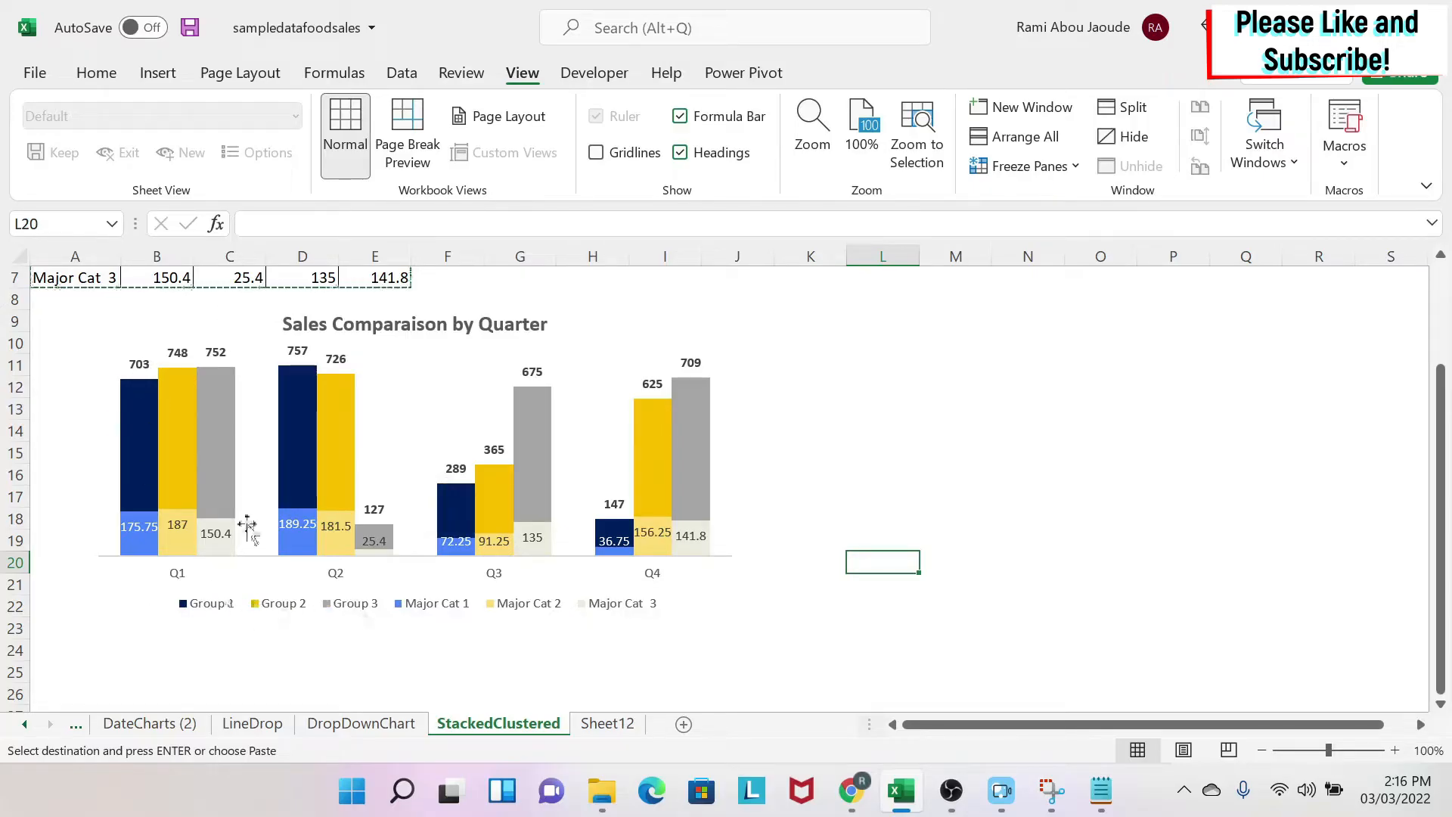
pyautogui.moveTo(162, 371)
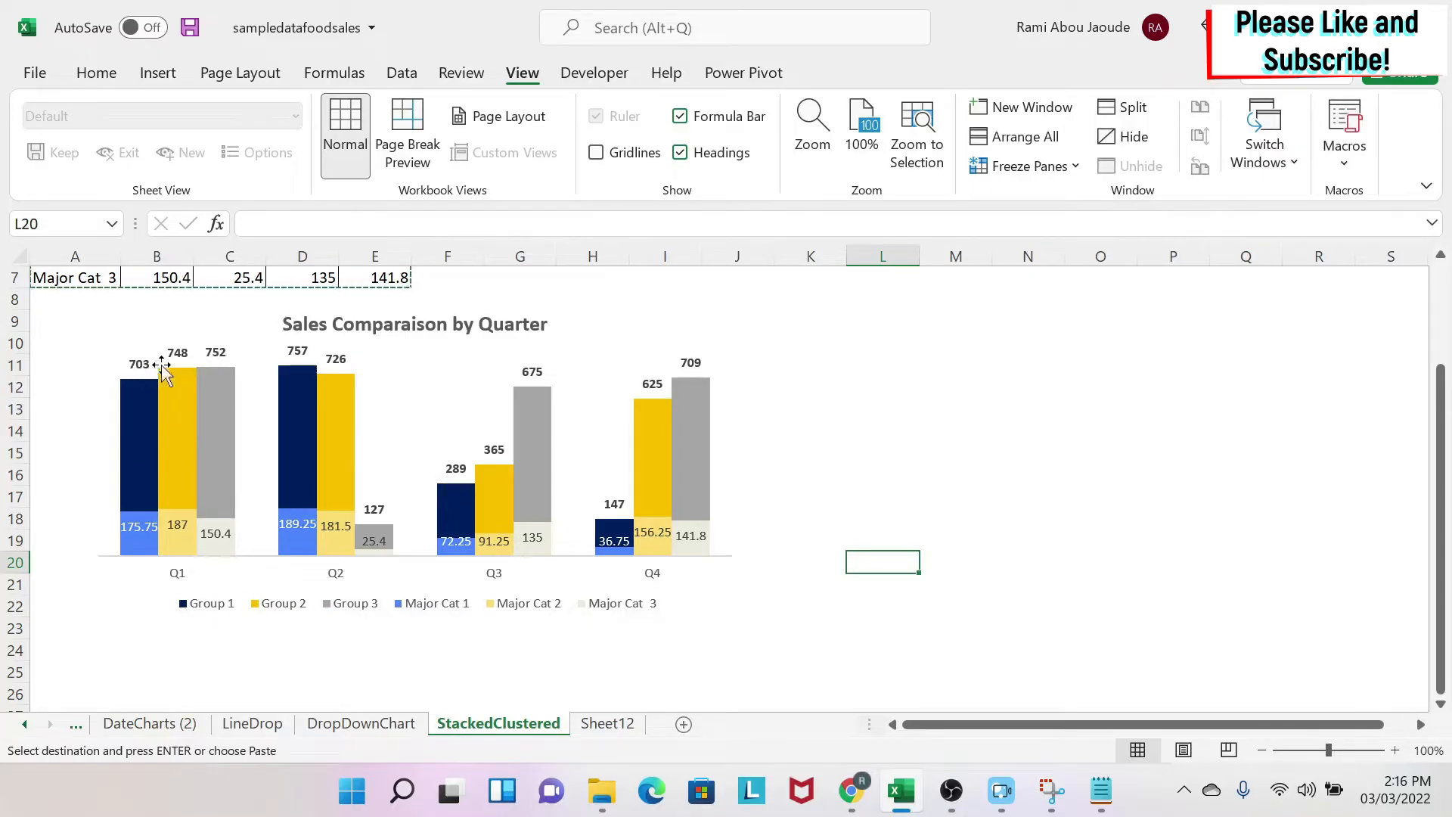
pyautogui.moveTo(360, 431)
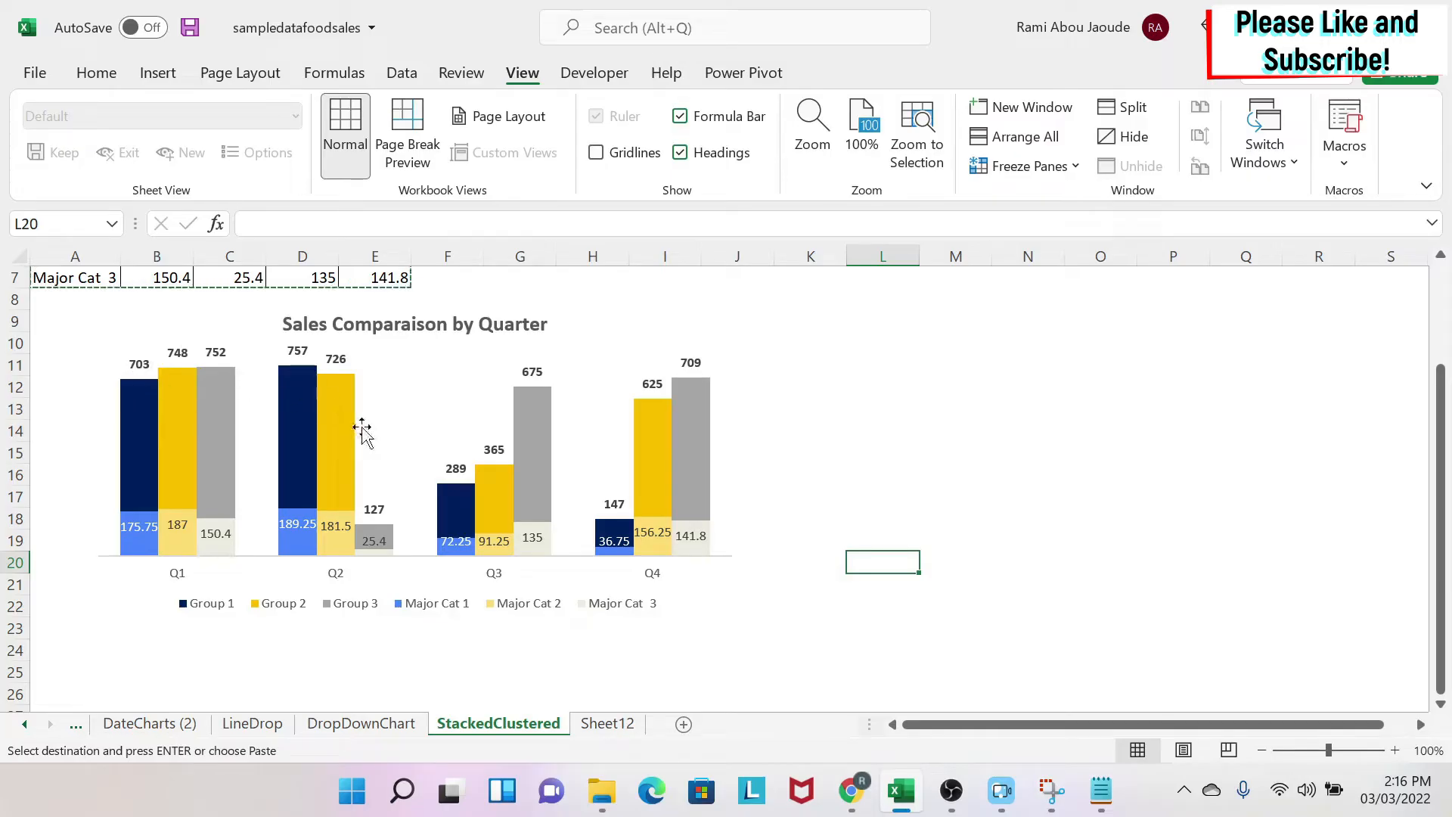
pyautogui.moveTo(361, 431)
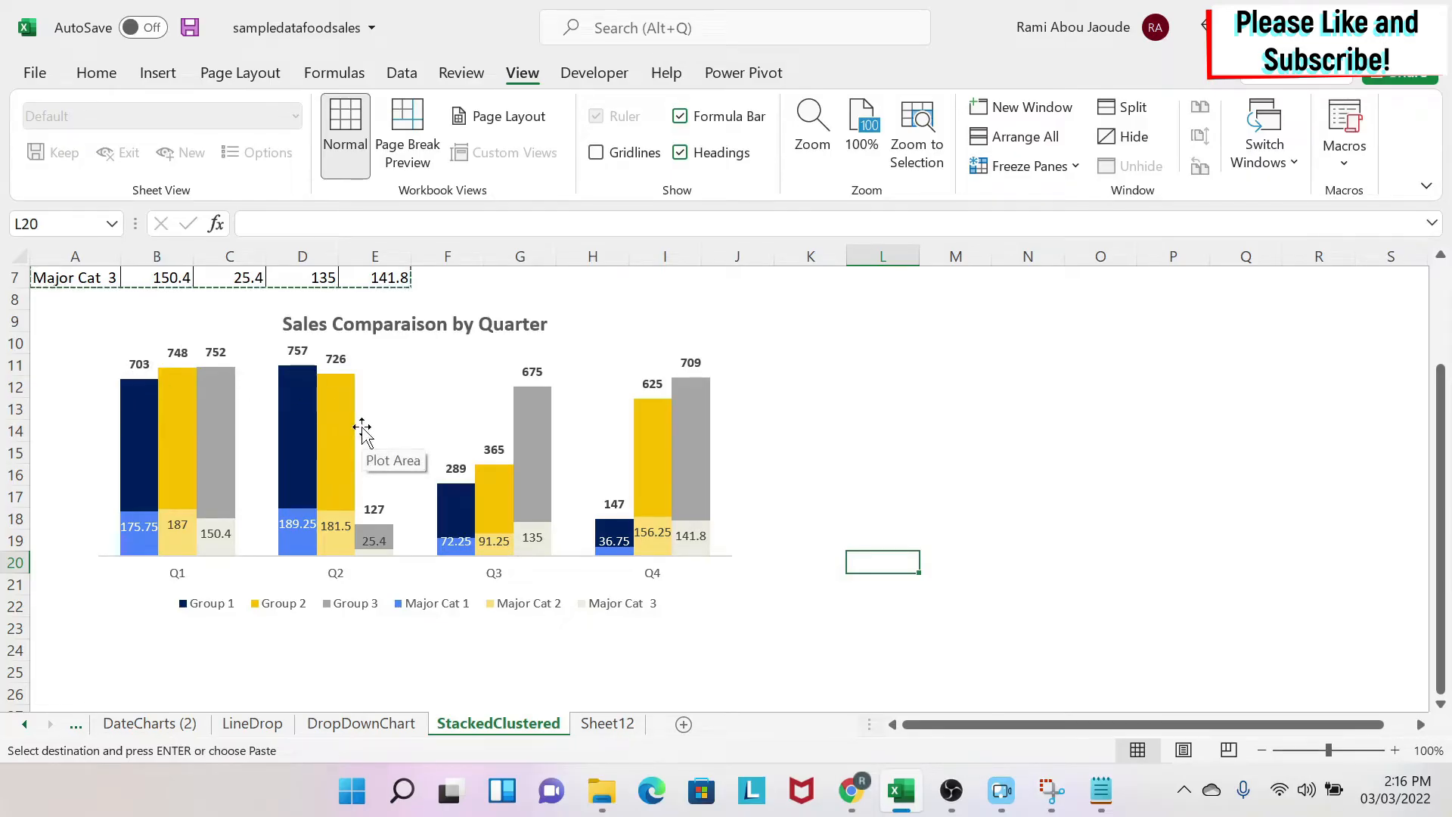
pyautogui.moveTo(486, 600)
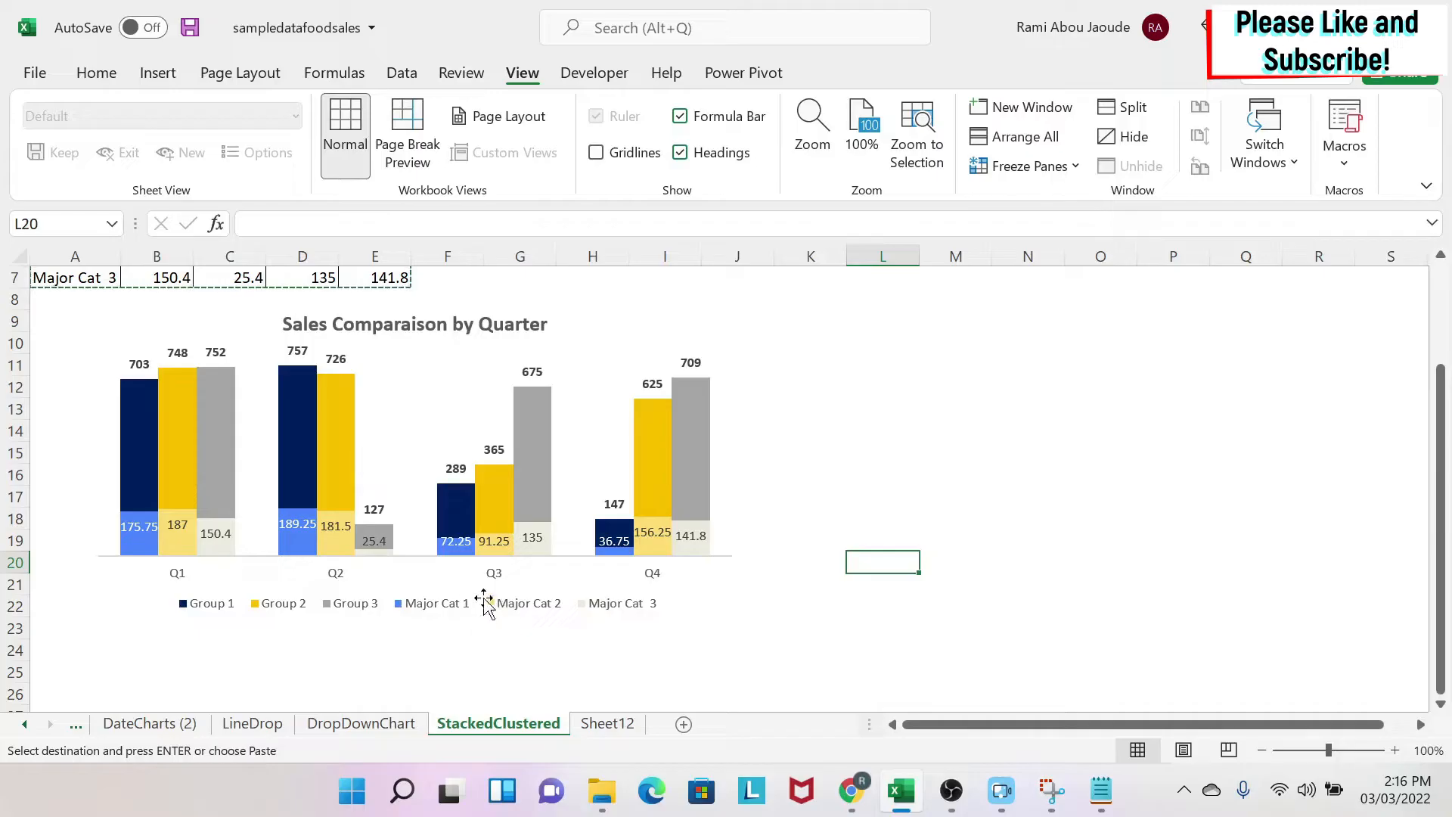
pyautogui.moveTo(427, 608)
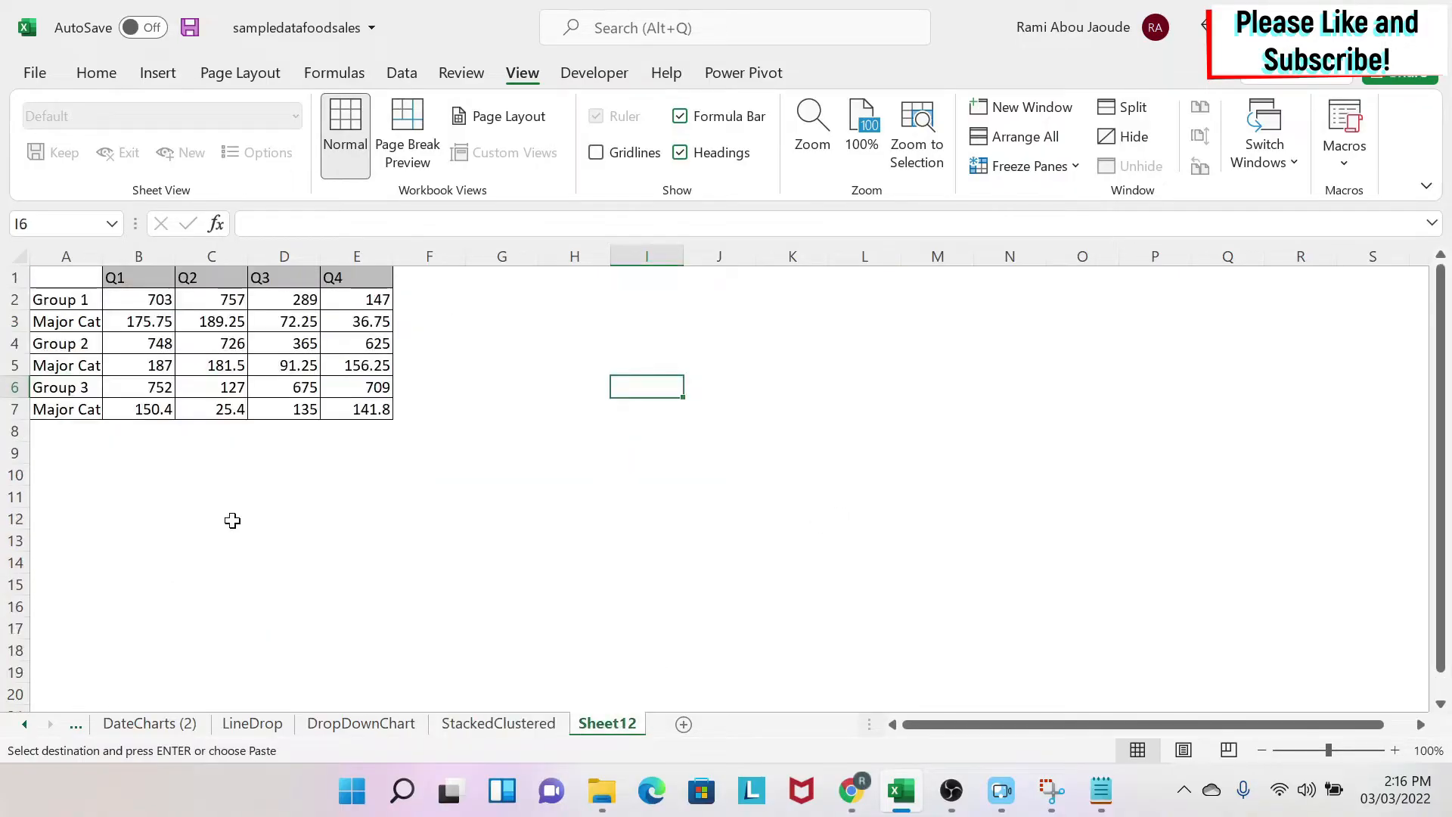
pyautogui.moveTo(320, 542)
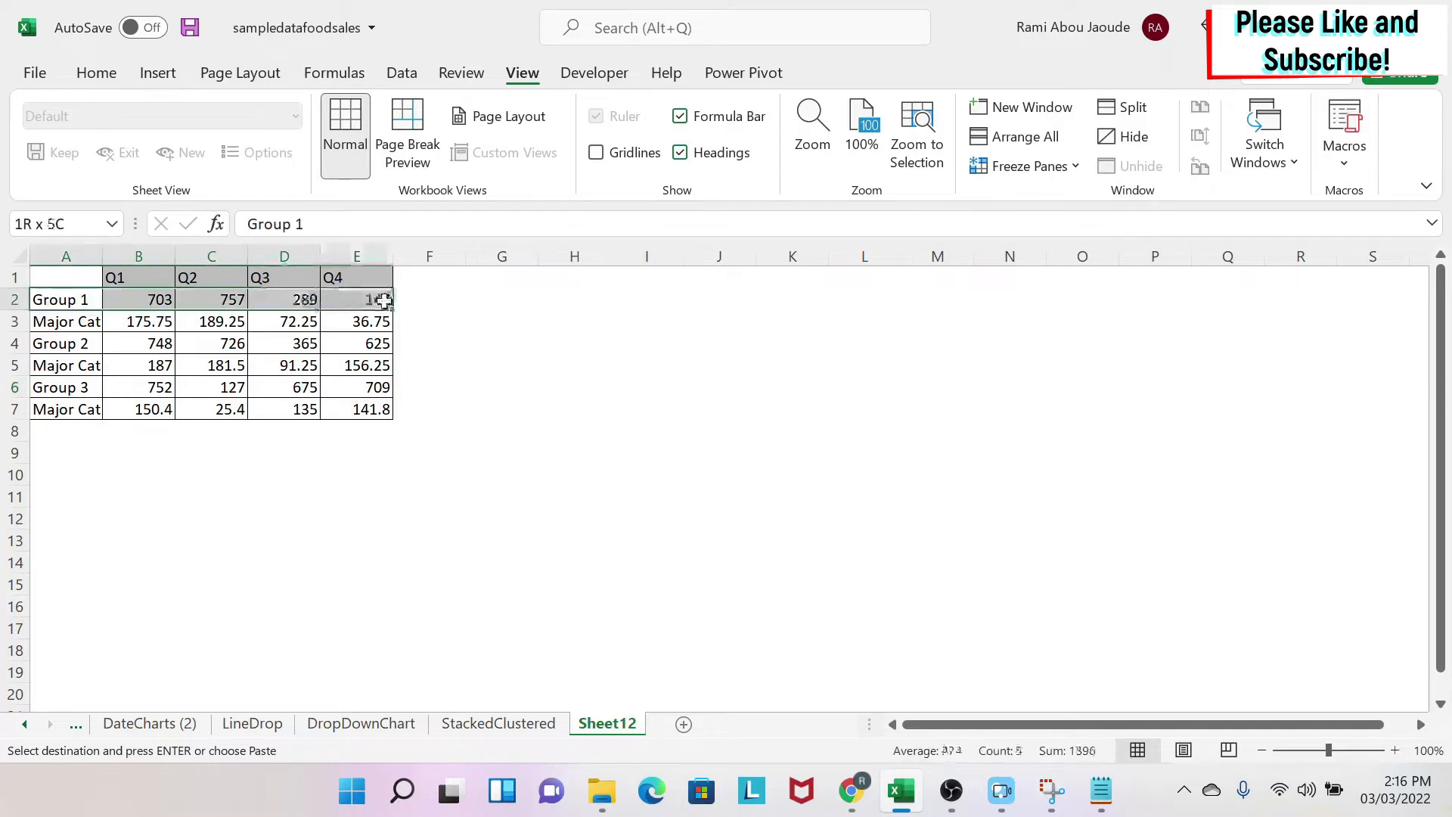
# Step: Check the Group and Major Cat labels in column A, then select the table A1:E7
pyautogui.click(60, 342)
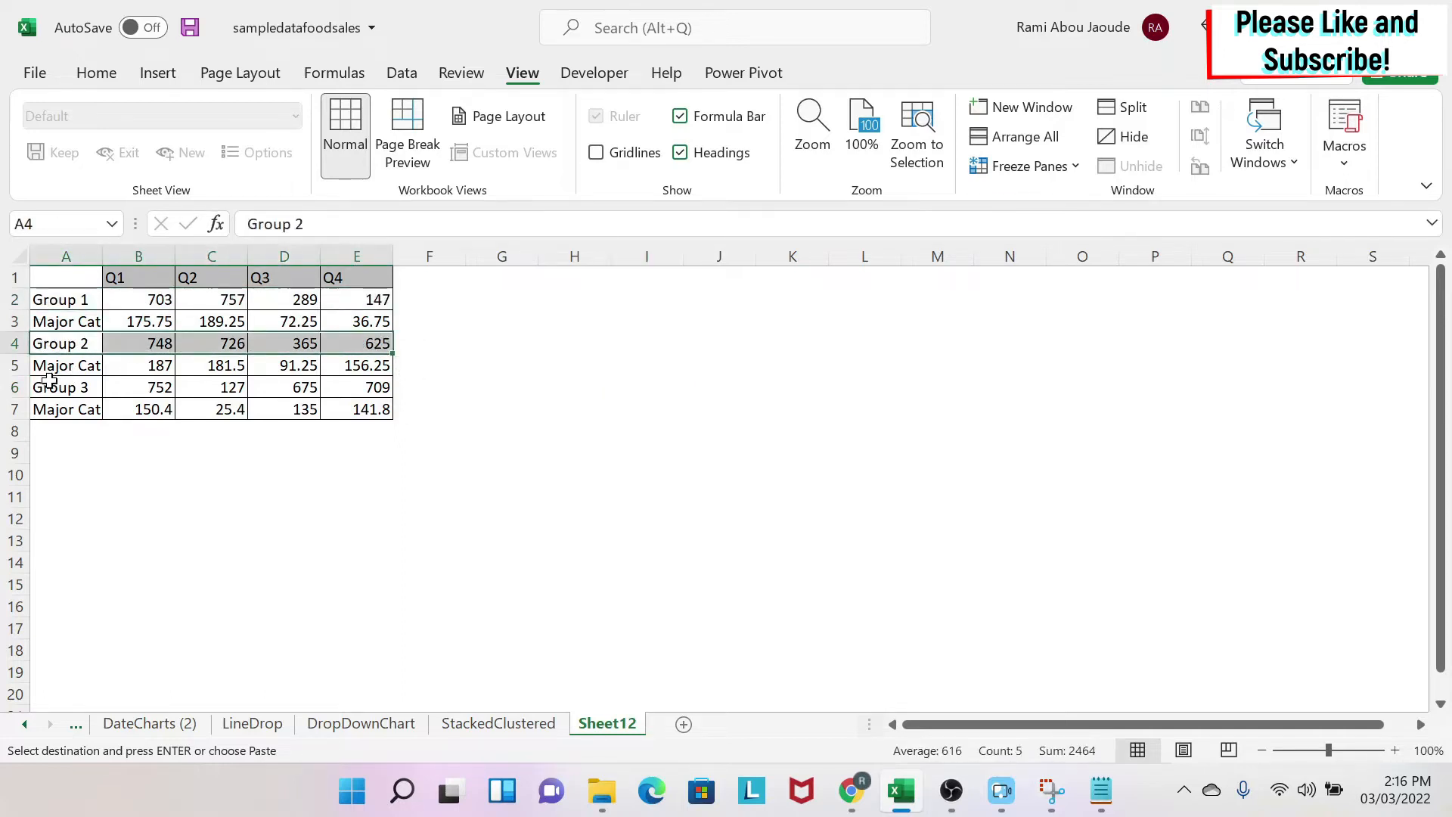
pyautogui.click(65, 387)
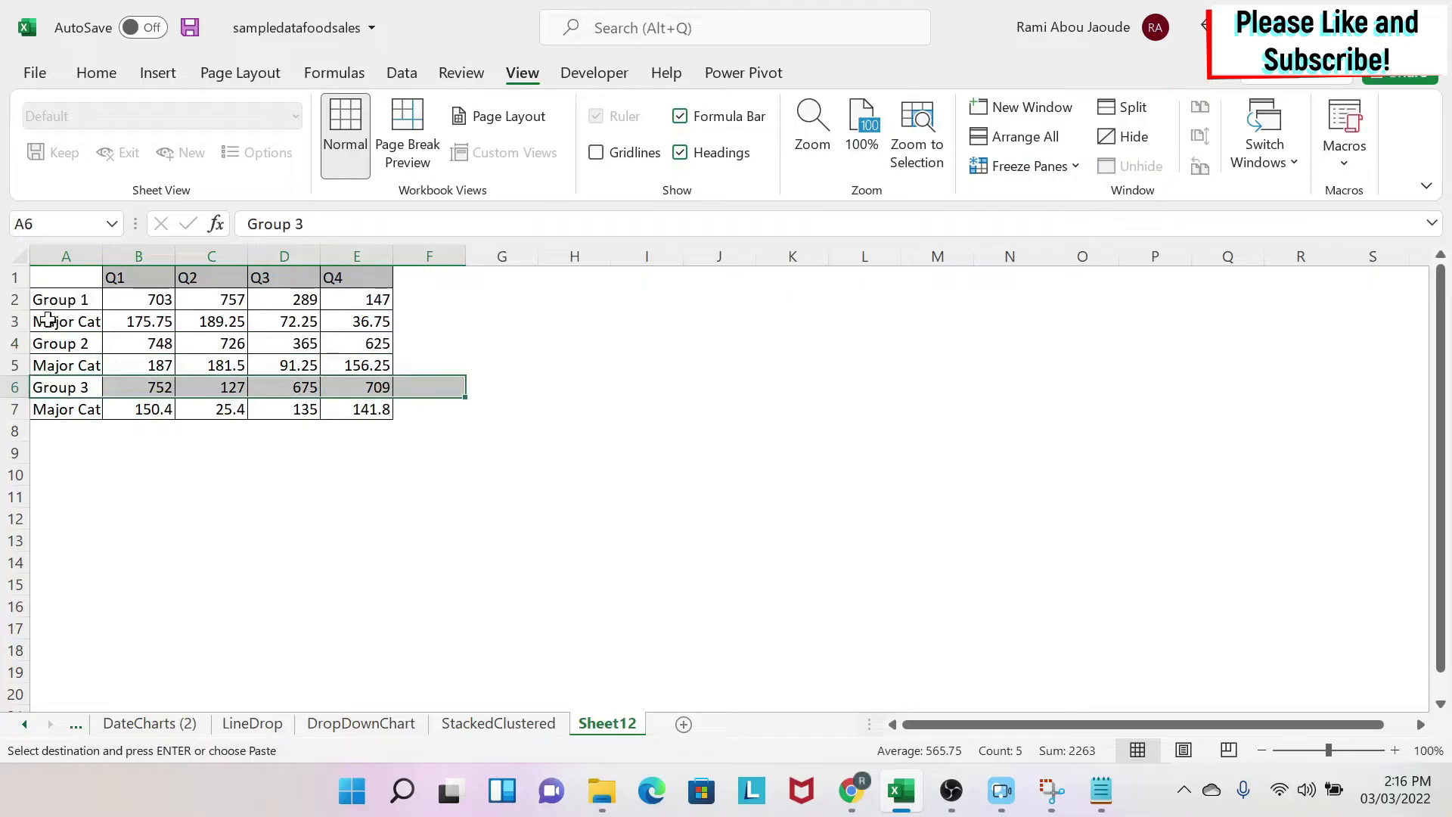
pyautogui.click(66, 364)
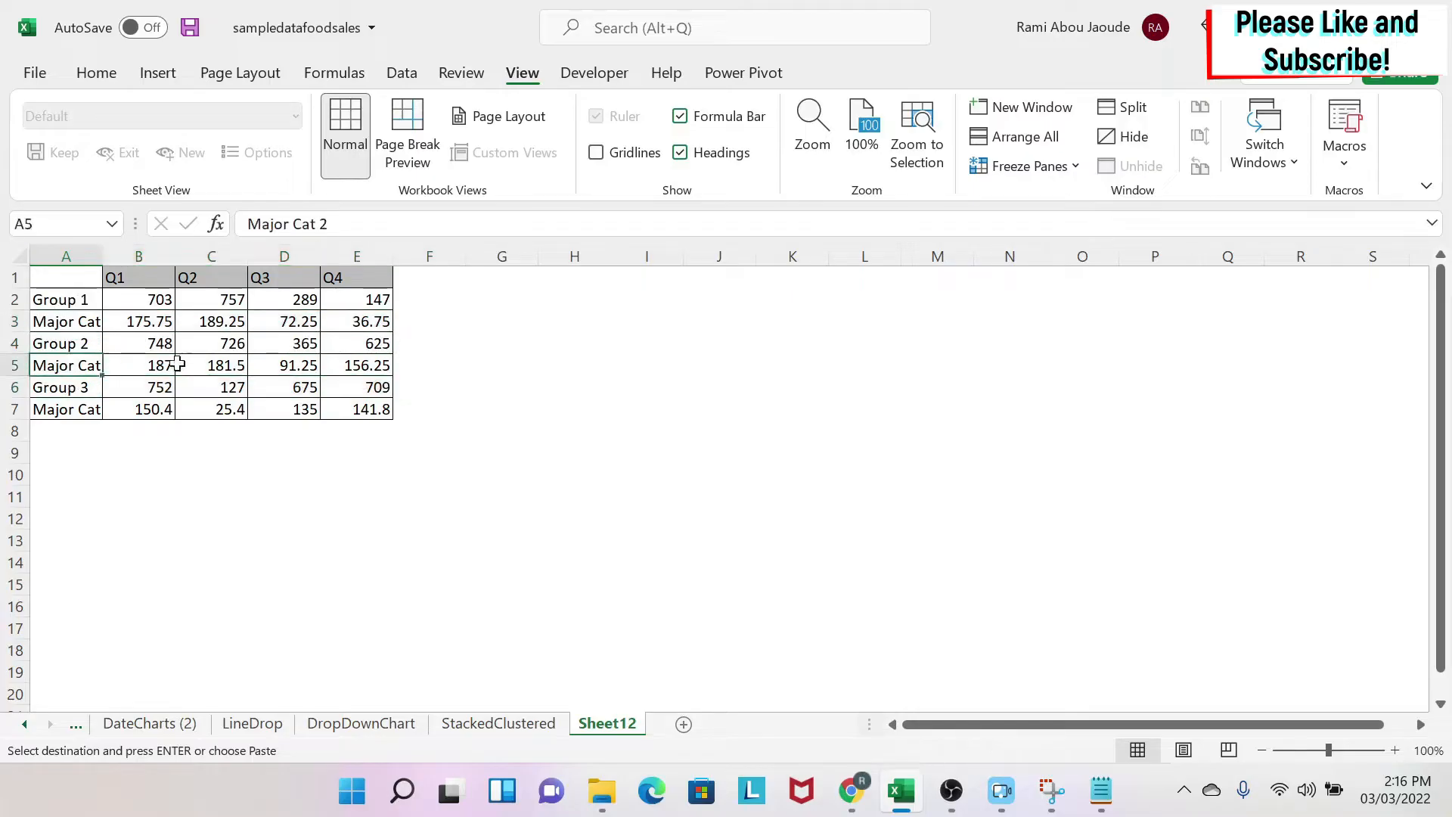
pyautogui.click(74, 409)
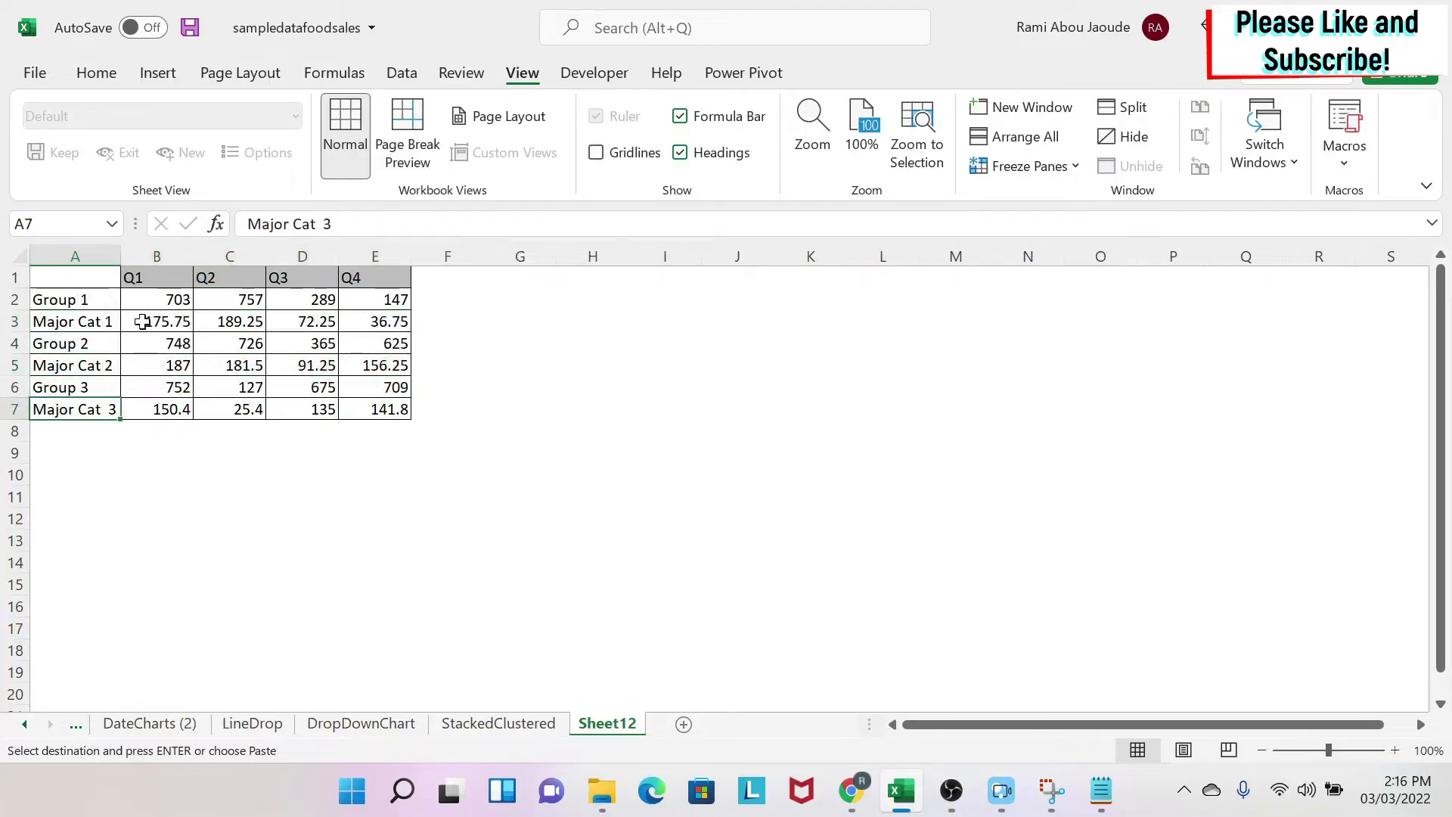
pyautogui.click(302, 452)
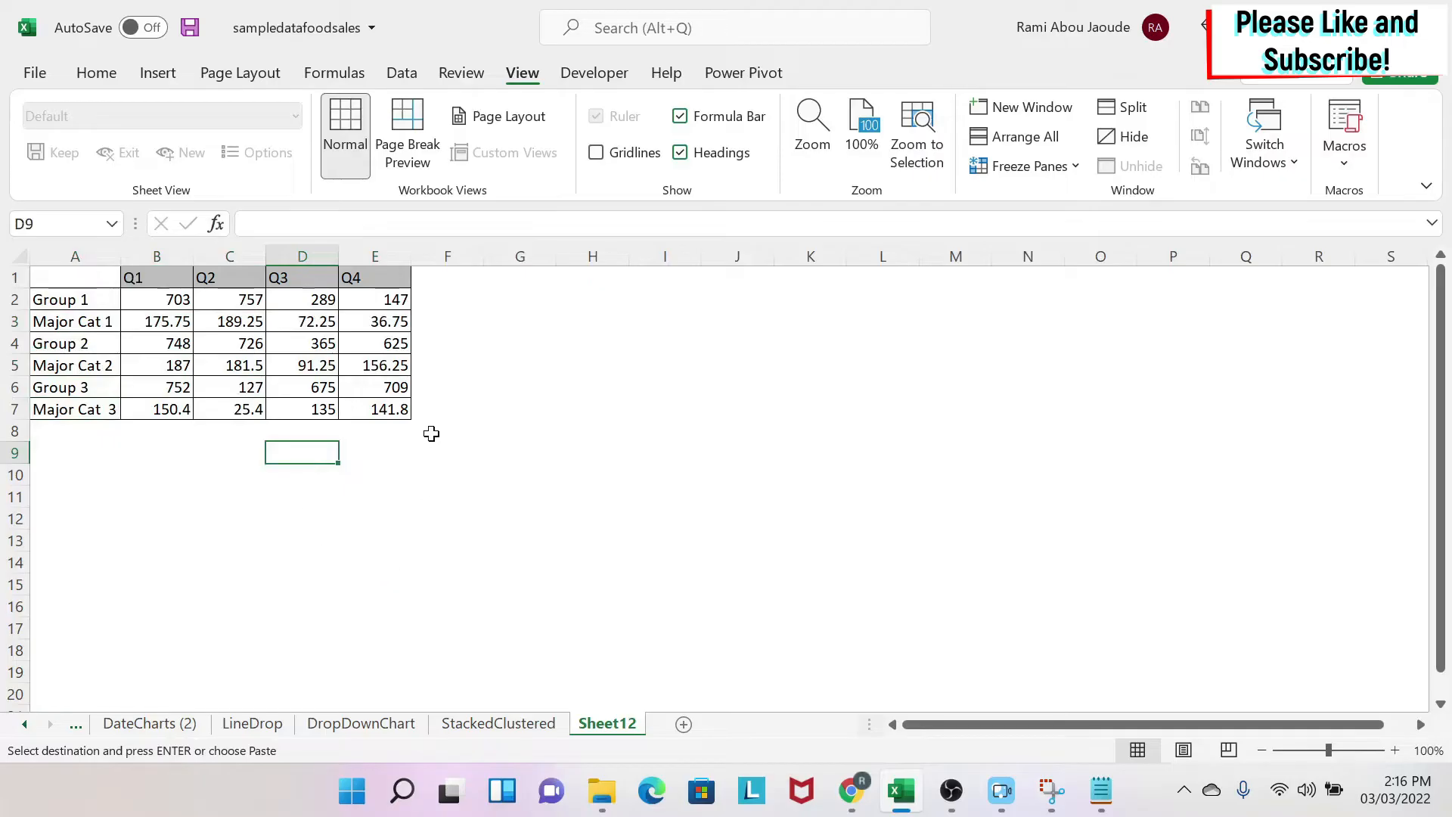
pyautogui.moveTo(411, 455)
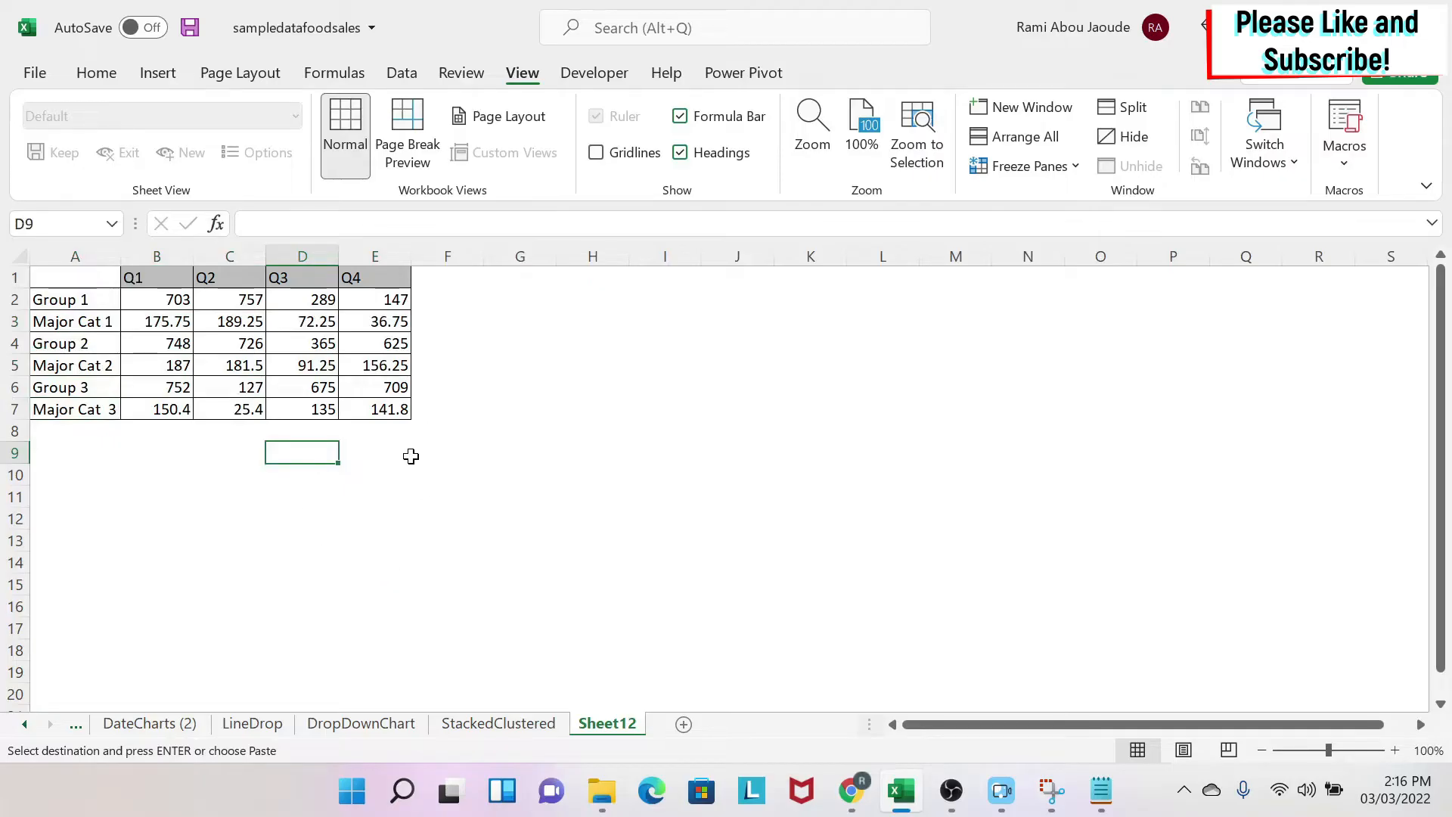
pyautogui.click(74, 276)
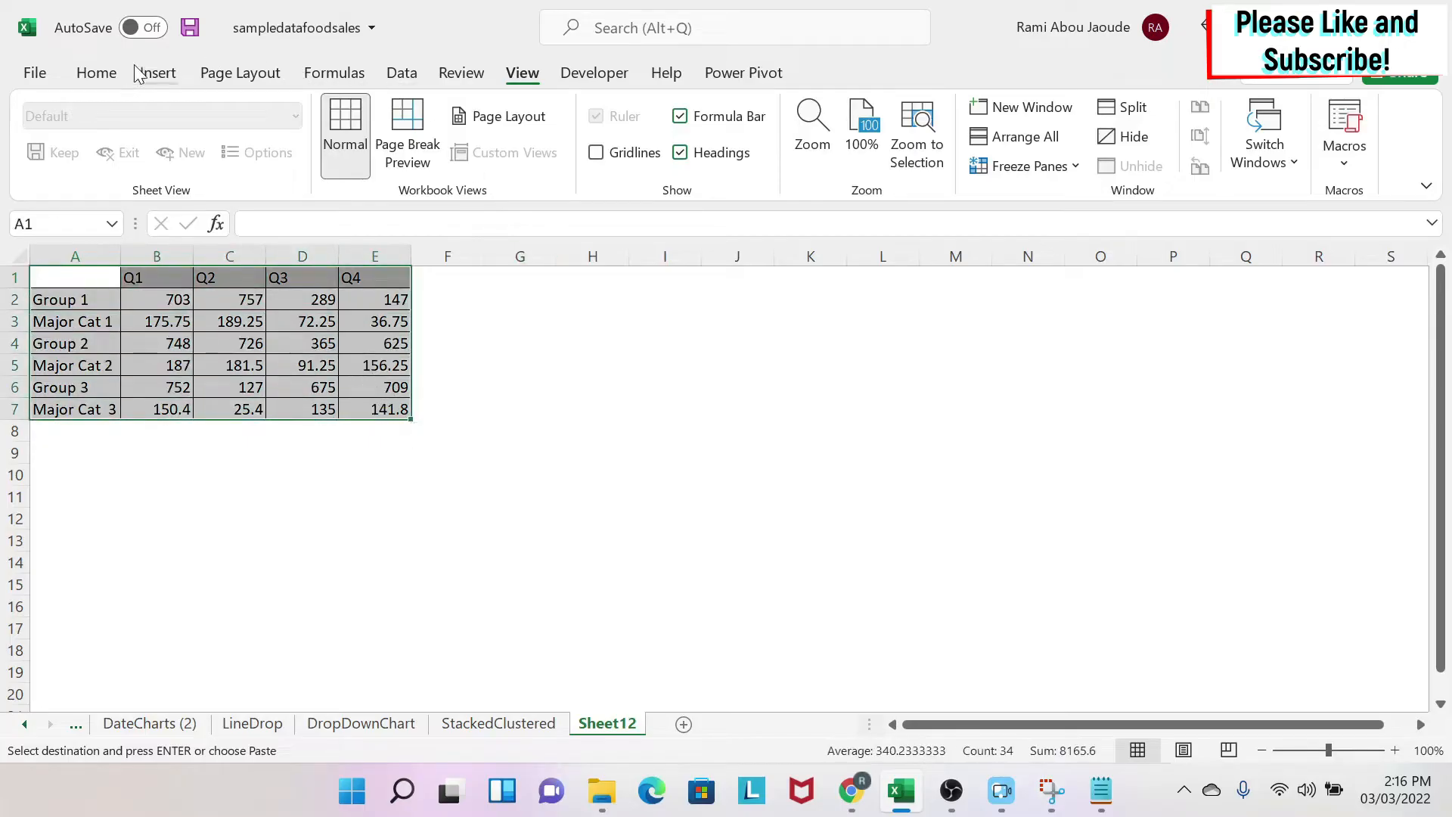
# Step: Insert a 2-D clustered column chart of the table after glancing at the StackedClustered sheet
pyautogui.click(157, 73)
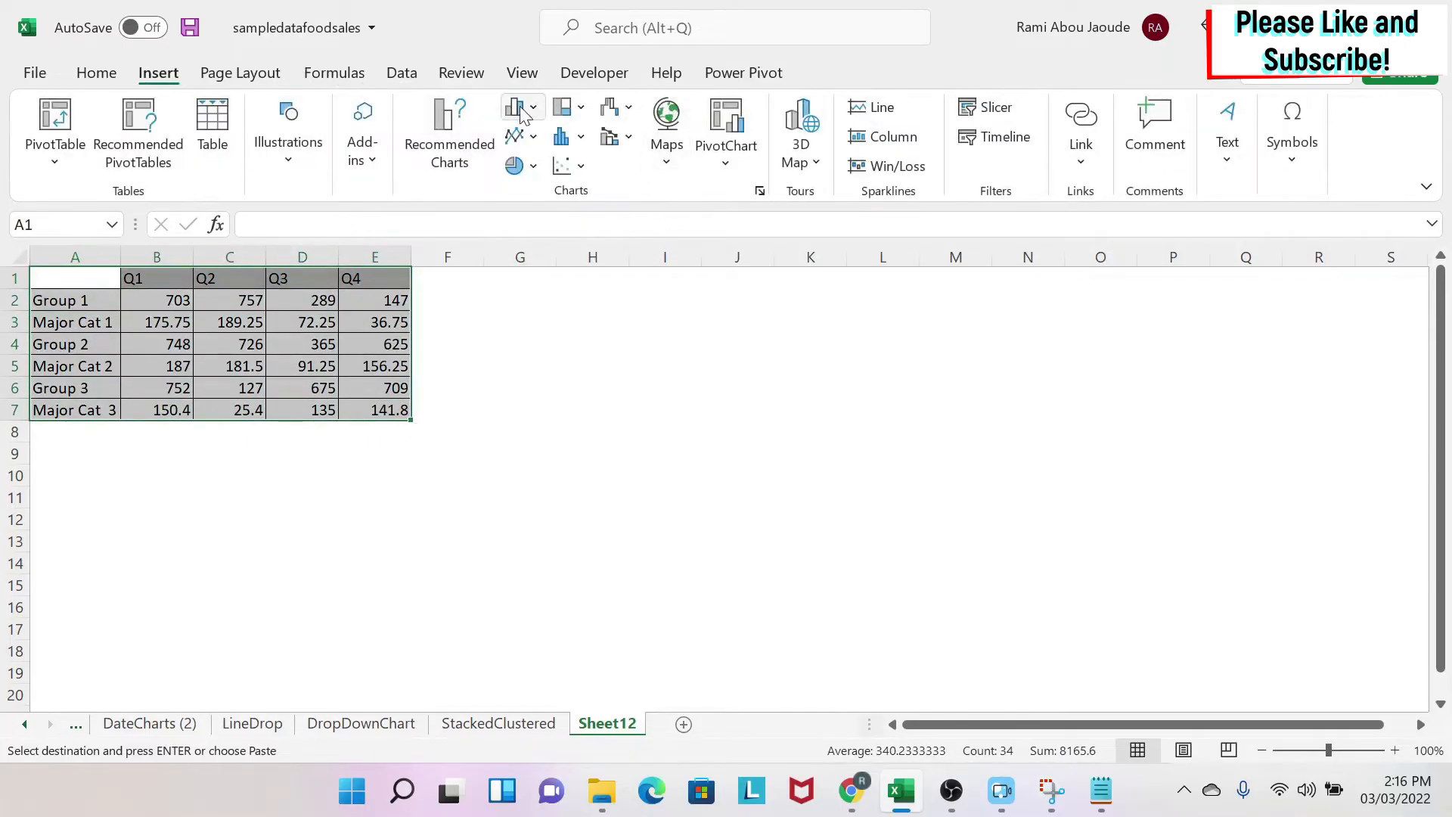
pyautogui.click(516, 107)
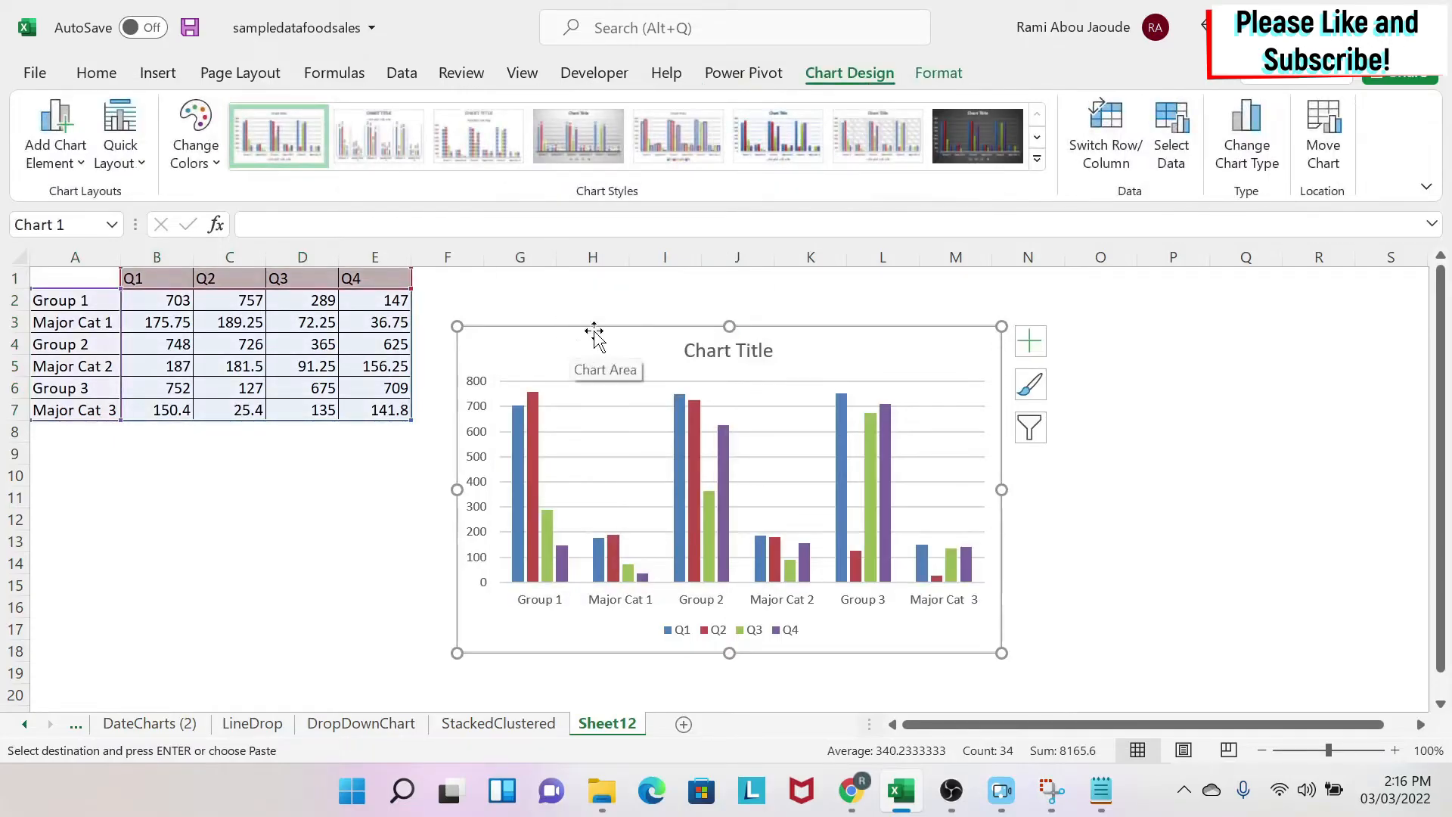
pyautogui.moveTo(419, 422)
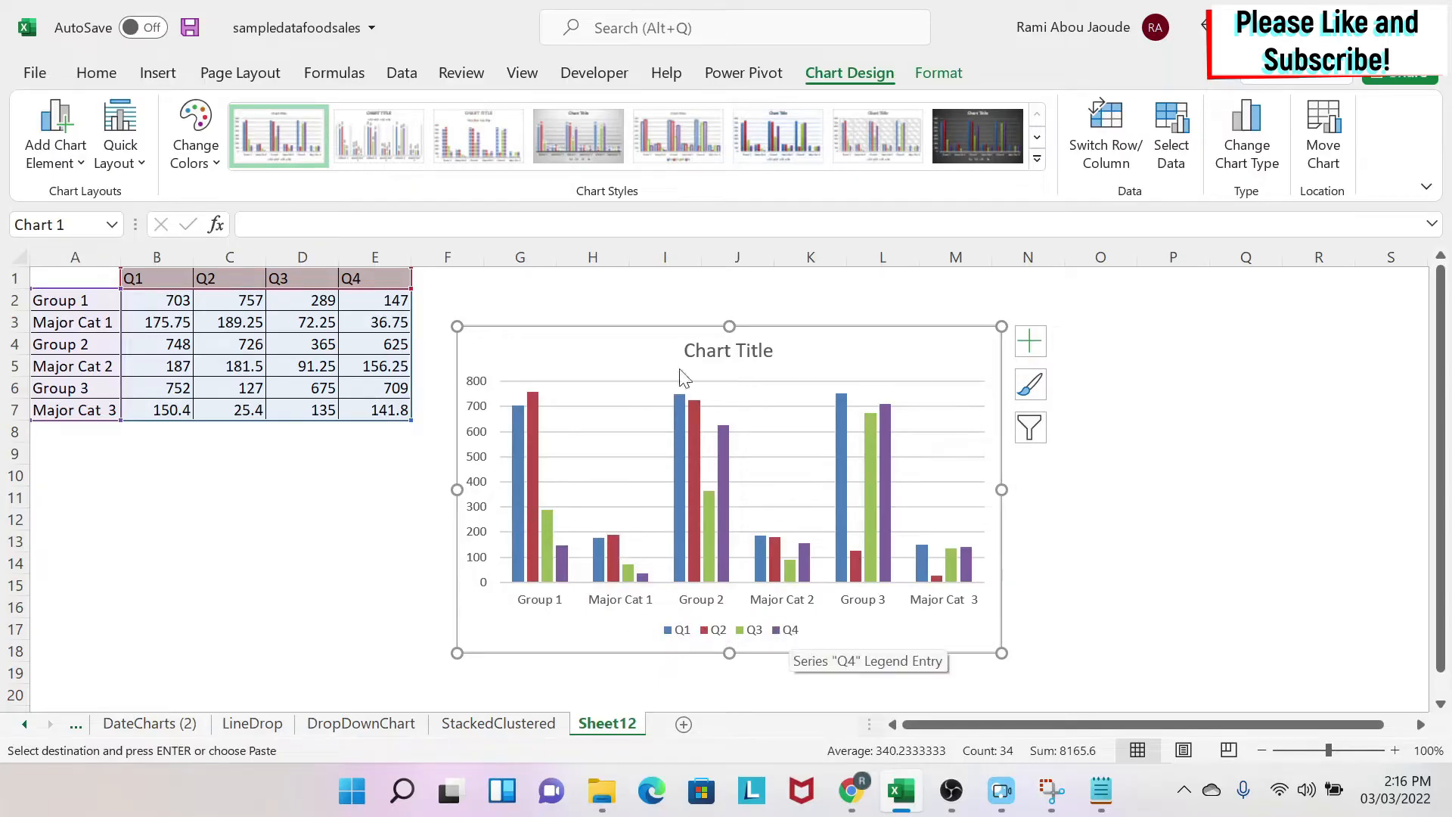
pyautogui.moveTo(82, 343)
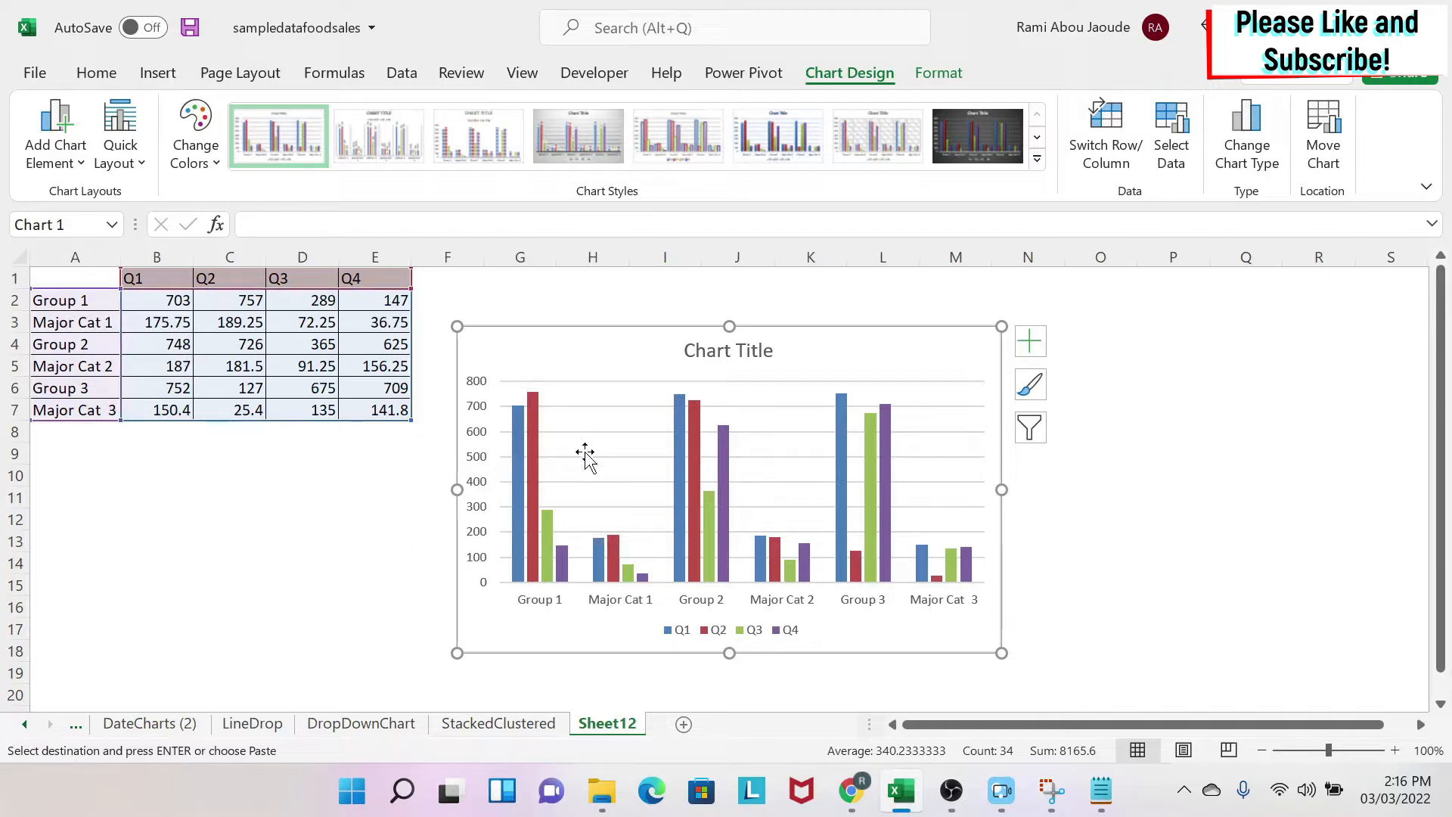
pyautogui.click(498, 724)
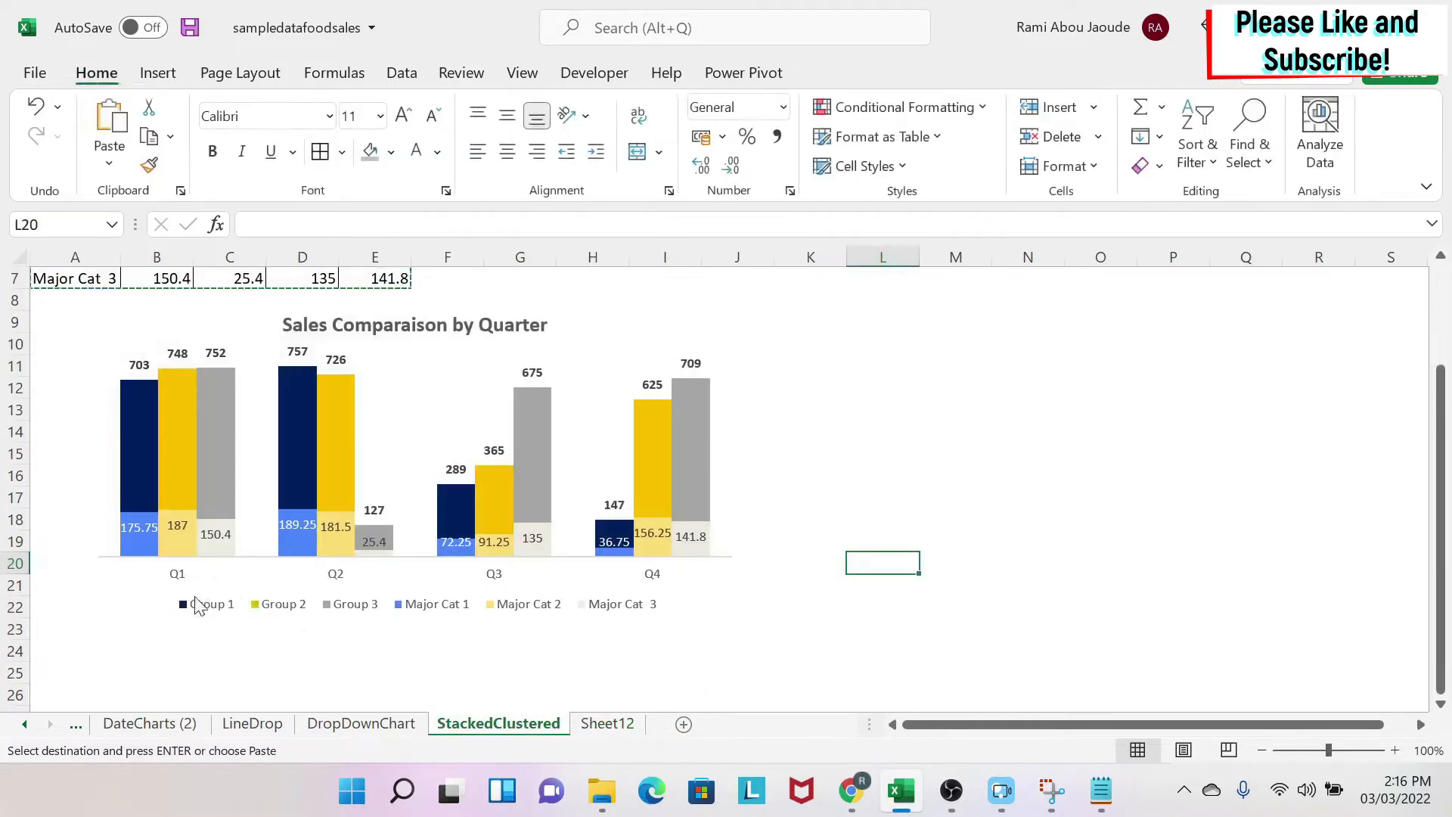
pyautogui.click(607, 723)
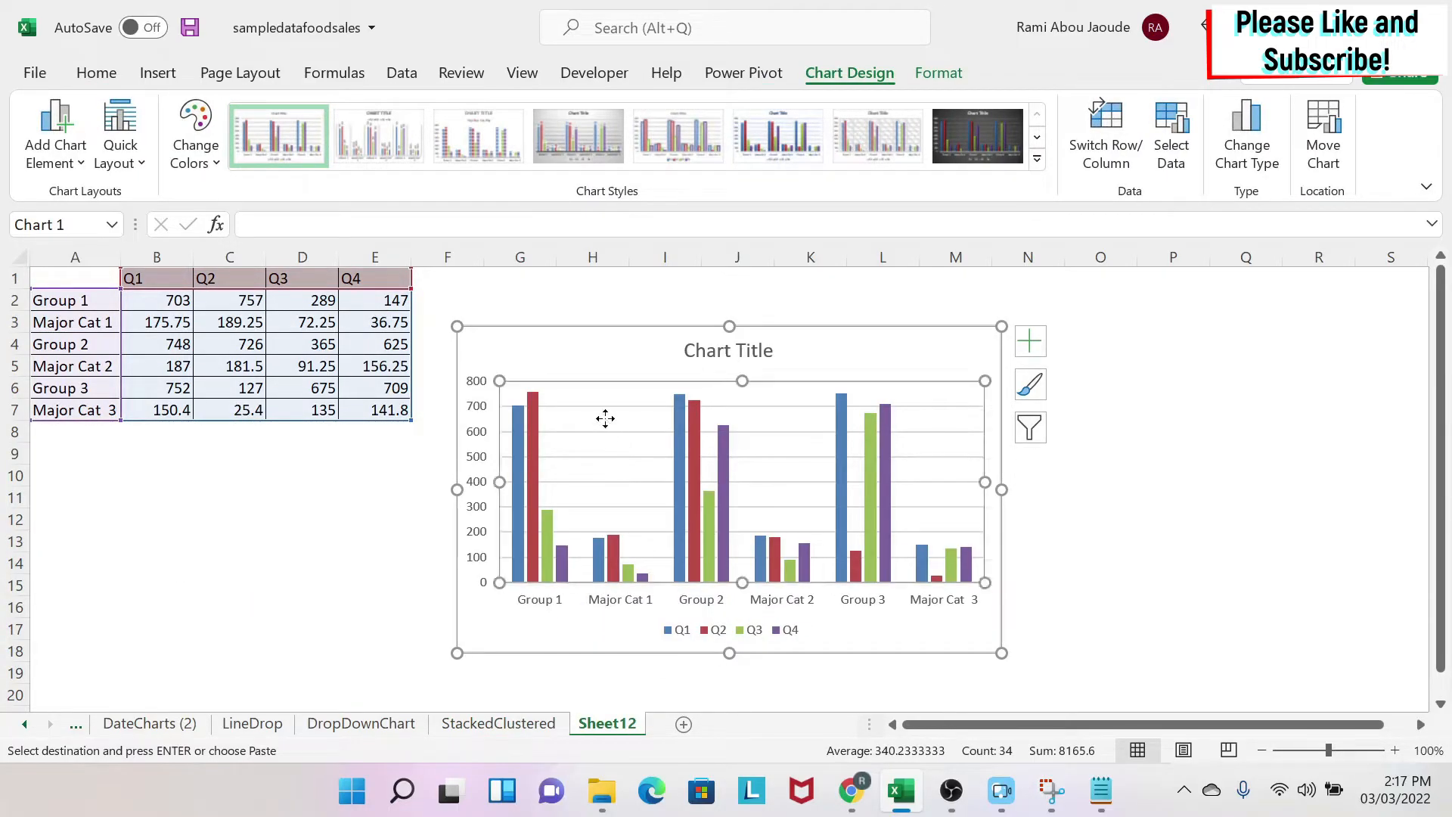
# Step: Use Select Data's Switch Row/Column so Q1–Q4 become the categories
pyautogui.rightClick(606, 418)
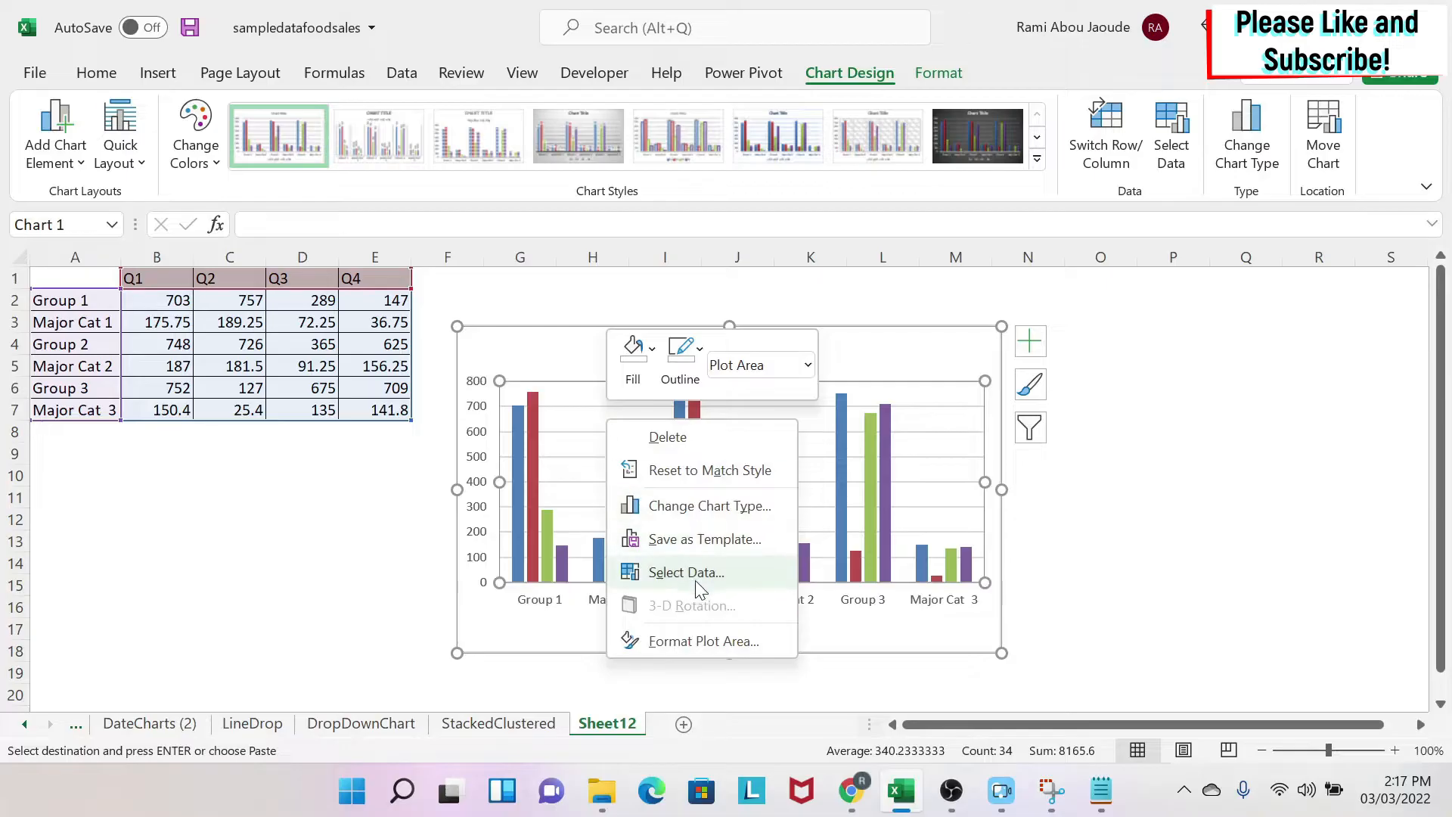
pyautogui.click(686, 572)
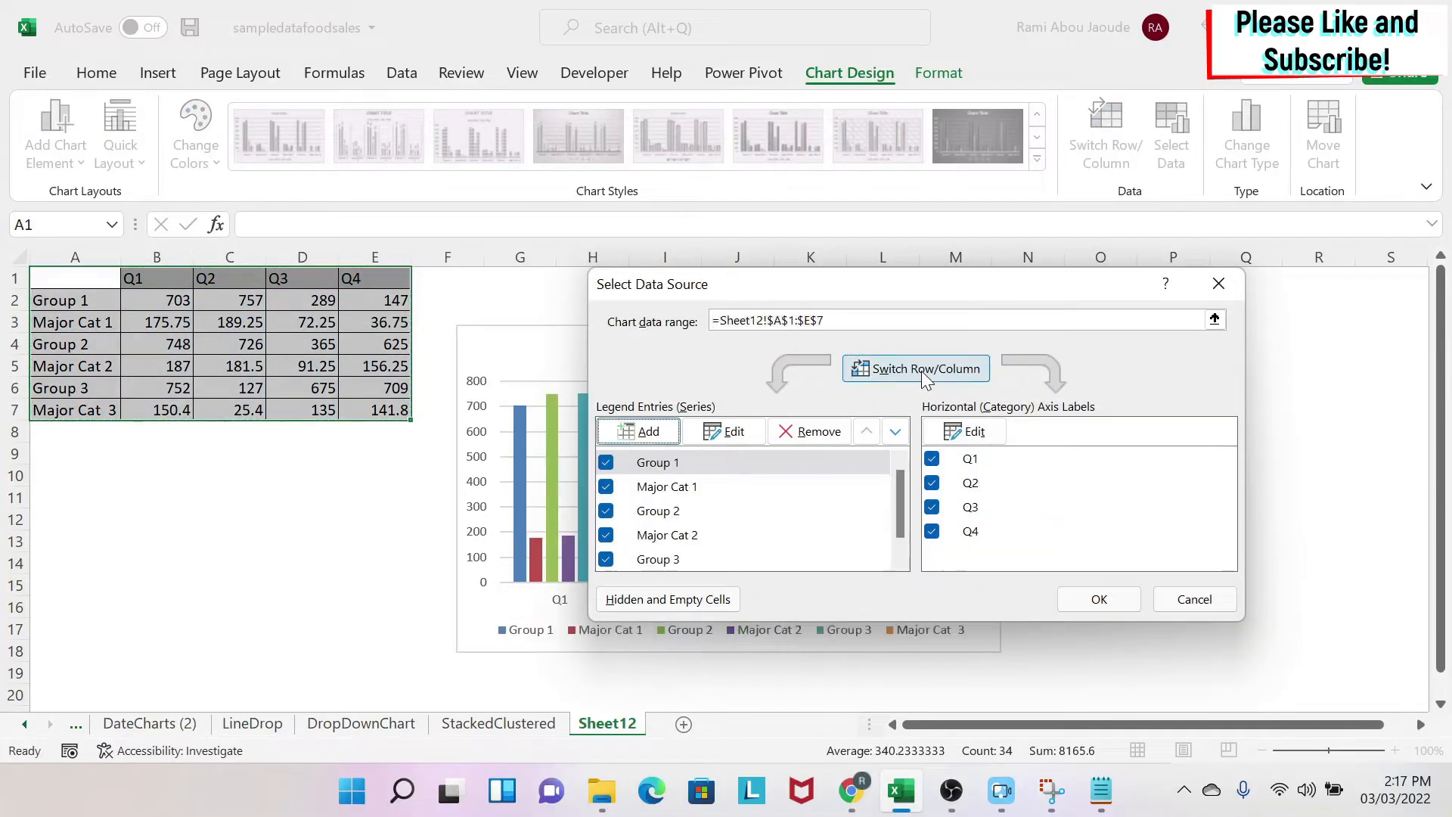
pyautogui.click(1098, 598)
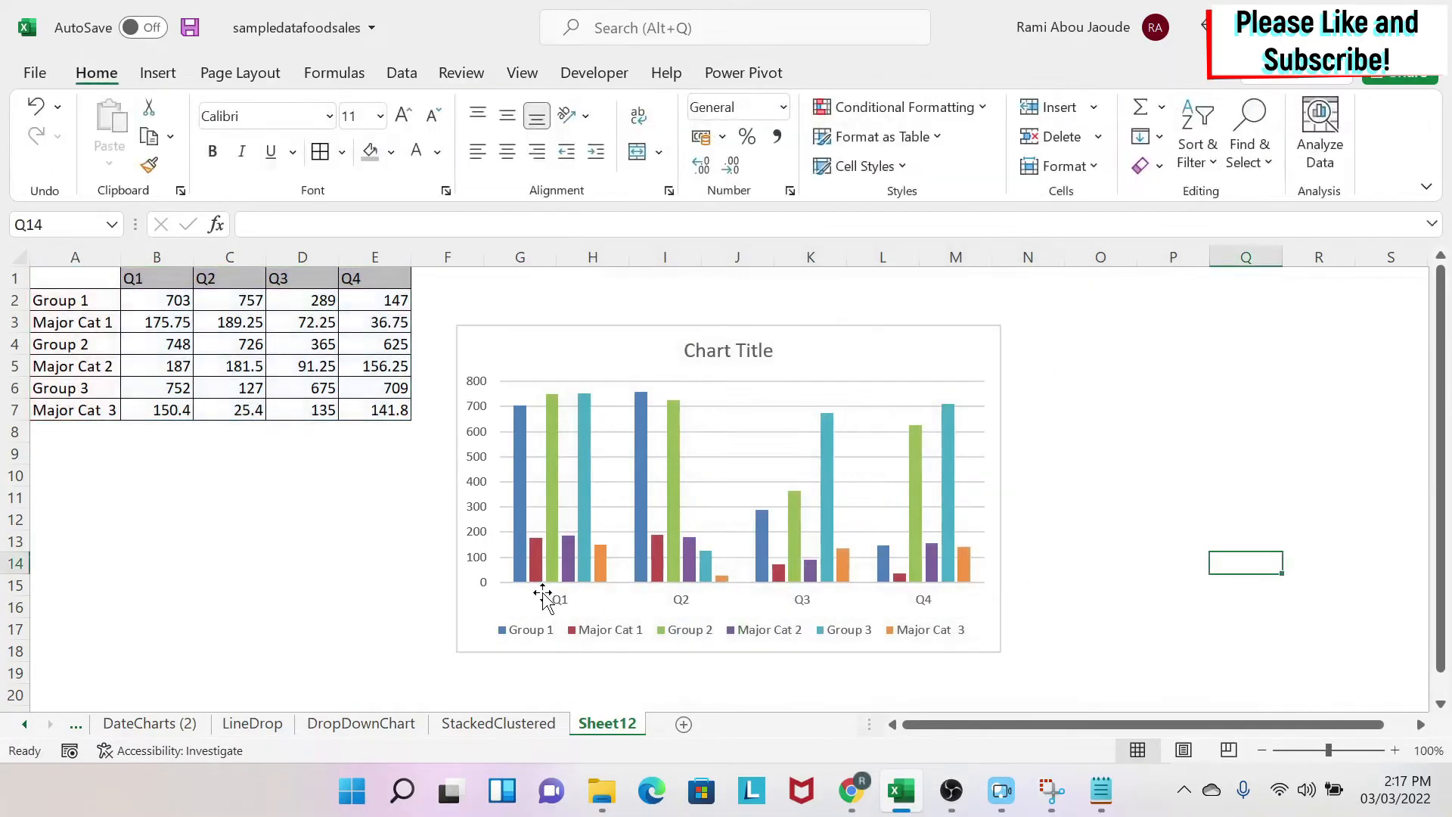
pyautogui.moveTo(913, 607)
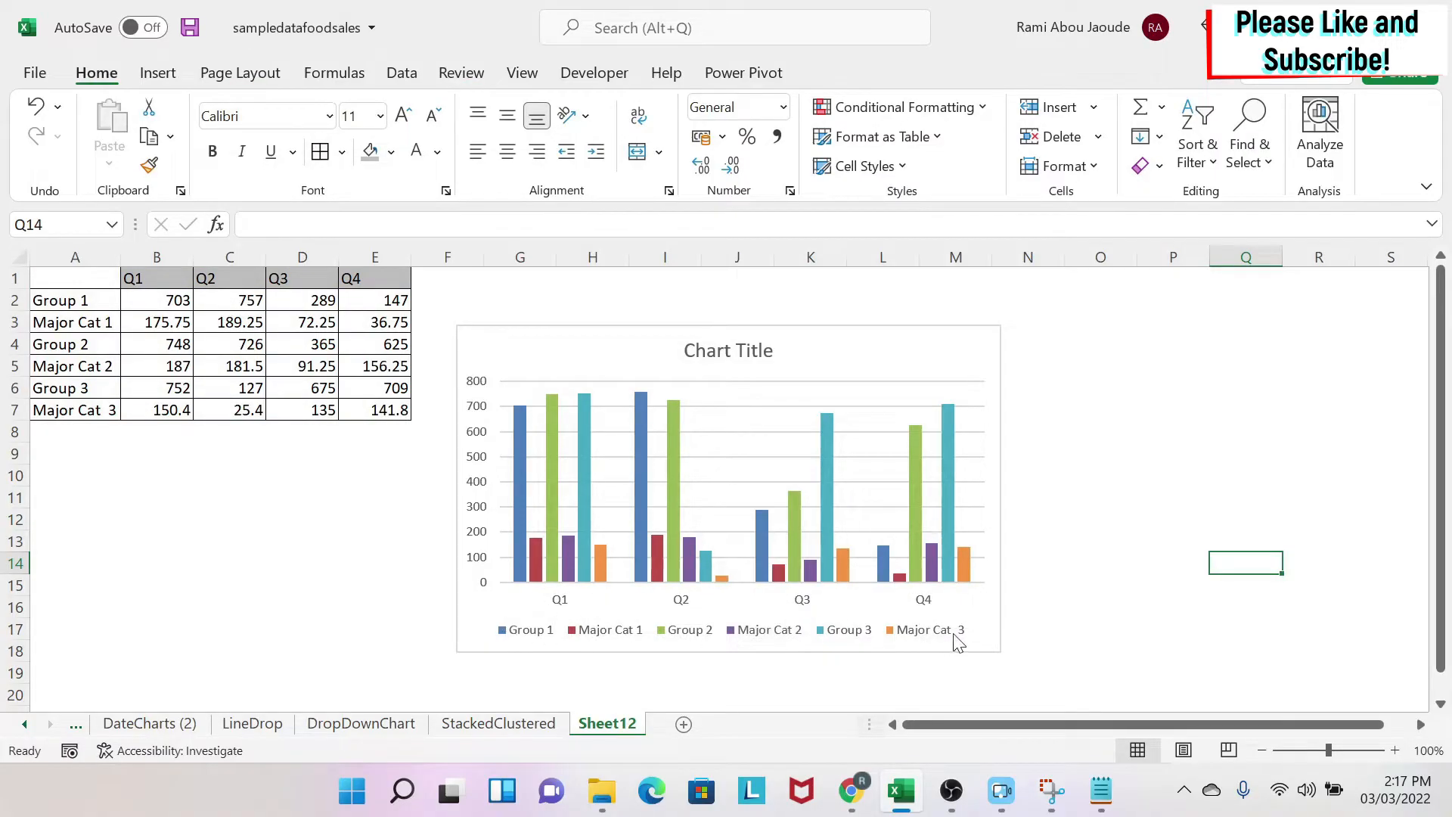
pyautogui.click(1100, 387)
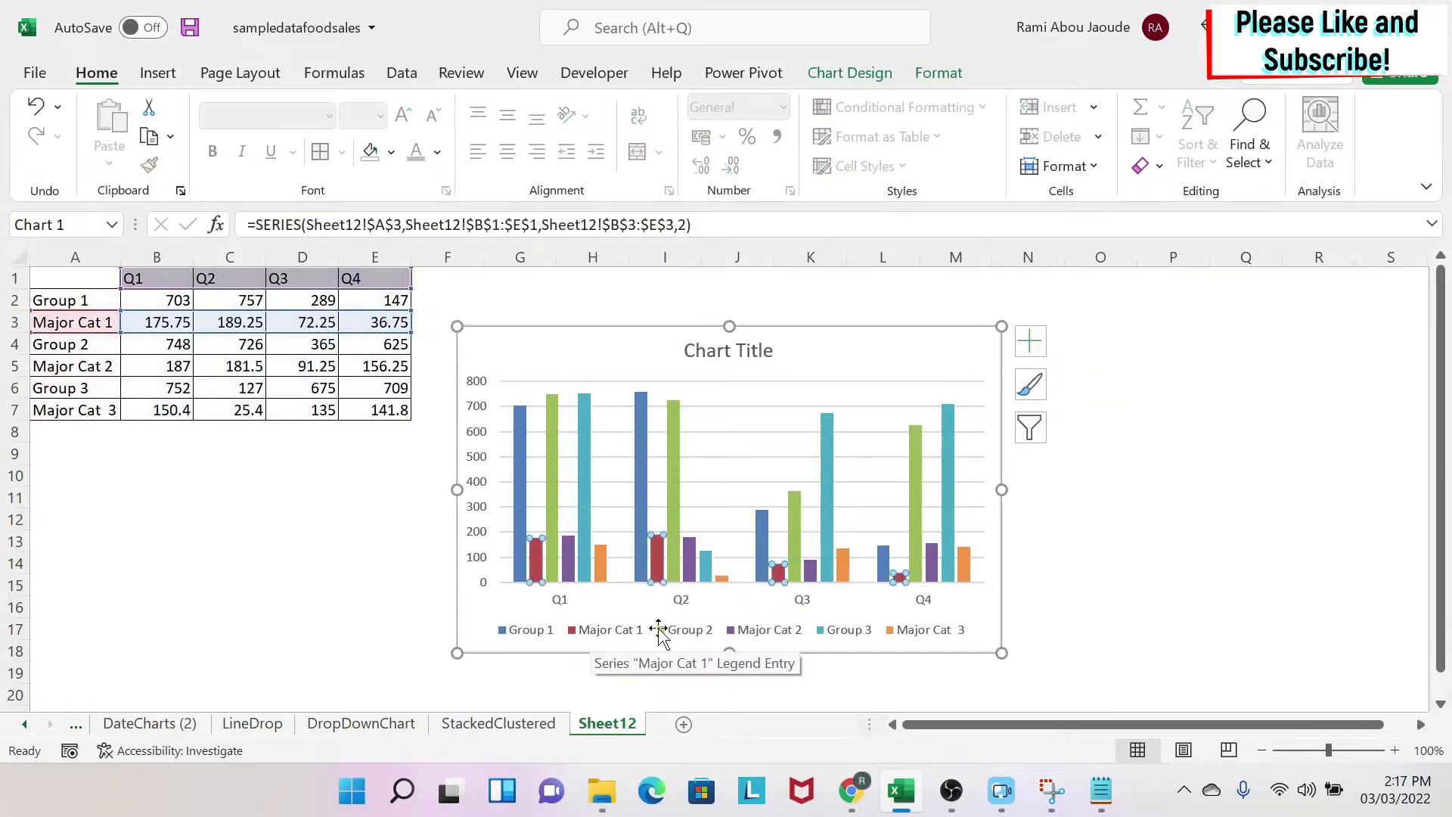
pyautogui.moveTo(574, 556)
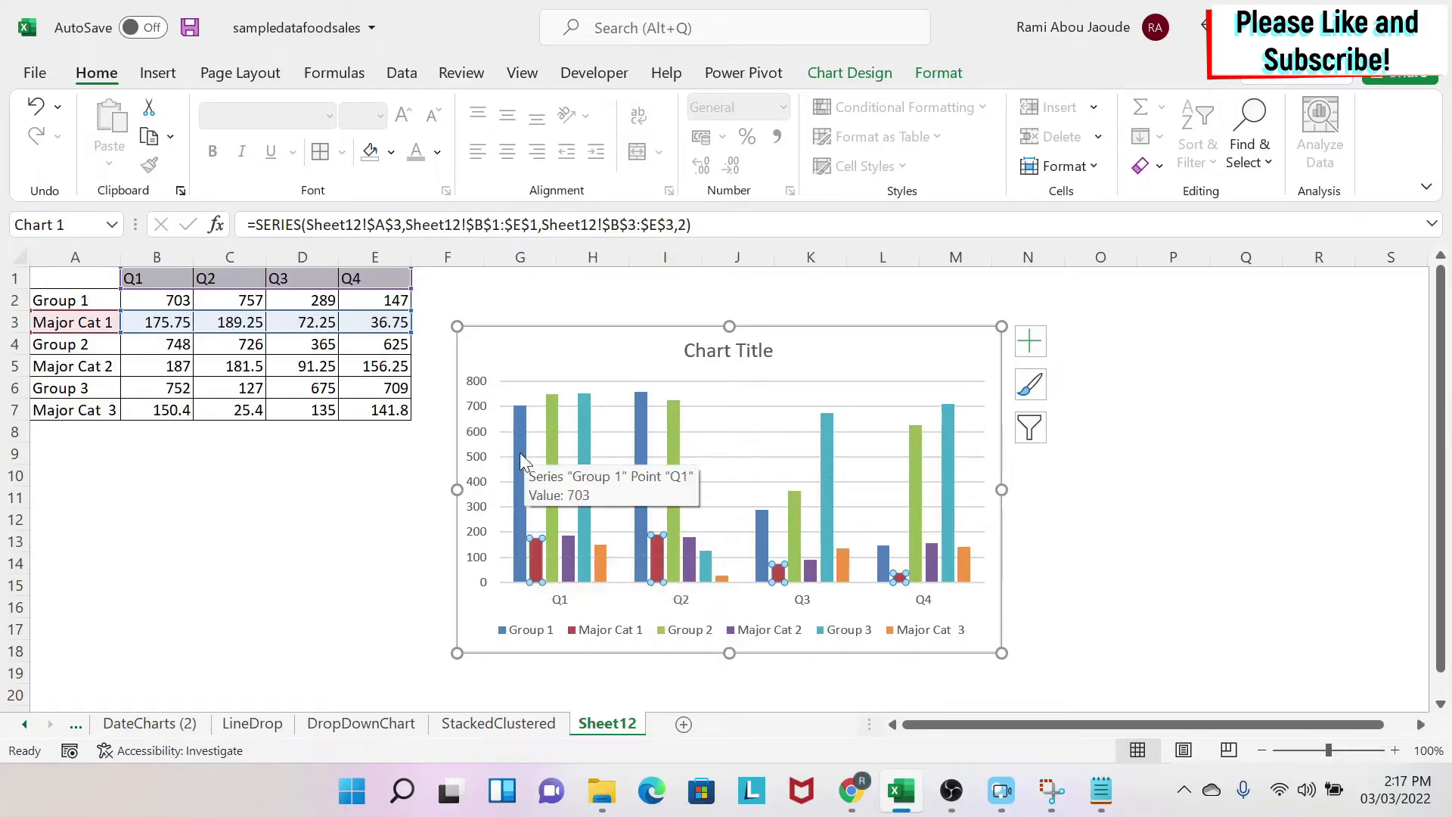
pyautogui.moveTo(503, 310)
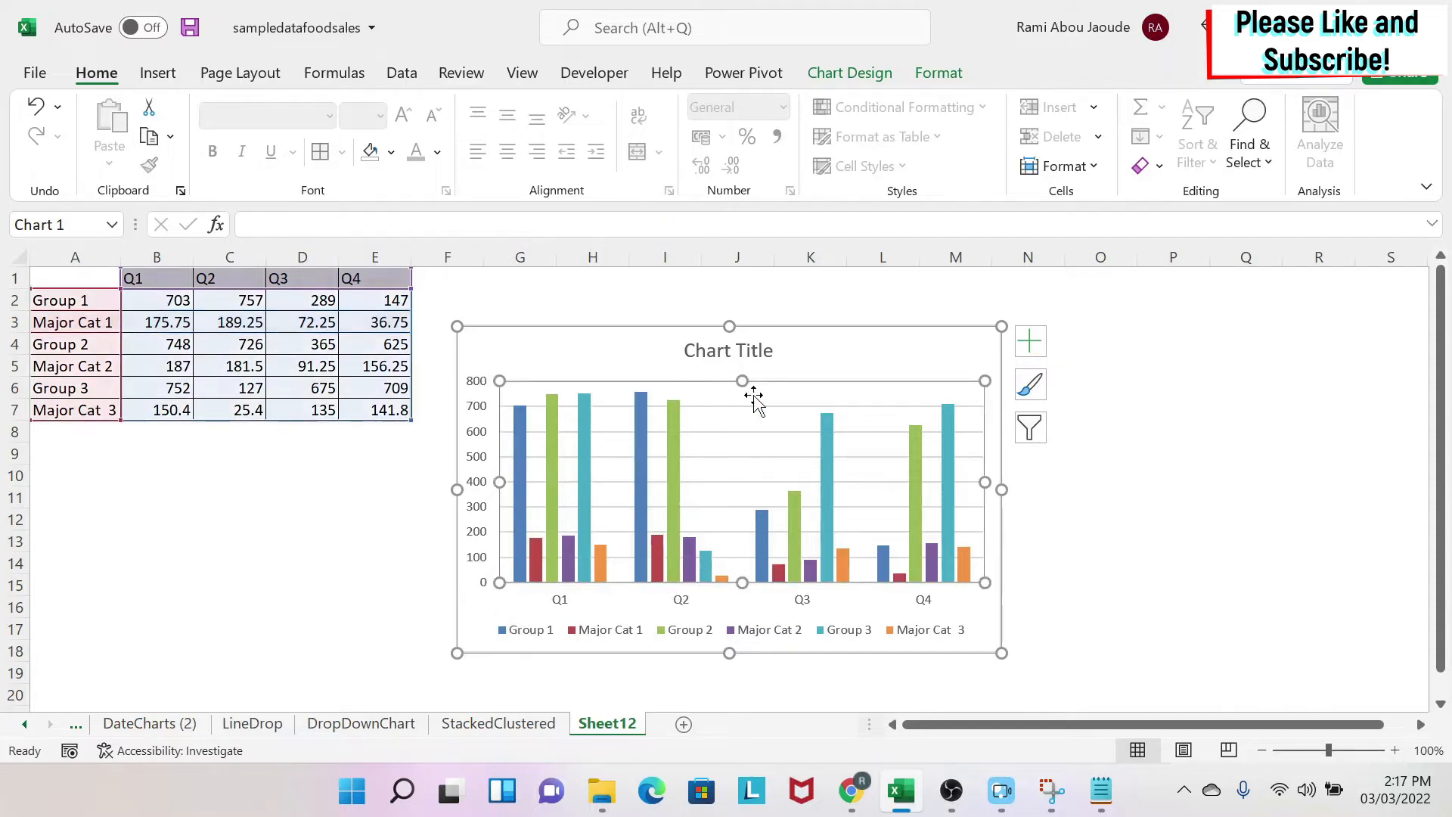
# Step: In Combo chart type, make Major Cat 3 clustered columns and put Major Cat series on the secondary axis
pyautogui.rightClick(755, 403)
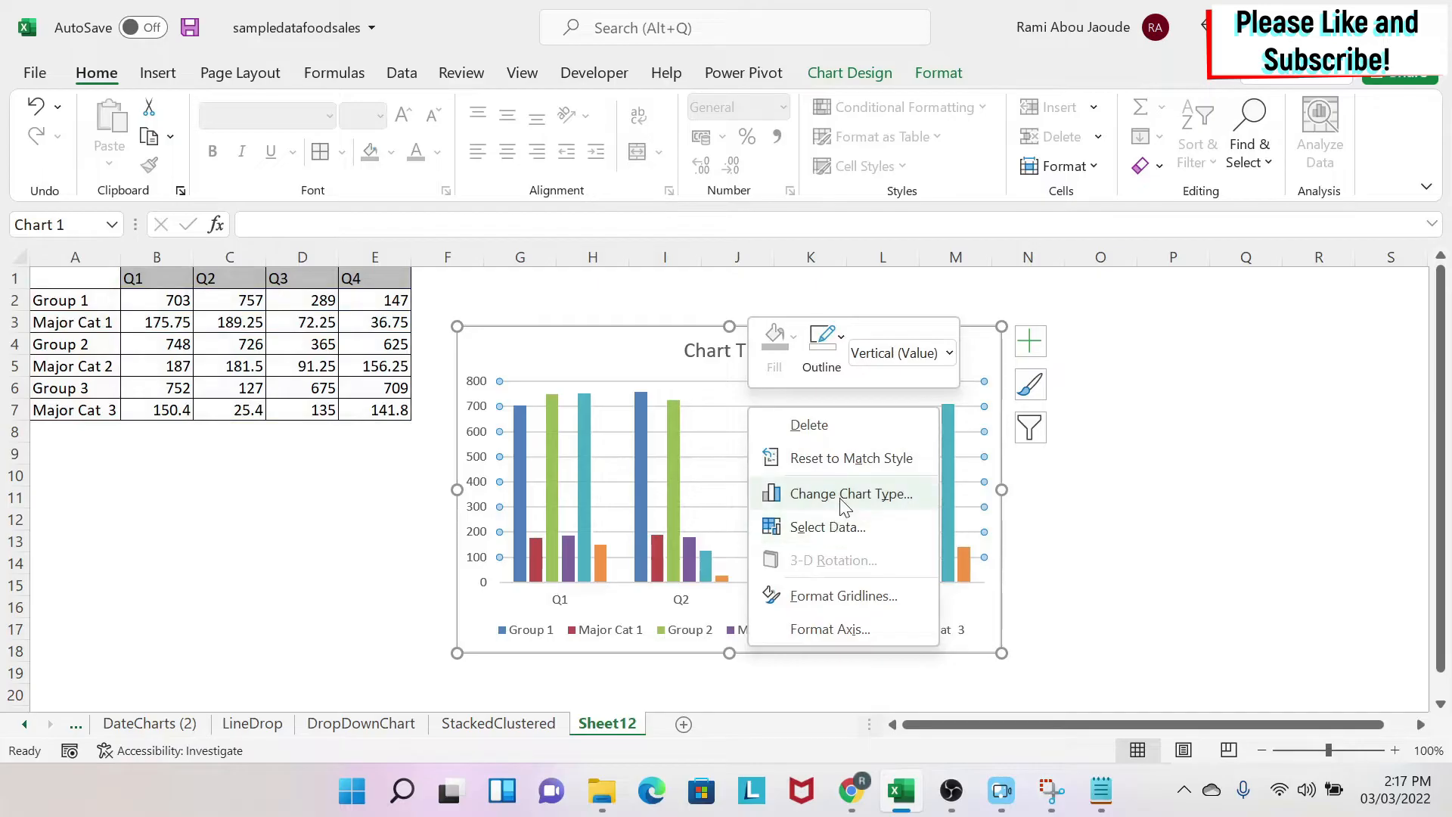
pyautogui.click(844, 492)
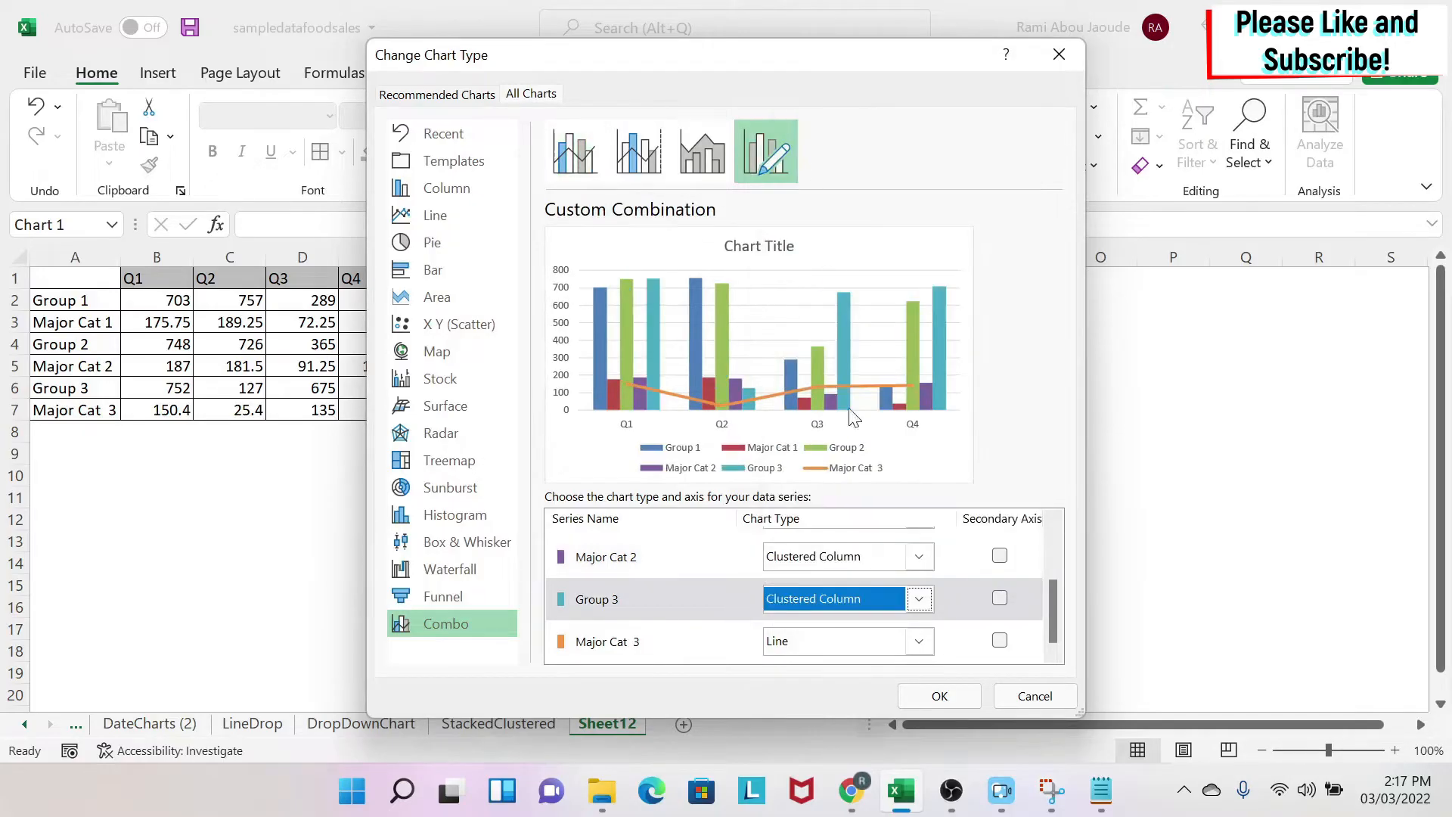
pyautogui.click(838, 640)
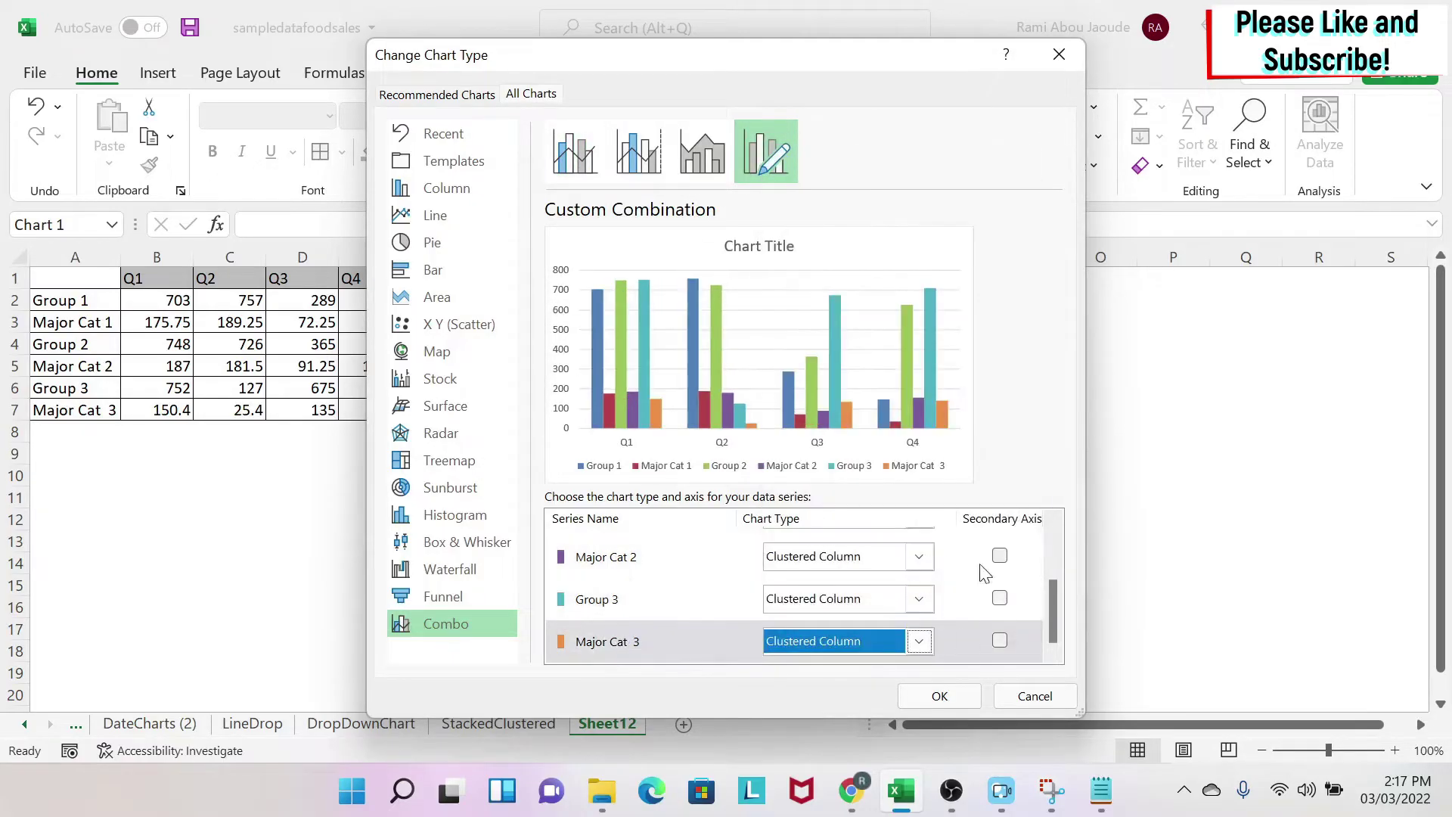
pyautogui.scroll(3)
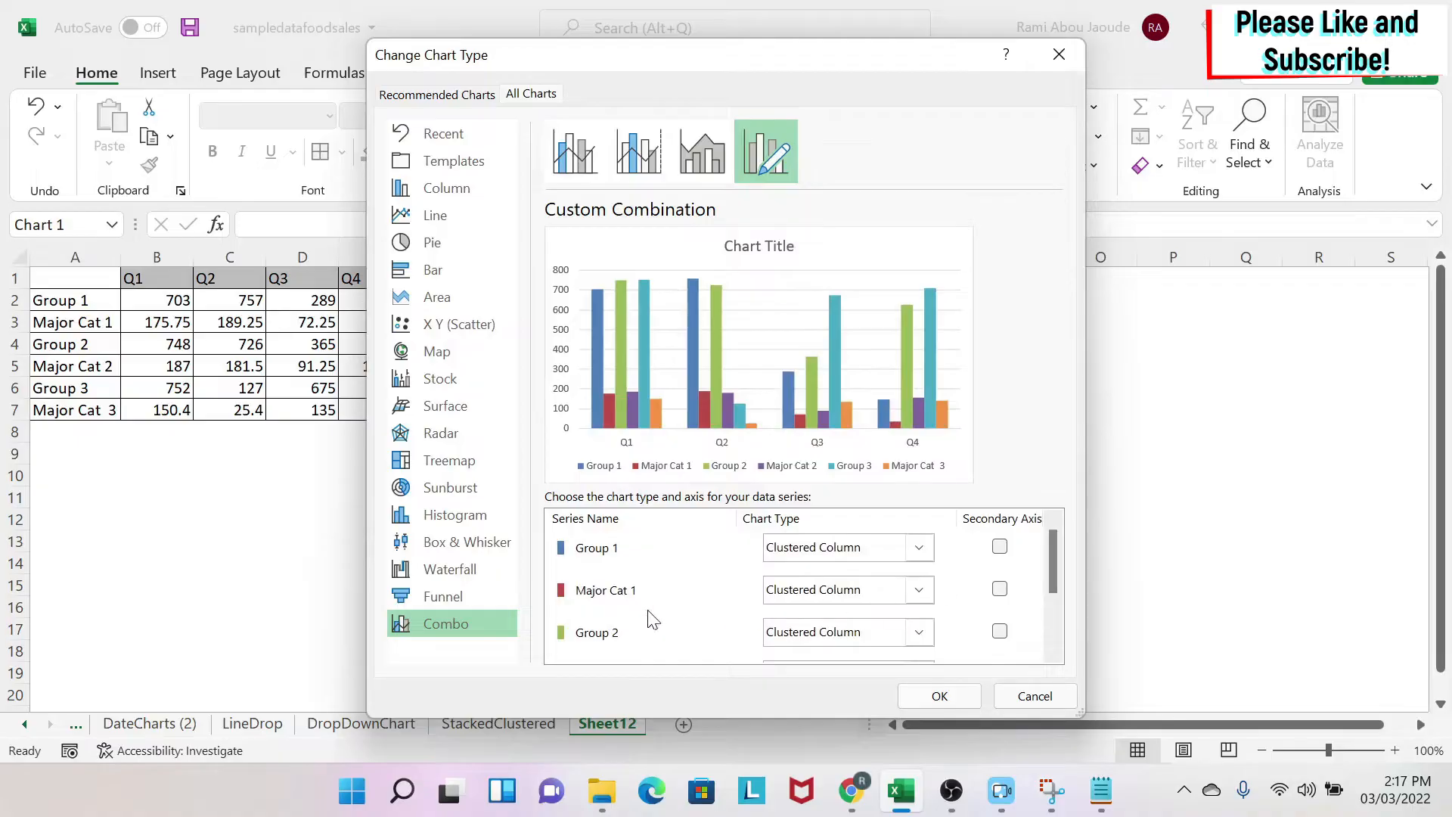
pyautogui.moveTo(607, 559)
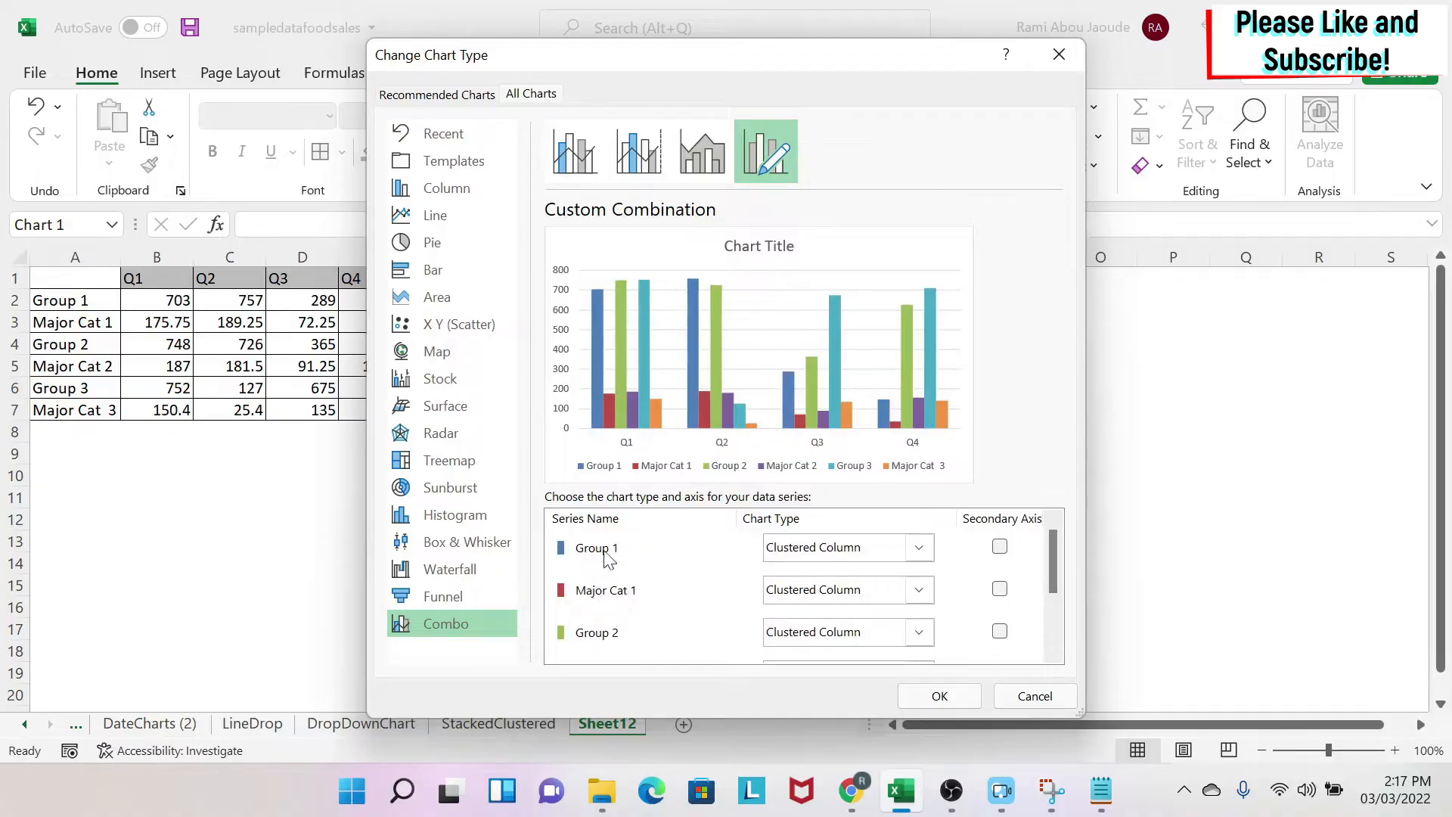
pyautogui.click(1000, 591)
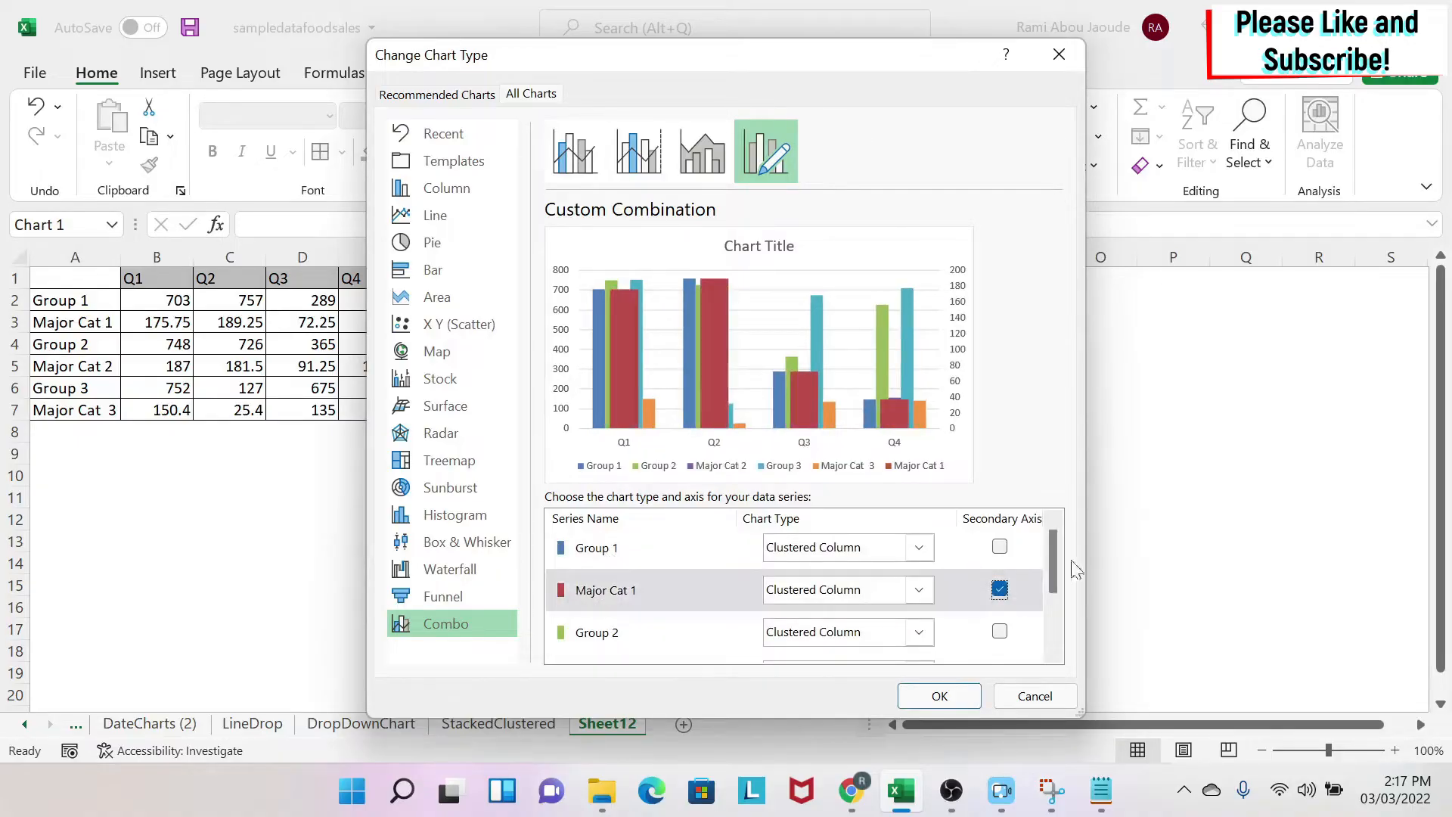
pyautogui.scroll(-3)
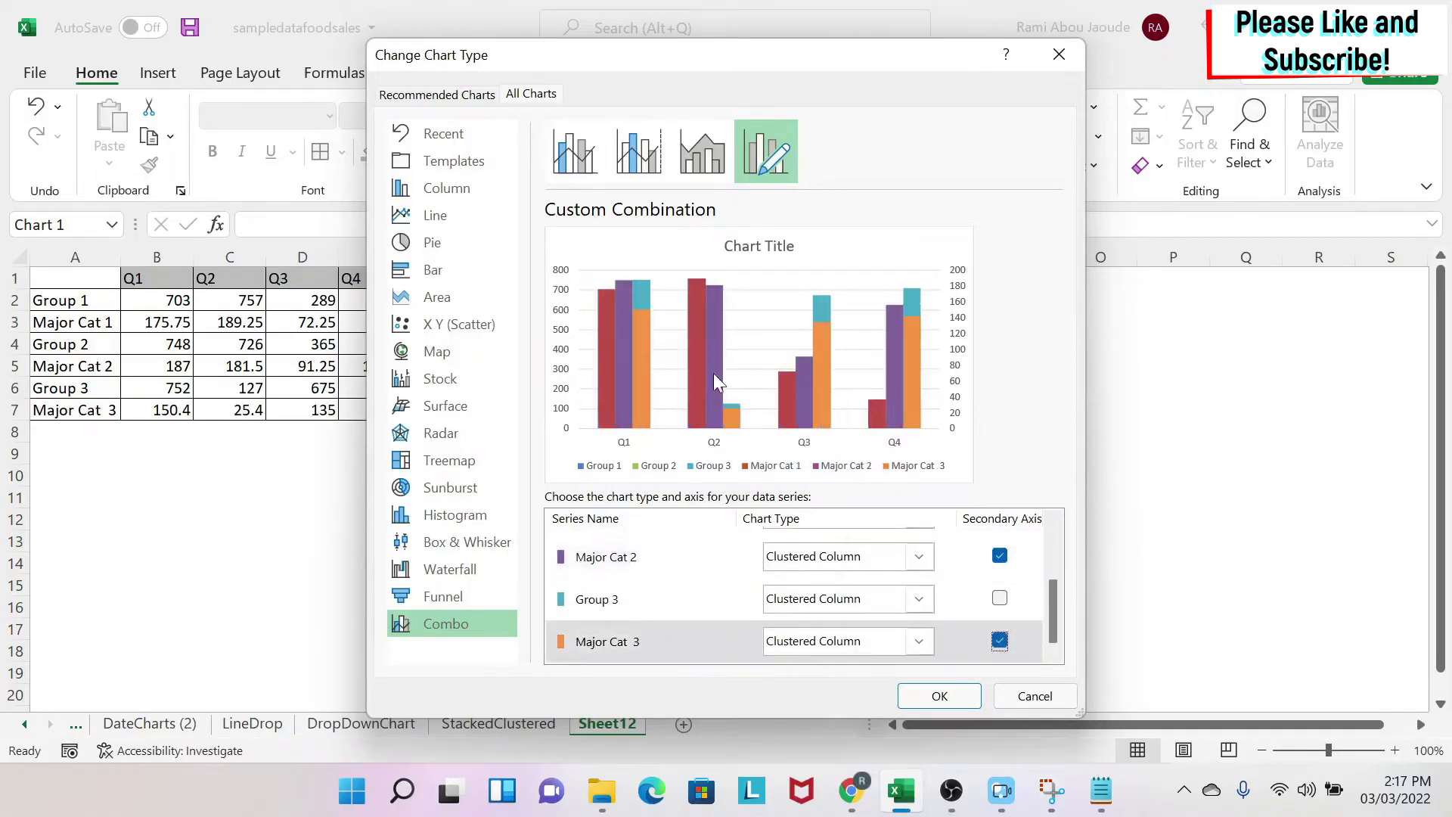
pyautogui.moveTo(654, 326)
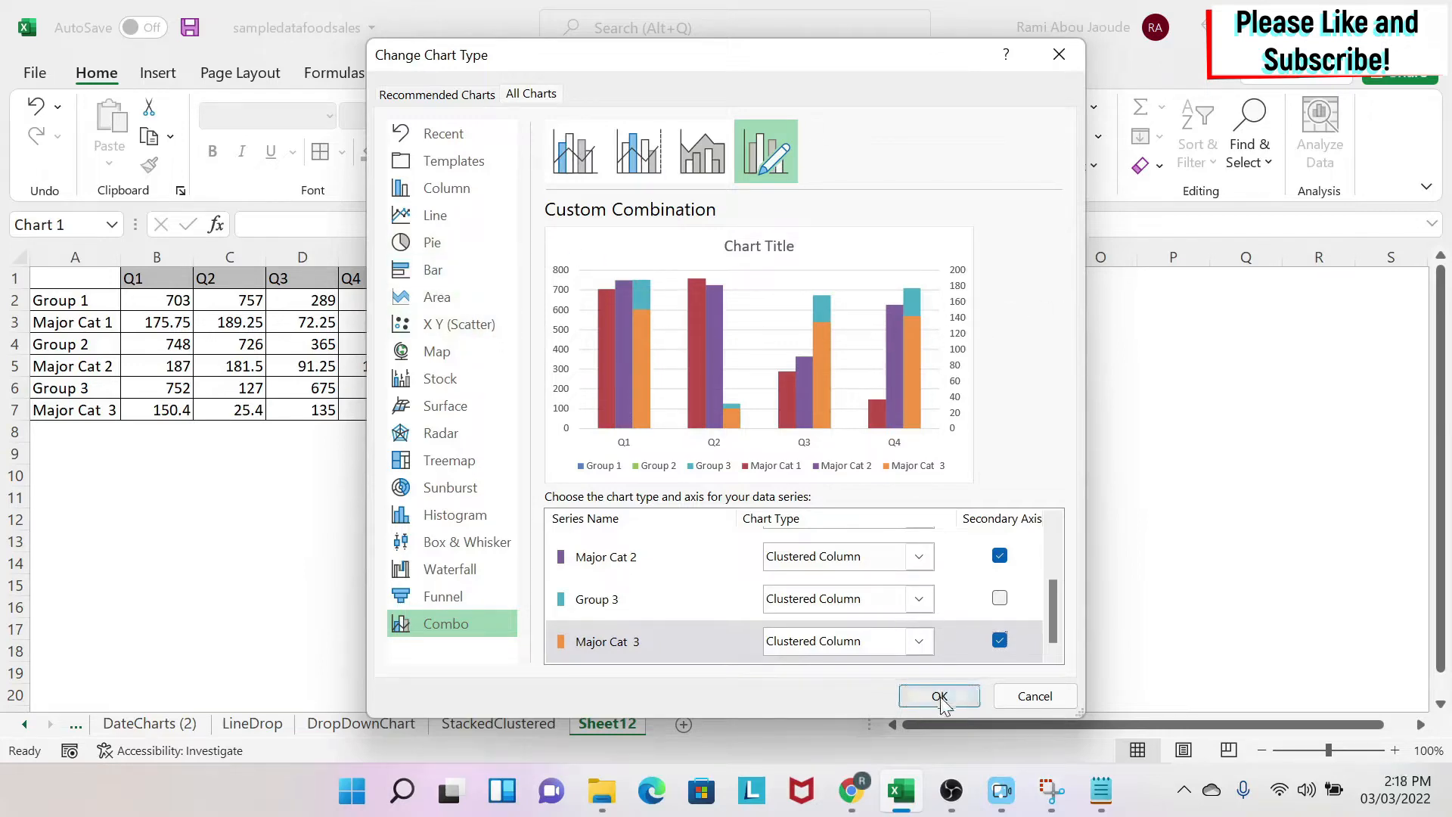
# Step: Apply the combo chart settings and select the chart's vertical value axis
pyautogui.click(938, 696)
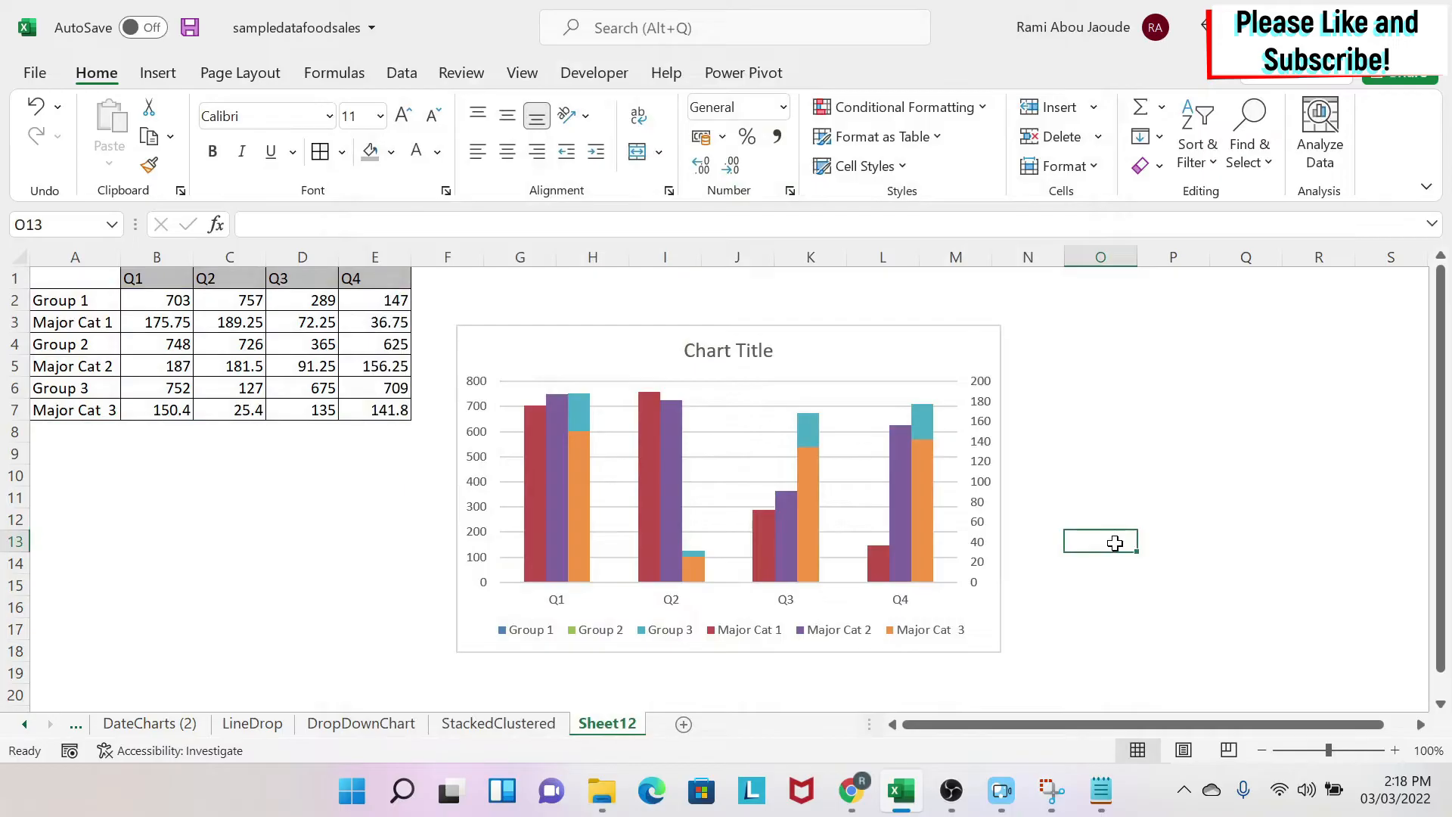
pyautogui.moveTo(482, 384)
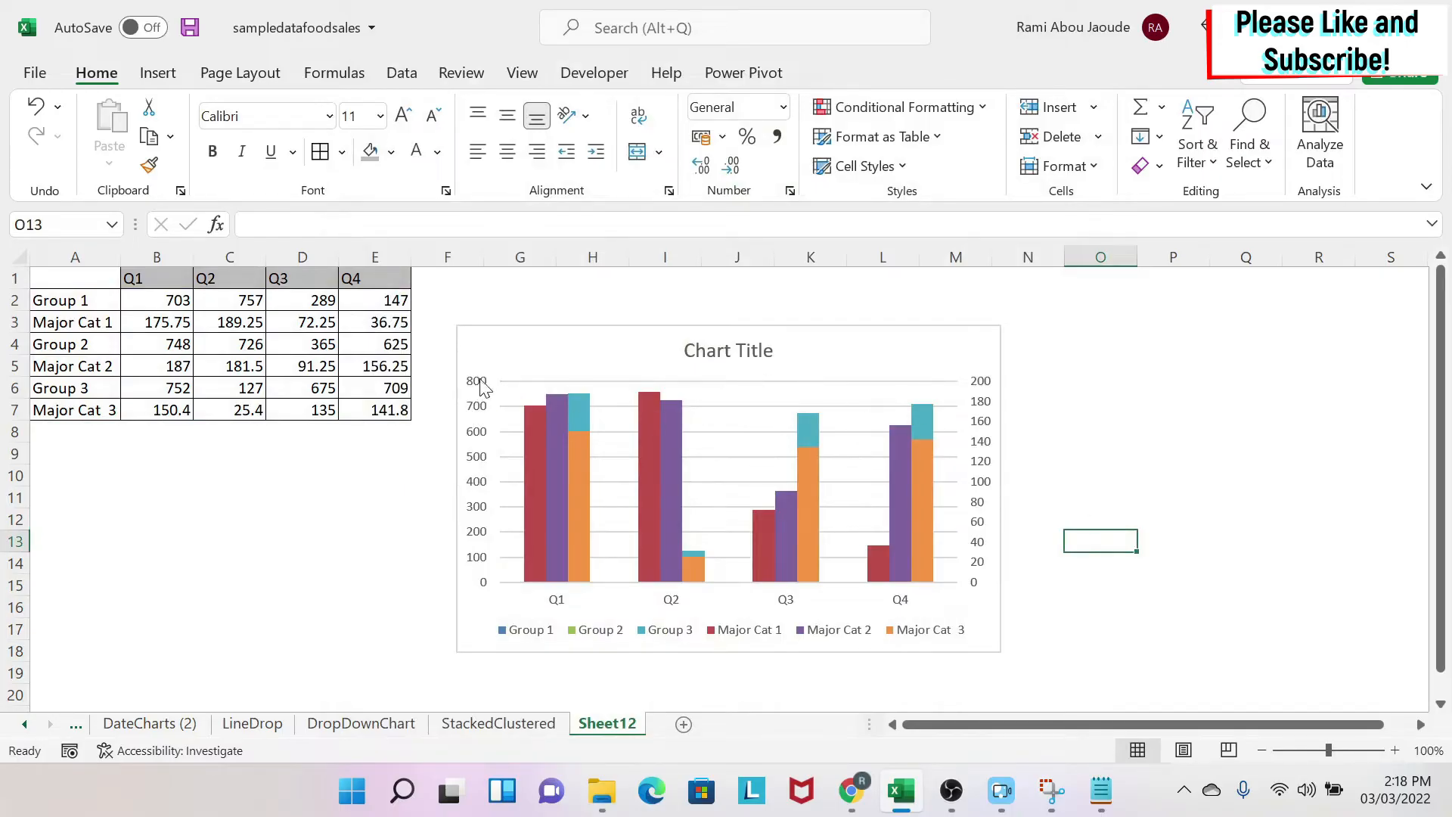
pyautogui.click(728, 482)
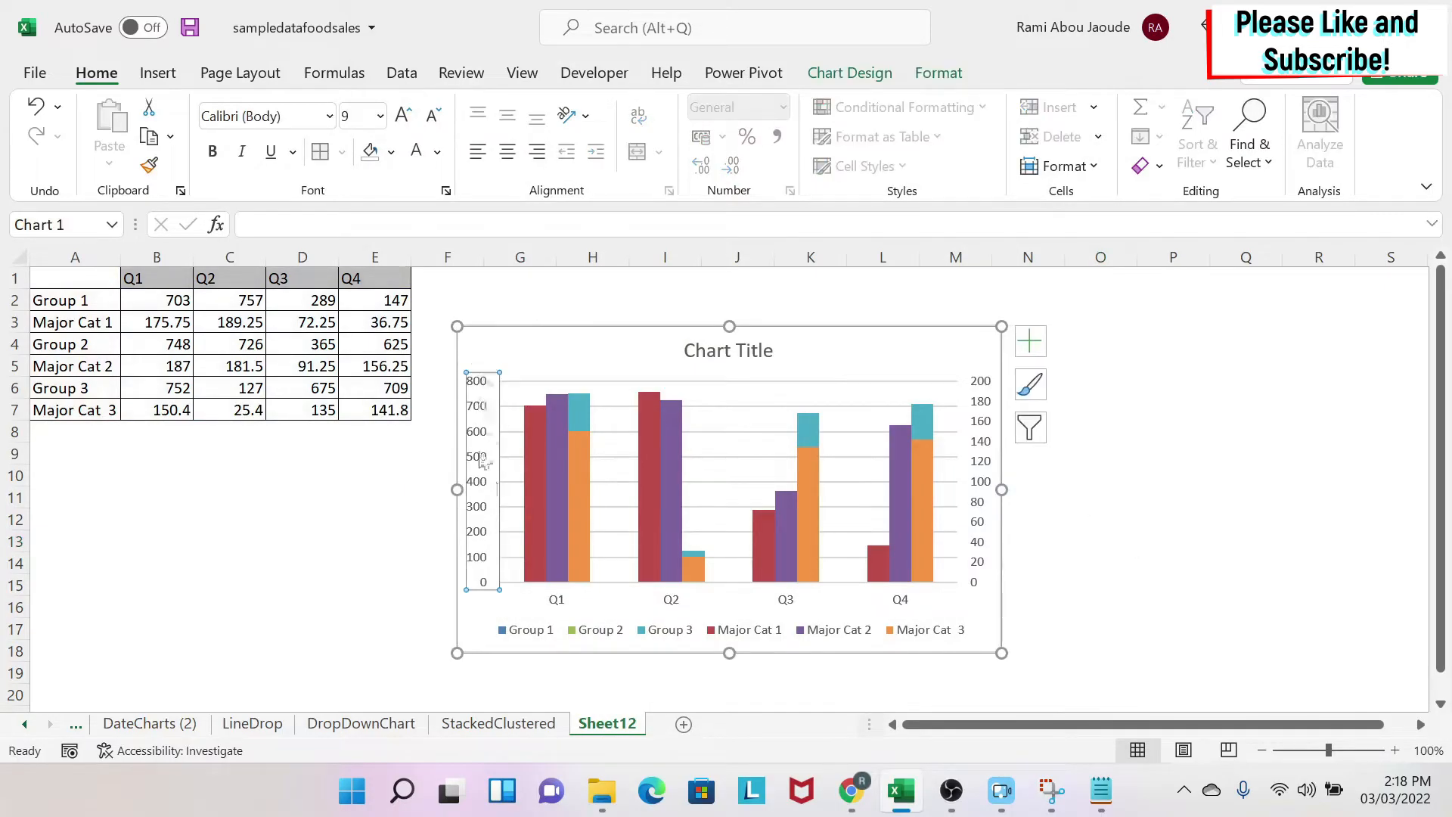
pyautogui.moveTo(483, 361)
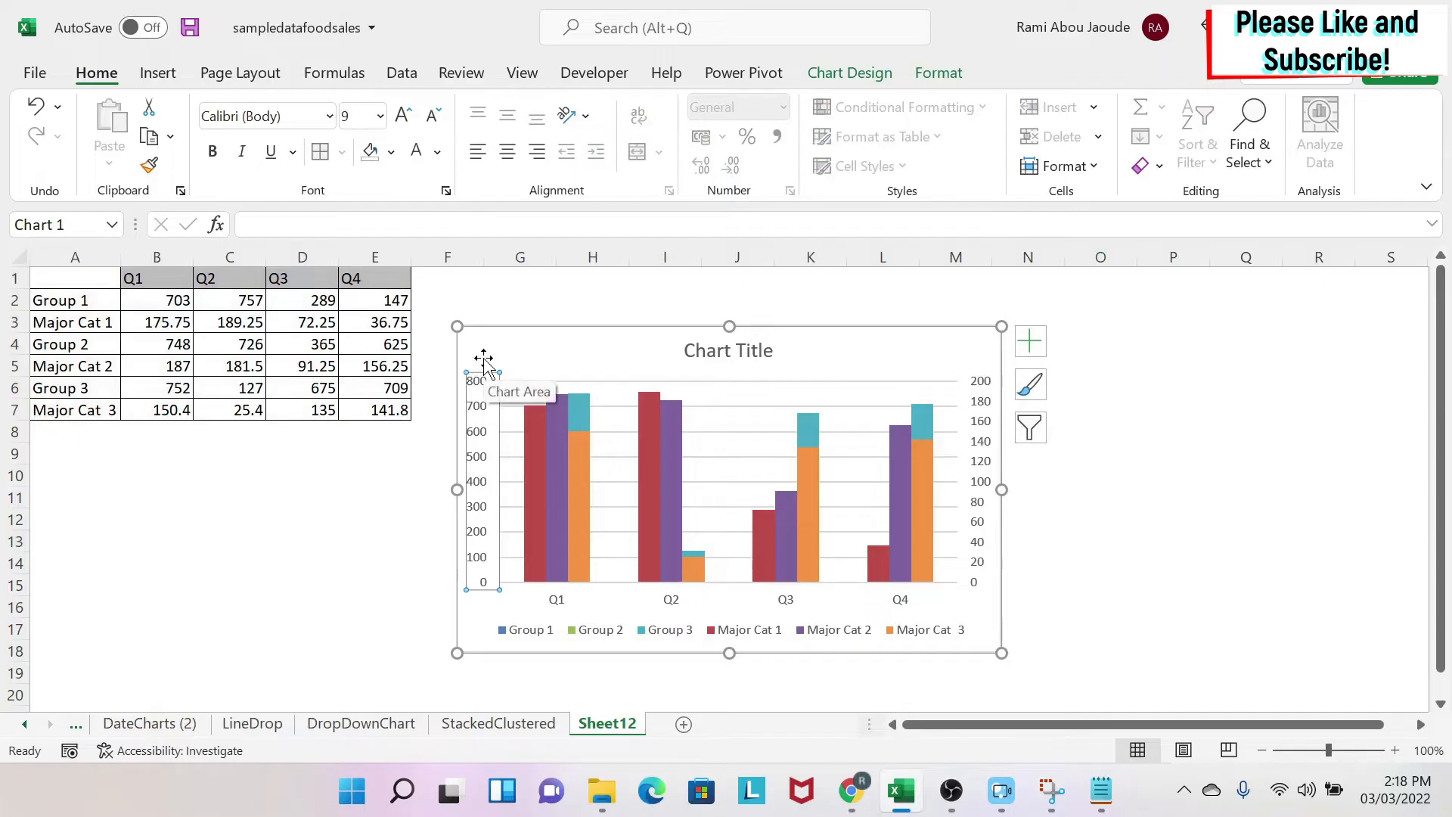
pyautogui.moveTo(484, 424)
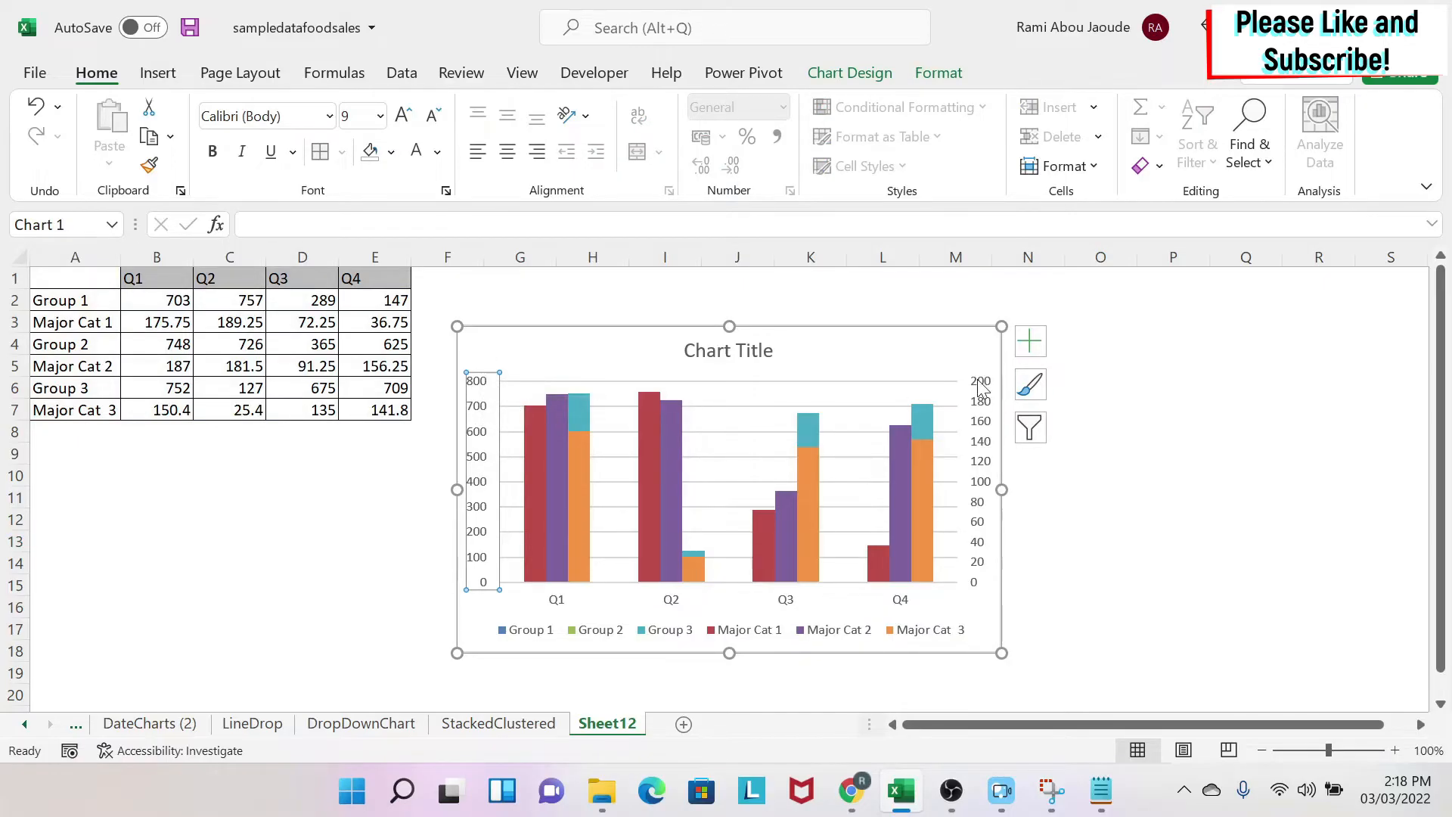
pyautogui.moveTo(981, 481)
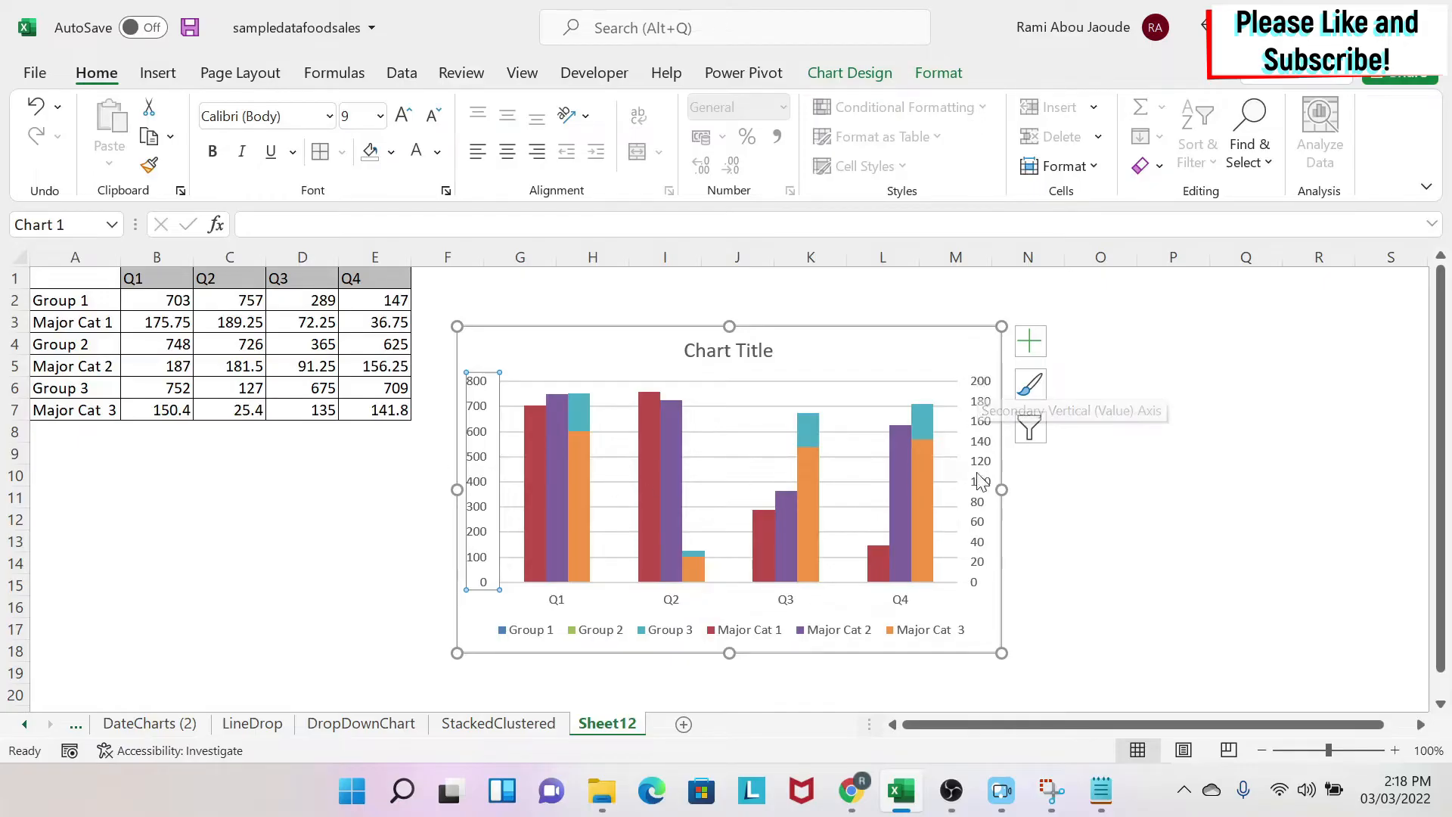
pyautogui.moveTo(781, 517)
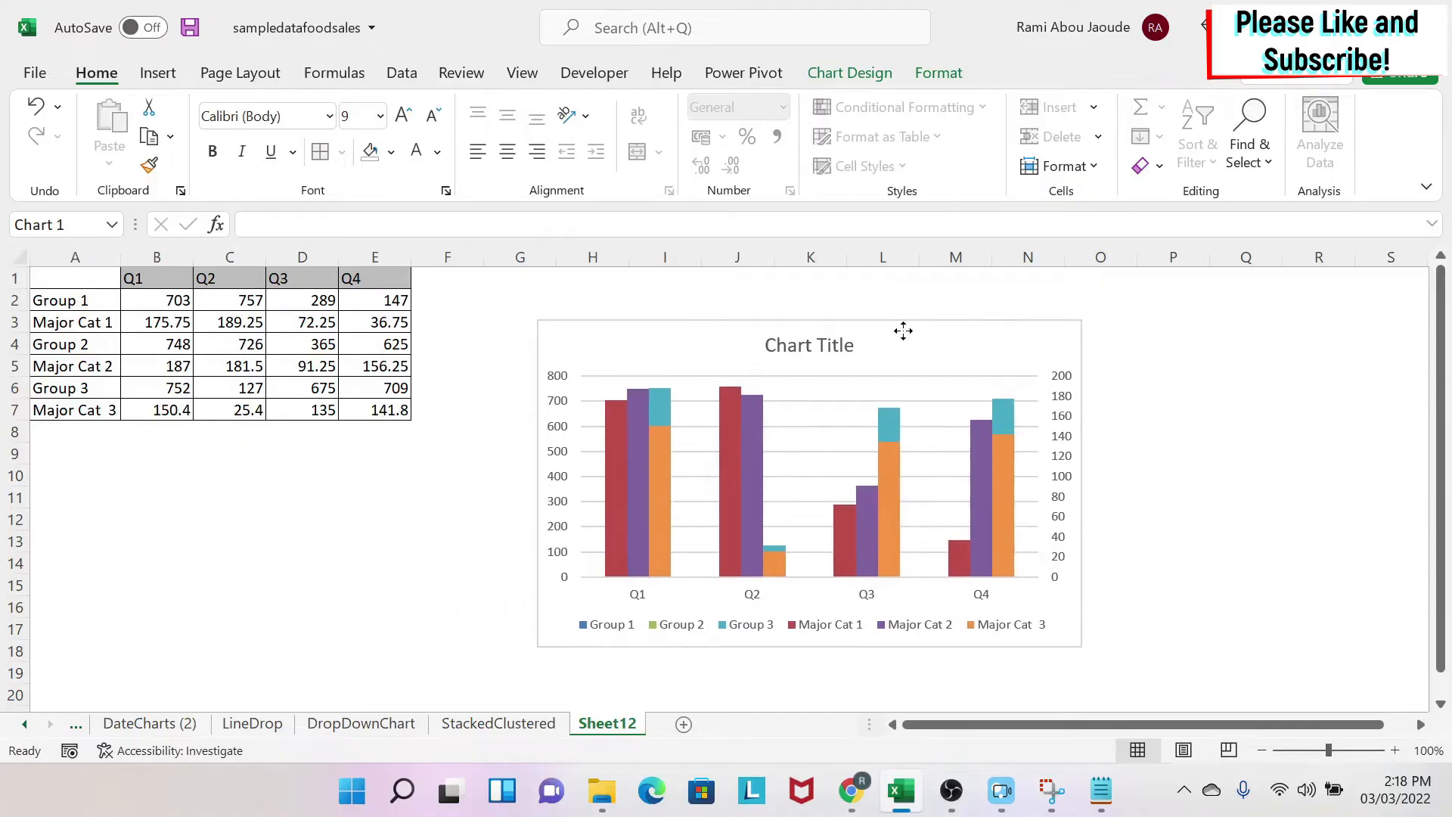
# Step: Enter =MAX(B2:E6) in F2, returning 757
pyautogui.click(446, 299)
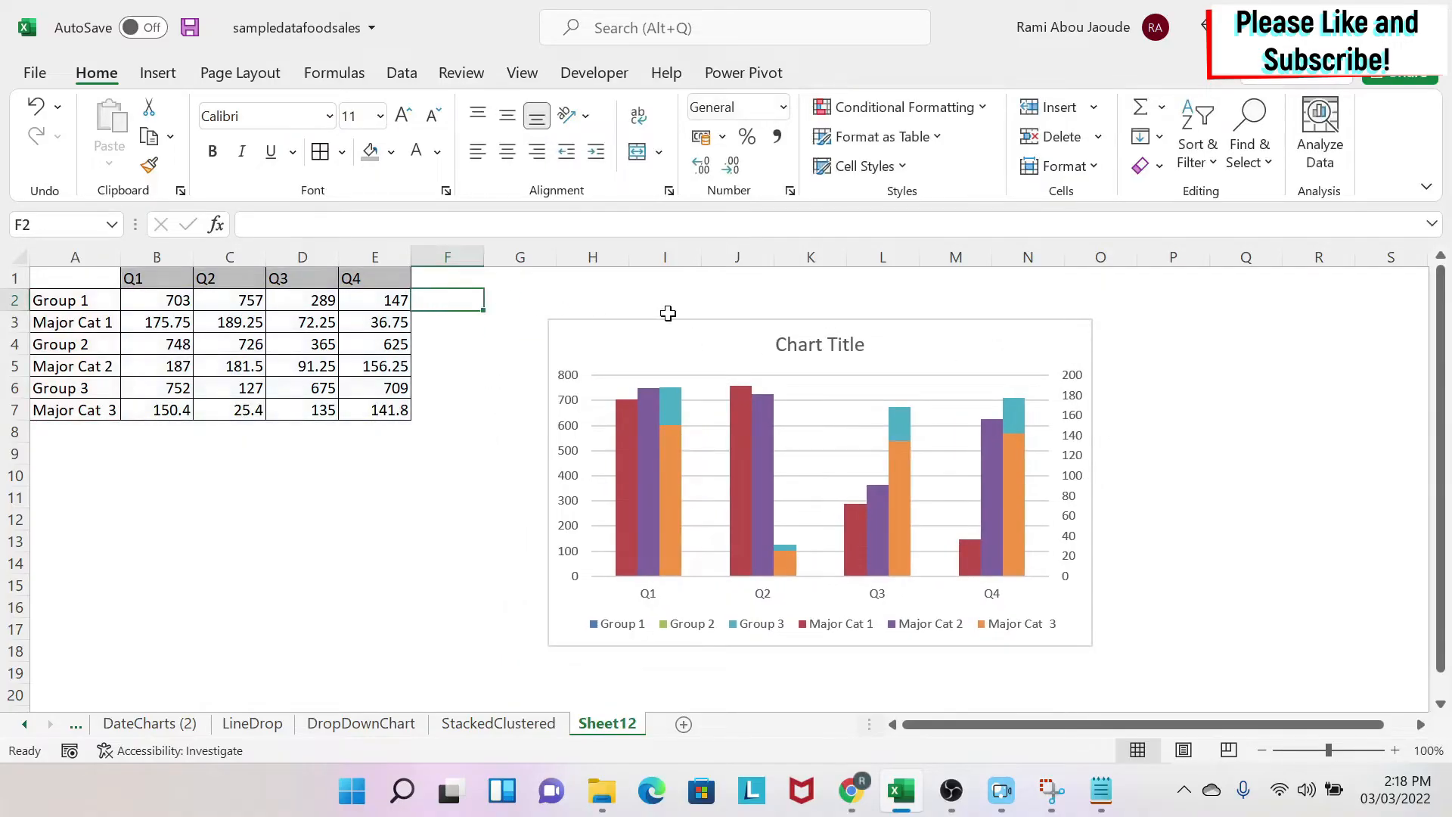
pyautogui.write('=max(B2:E6')
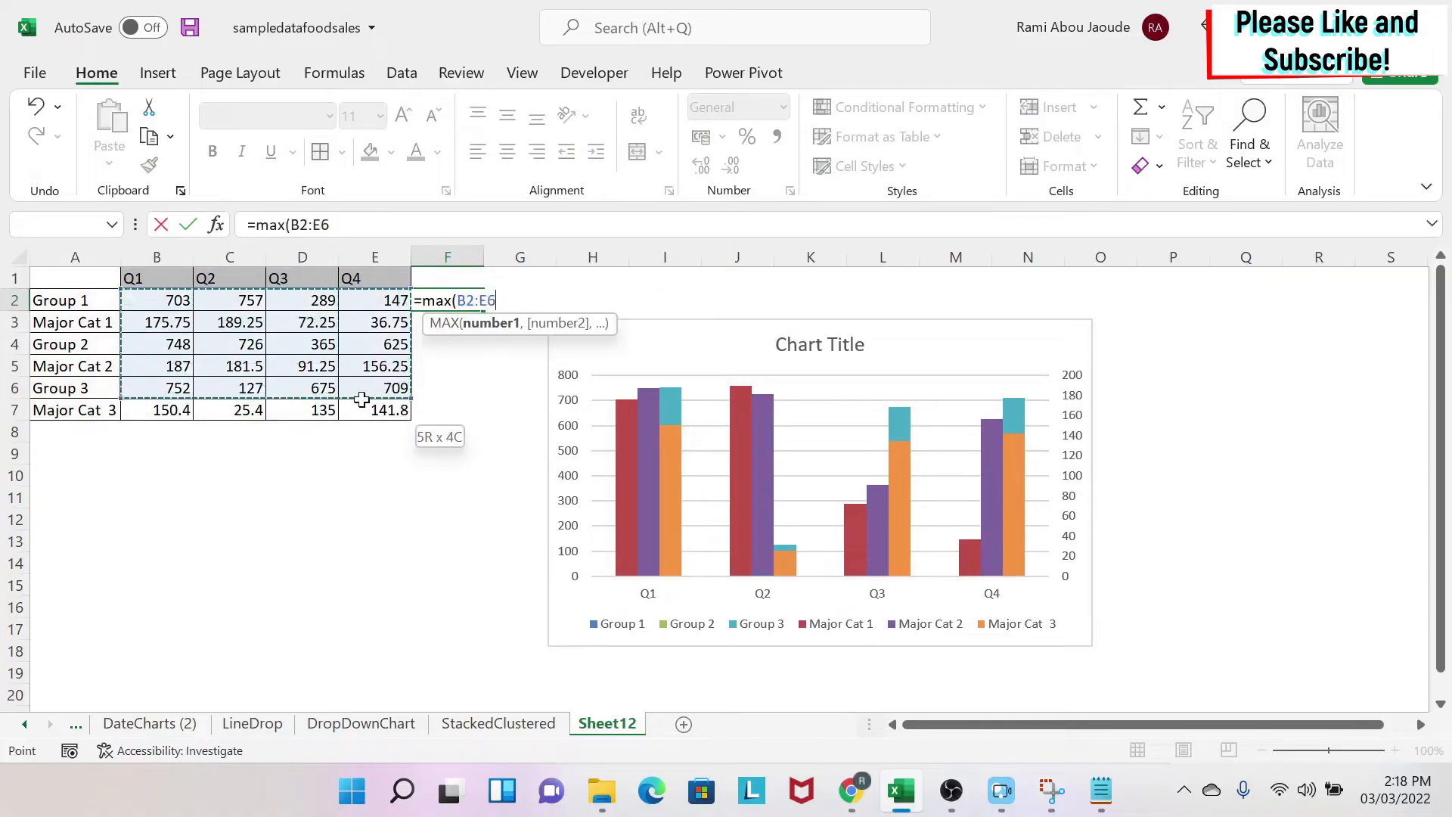
pyautogui.press('Return')
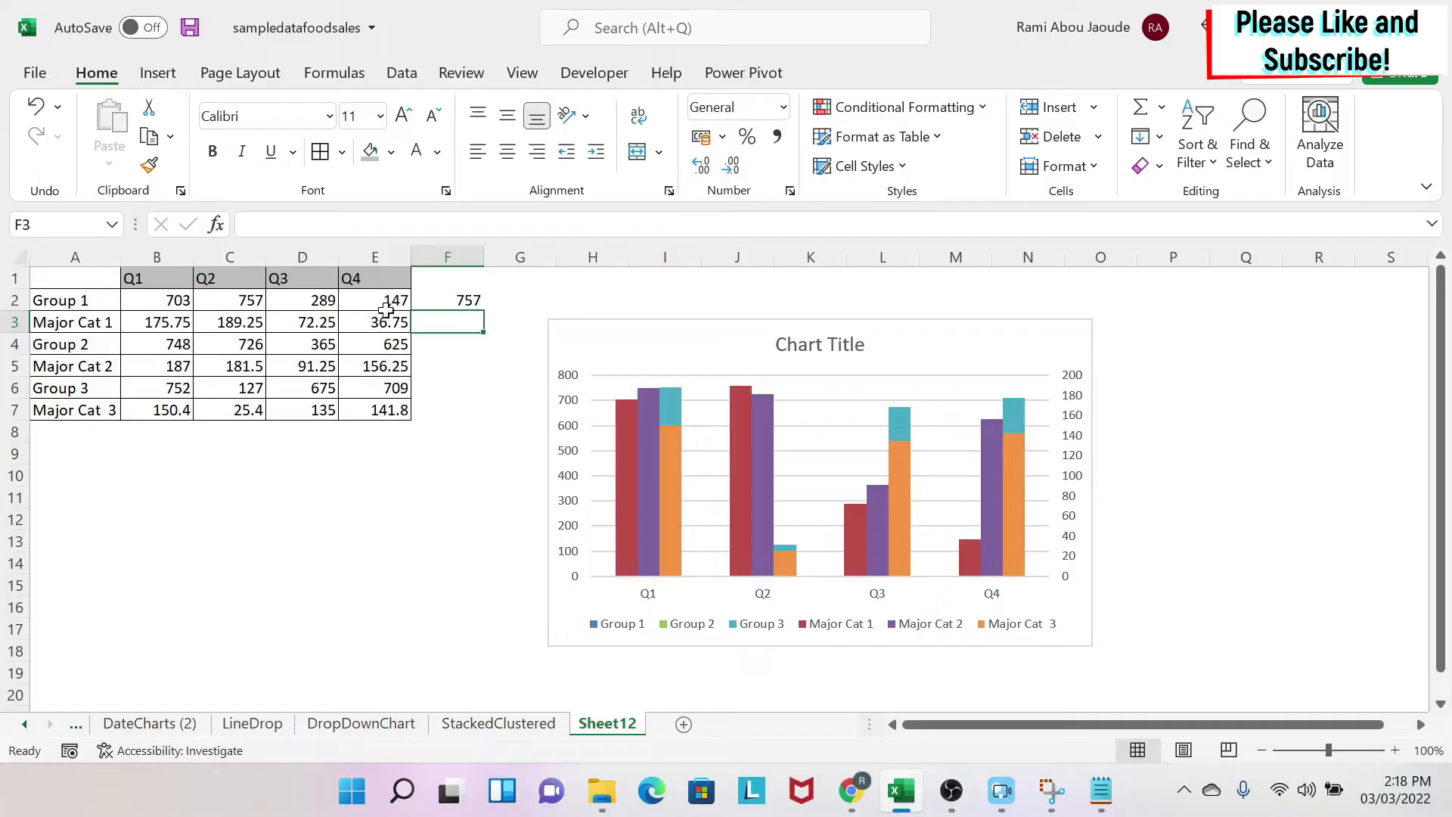
pyautogui.moveTo(651, 462)
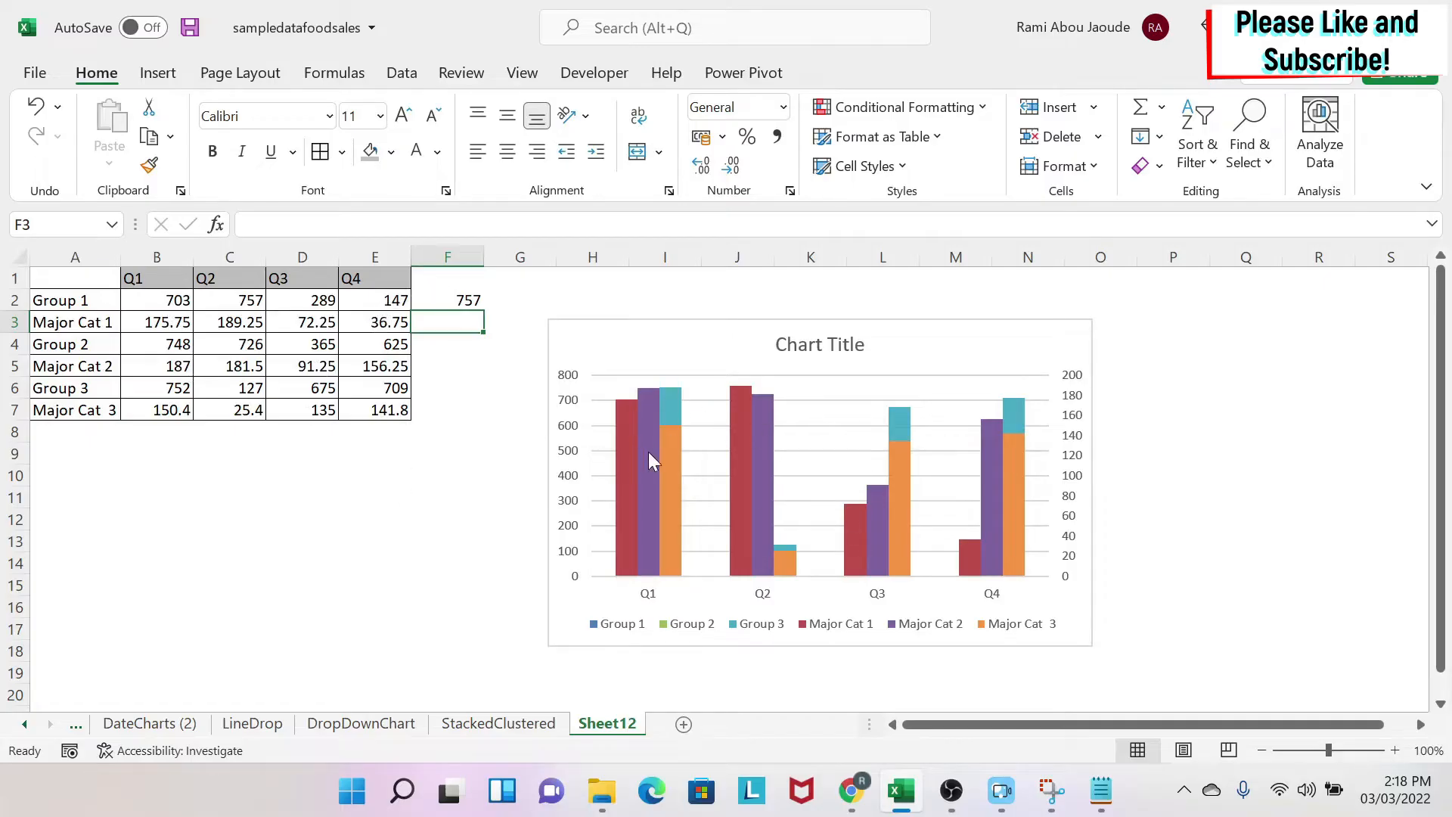
pyautogui.moveTo(511, 456)
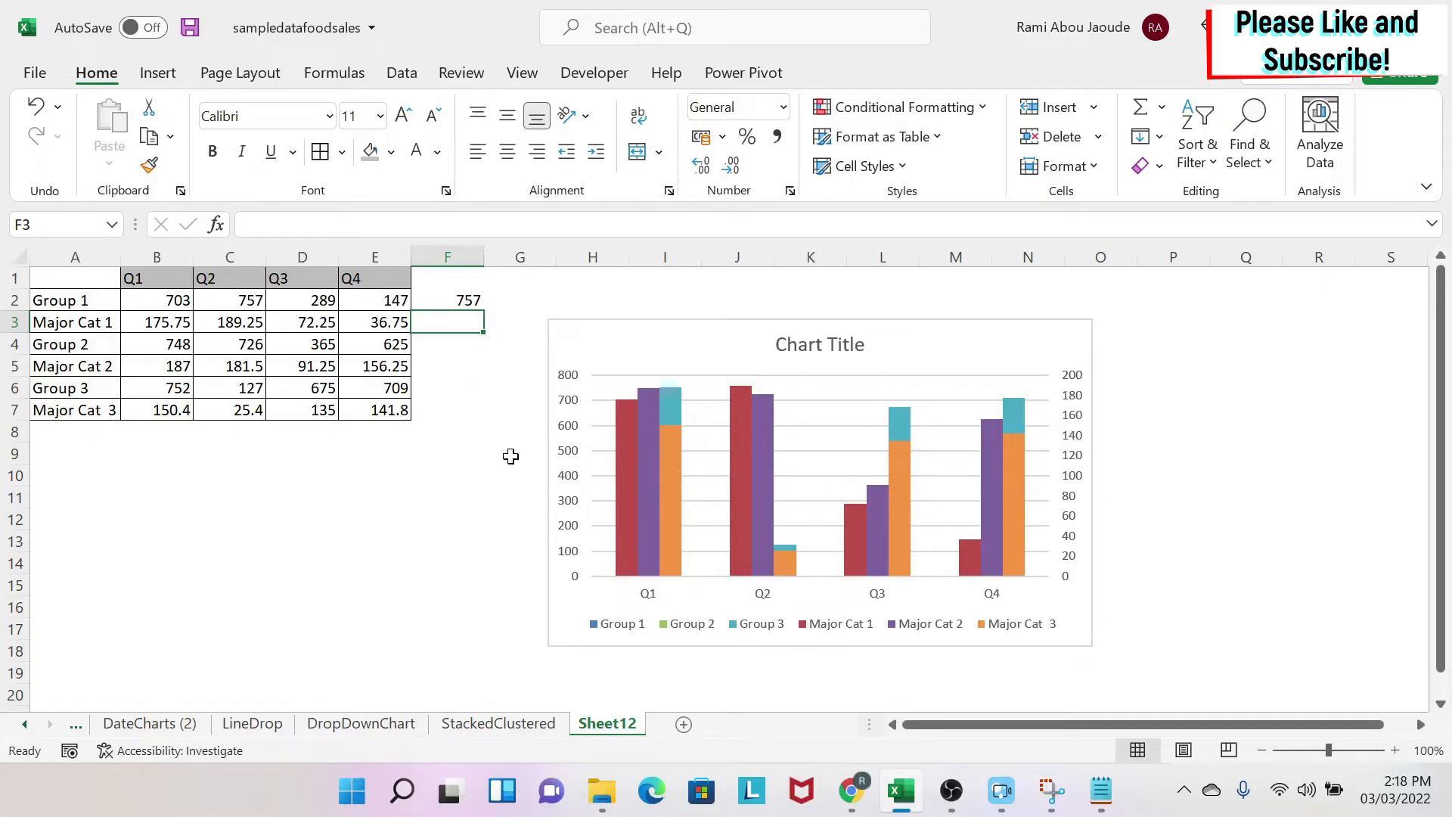
pyautogui.moveTo(568, 375)
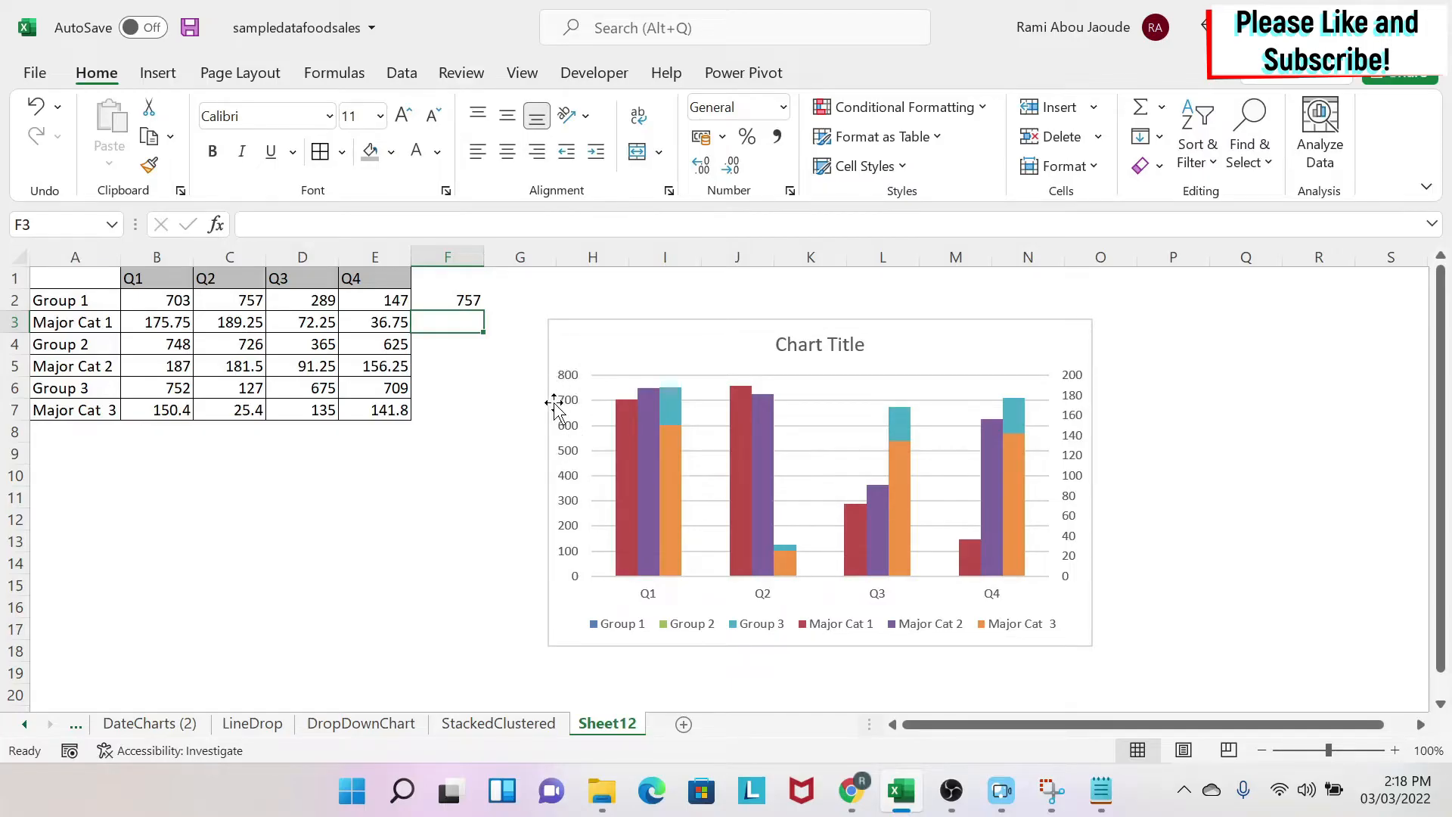
pyautogui.moveTo(443, 297)
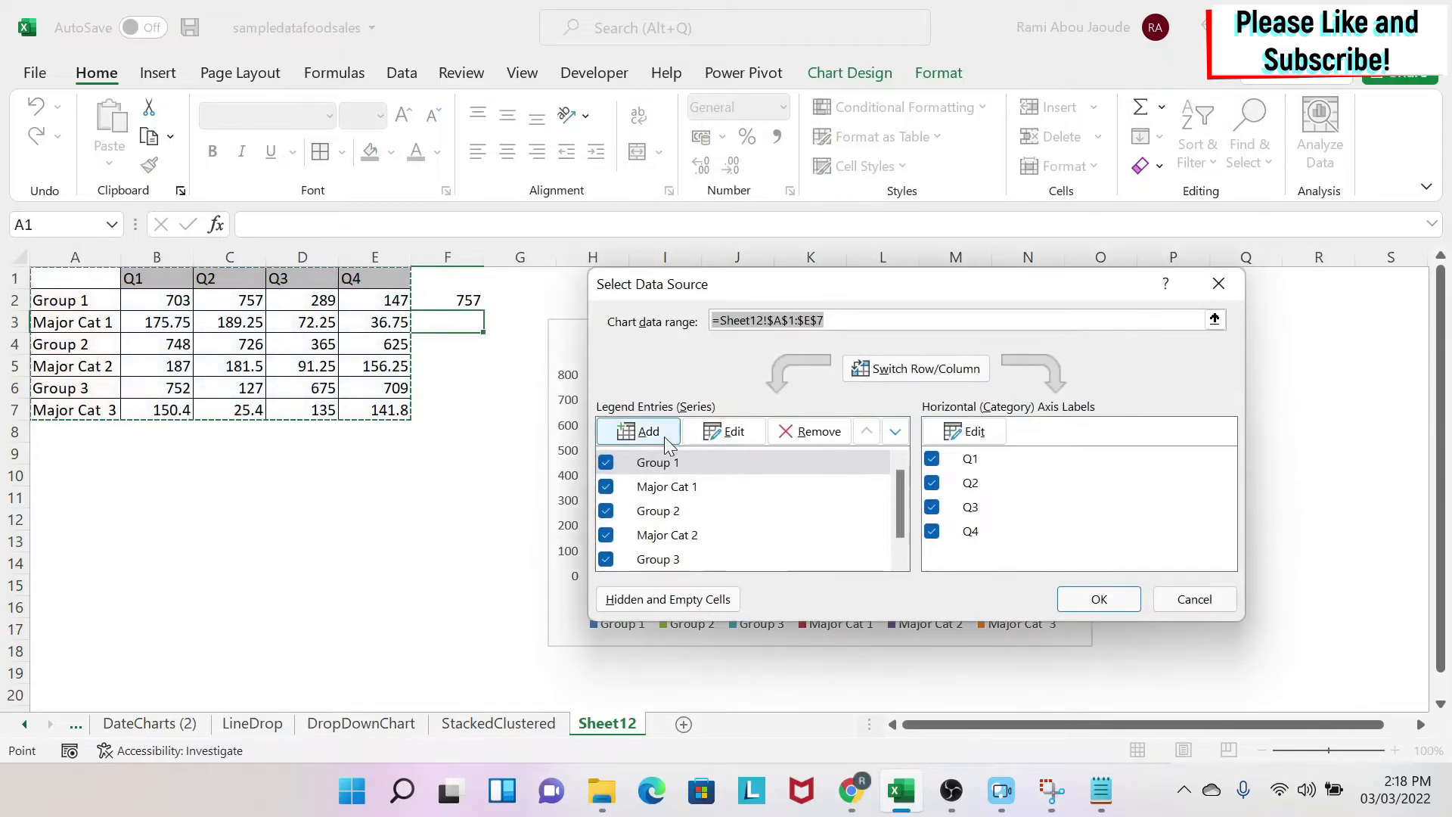
# Step: Add a 'maxnum' series with values from =Sheet12!$F$2, then deselect the chart
pyautogui.click(648, 431)
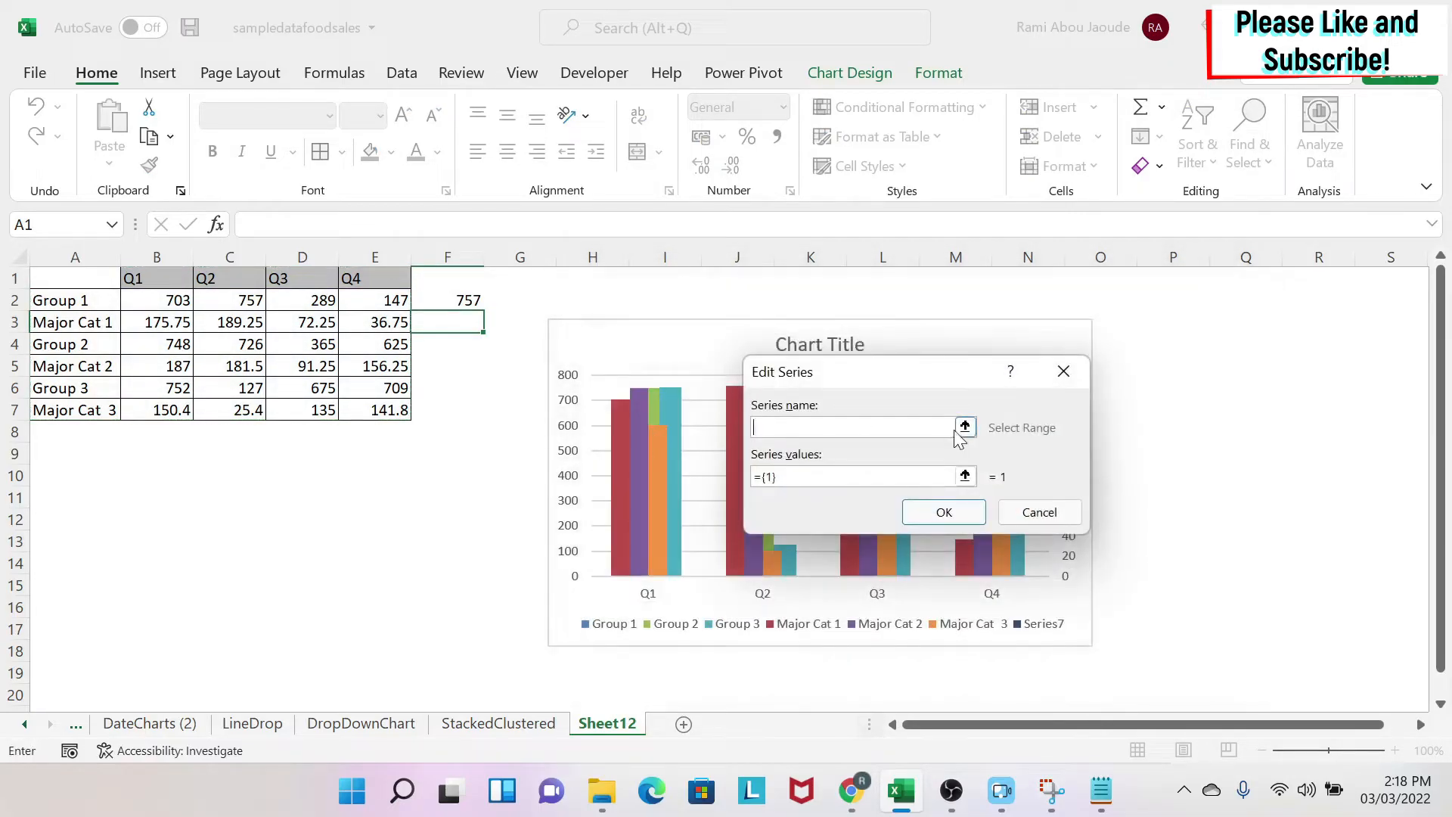
pyautogui.write('maxnum')
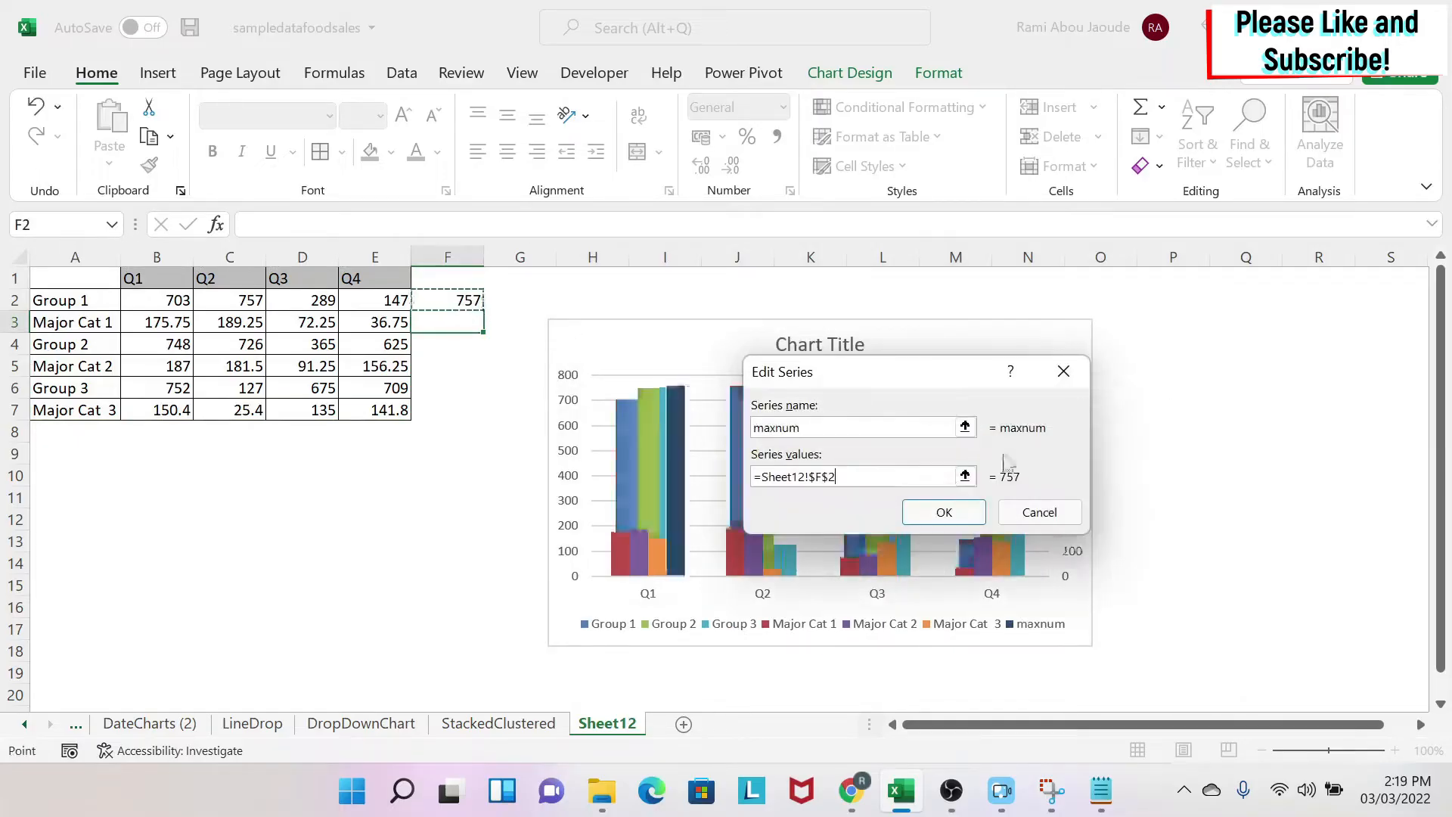
pyautogui.click(943, 512)
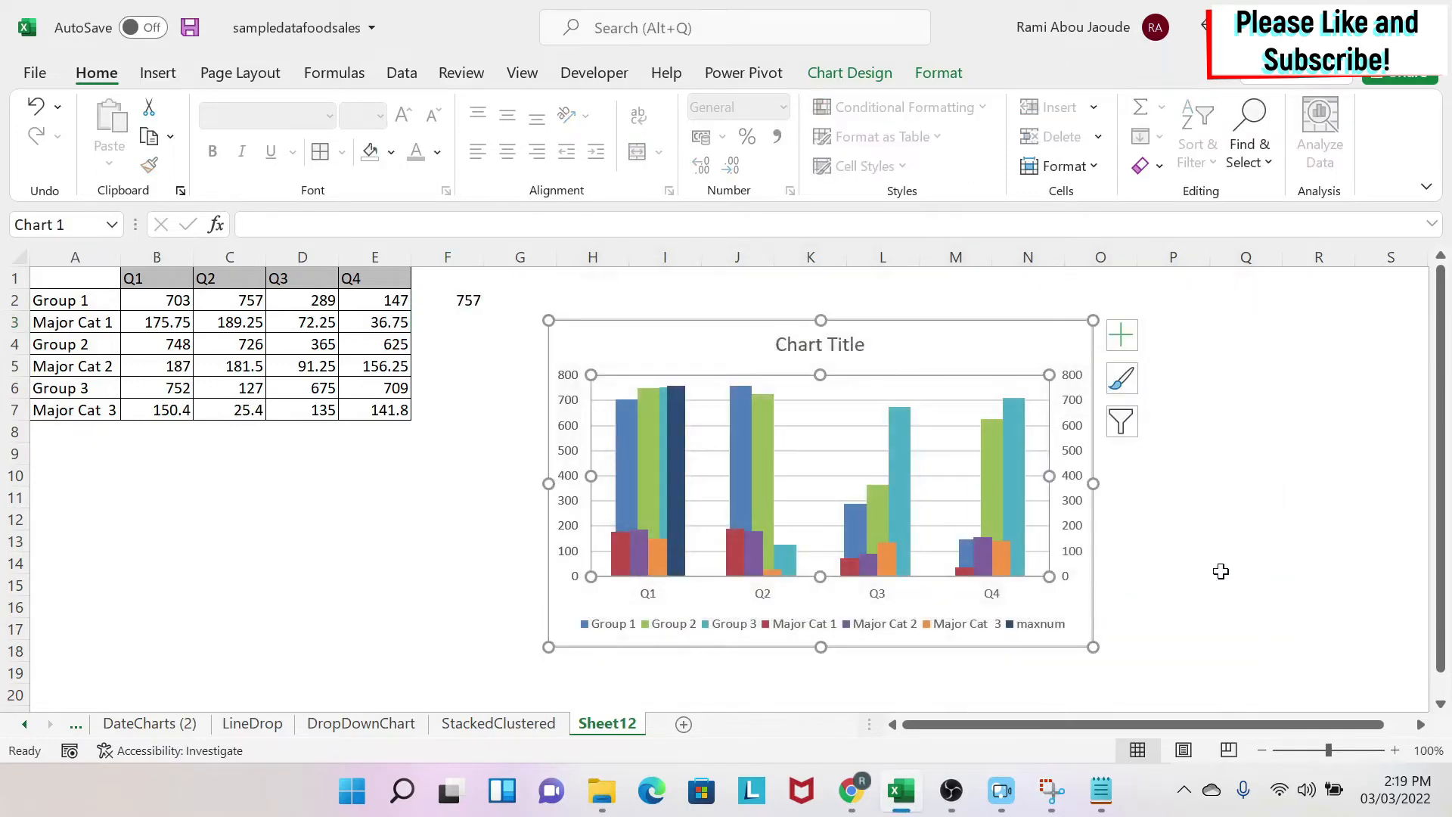
pyautogui.click(1246, 562)
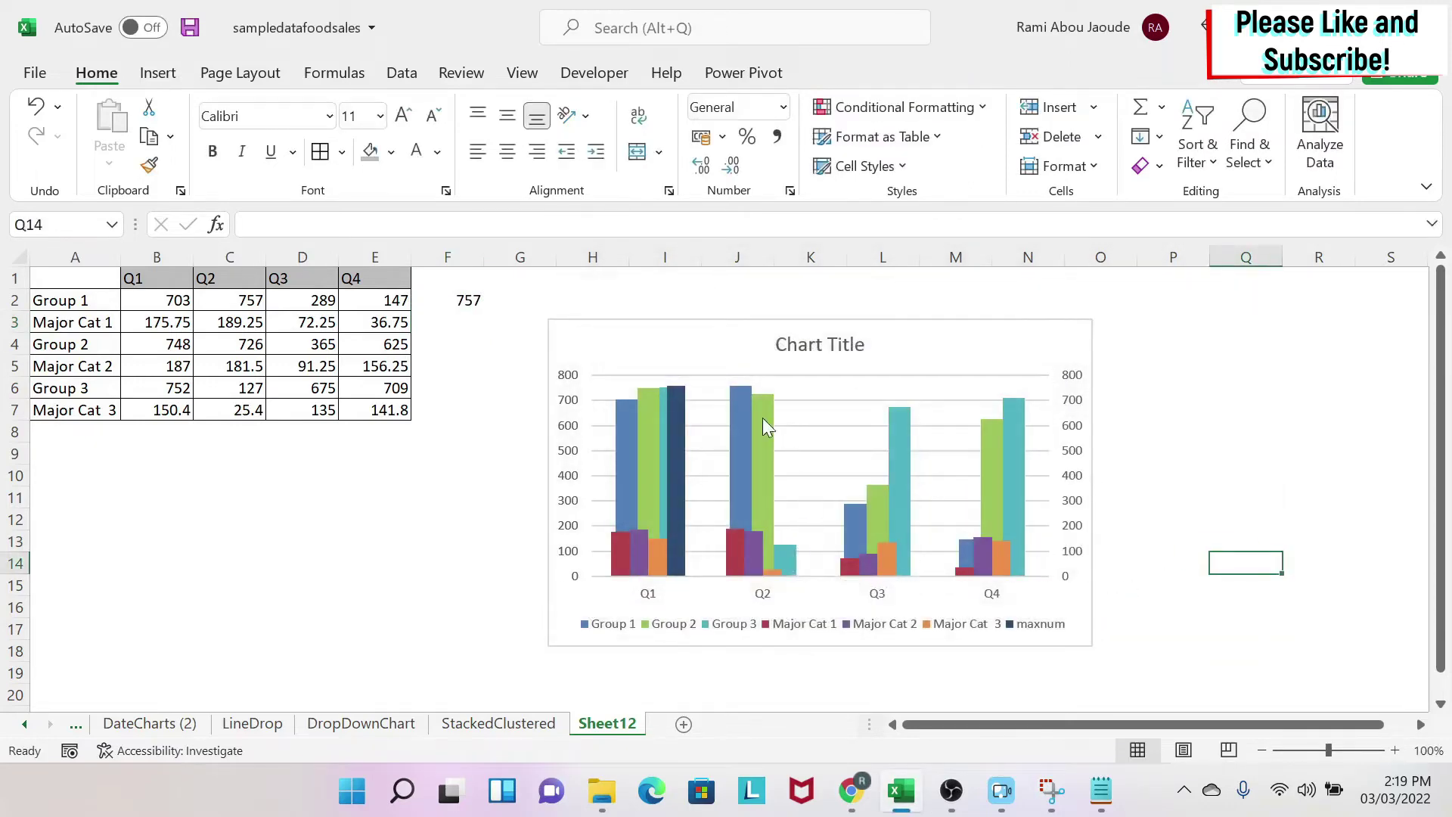
pyautogui.moveTo(725, 341)
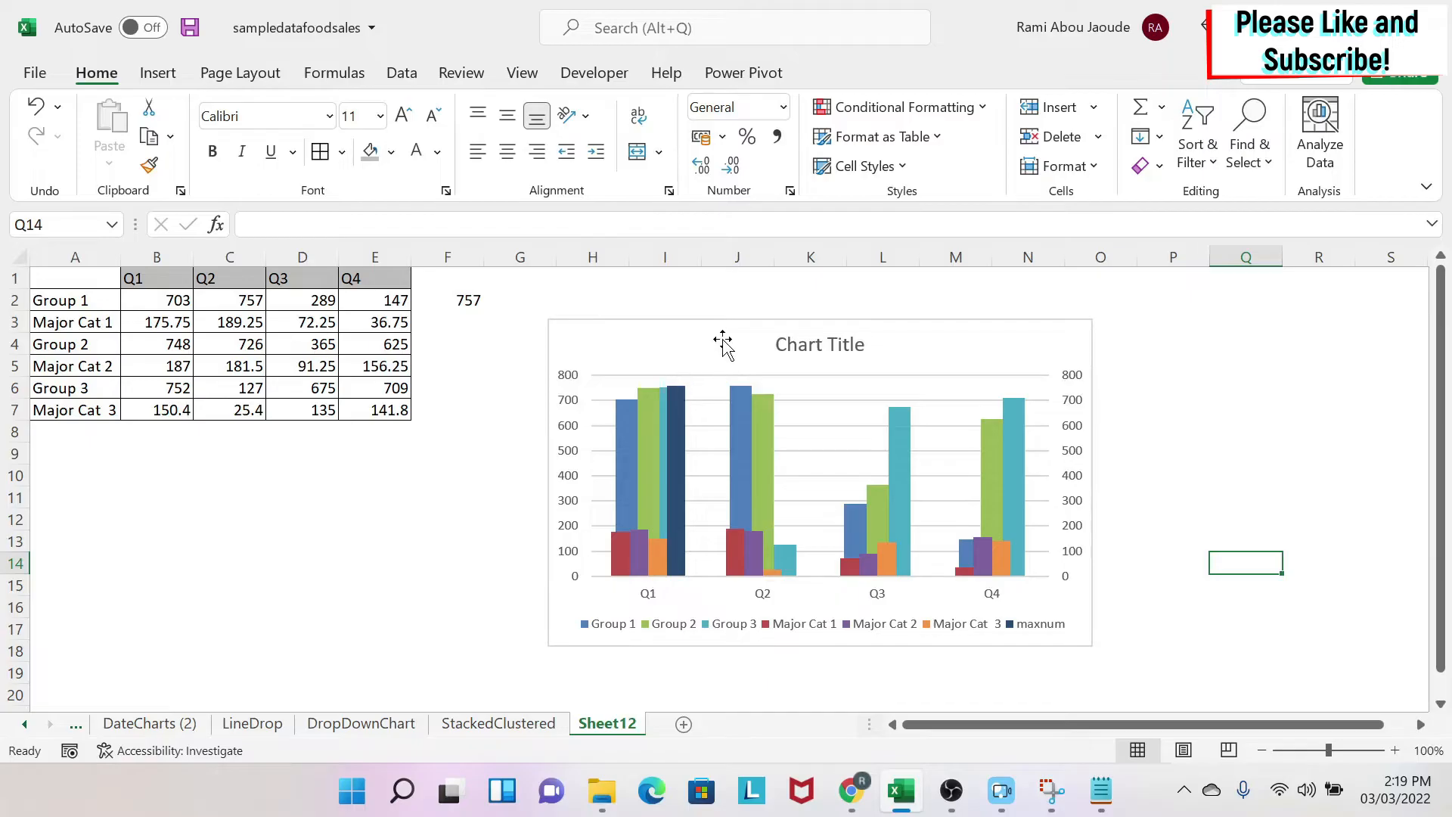
pyautogui.moveTo(572, 368)
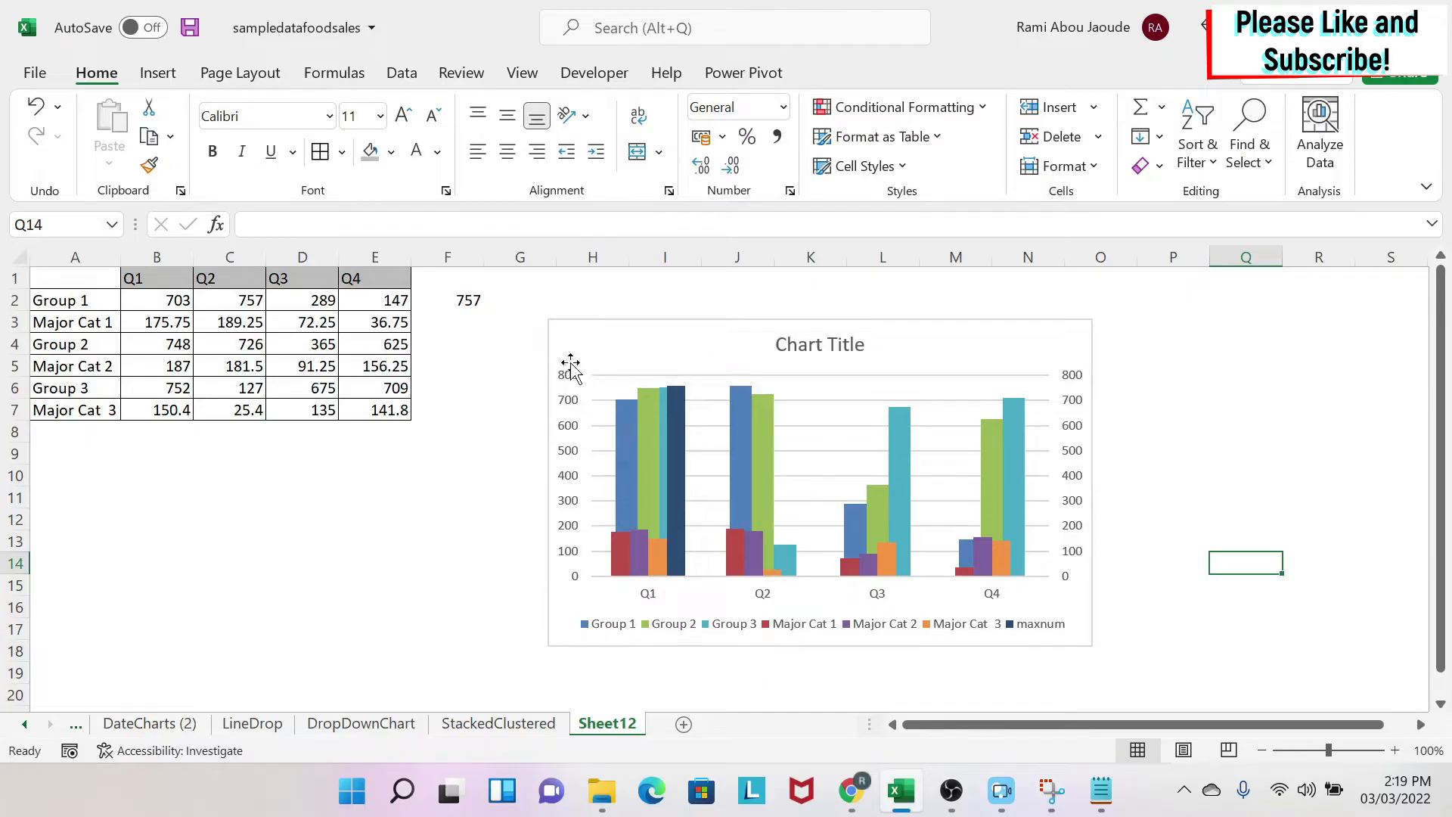
pyautogui.moveTo(824, 412)
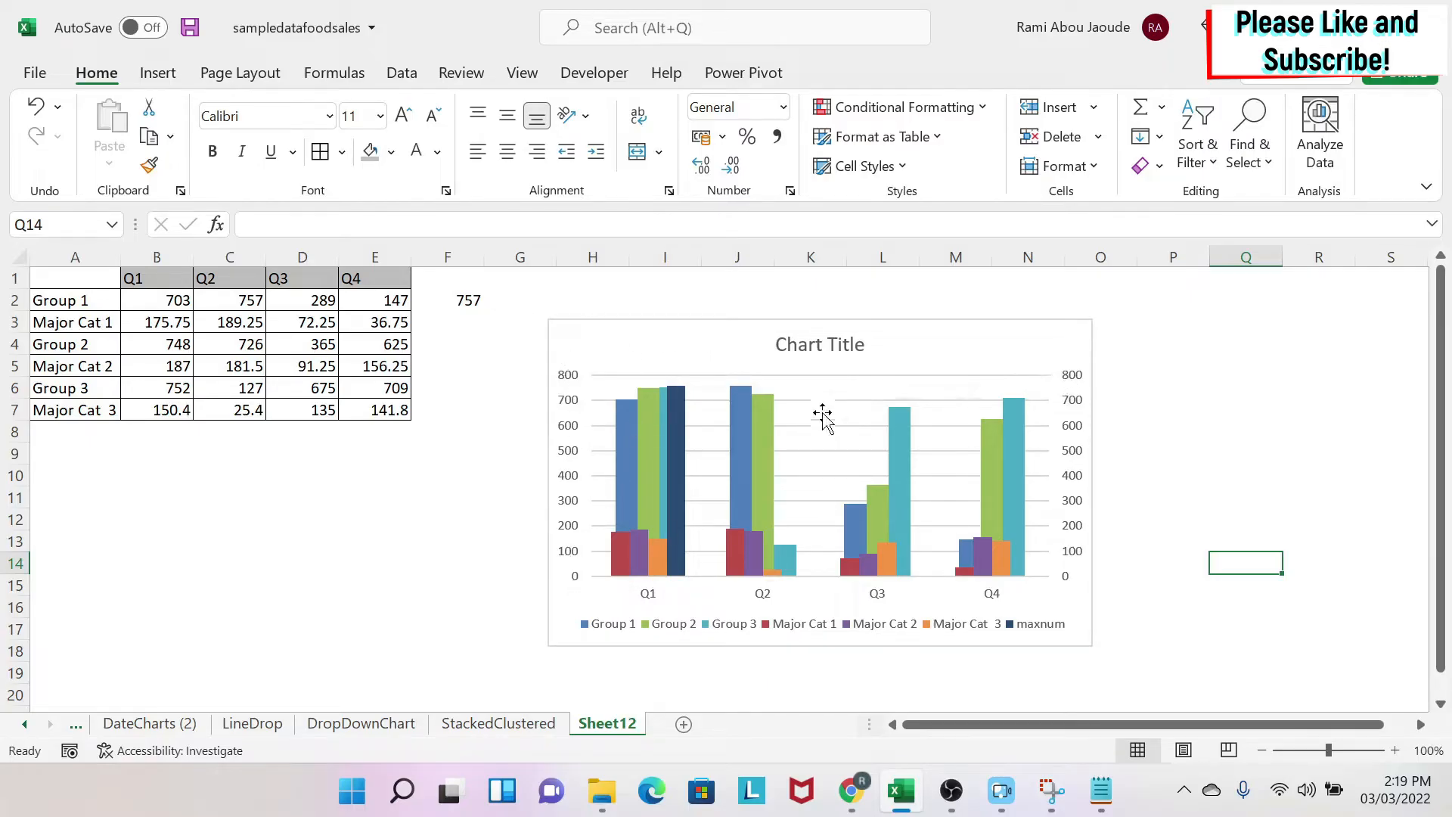
pyautogui.moveTo(607, 421)
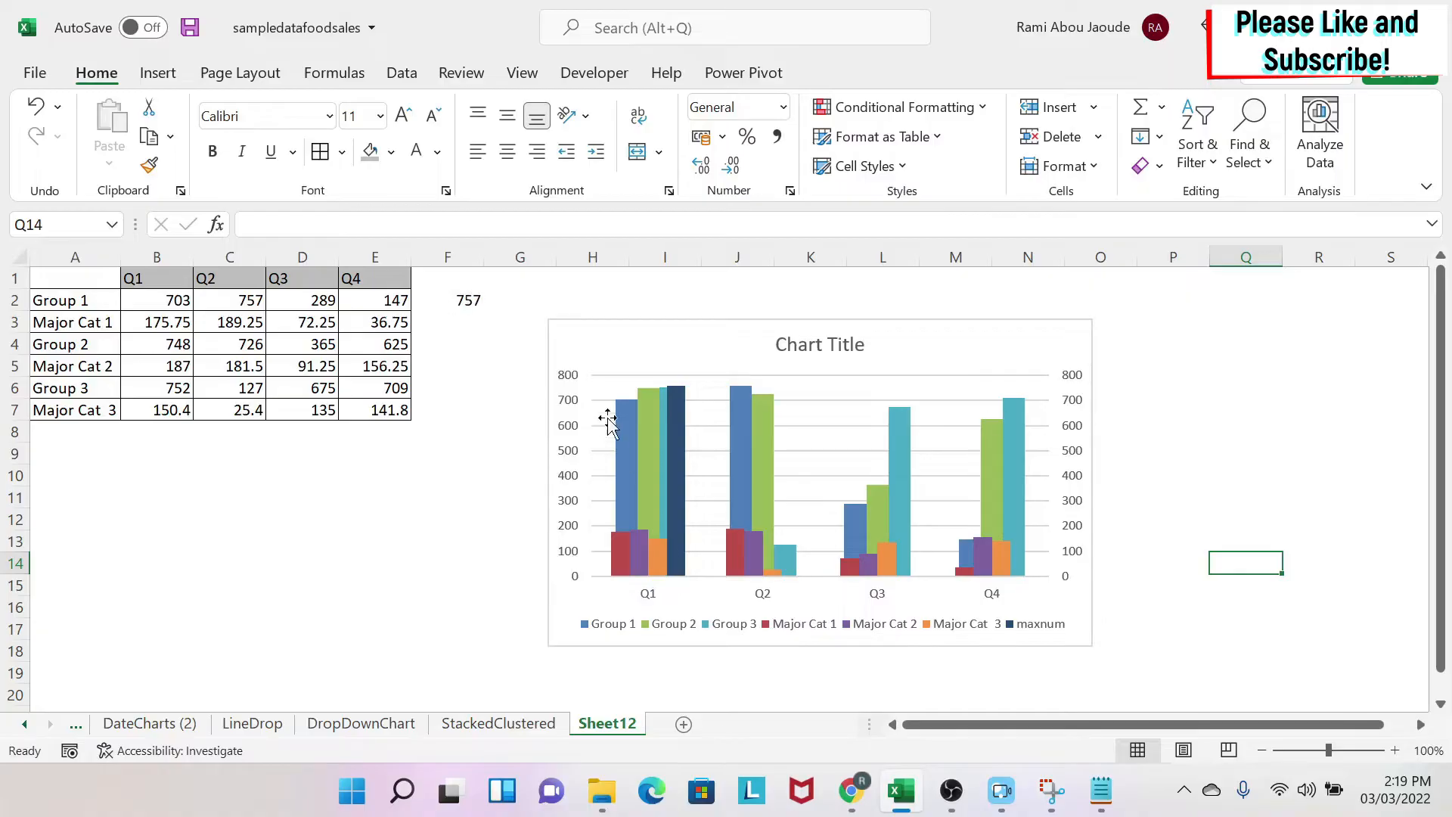
# Step: Add another 'maxnum' series referencing Sheet12!$F$2 and confirm the data source changes
pyautogui.rightClick(621, 426)
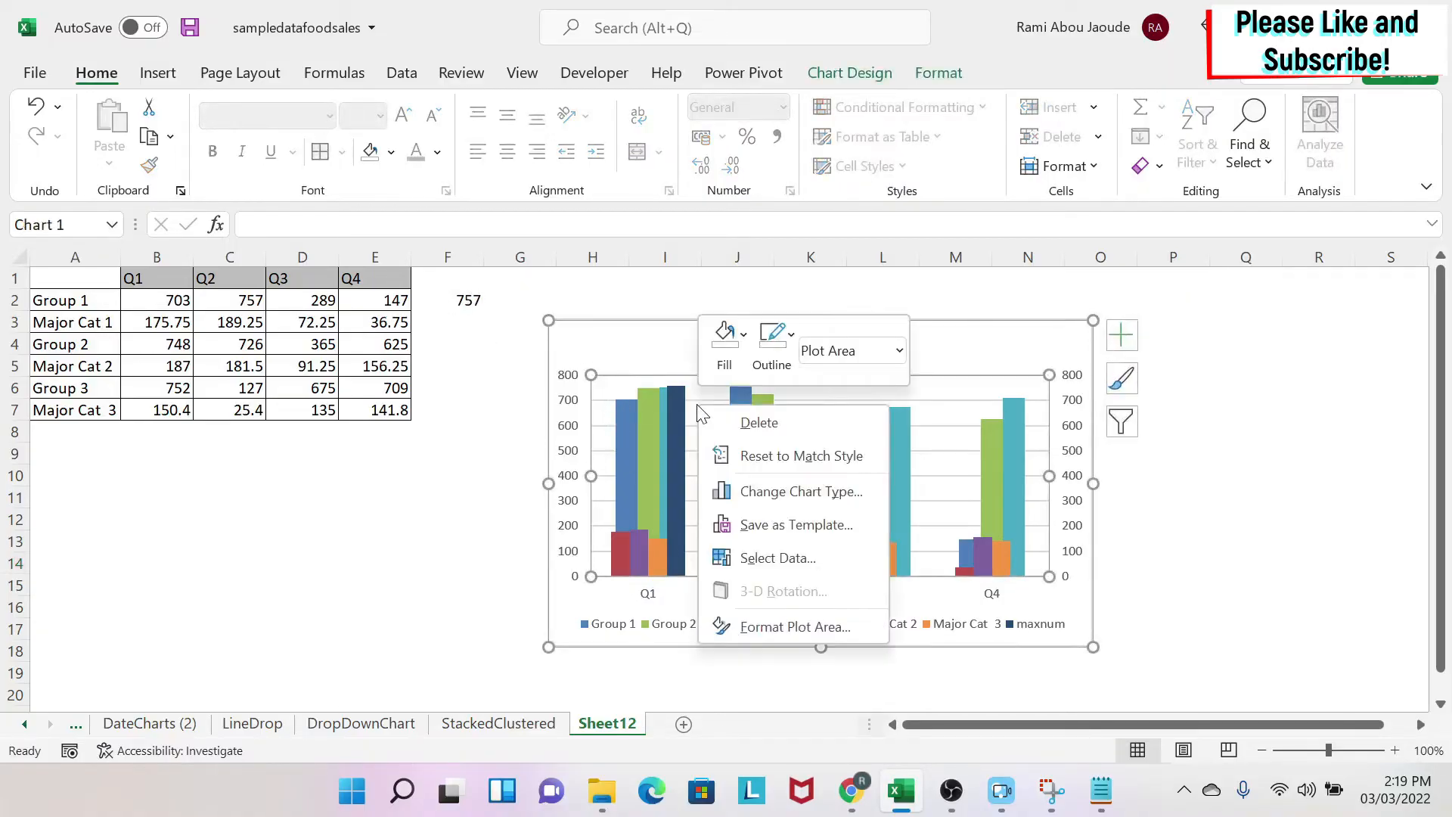
pyautogui.click(776, 557)
pyautogui.write('ma')
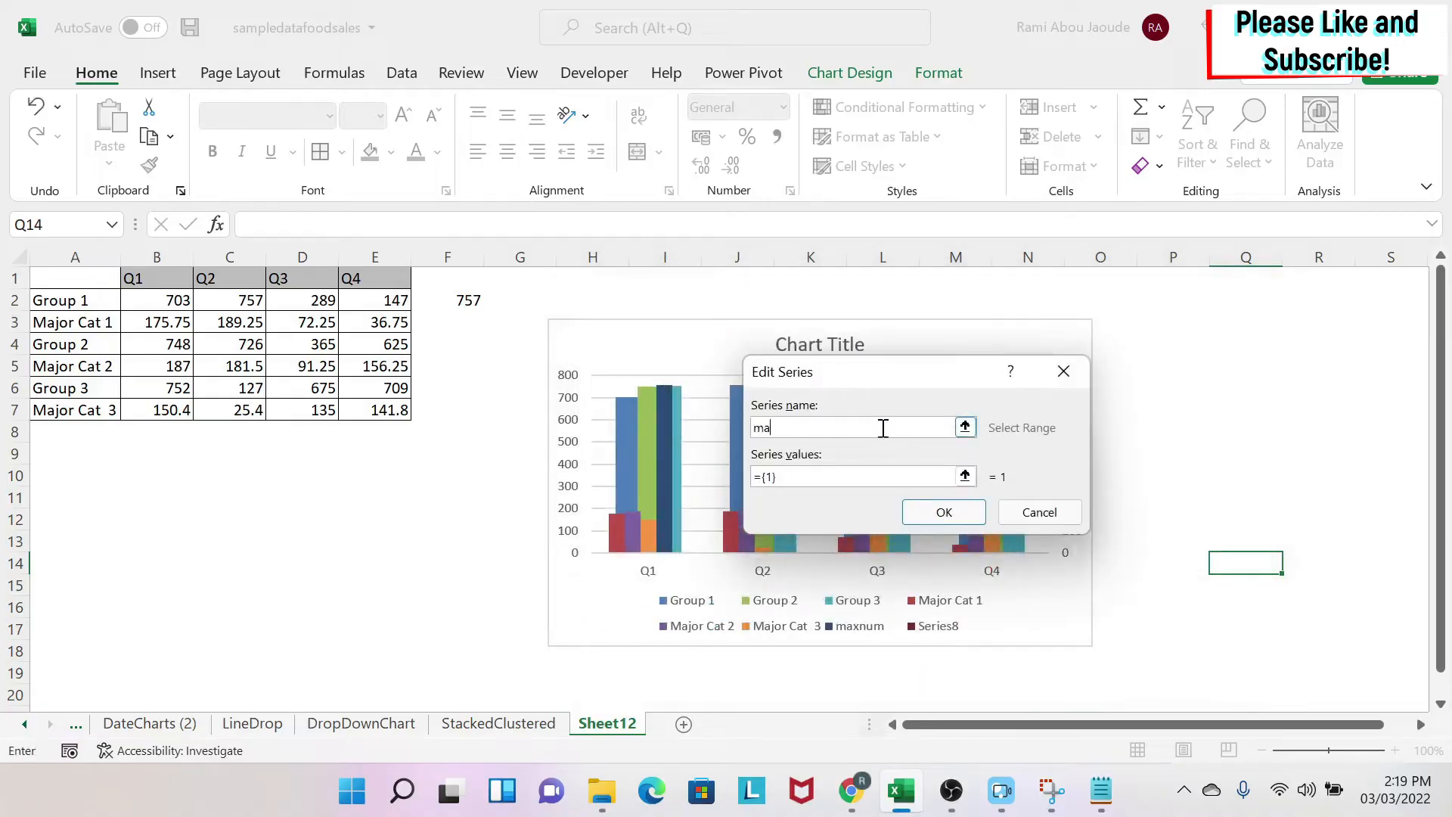
pyautogui.write('xnum')
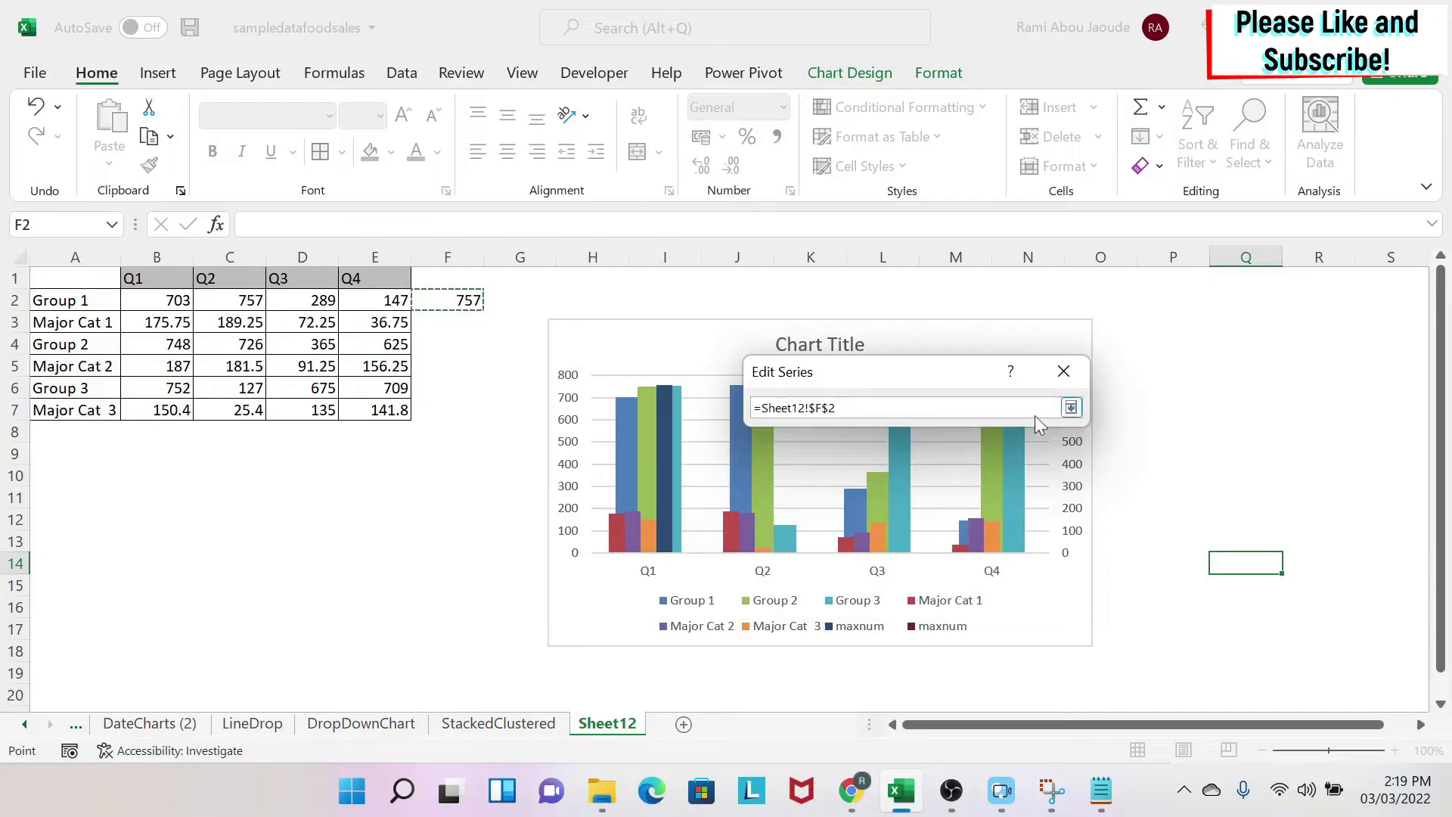
pyautogui.click(1071, 408)
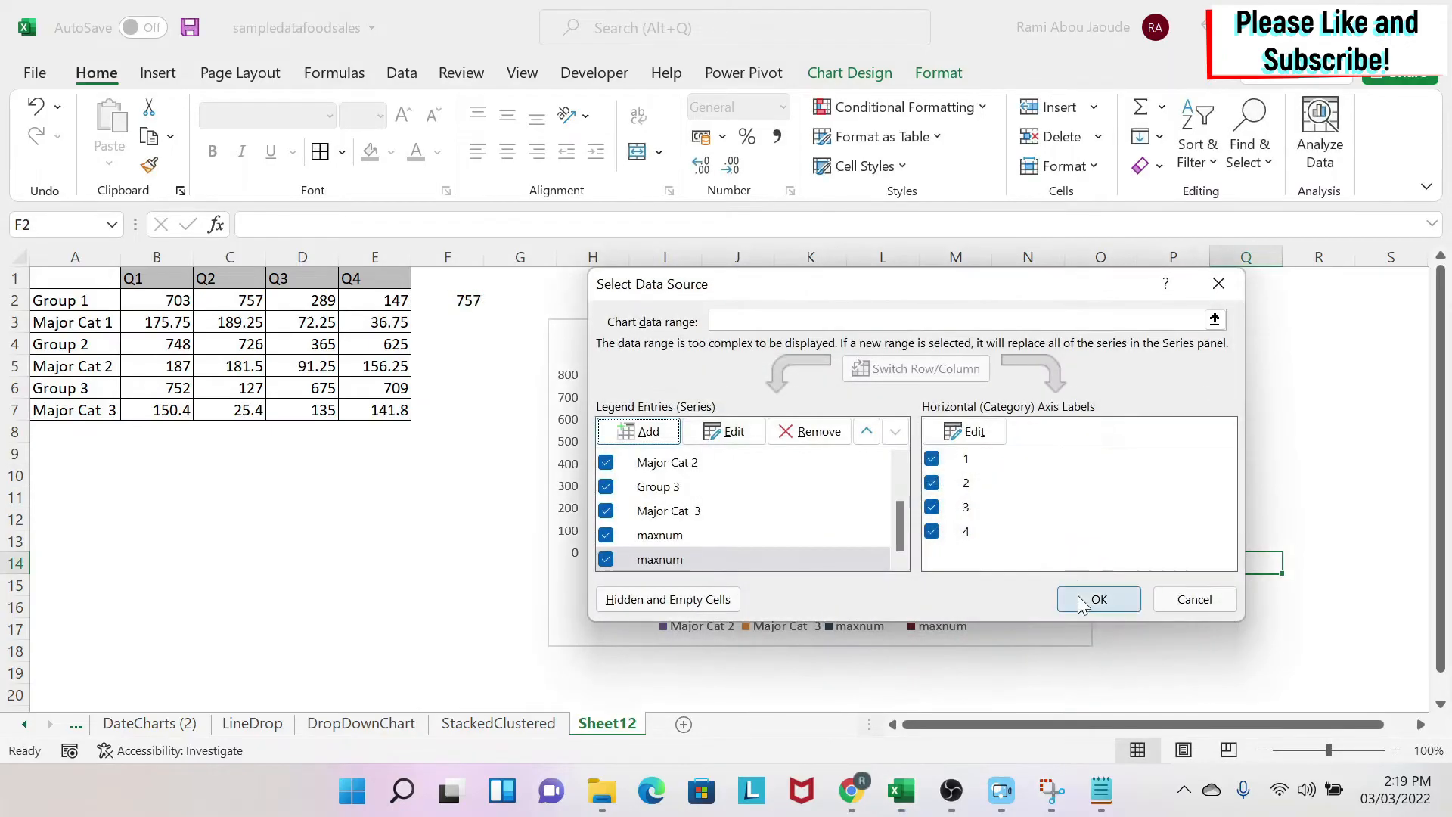
pyautogui.click(1098, 599)
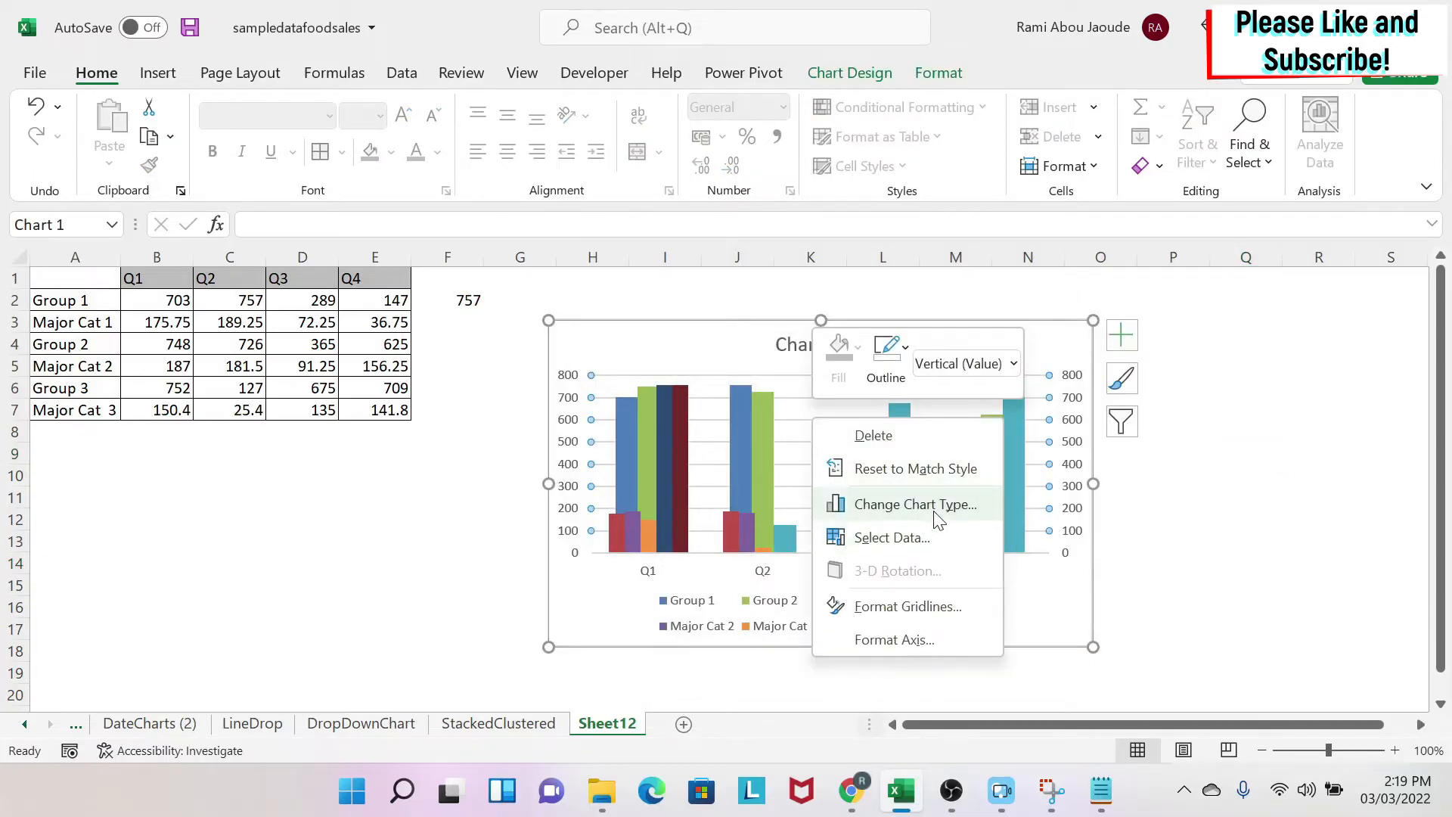
# Step: Make both maxnum series lines, moving the second one off the secondary axis
pyautogui.click(915, 504)
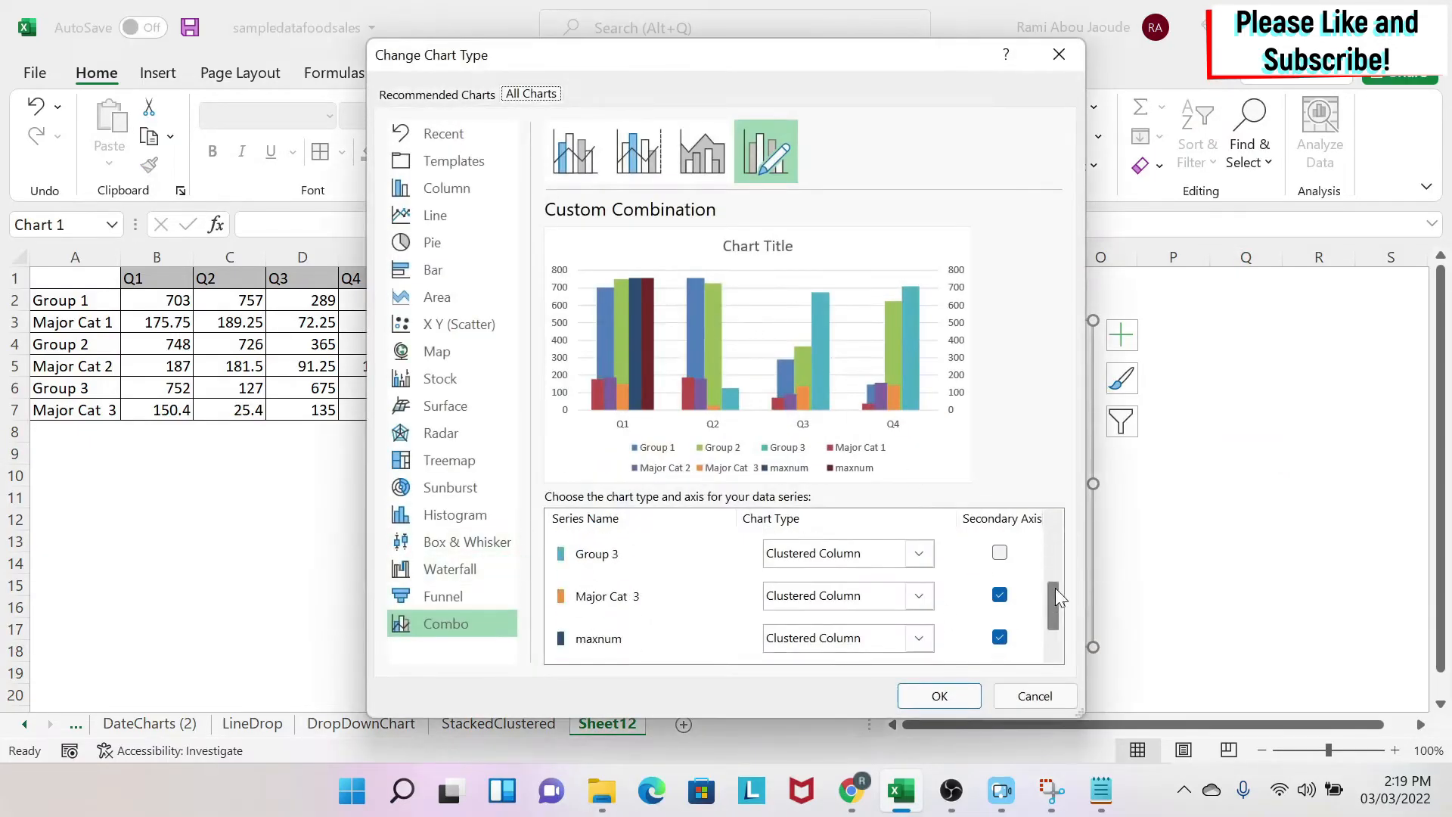
pyautogui.scroll(-3)
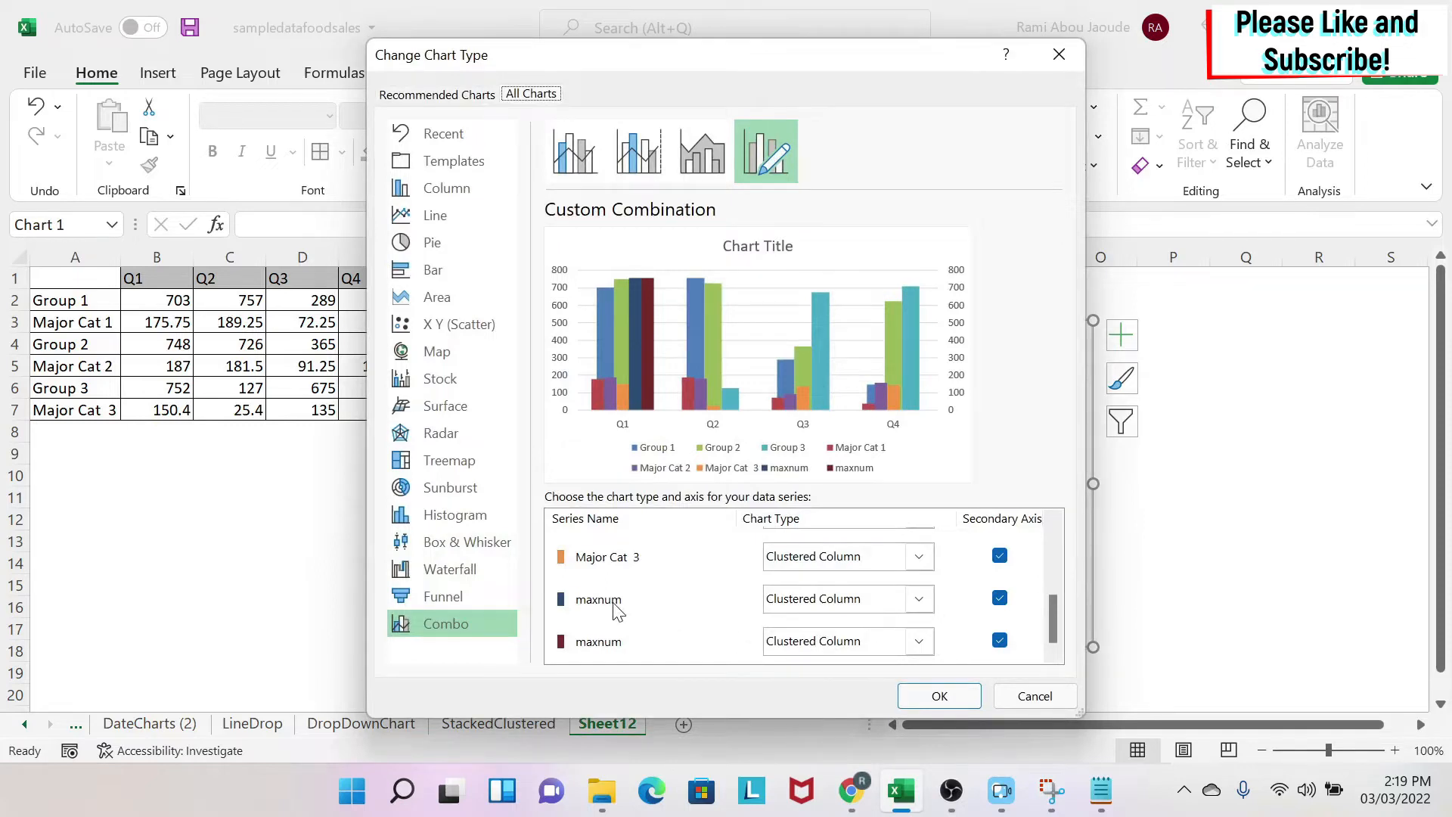
pyautogui.moveTo(975, 645)
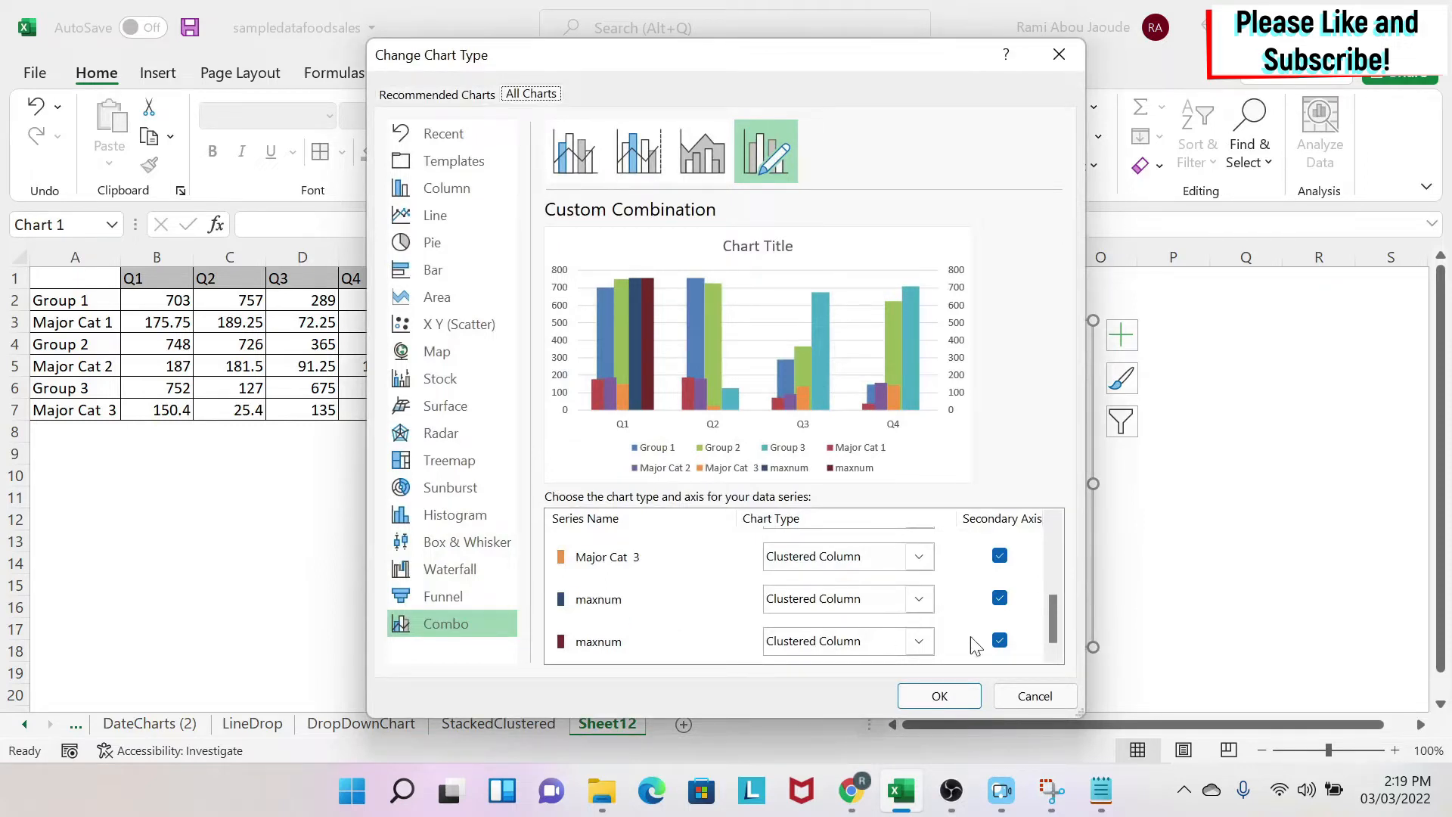
pyautogui.click(999, 640)
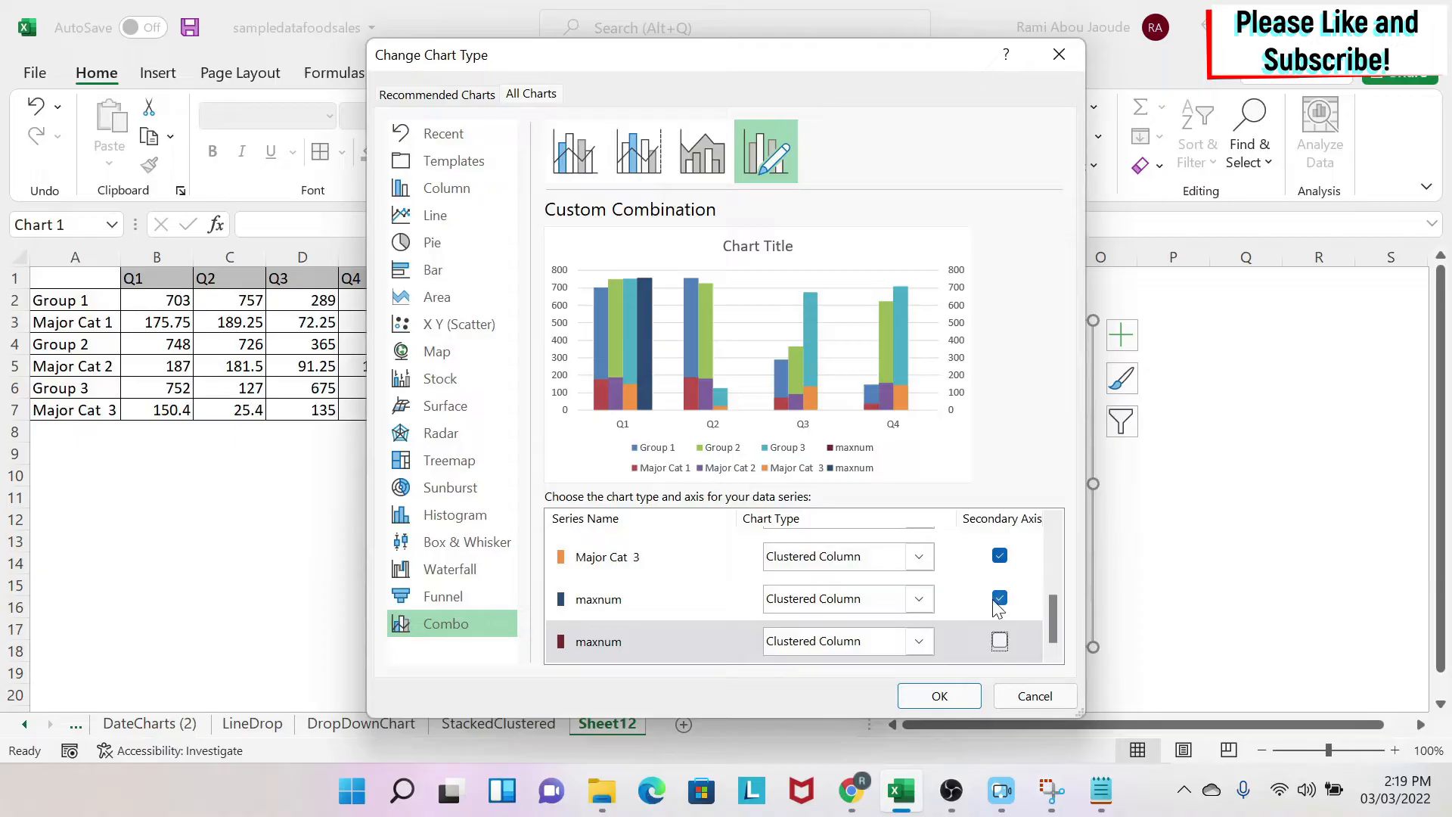
pyautogui.moveTo(537, 403)
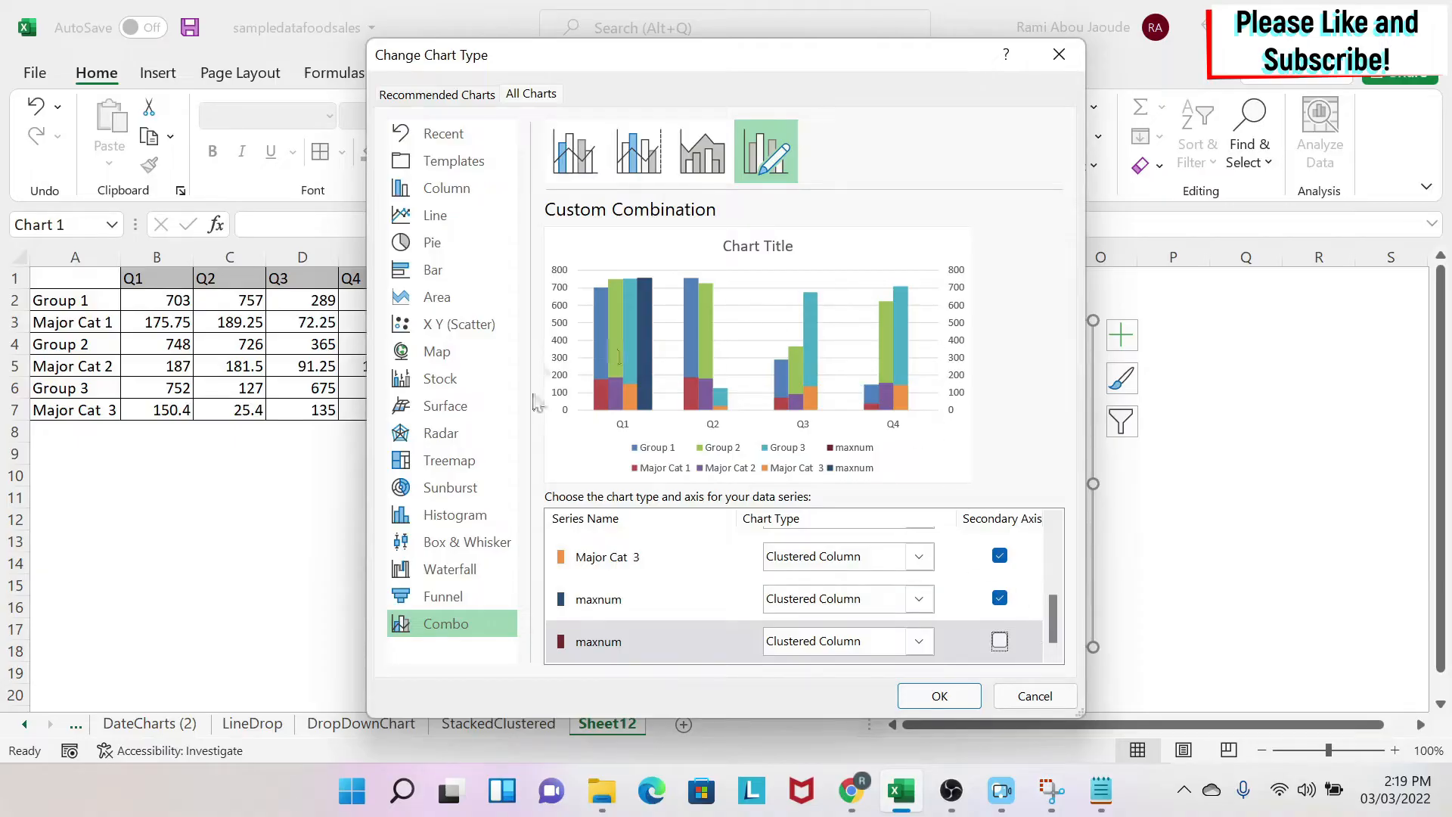
pyautogui.click(919, 598)
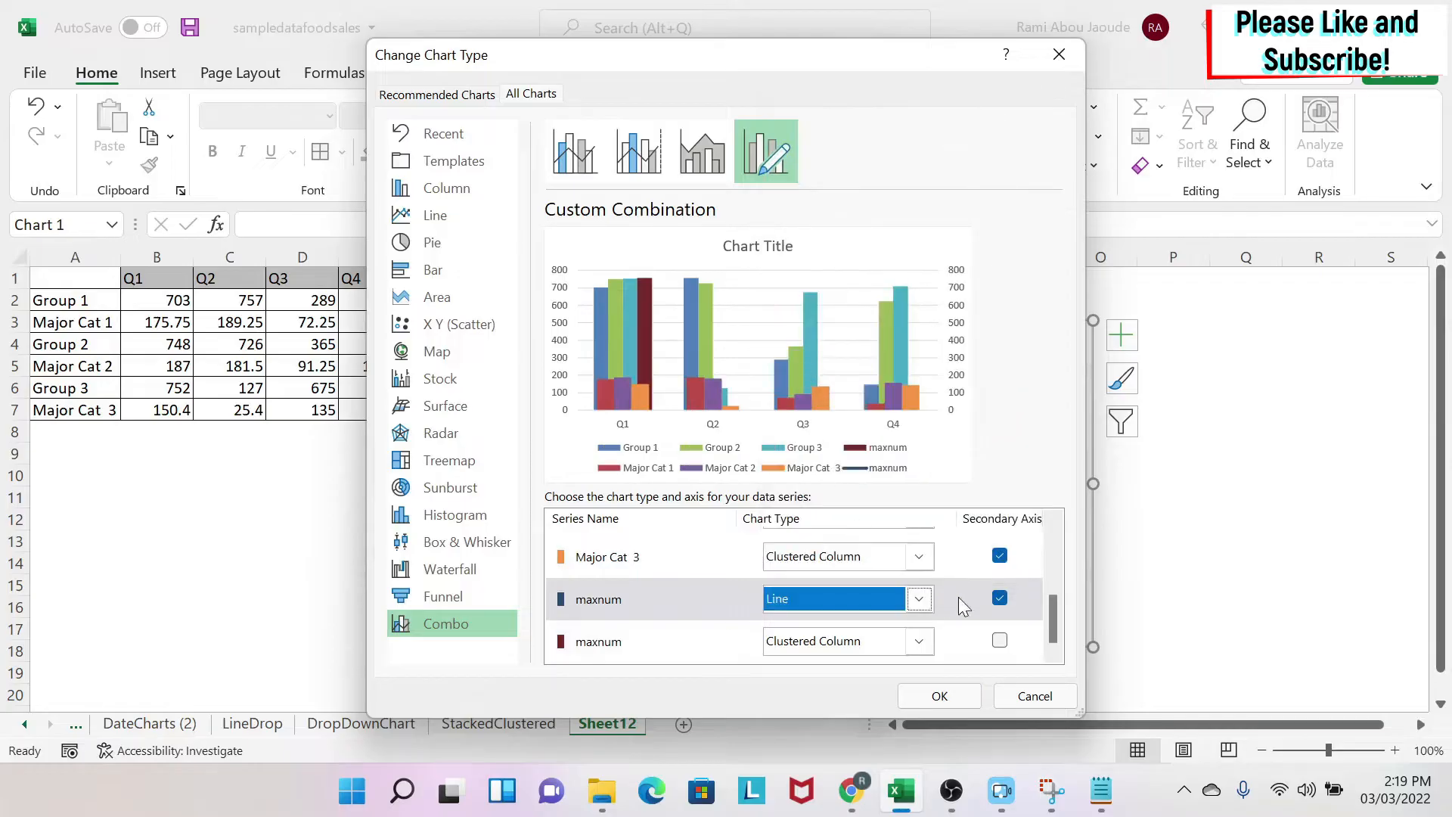
pyautogui.click(838, 641)
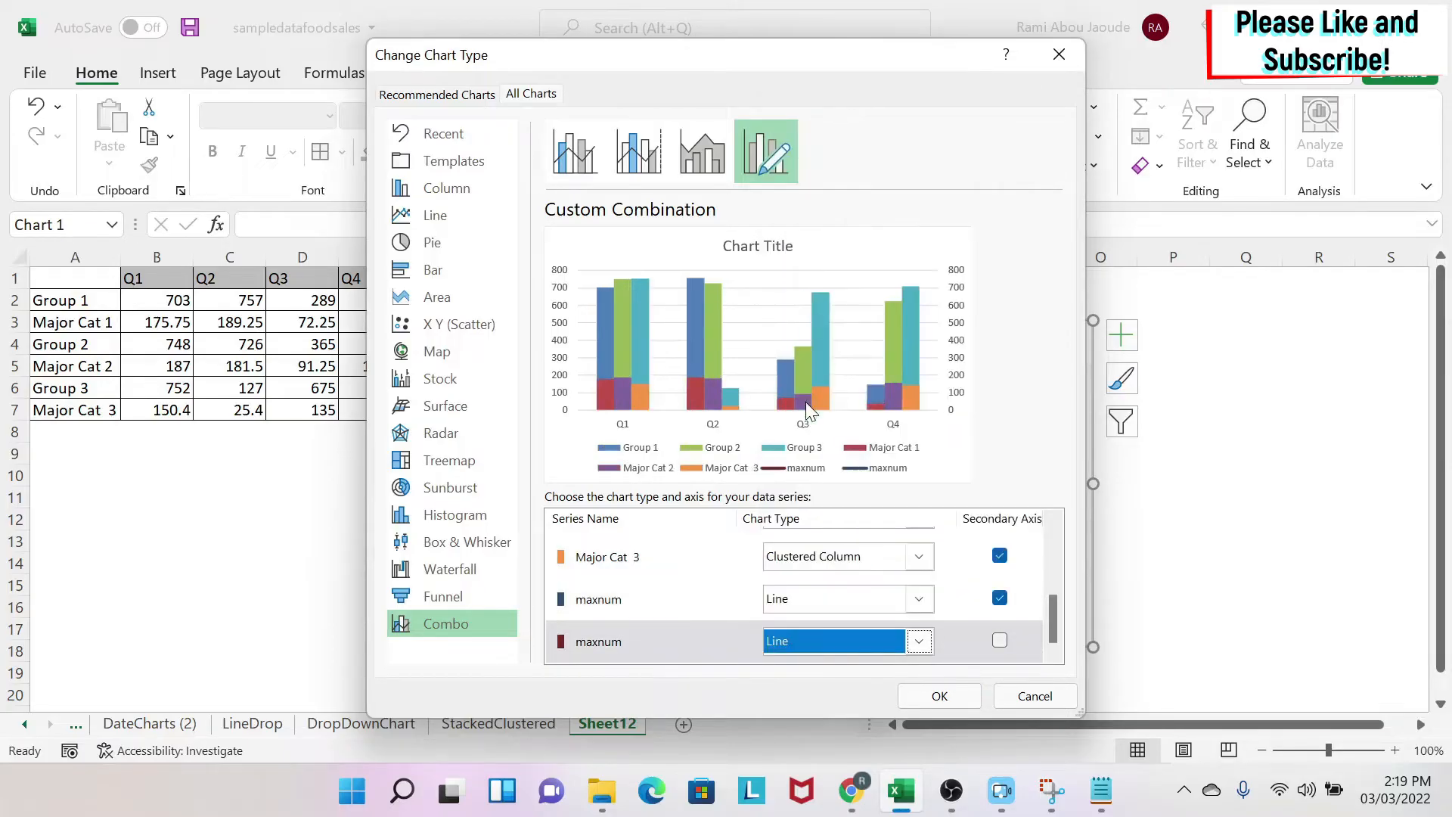
pyautogui.click(938, 696)
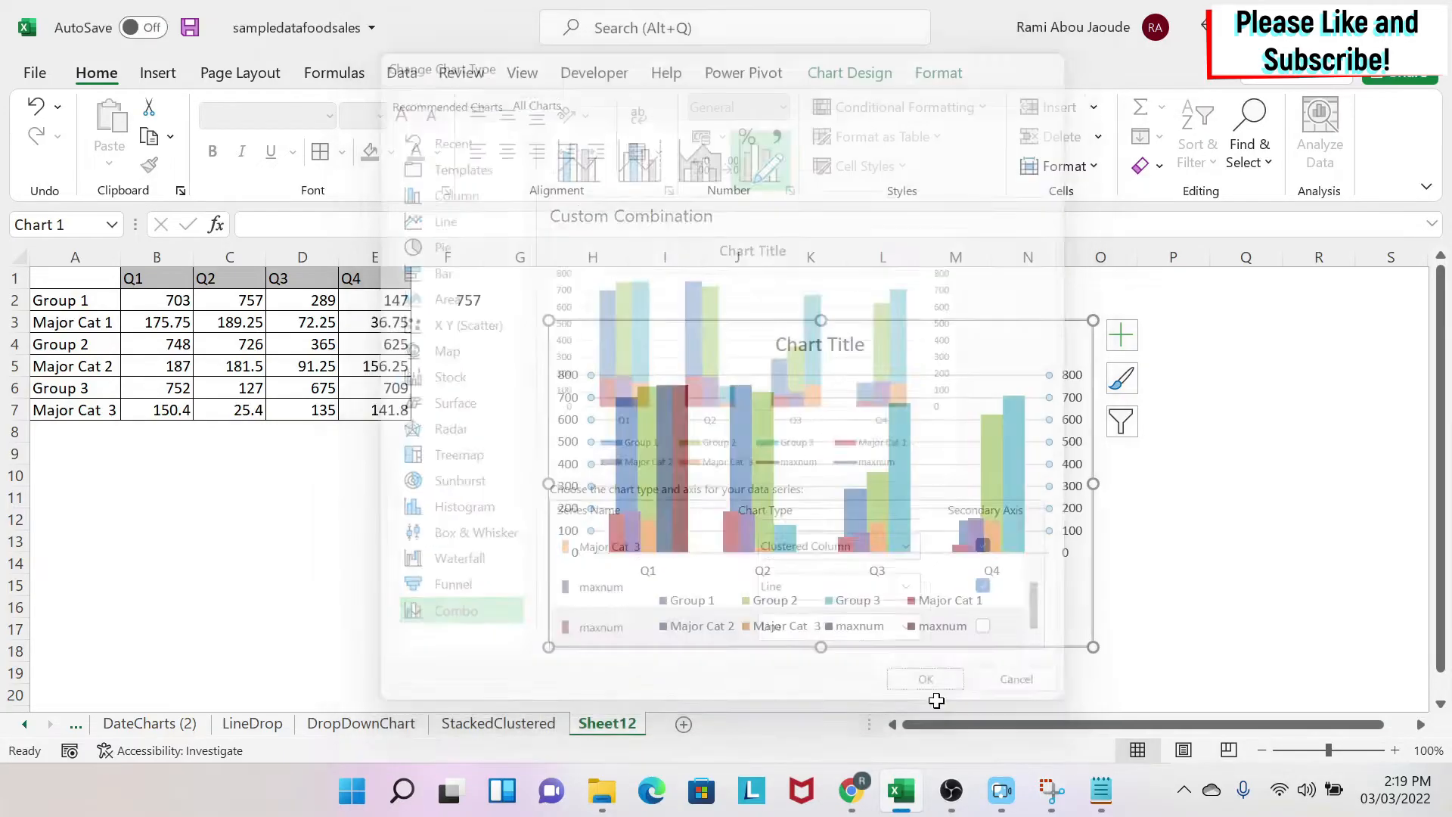
# Step: Apply the combo settings and select a maxnum legend entry for deletion
pyautogui.click(924, 678)
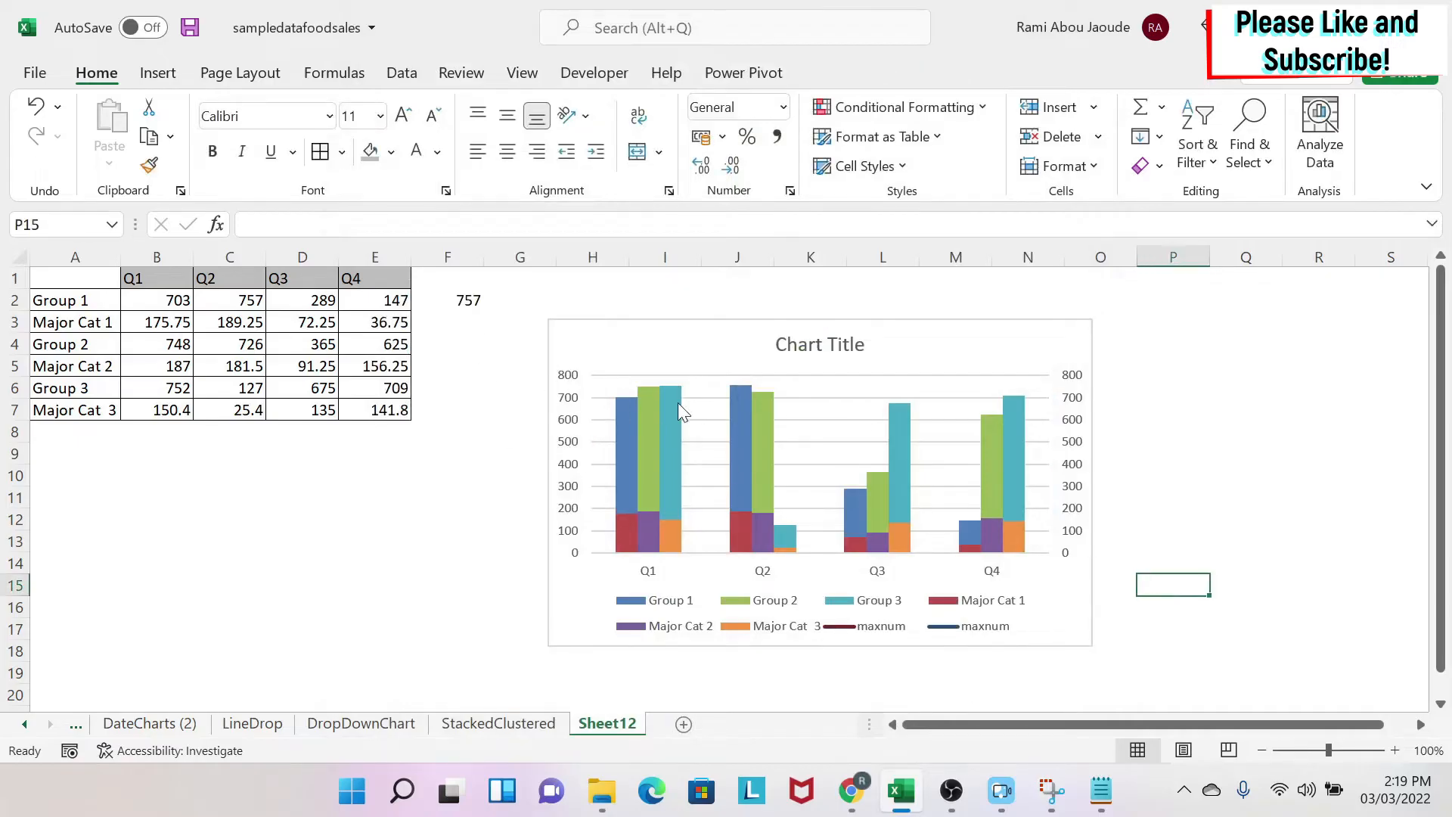
pyautogui.moveTo(774, 436)
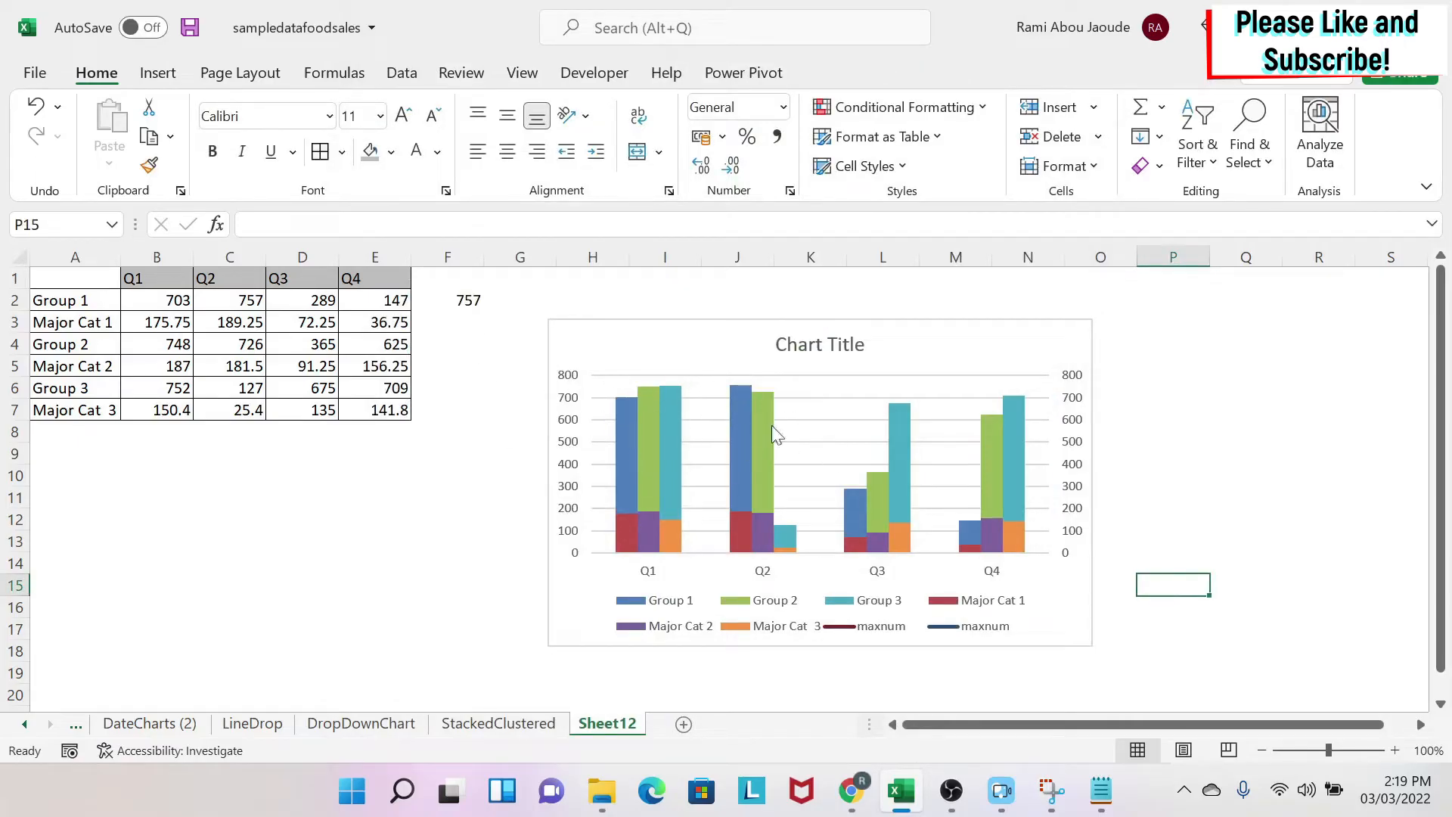
pyautogui.moveTo(614, 361)
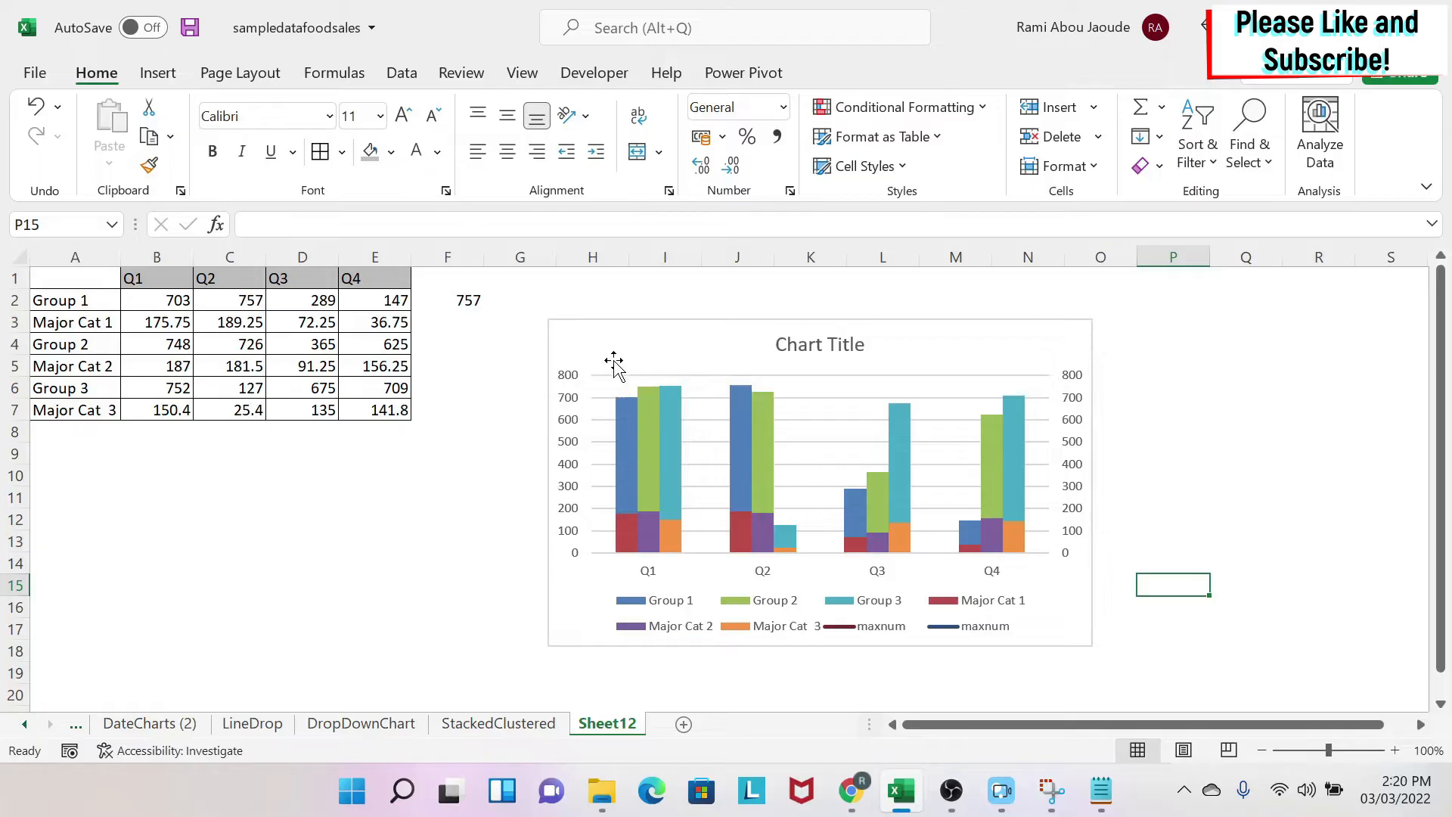
pyautogui.moveTo(611, 475)
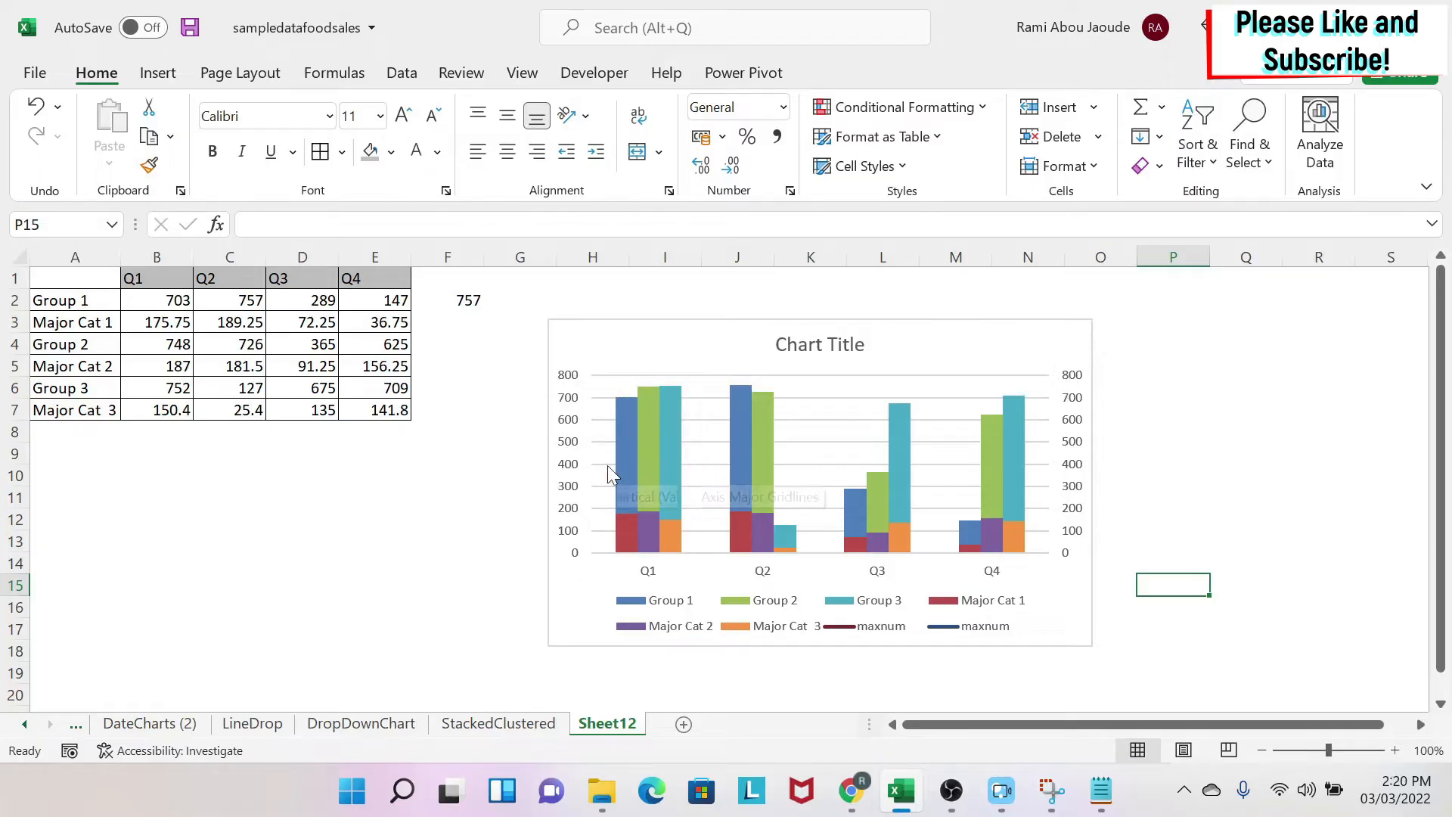
pyautogui.moveTo(898, 639)
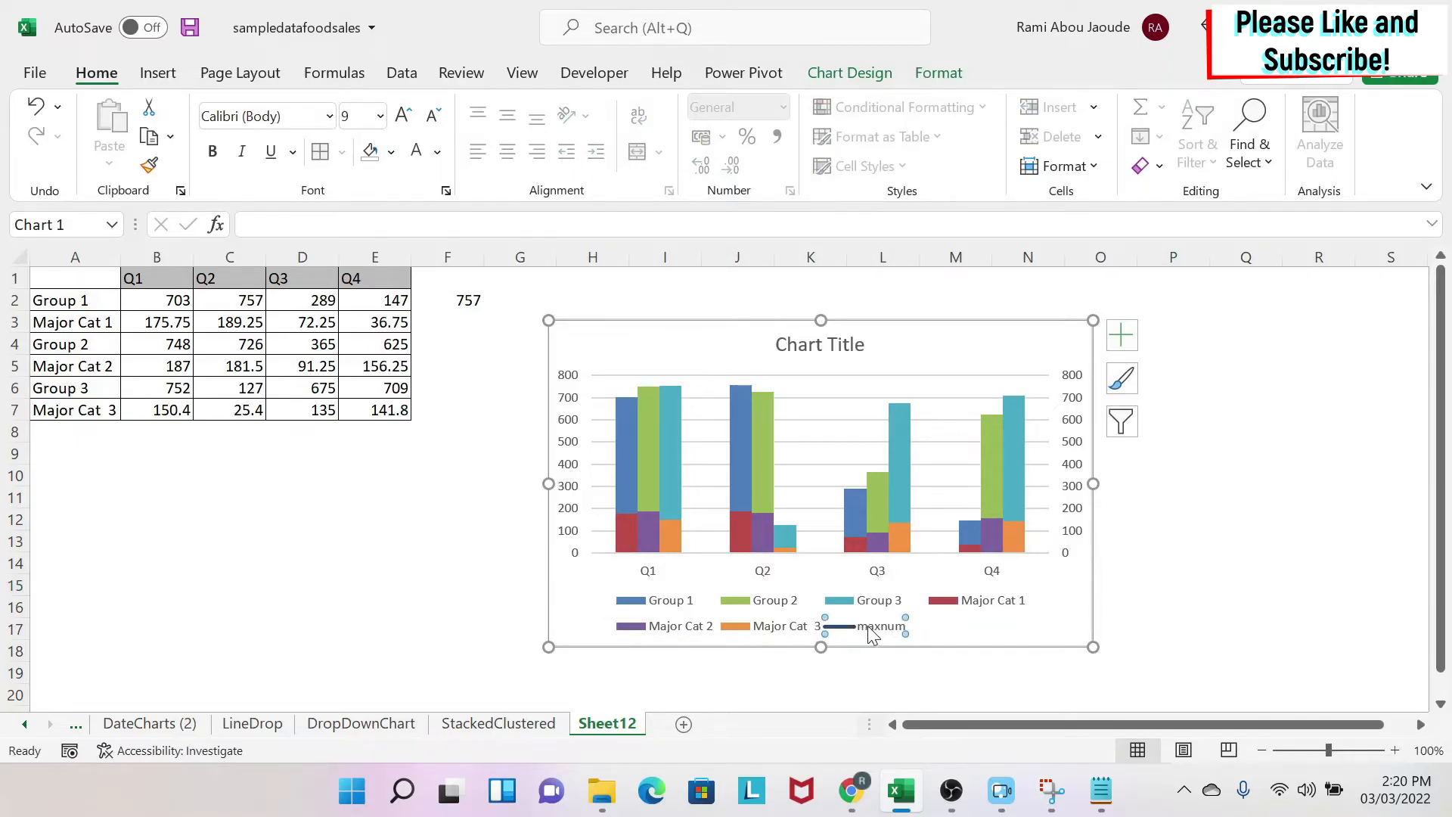
pyautogui.click(1246, 562)
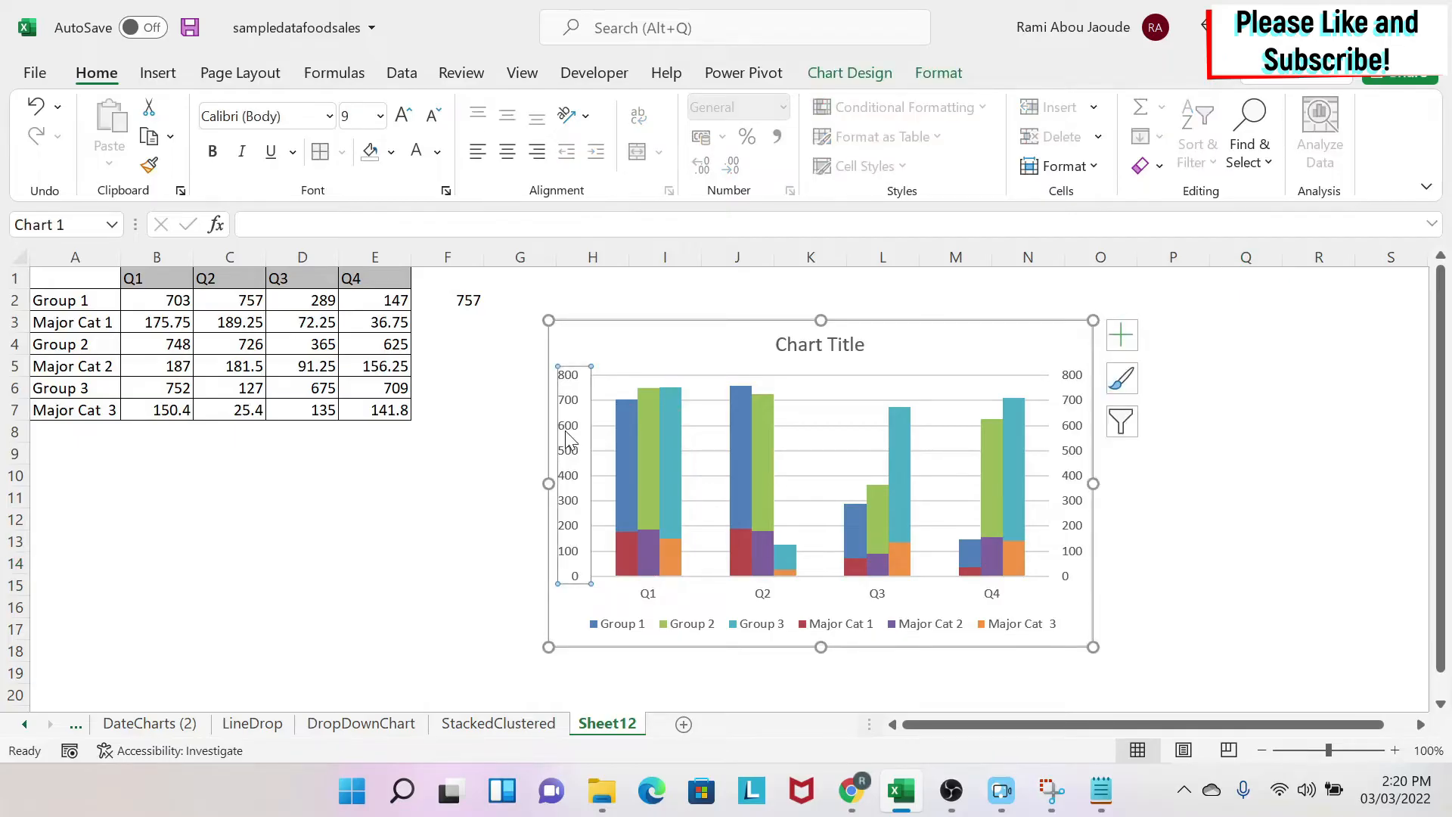
pyautogui.moveTo(582, 378)
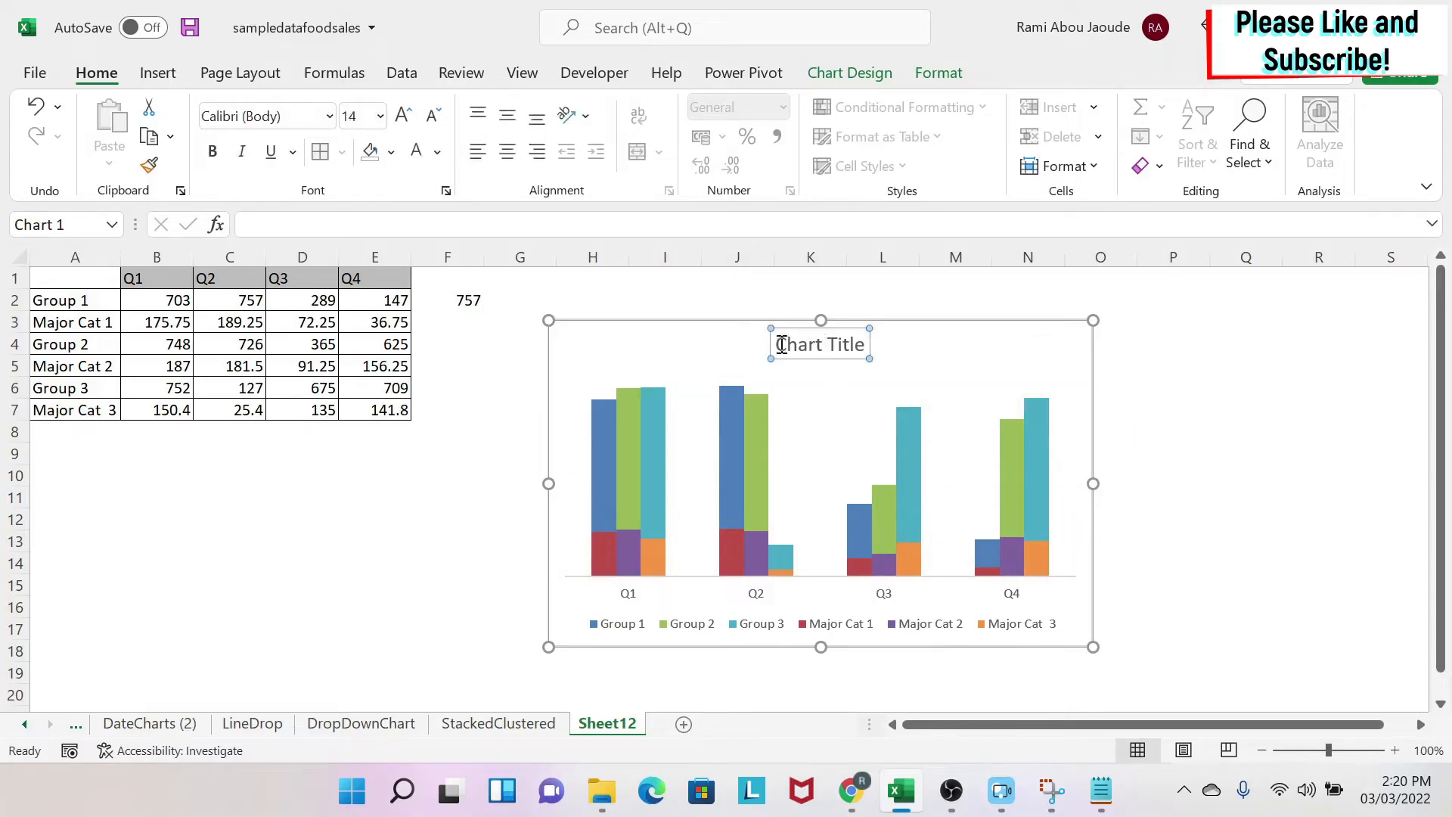
pyautogui.moveTo(887, 350)
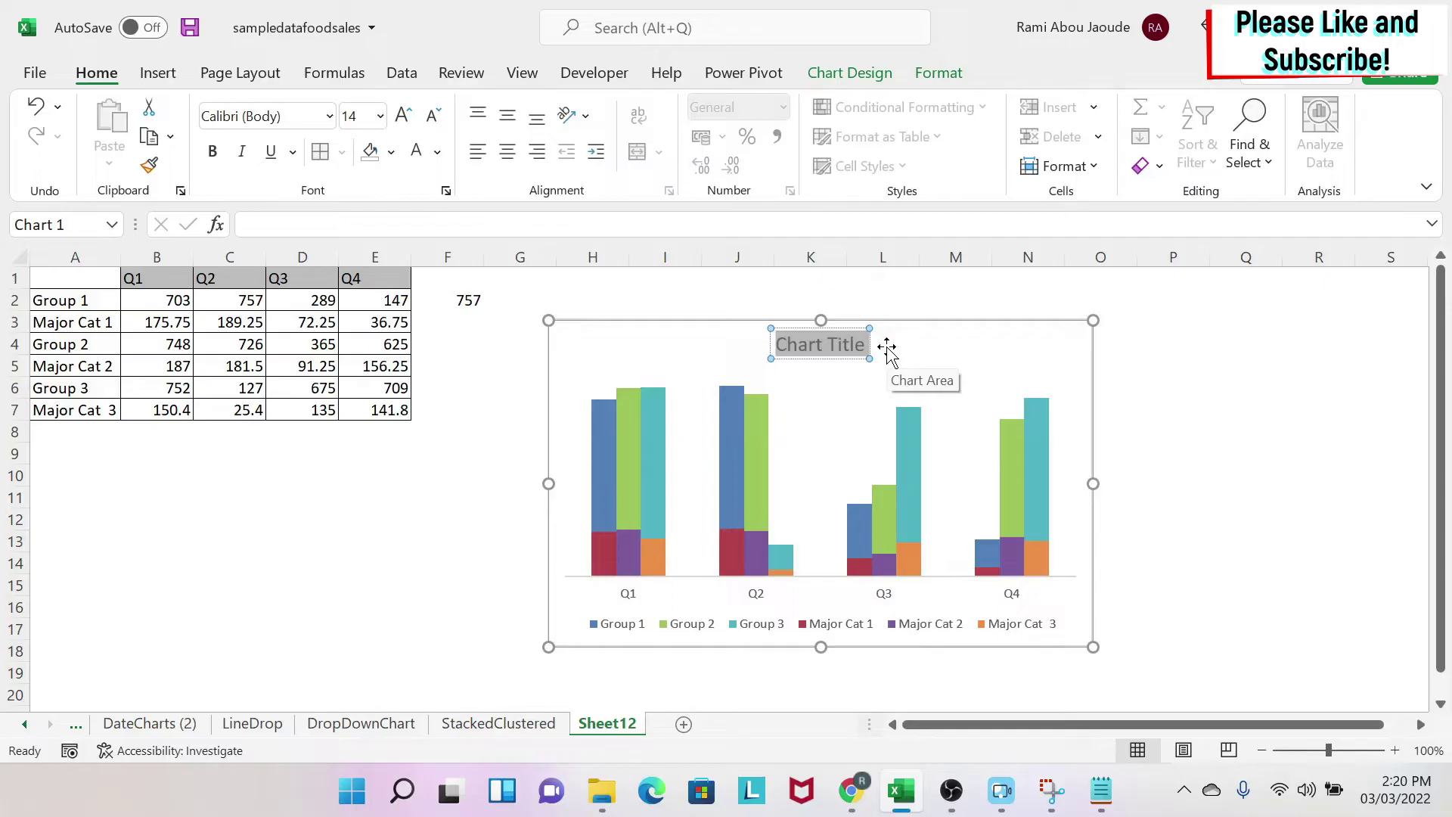
# Step: Retitle the chart 'Sale Comparaison by Quarter' in bold and deselect it
pyautogui.write('Sale Comparaison by Quarter')
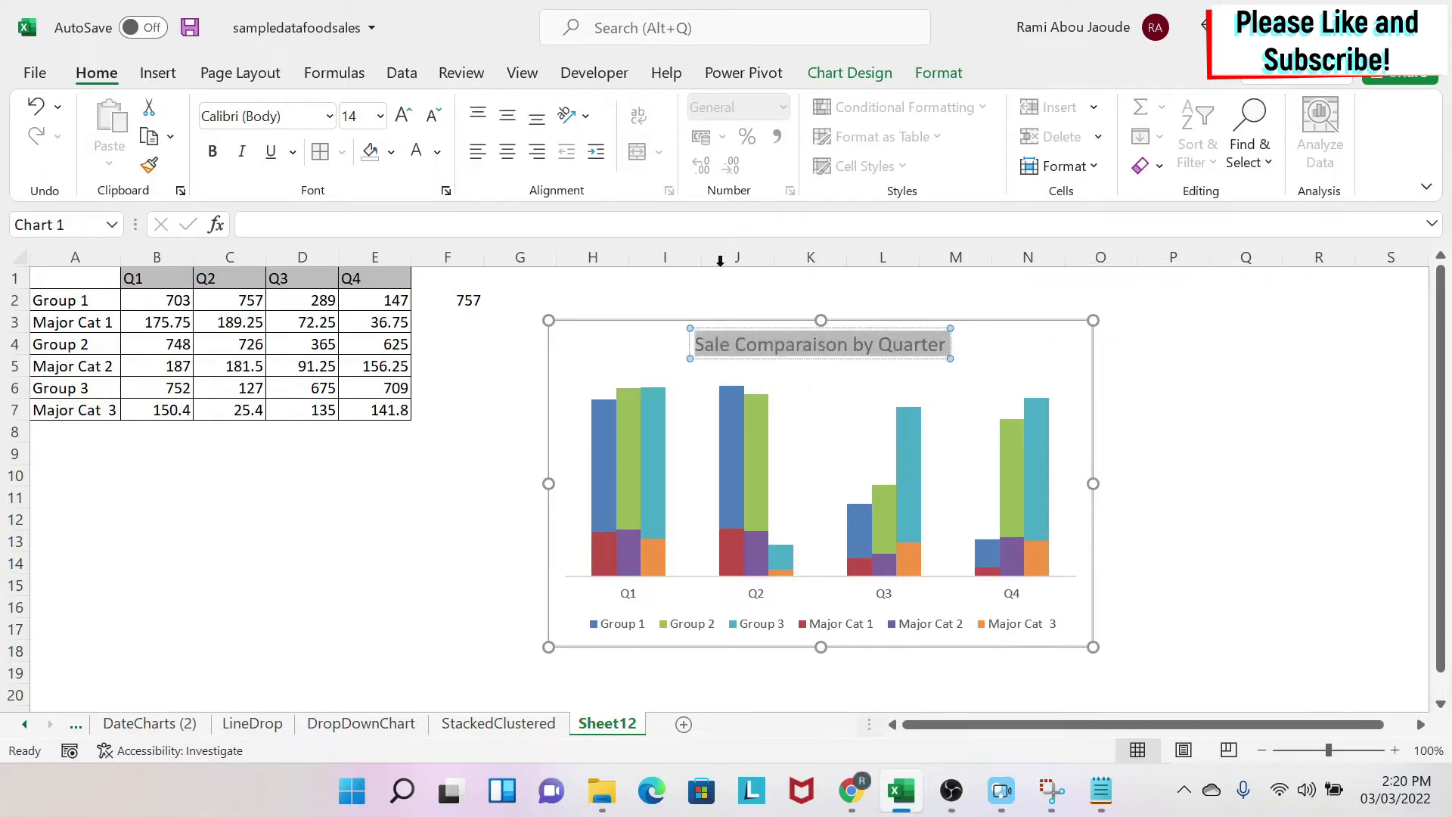
pyautogui.moveTo(211, 152)
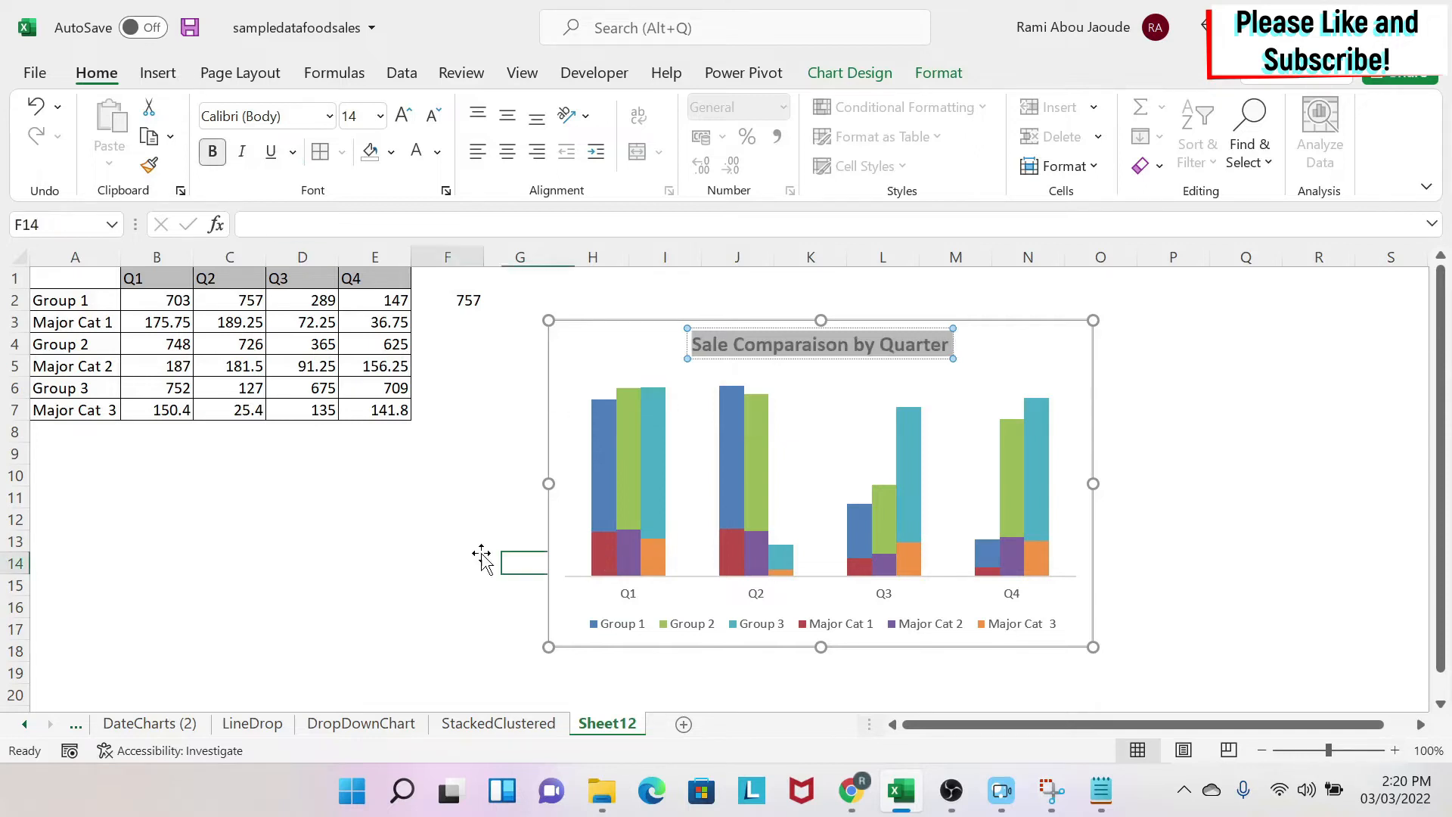
pyautogui.click(447, 562)
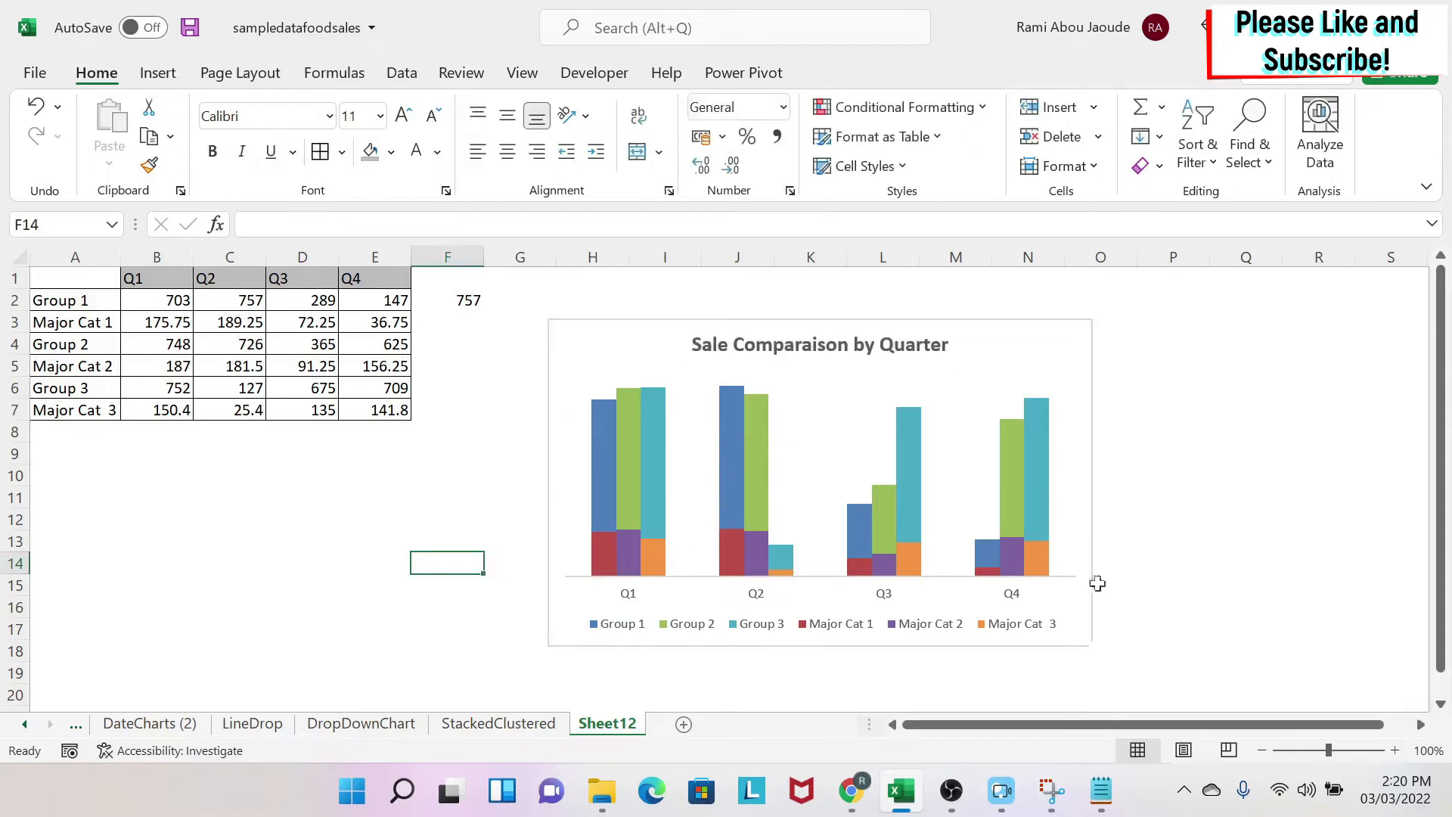
pyautogui.click(606, 546)
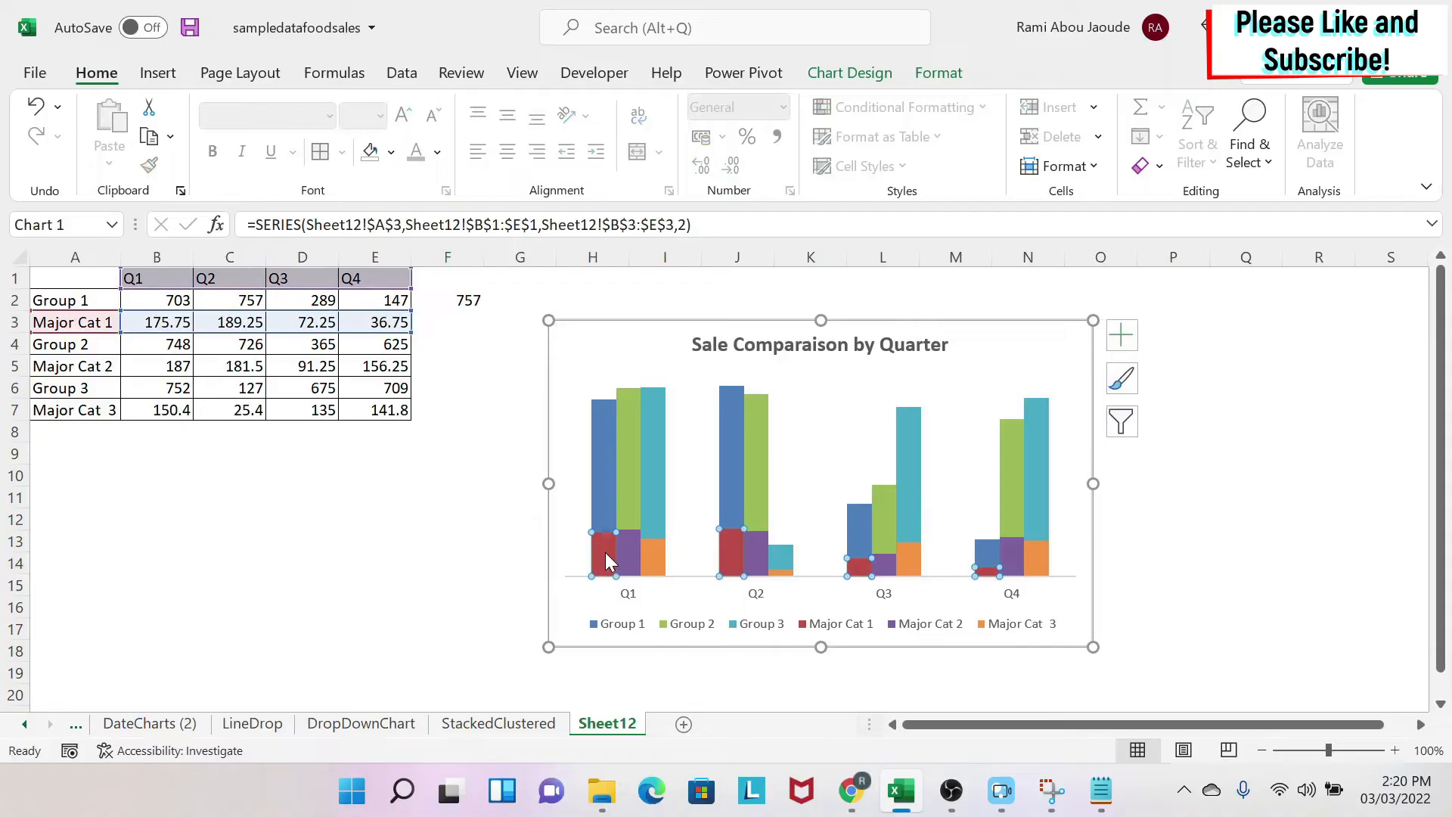
# Step: Fill the Group 1 columns dark navy, Group 2 gold and Group 3 gray
pyautogui.rightClick(606, 560)
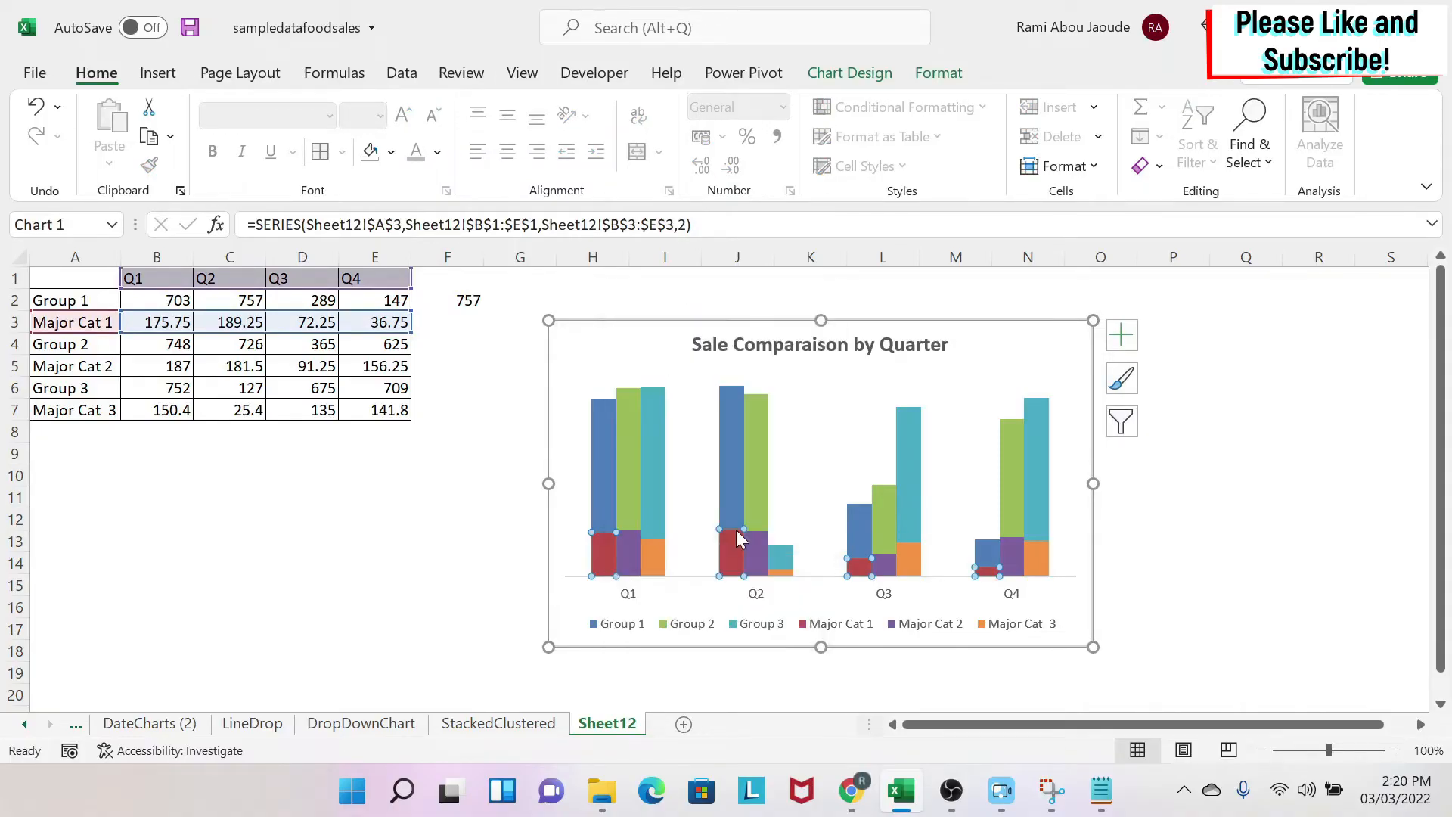
pyautogui.doubleClick(736, 540)
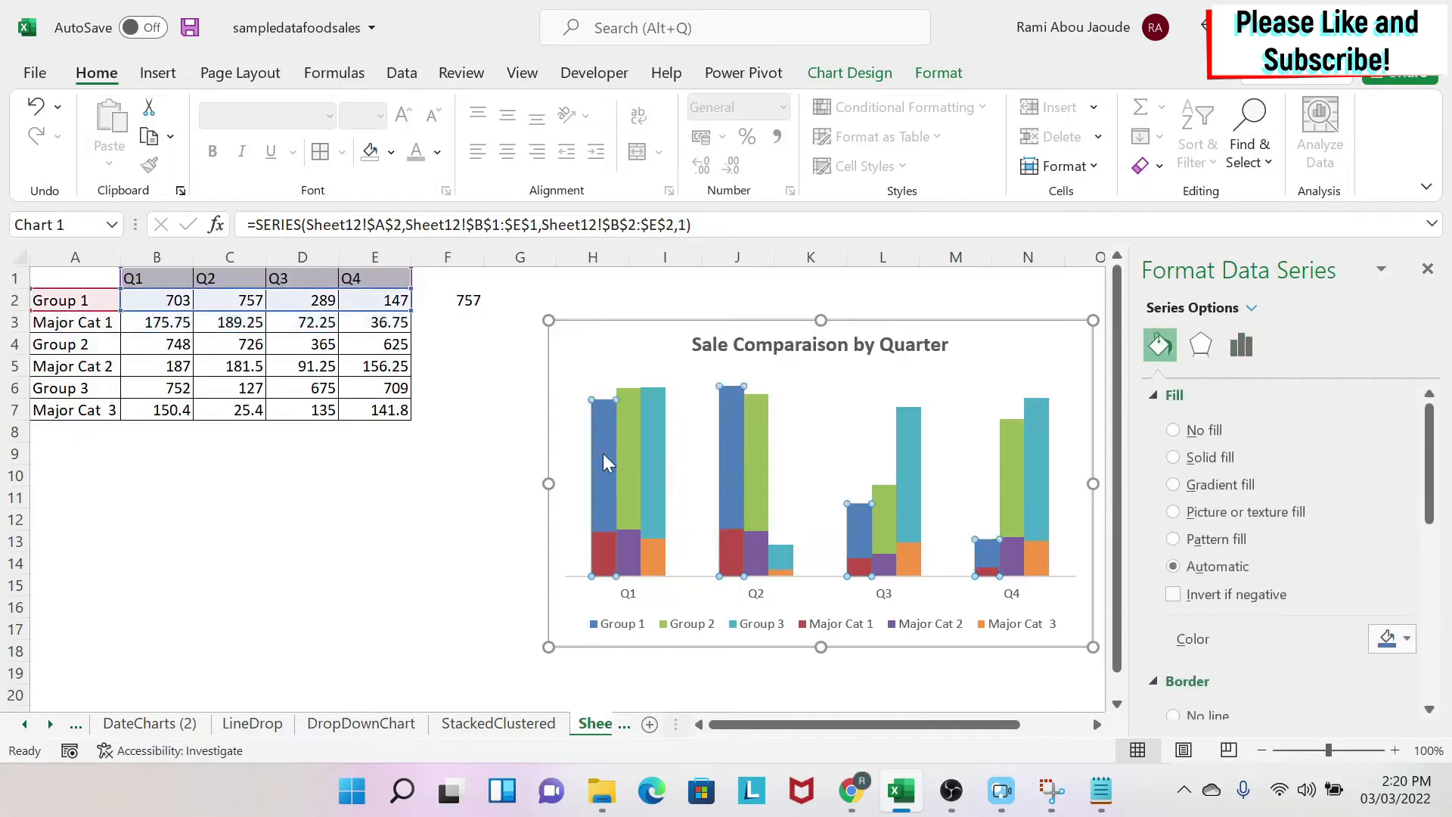
pyautogui.moveTo(591, 389)
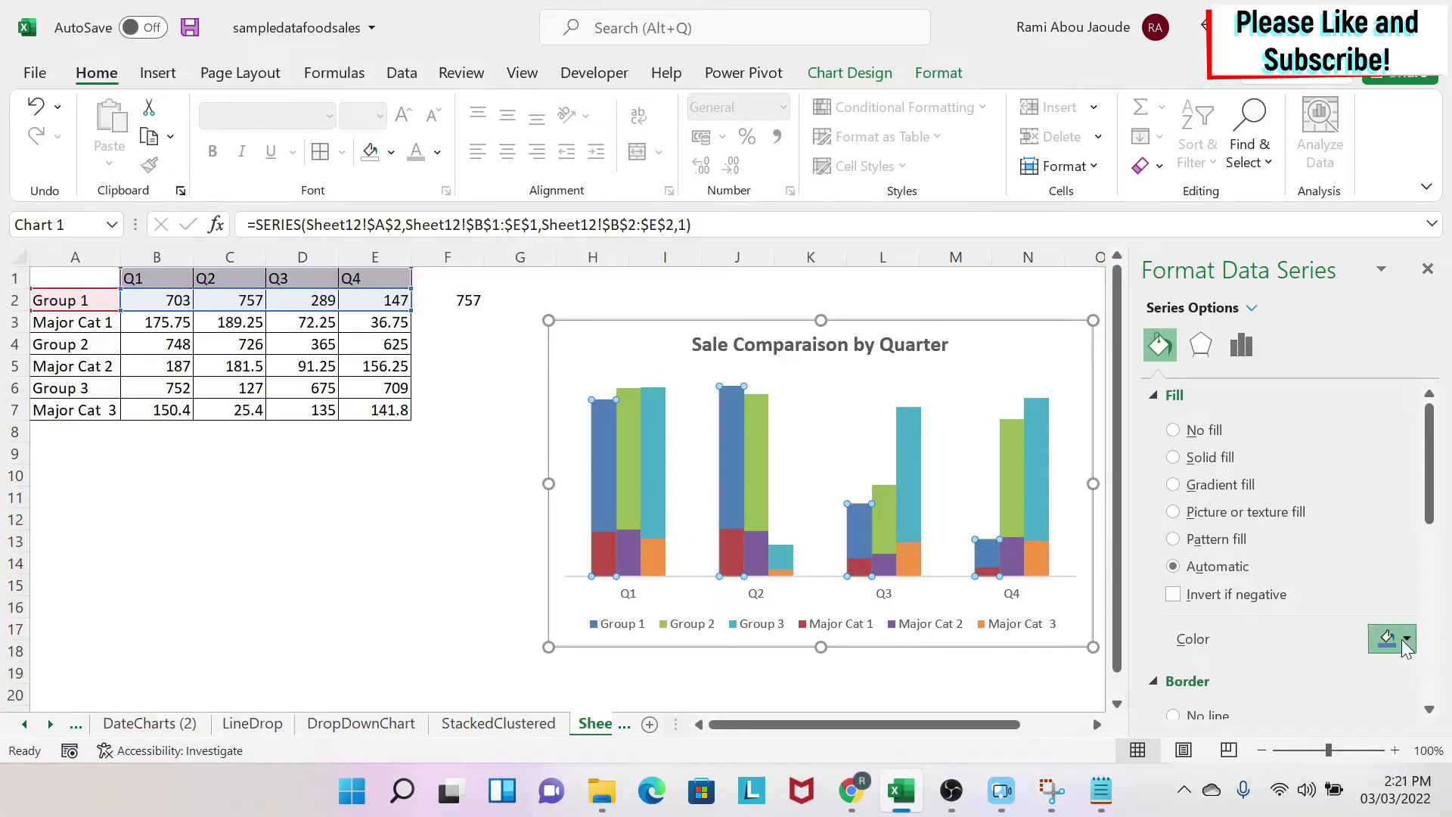
pyautogui.click(1387, 639)
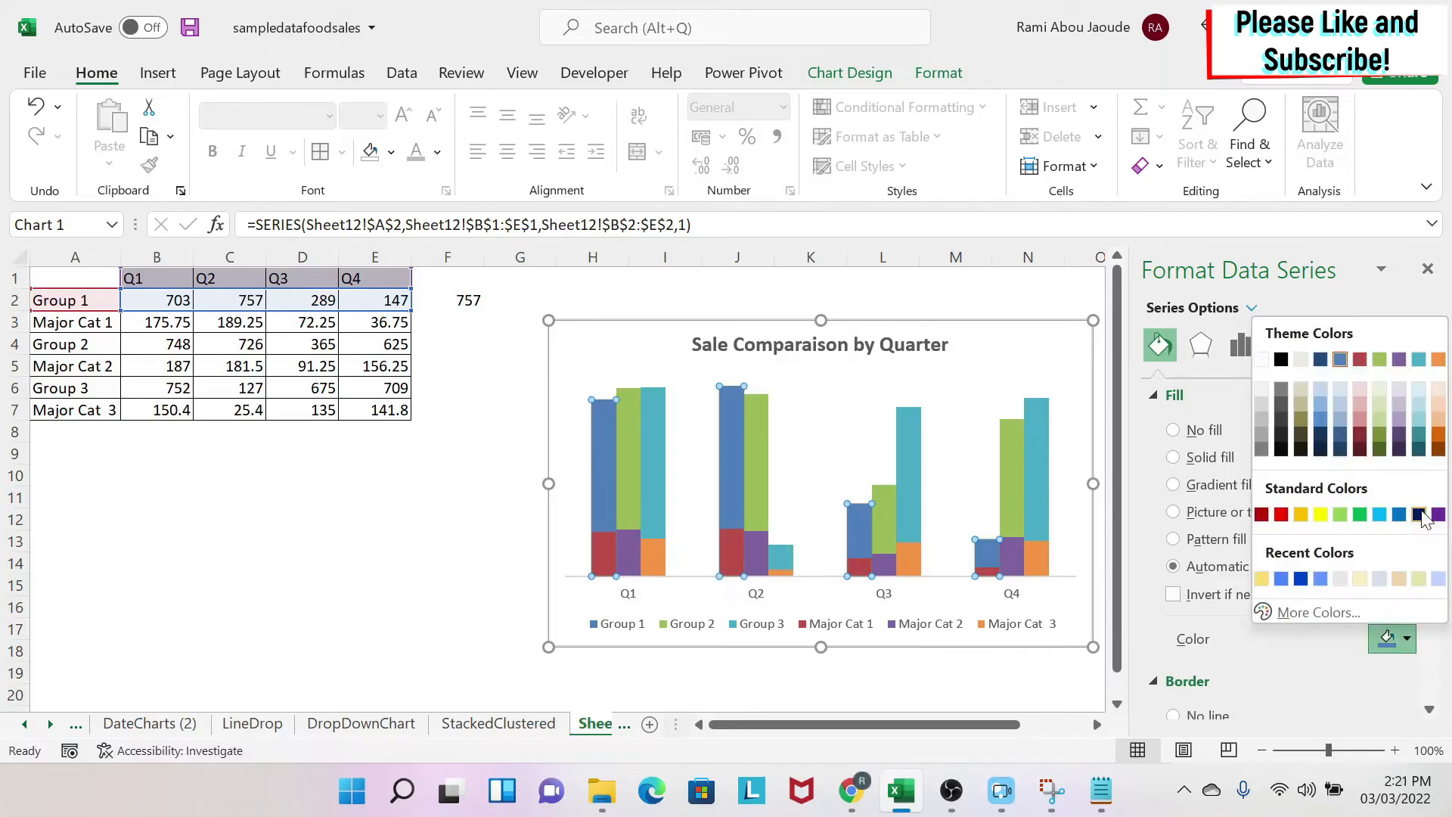
pyautogui.click(1400, 515)
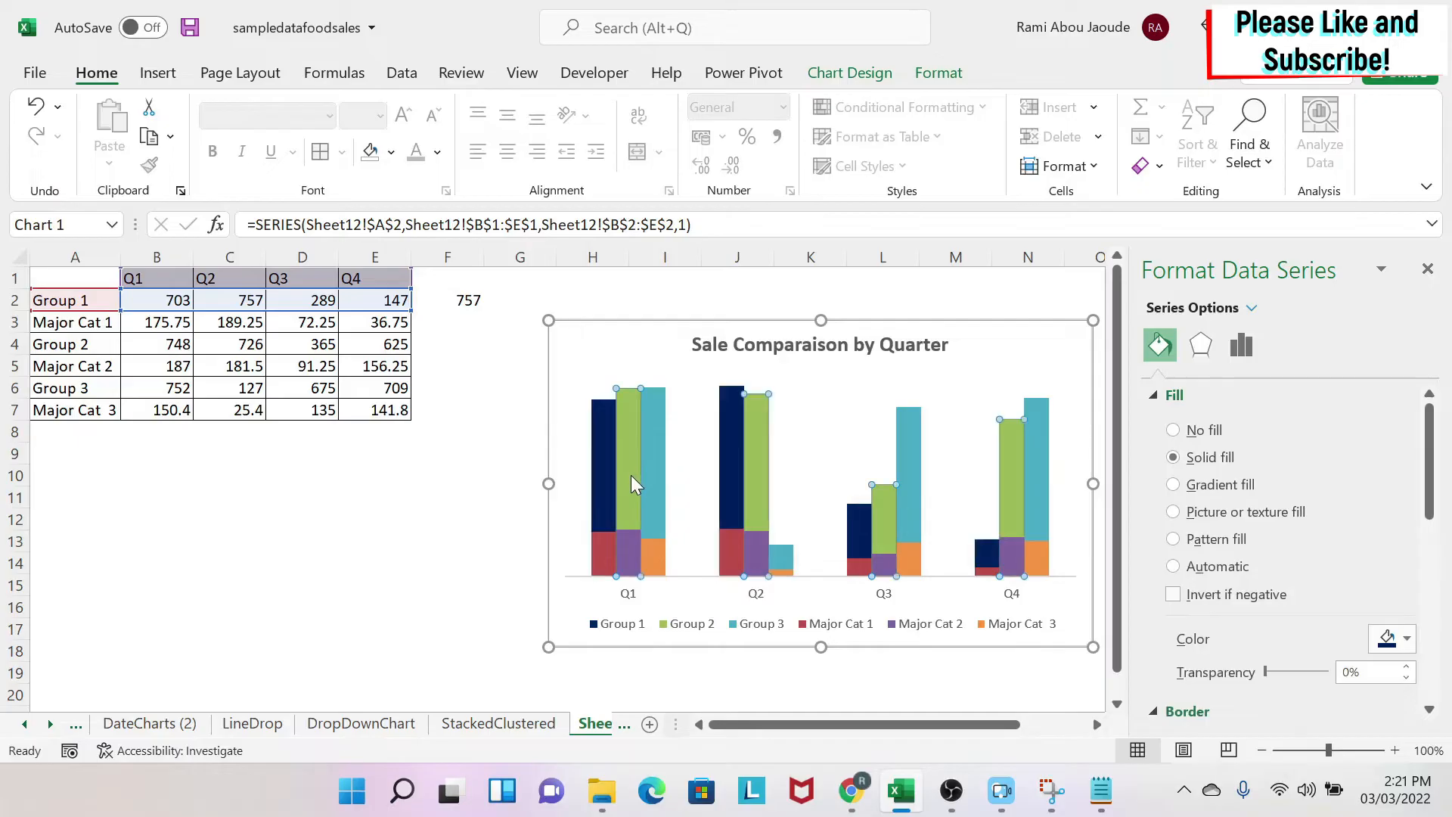
pyautogui.click(1404, 639)
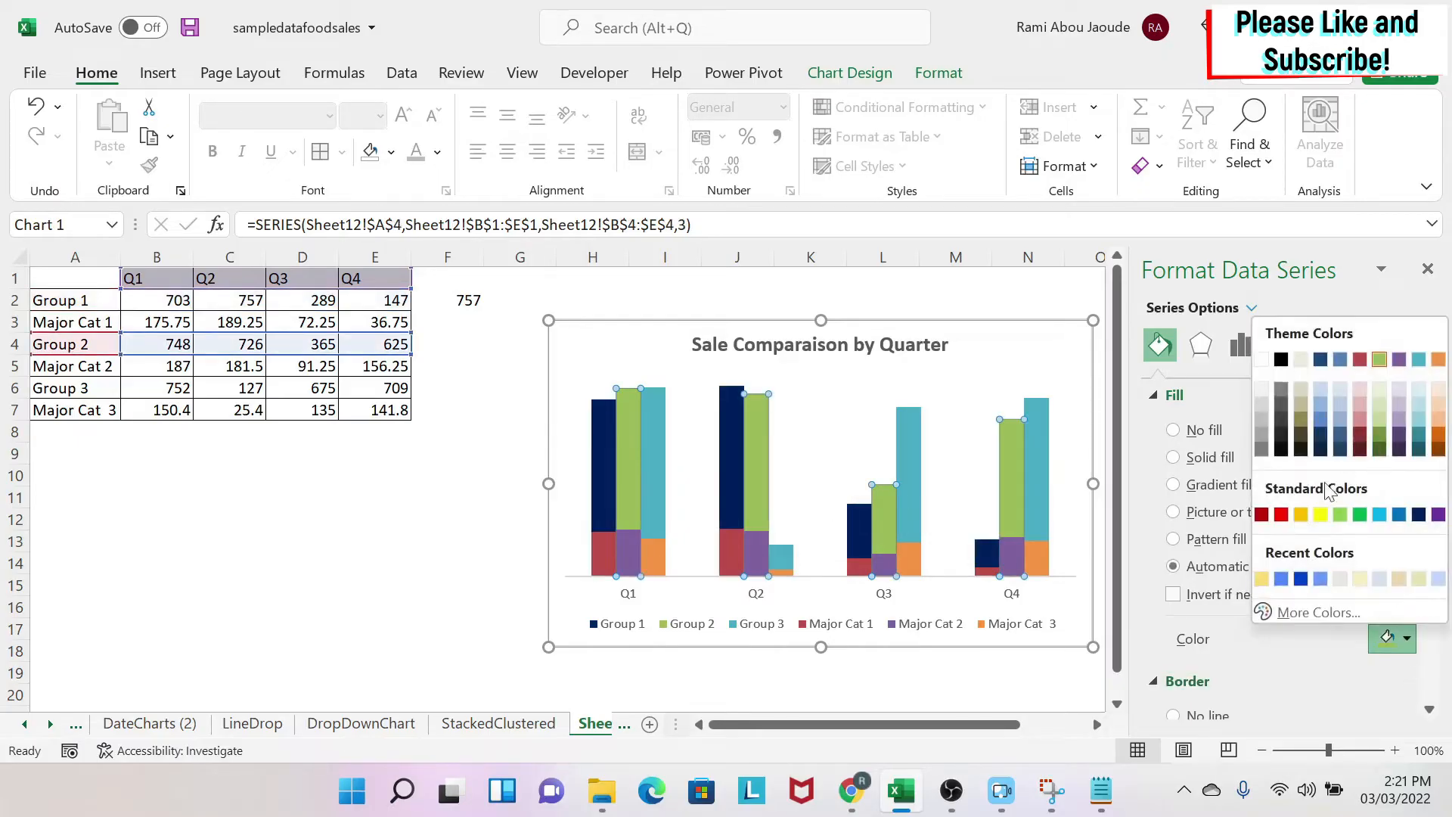
pyautogui.click(1318, 514)
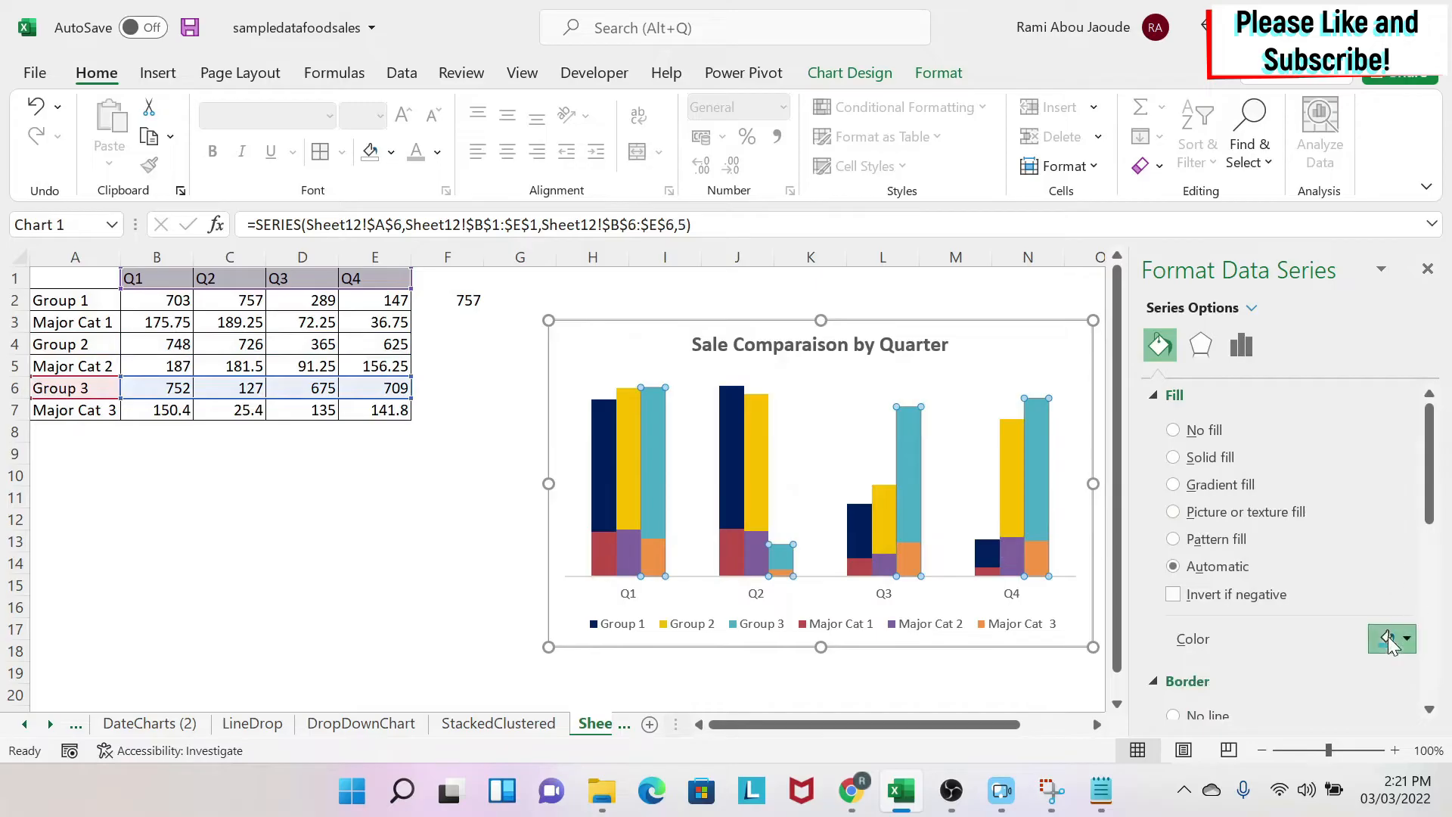
pyautogui.click(1403, 640)
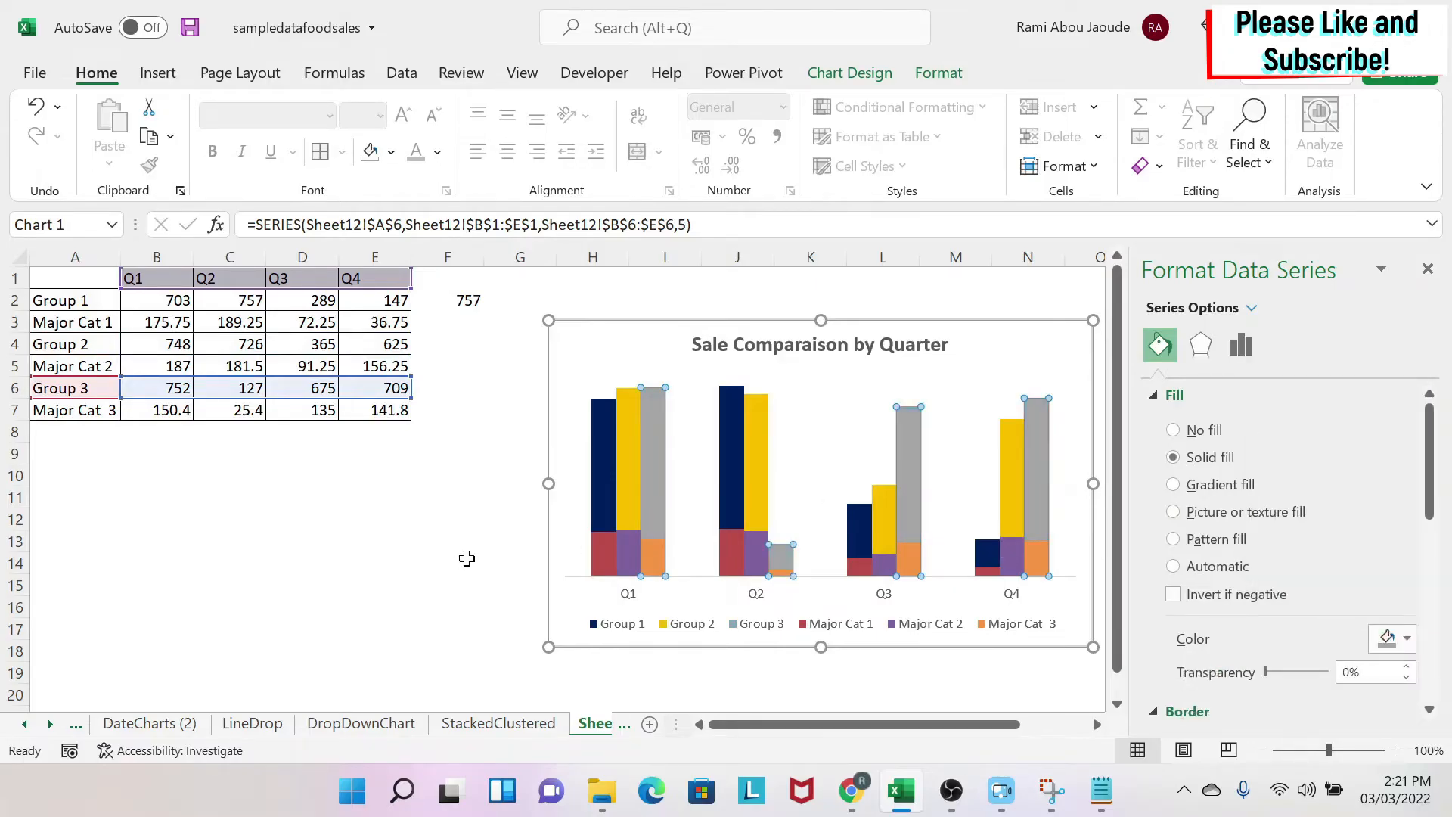
# Step: Recolour the Major Cat 1 columns a lighter custom blue (#4382FF)
pyautogui.click(606, 551)
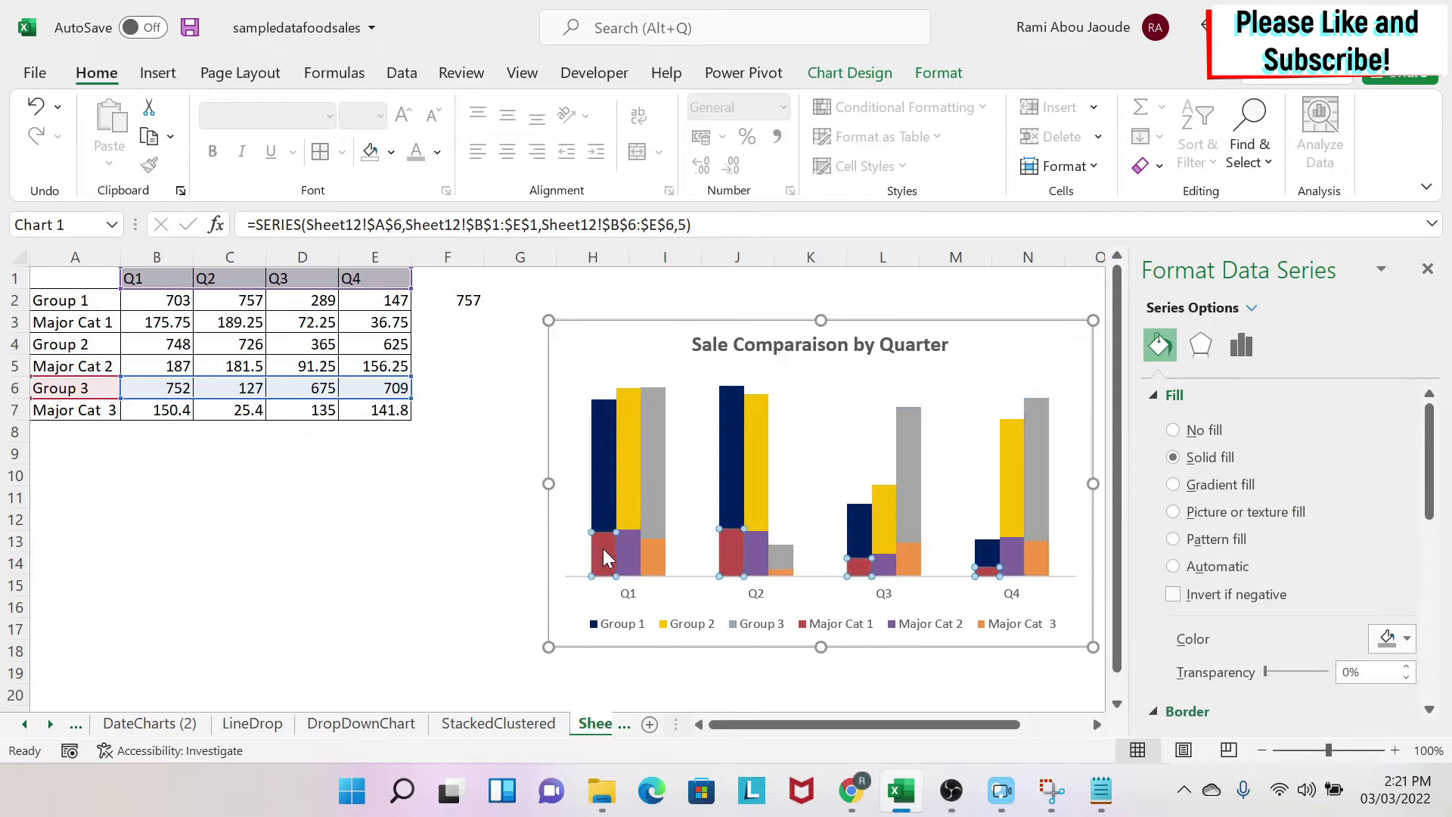
pyautogui.click(1407, 639)
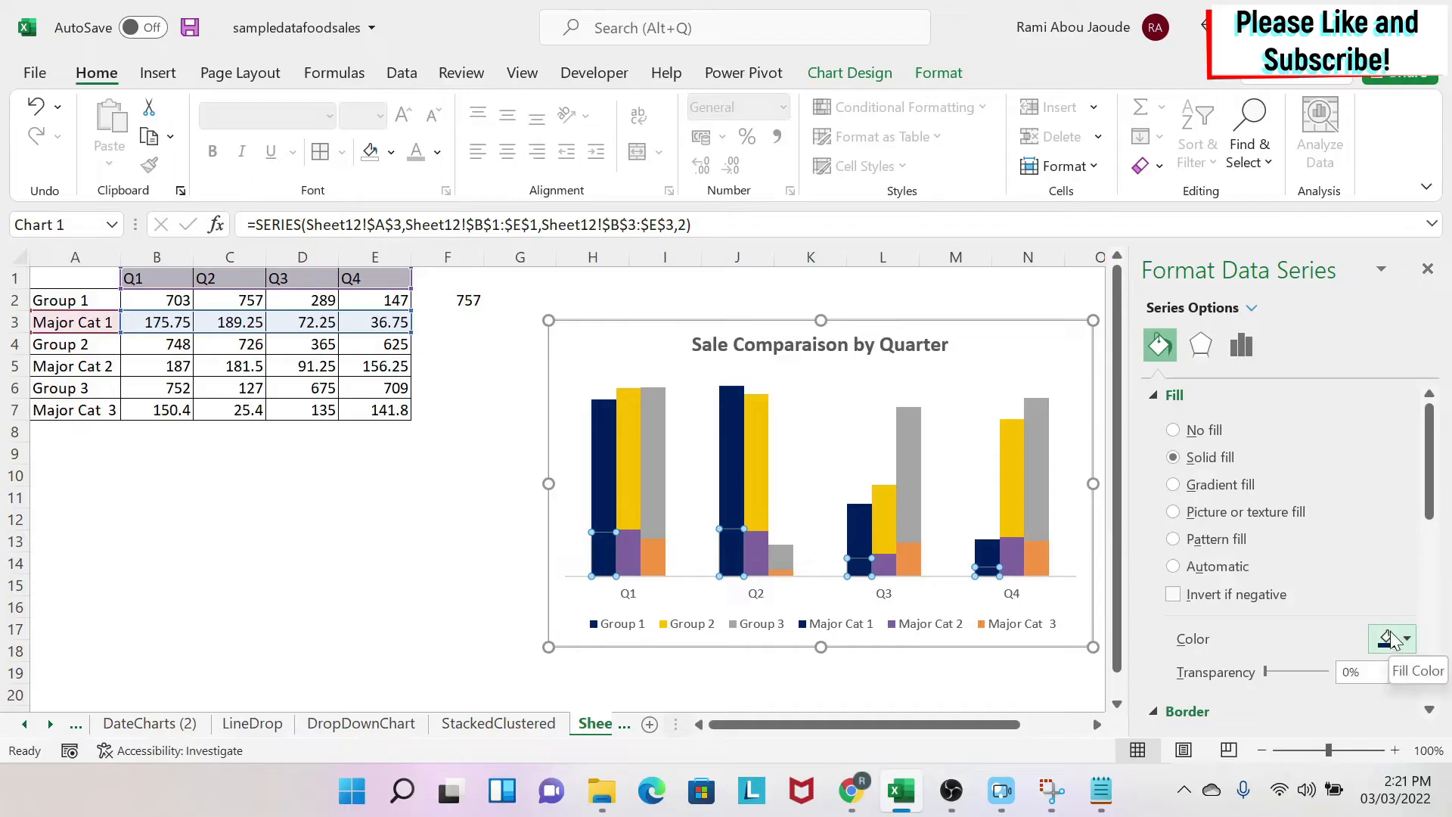
pyautogui.click(1403, 639)
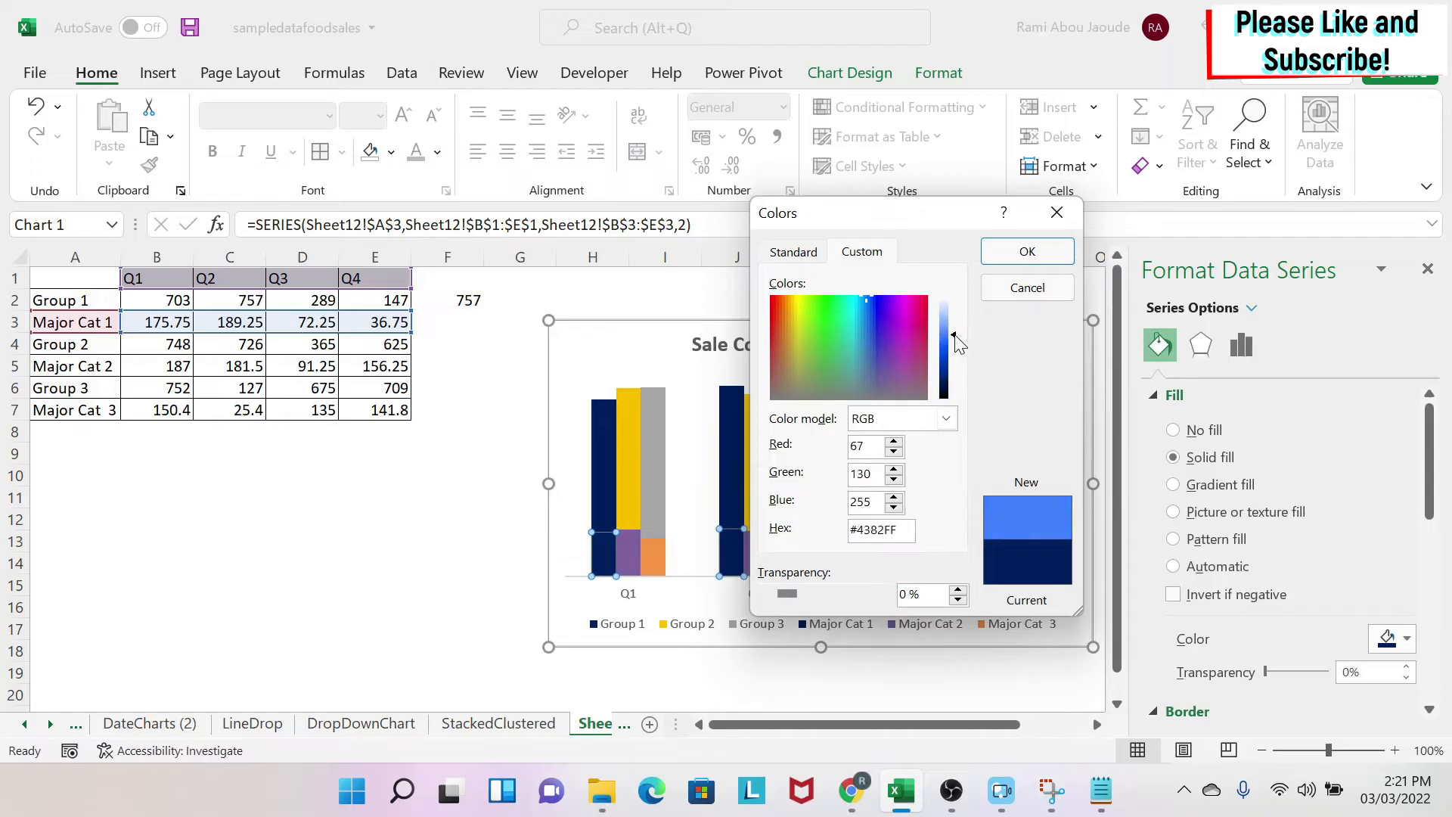
pyautogui.click(1026, 251)
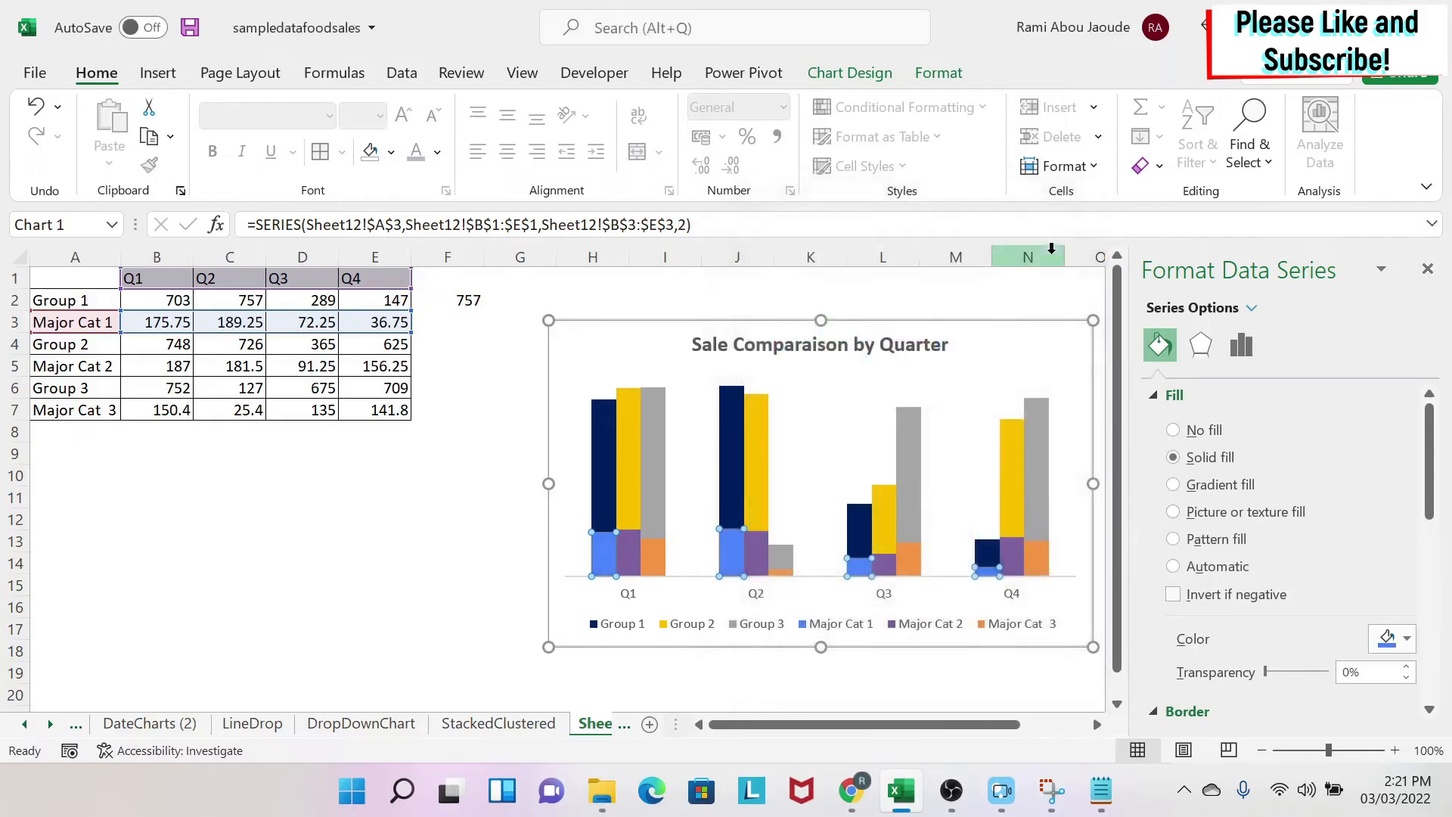
pyautogui.moveTo(630, 557)
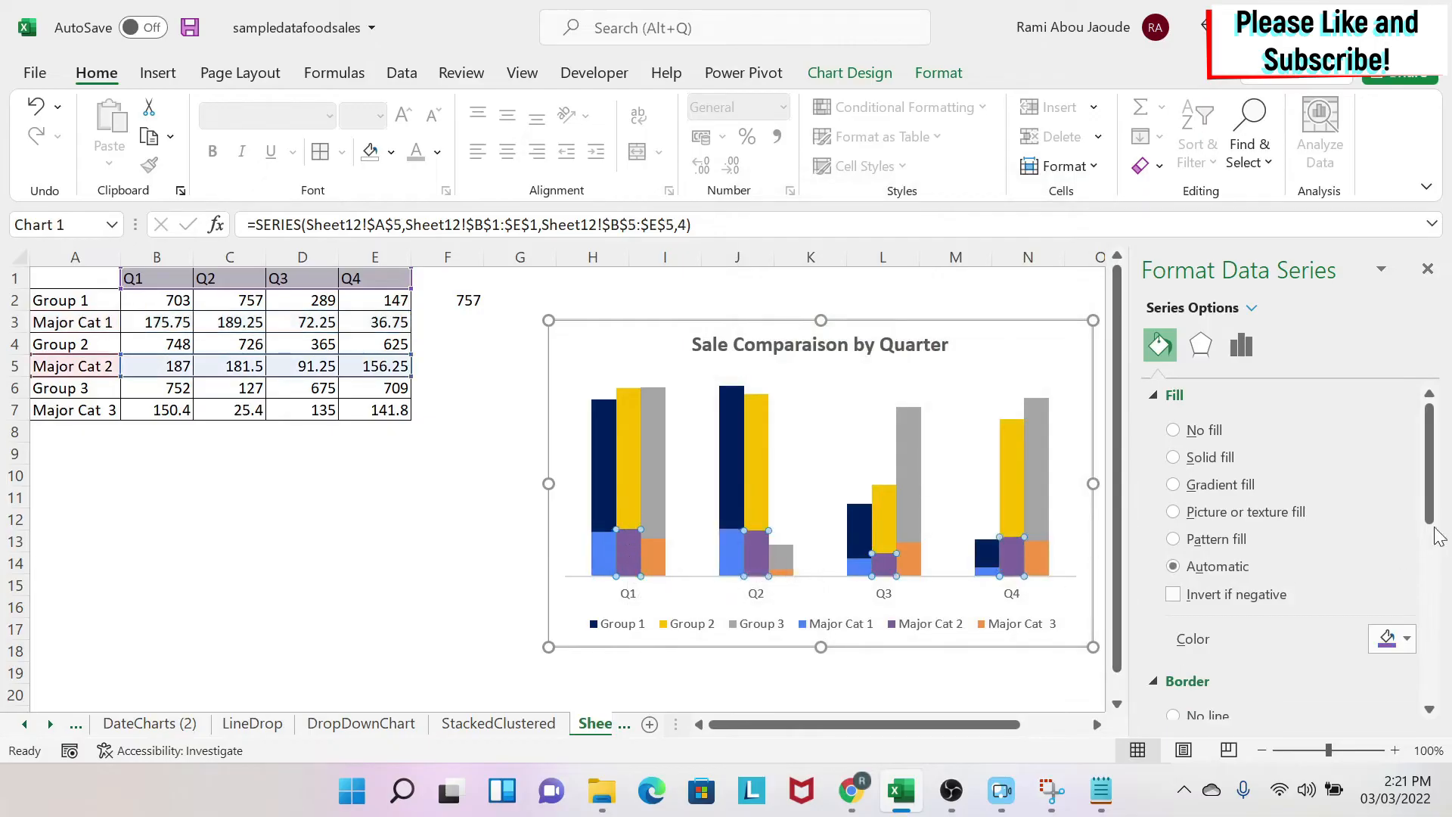
pyautogui.moveTo(1306, 519)
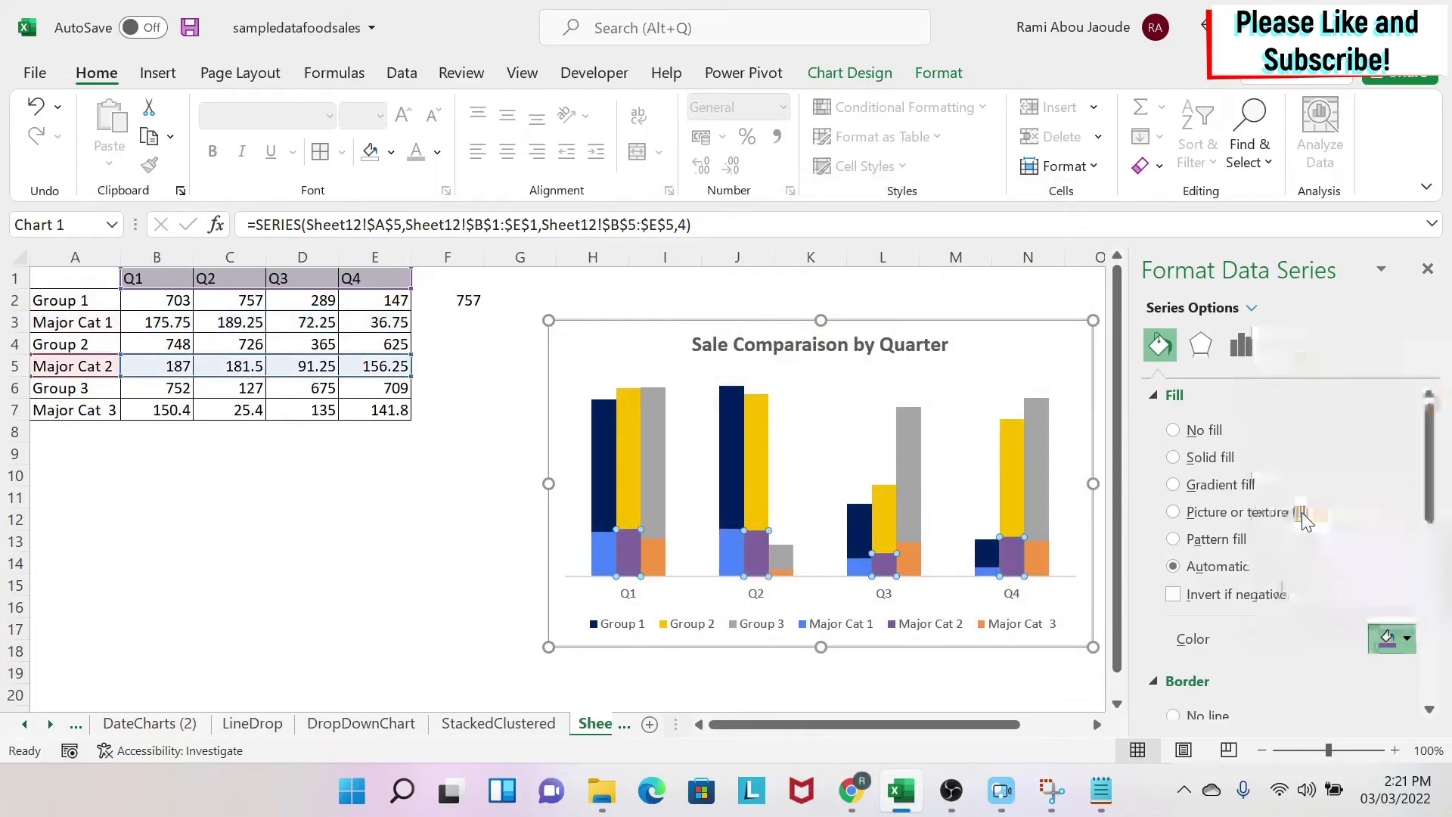
# Step: Give the Major Cat 2 columns a custom pale yellow fill, lighter than Group 2's gold
pyautogui.click(1173, 457)
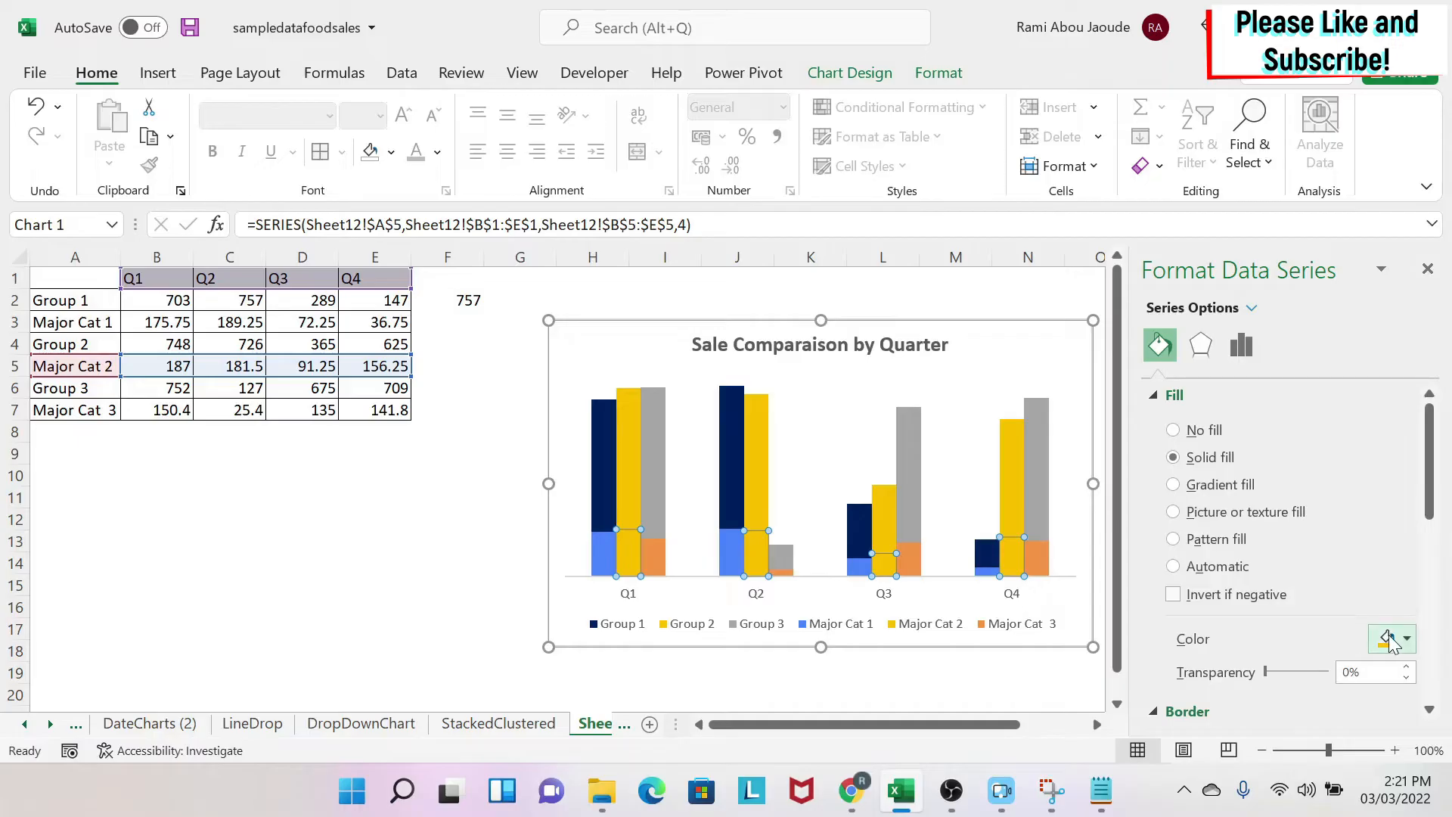
pyautogui.click(1404, 639)
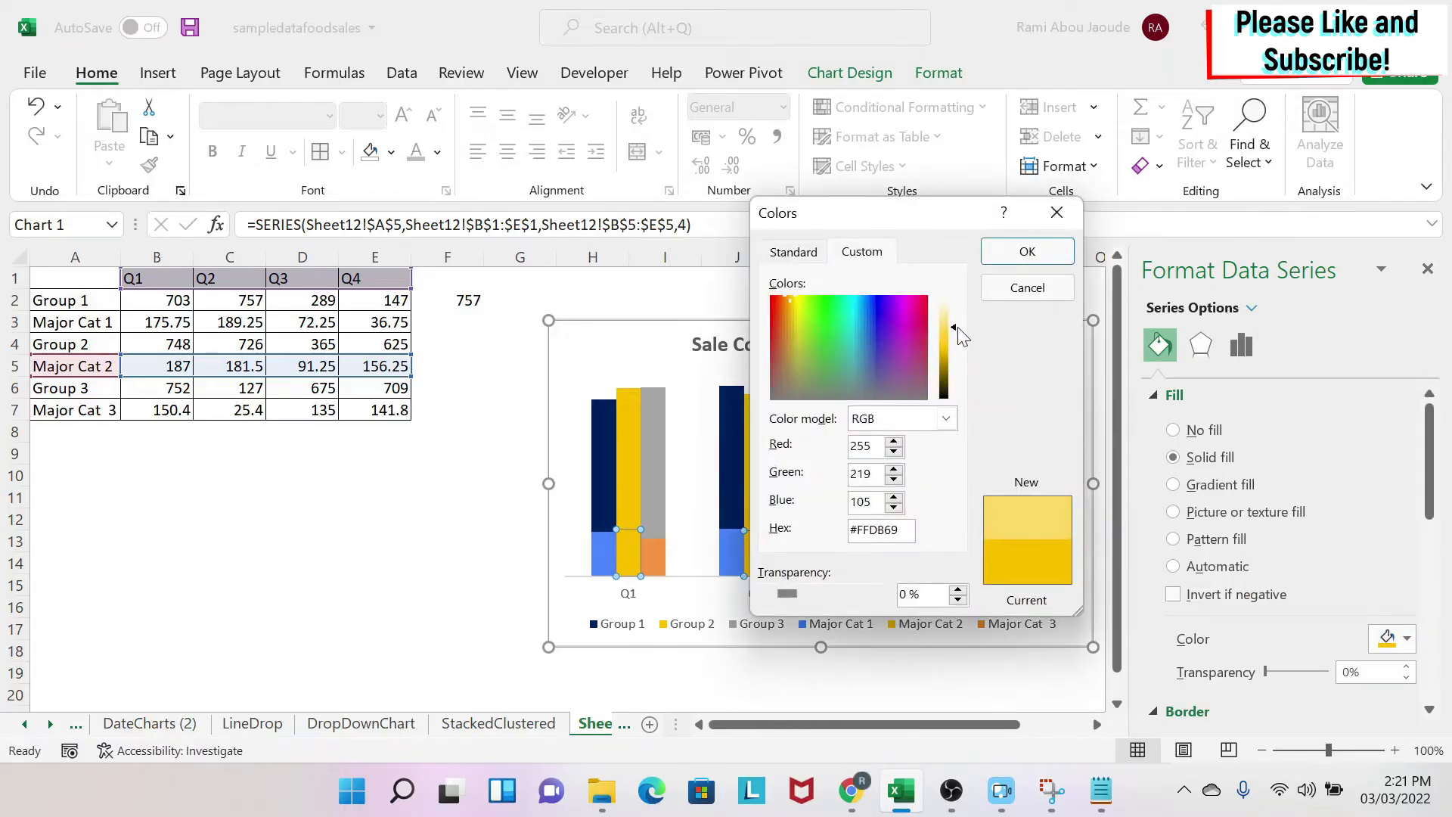
pyautogui.click(1027, 251)
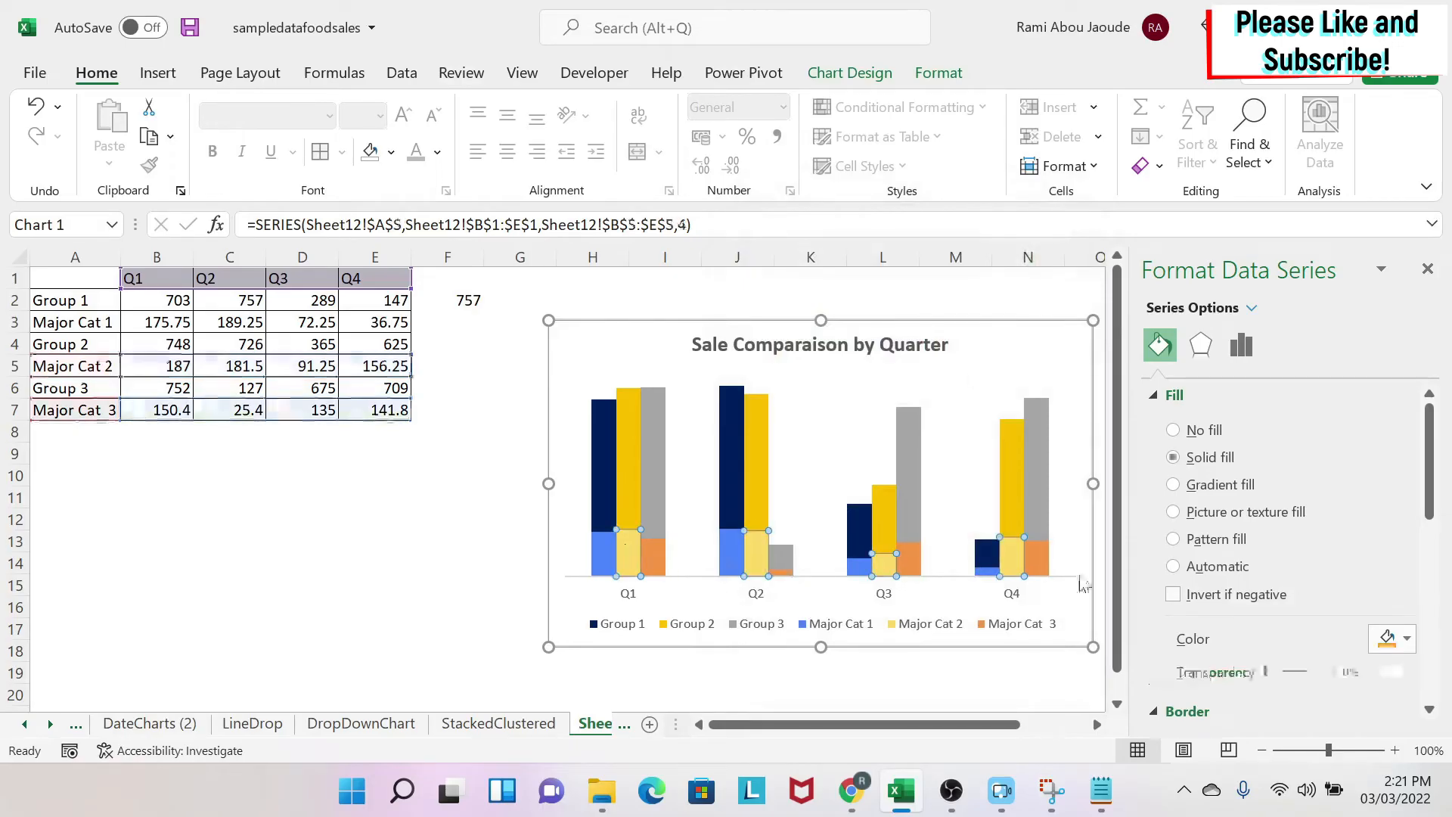
pyautogui.click(1407, 638)
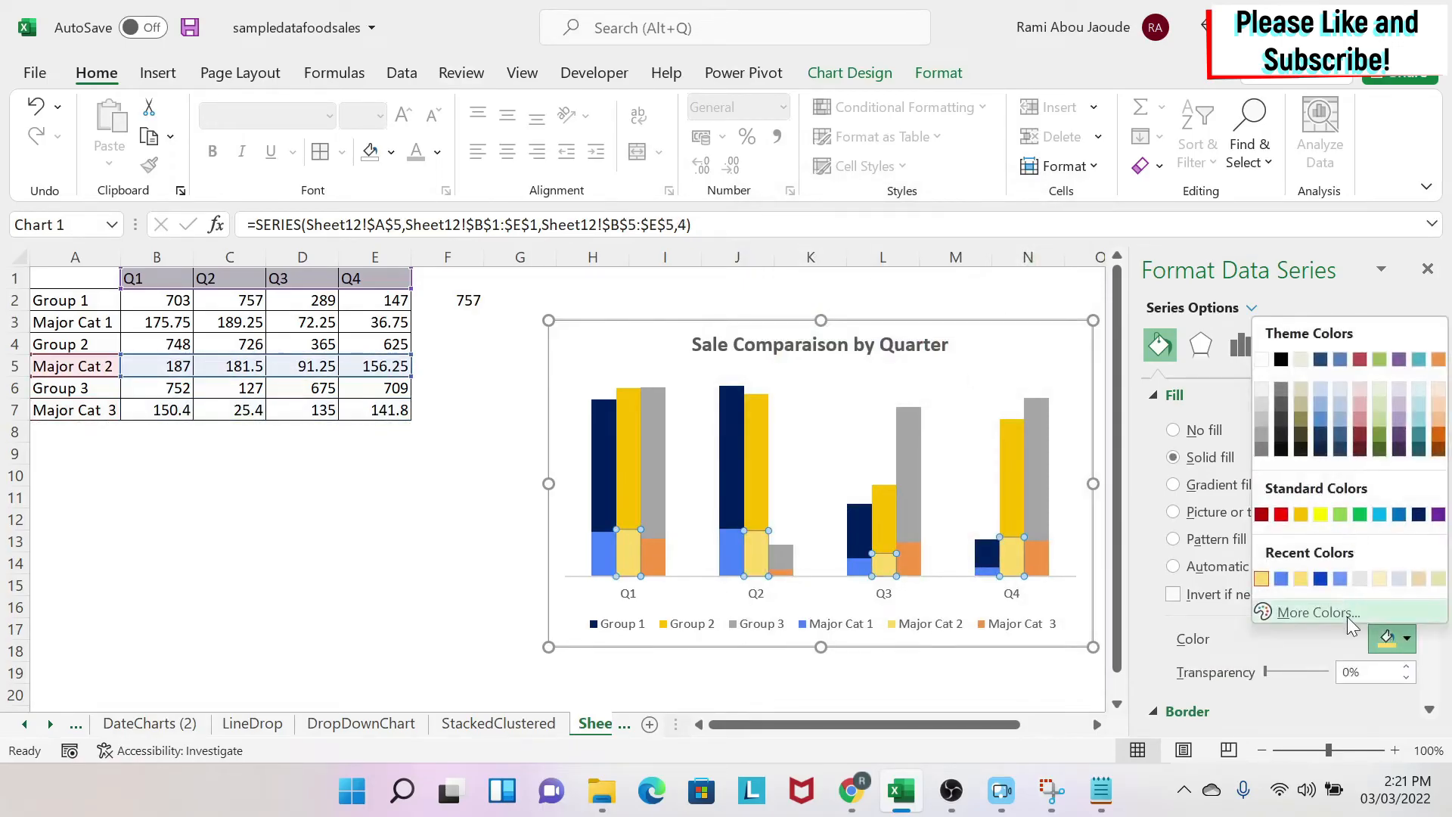
pyautogui.click(1315, 612)
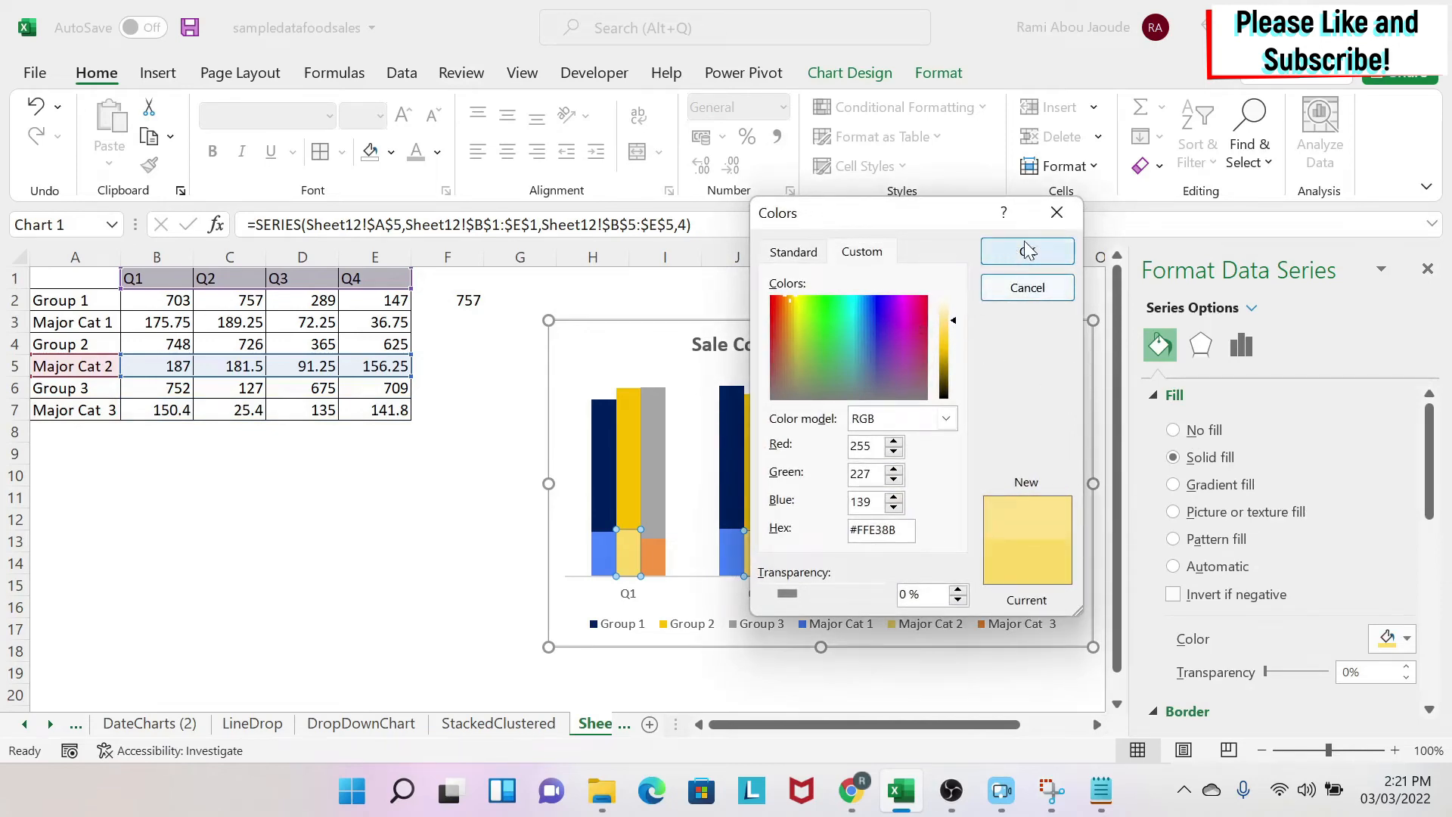
pyautogui.click(1027, 250)
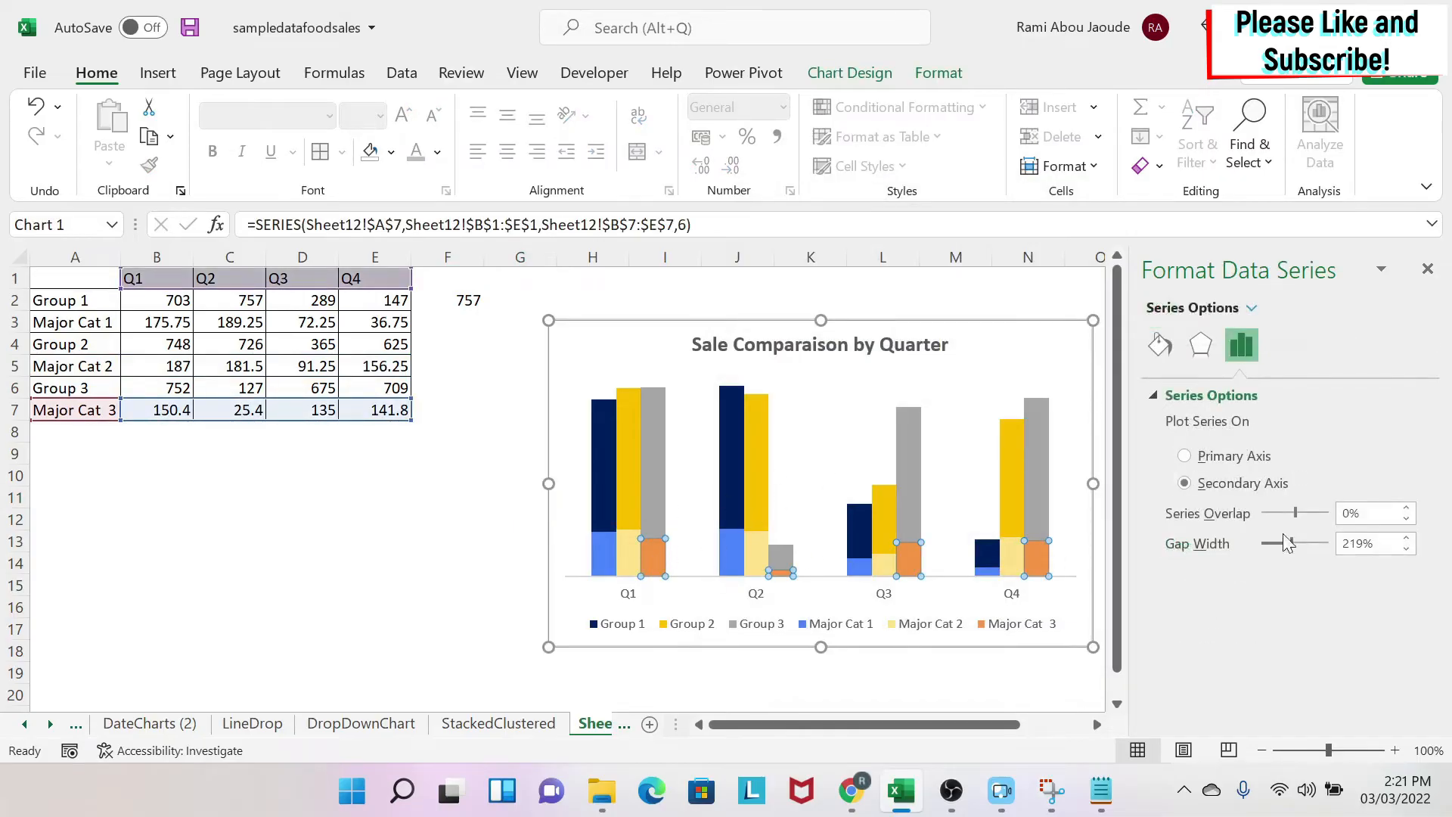
# Step: Fill the Major Cat 3 columns light gray, paler than Group 3's gray
pyautogui.click(1159, 345)
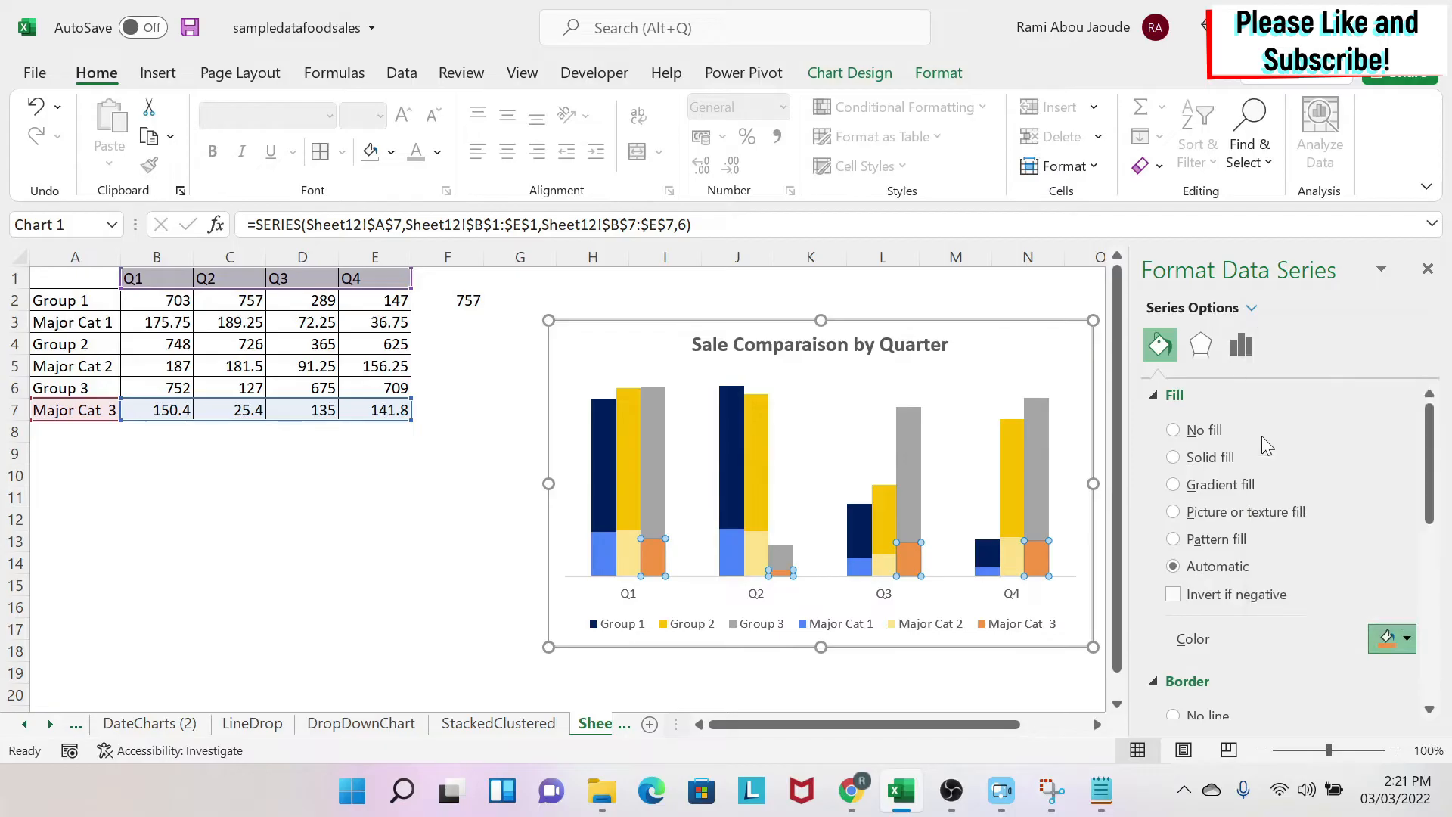
pyautogui.click(1406, 639)
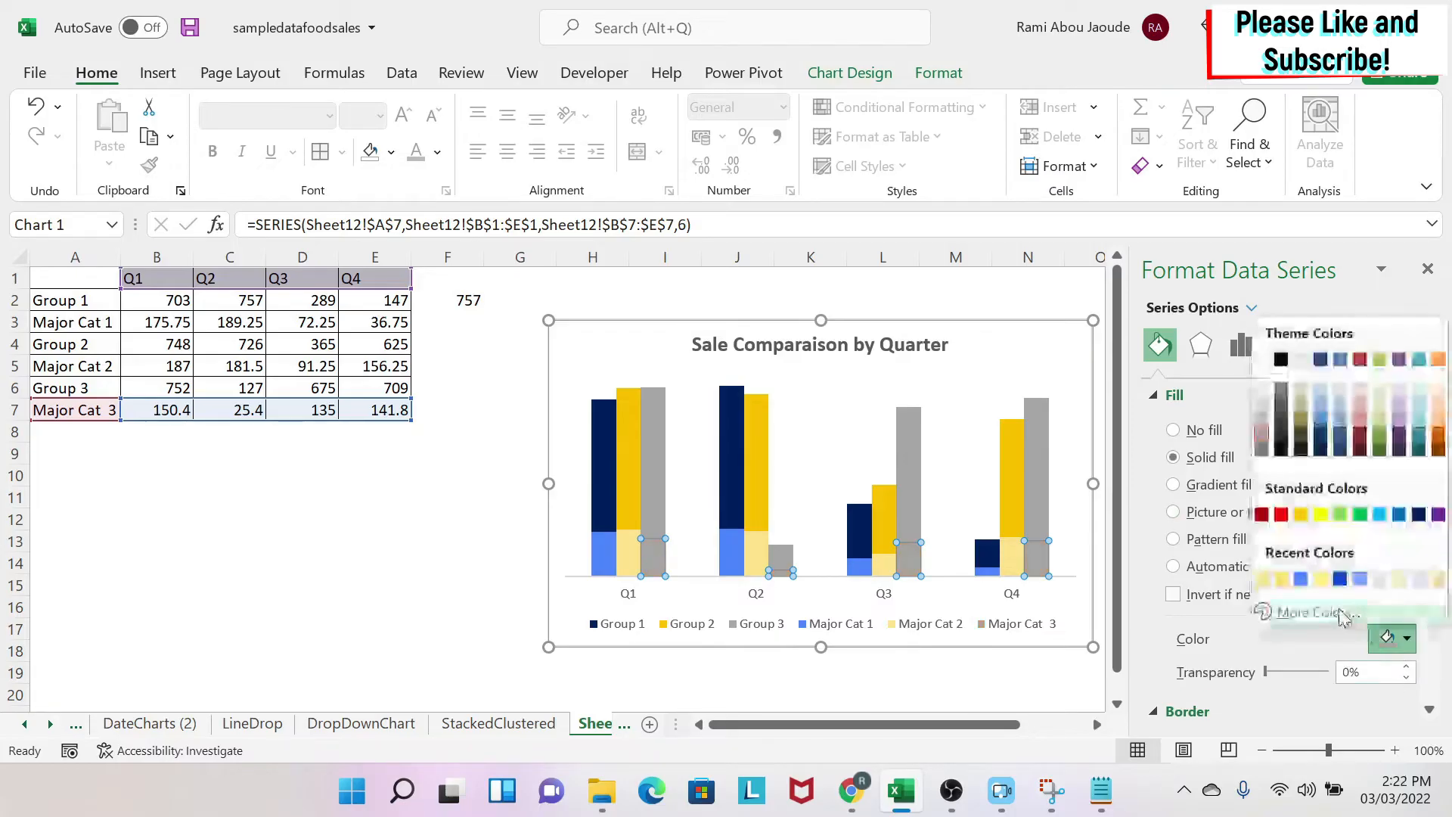
pyautogui.click(1307, 612)
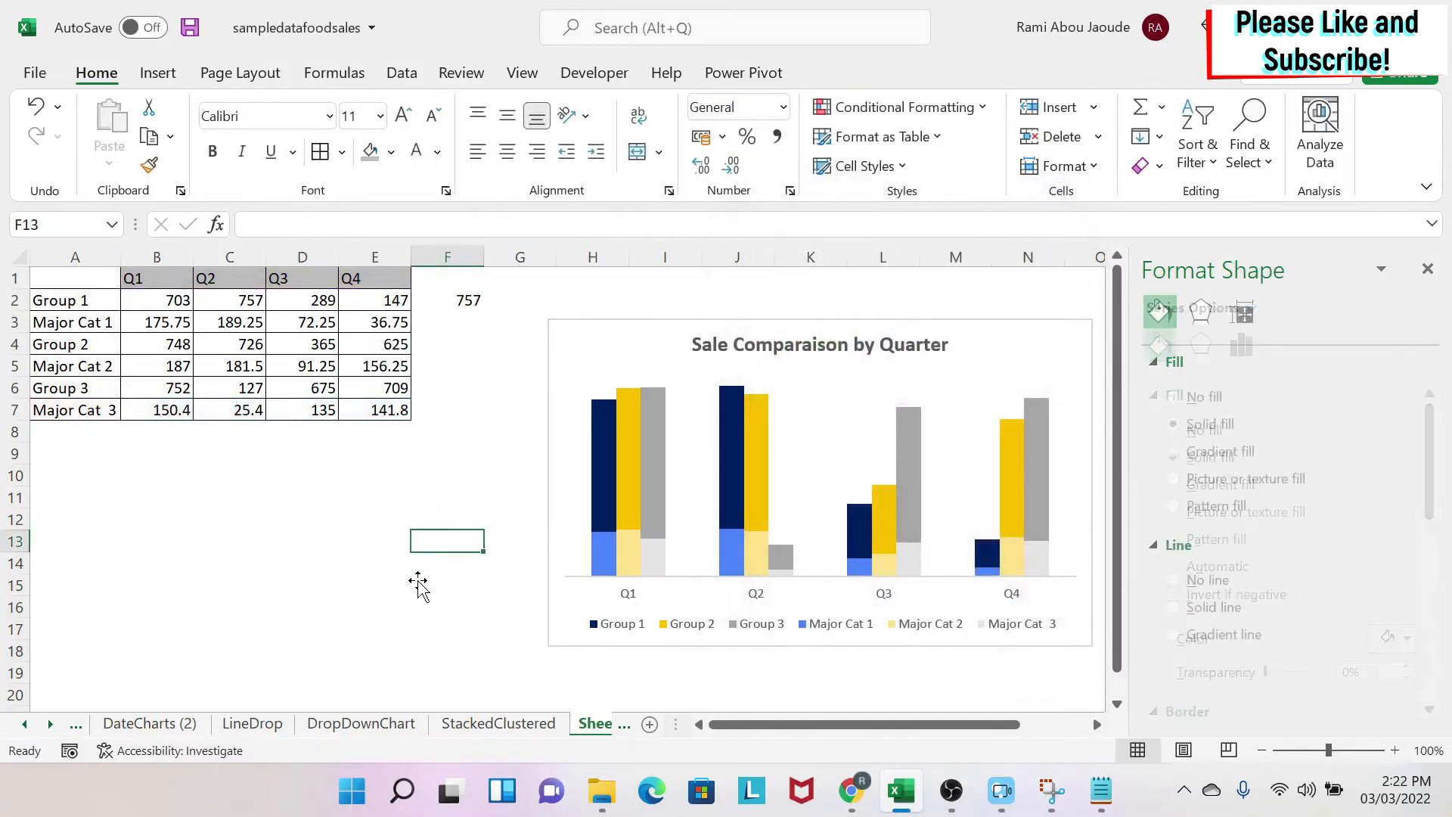
pyautogui.moveTo(562, 528)
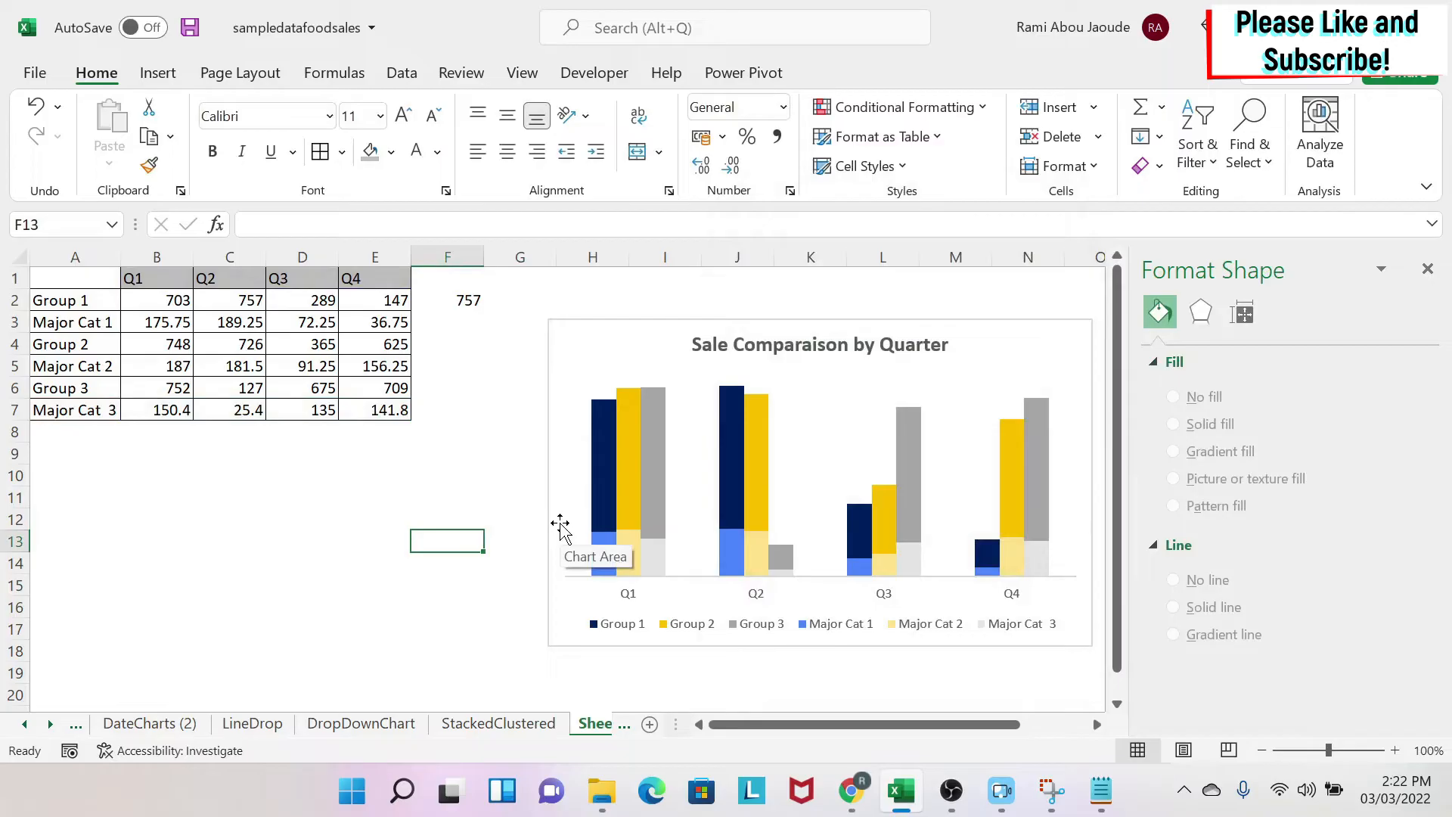
pyautogui.moveTo(588, 394)
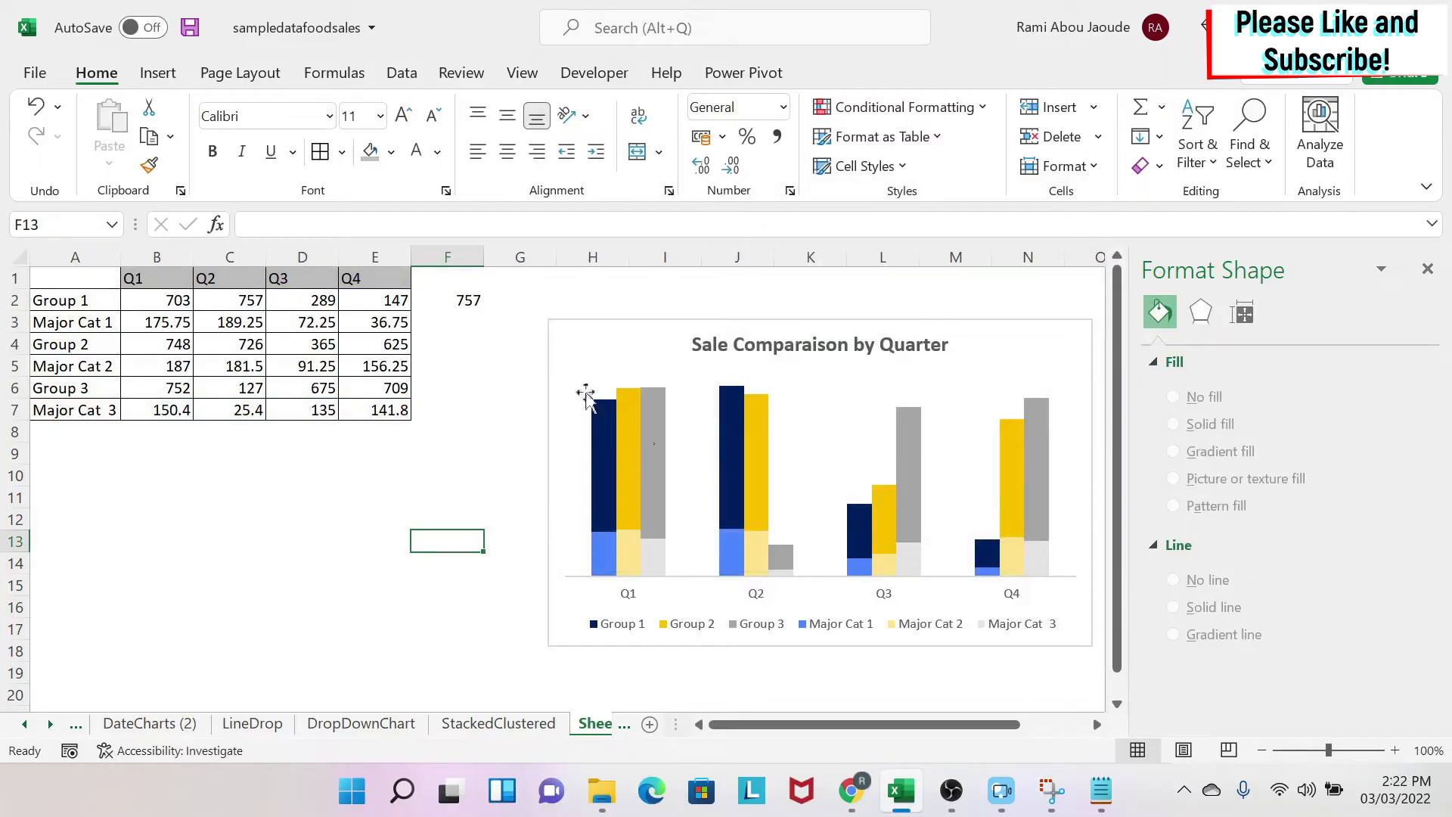
pyautogui.moveTo(602, 482)
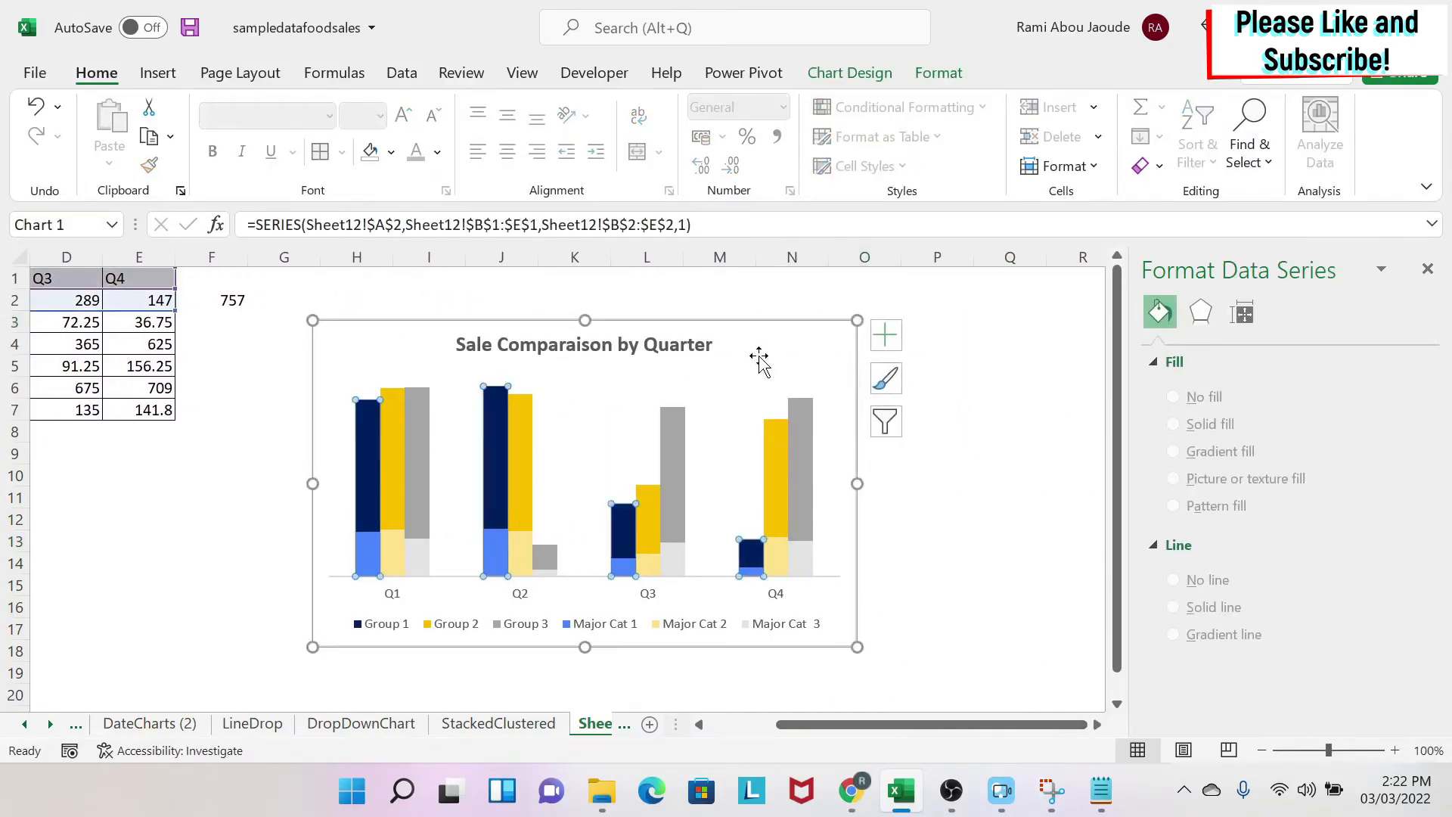
# Step: Add data labels to the Group columns and the secondary-axis Major Cat columns
pyautogui.click(885, 335)
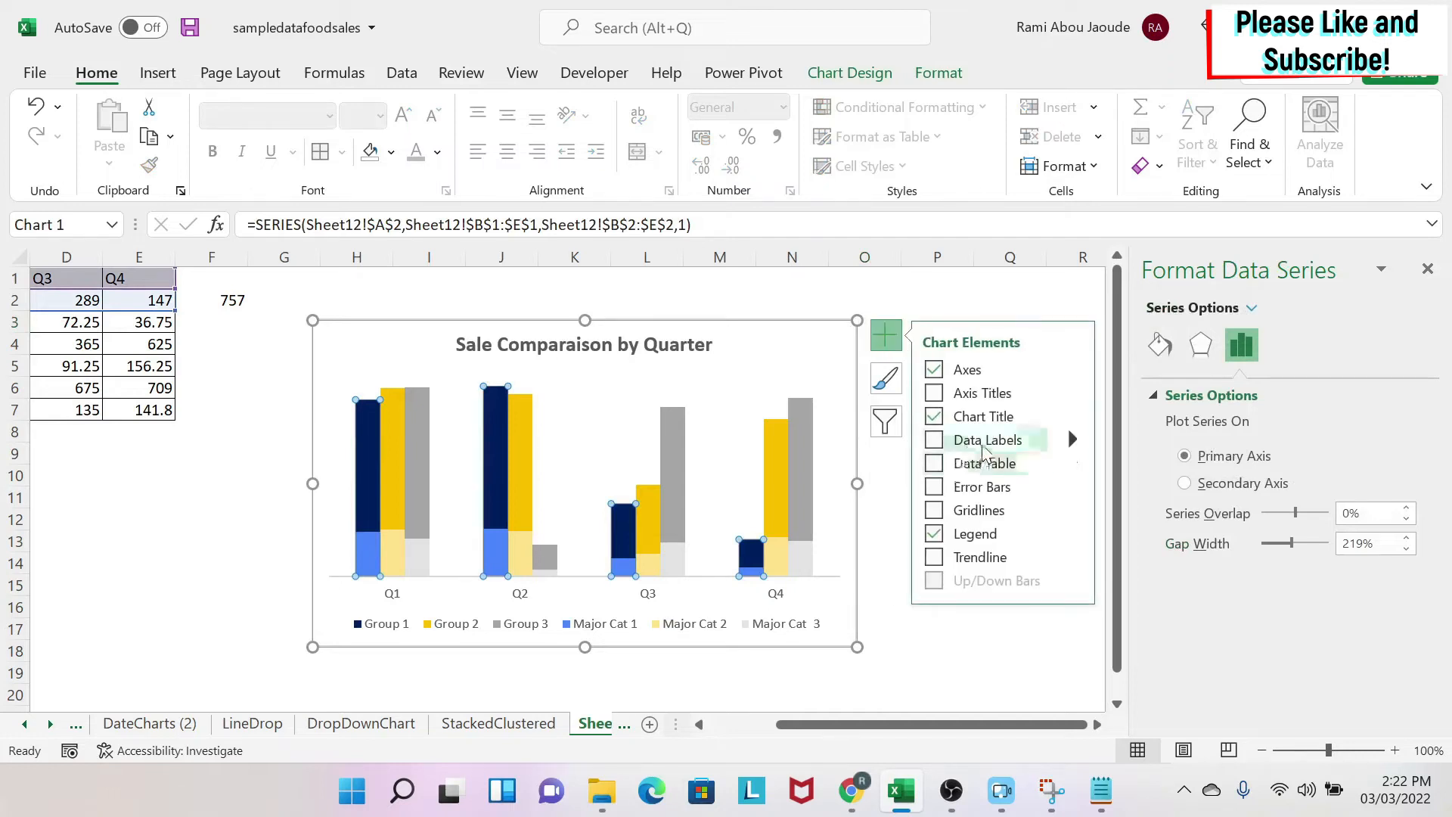
pyautogui.click(935, 439)
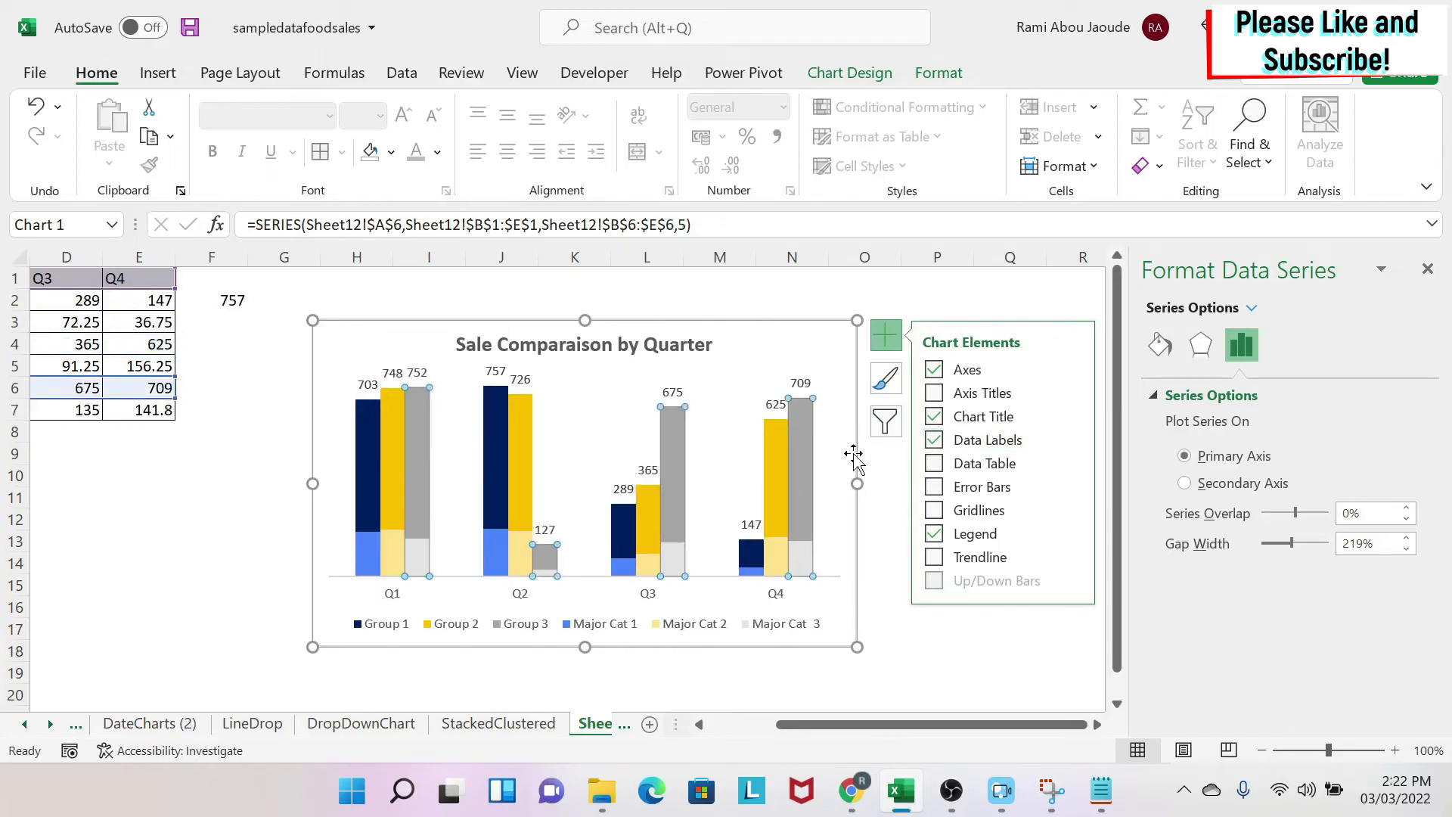
pyautogui.click(933, 440)
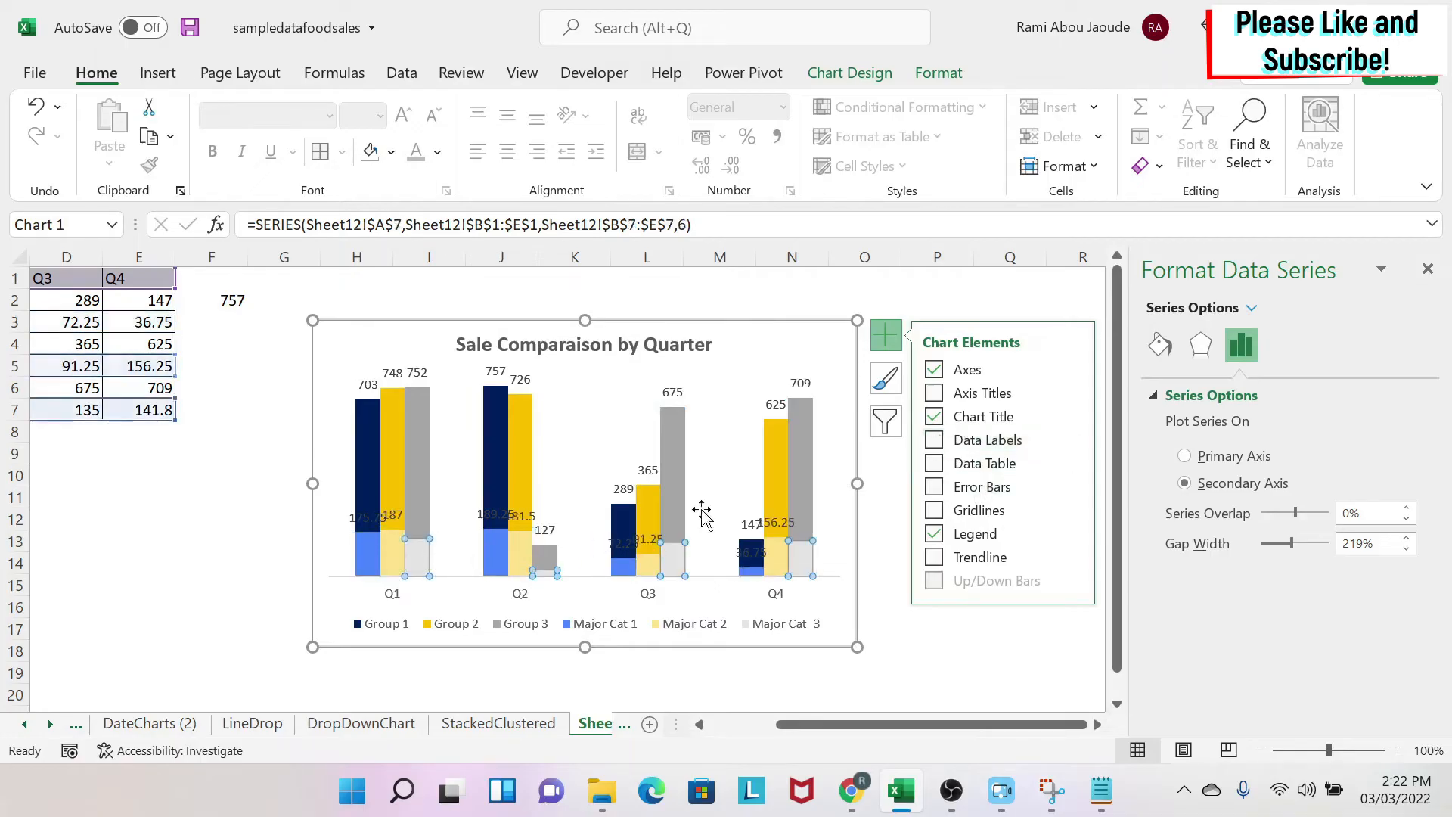
pyautogui.click(935, 440)
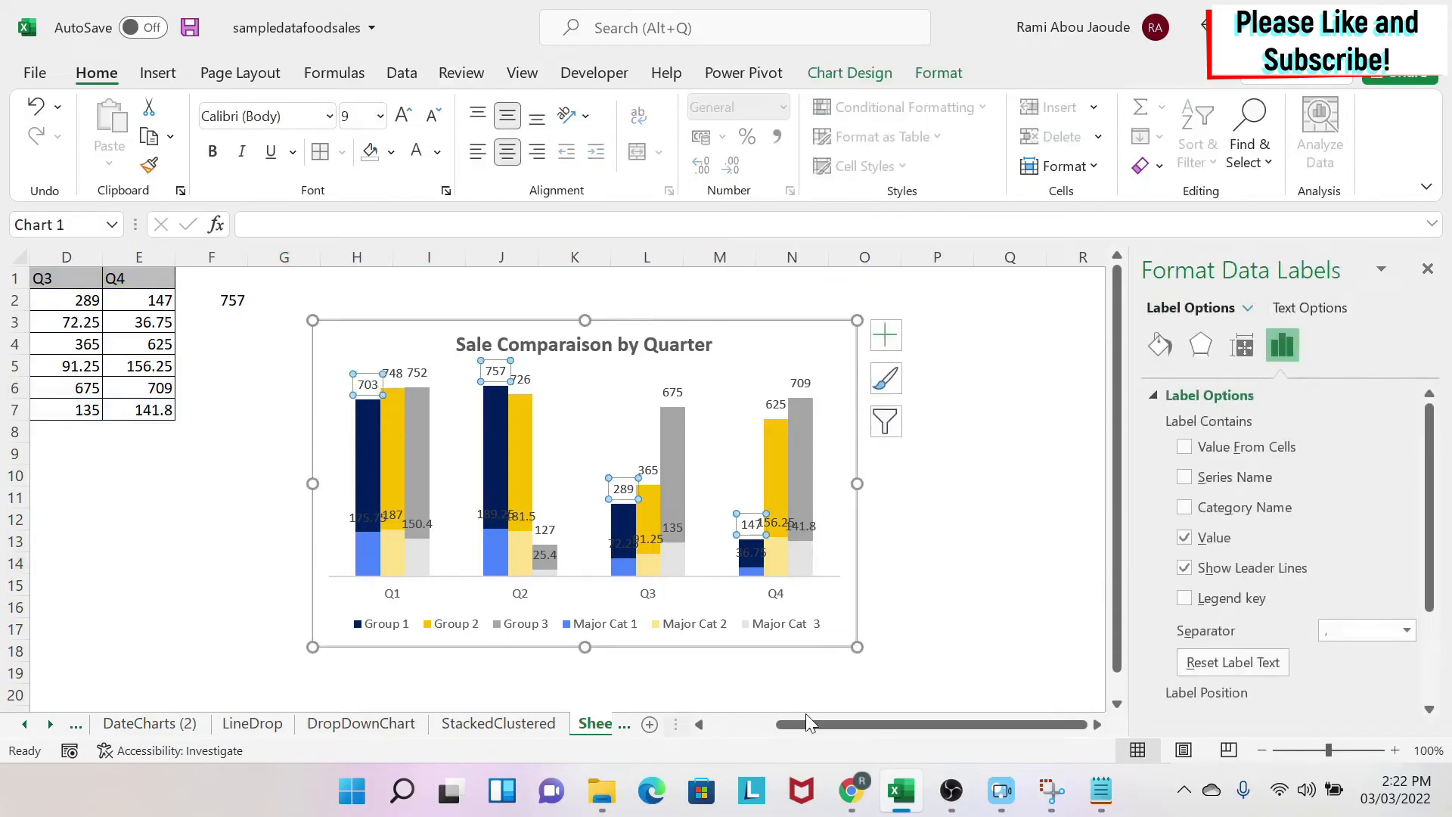
# Step: Make the value labels on the Group 1–3 columns bold
pyautogui.hscroll(-3)
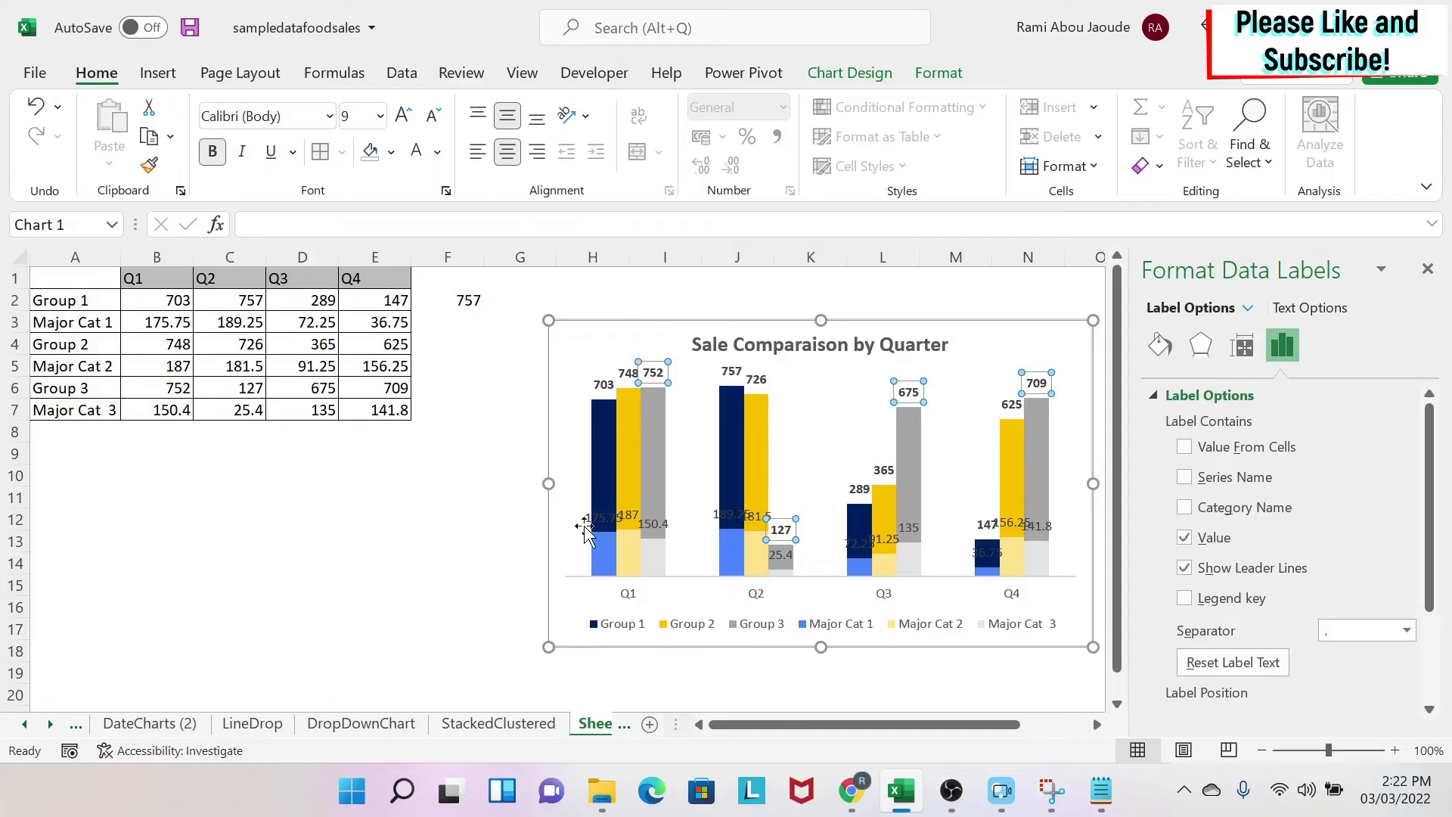
pyautogui.click(626, 509)
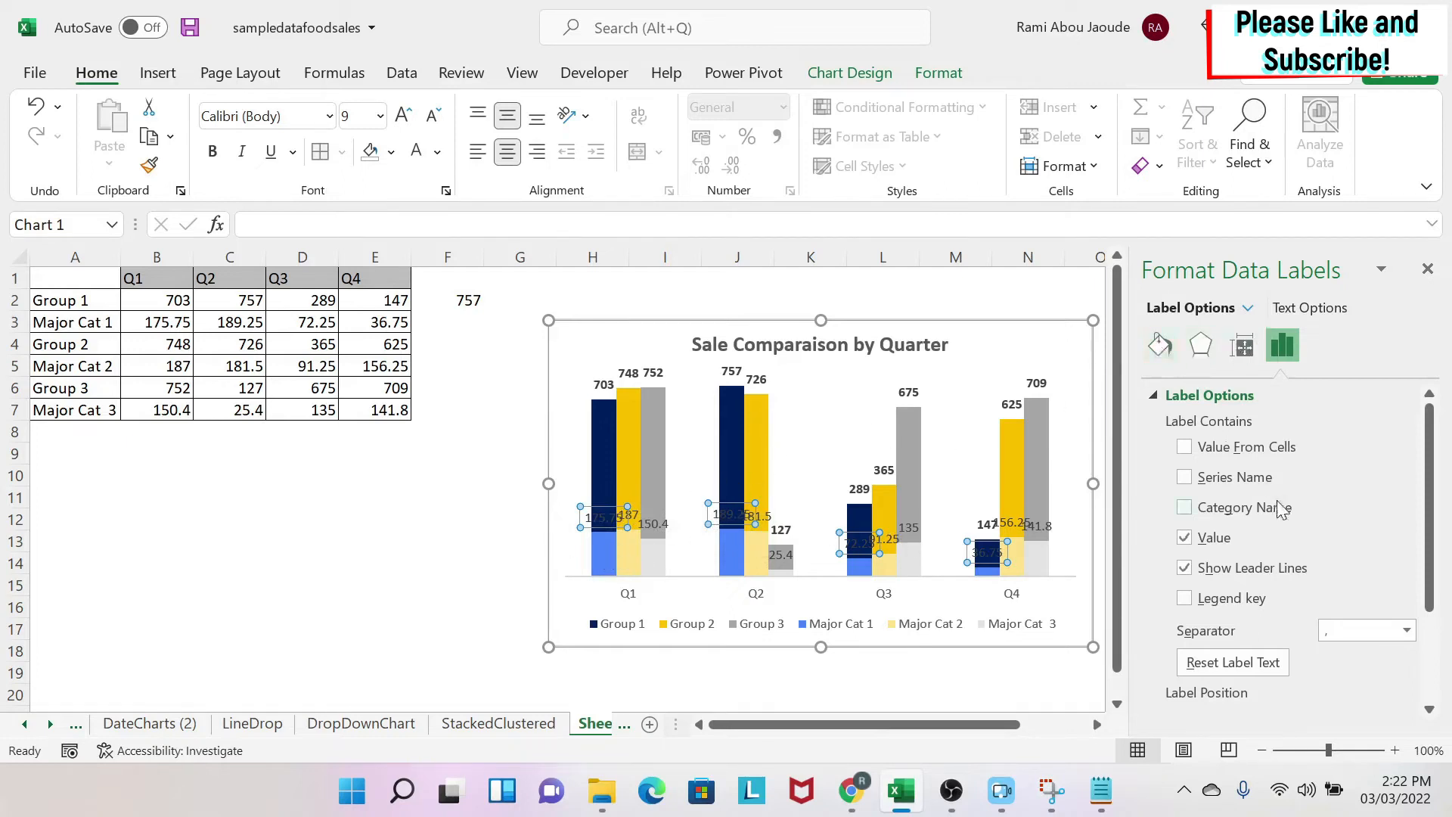
# Step: Set the Major Cat 1, 2 and 3 data label positions to Inside End
pyautogui.scroll(-3)
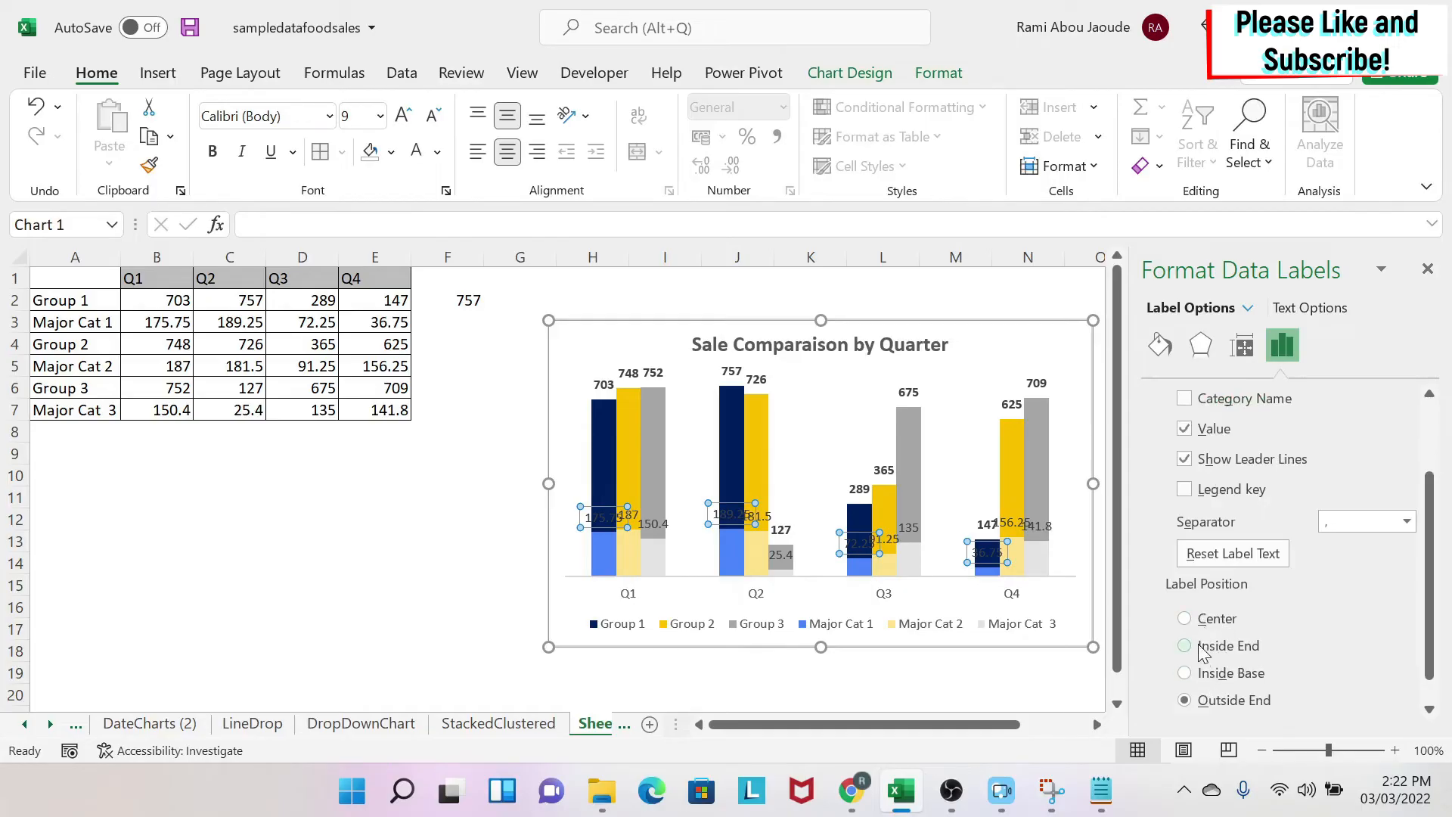
pyautogui.click(1184, 645)
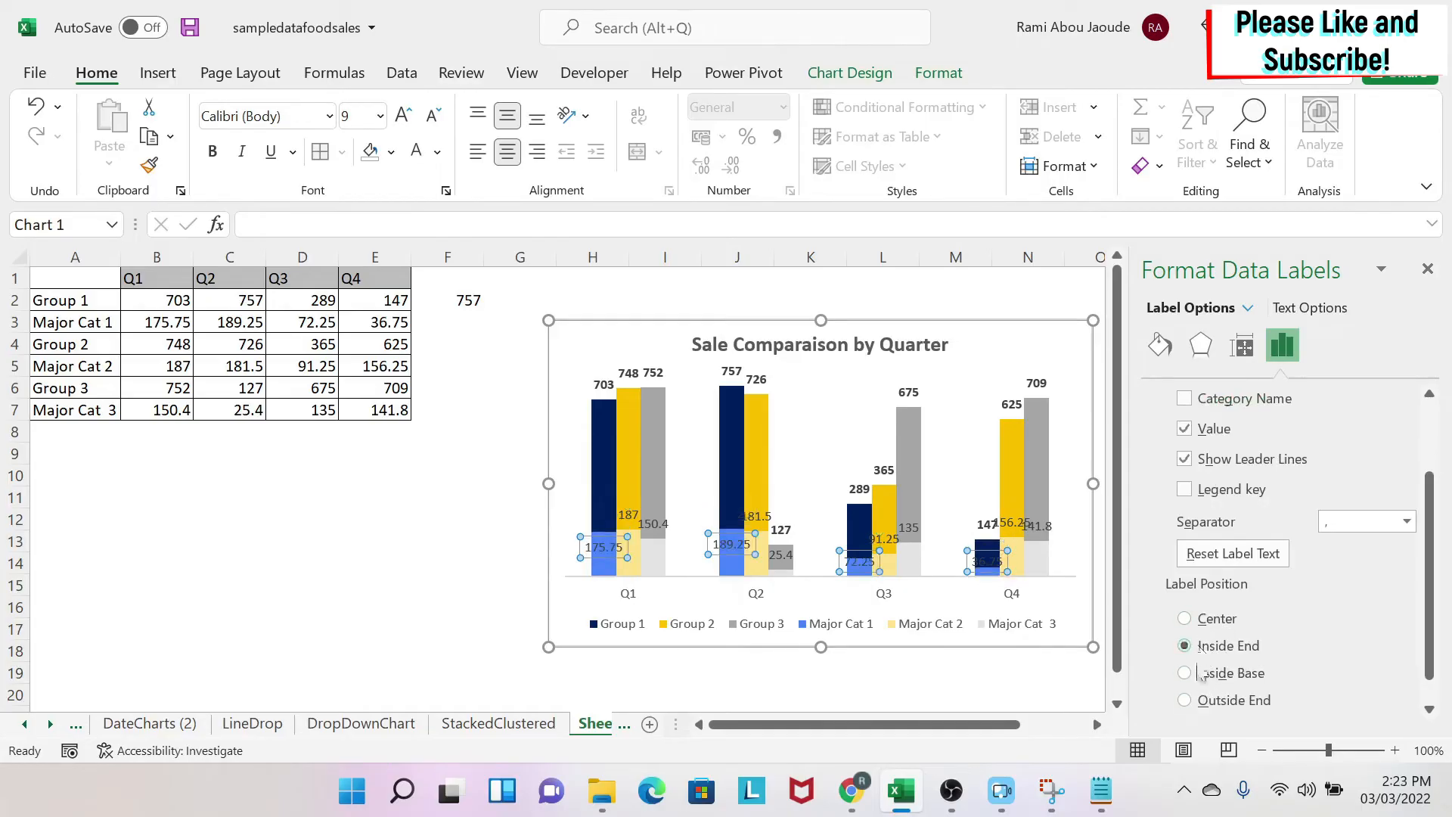
pyautogui.scroll(3)
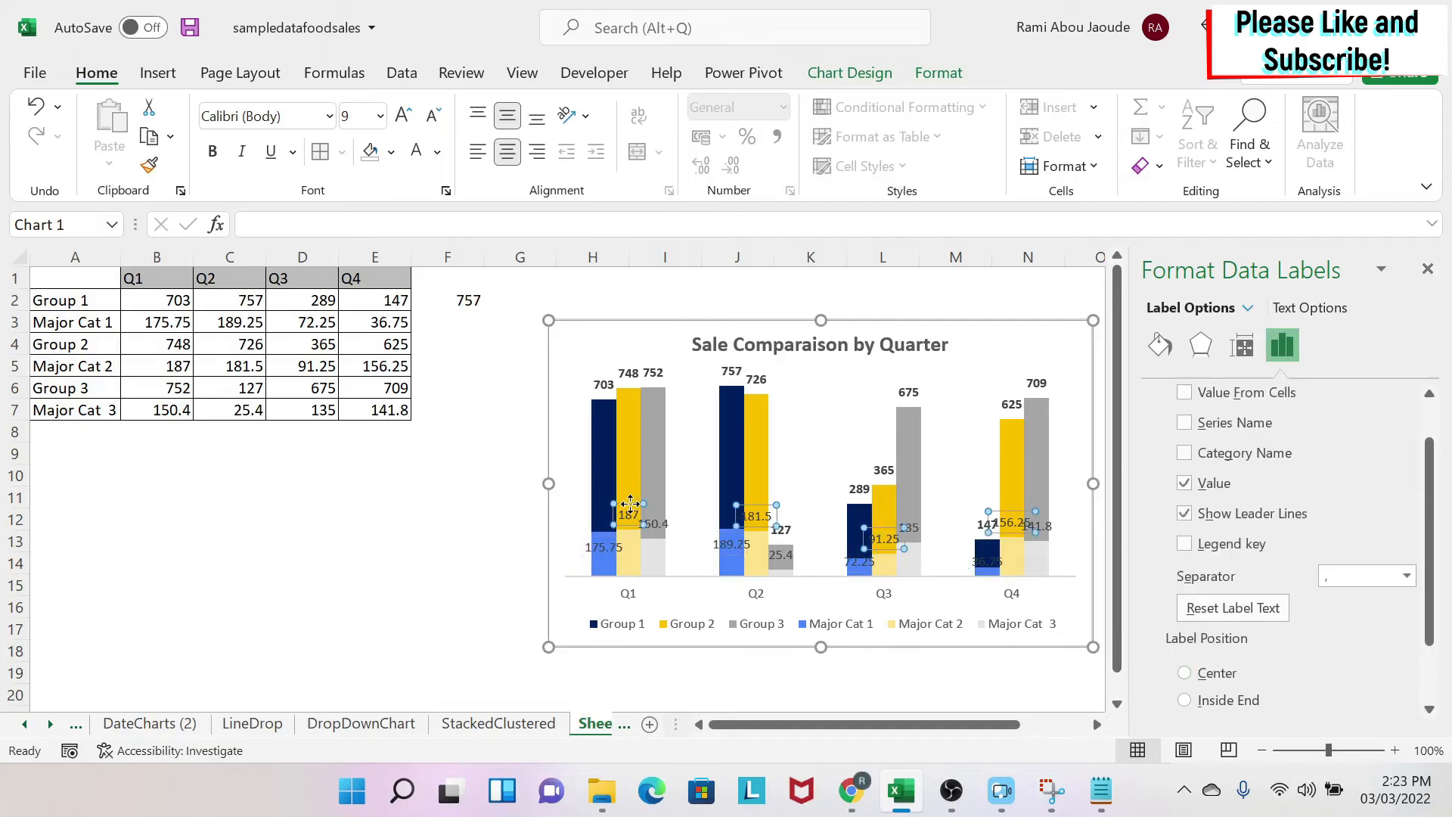
pyautogui.scroll(-3)
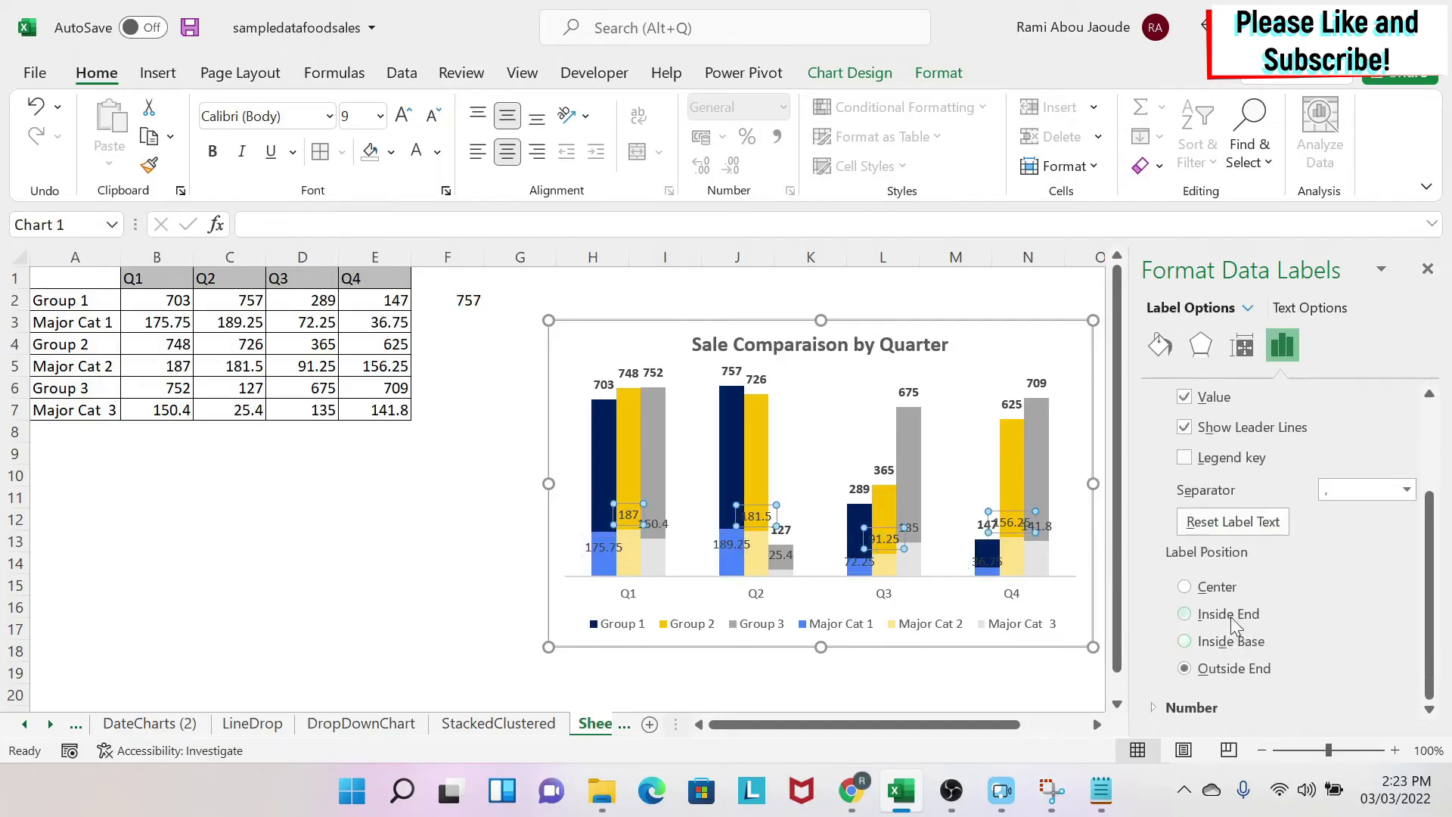
pyautogui.click(1184, 613)
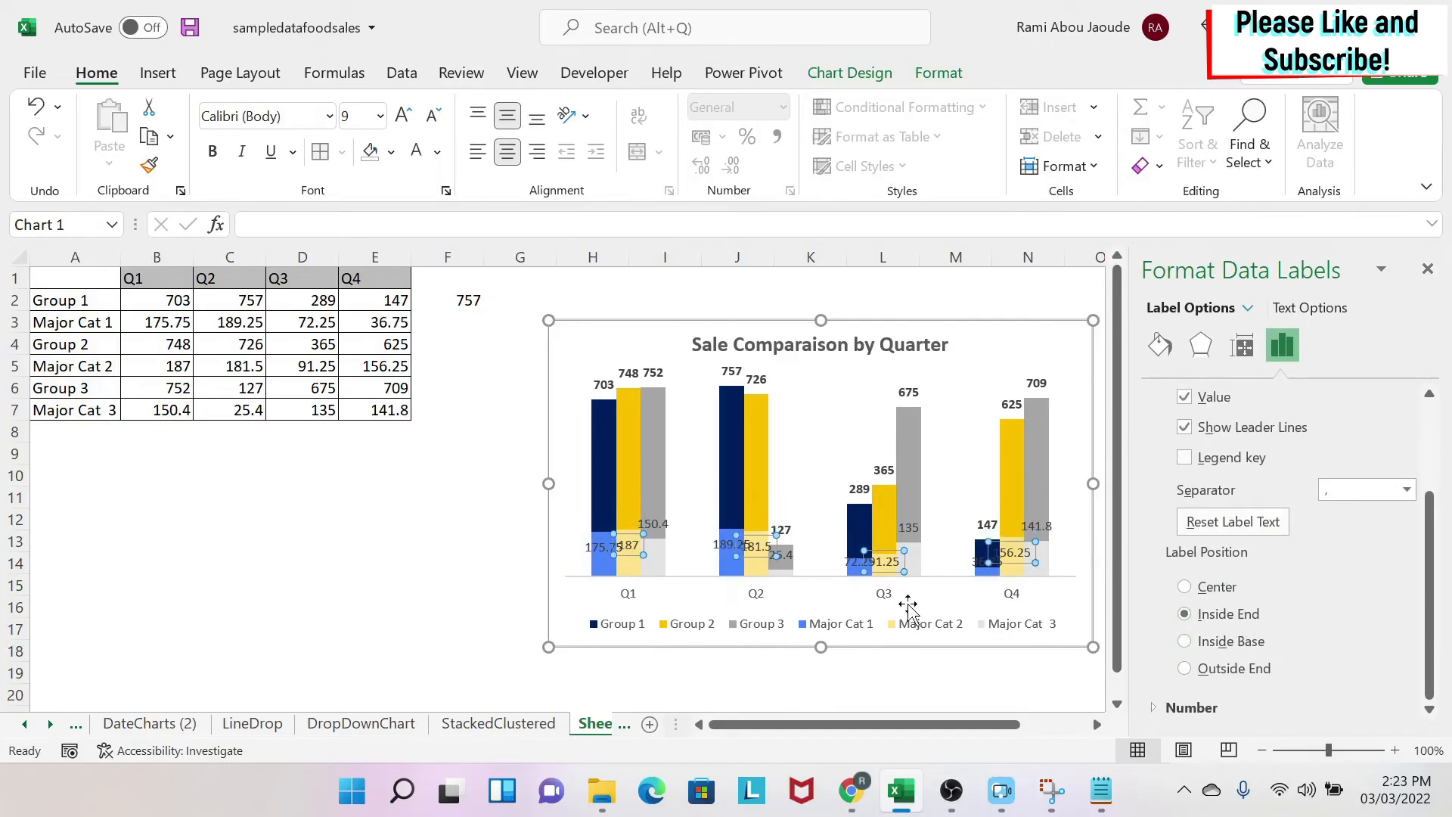
pyautogui.click(1185, 668)
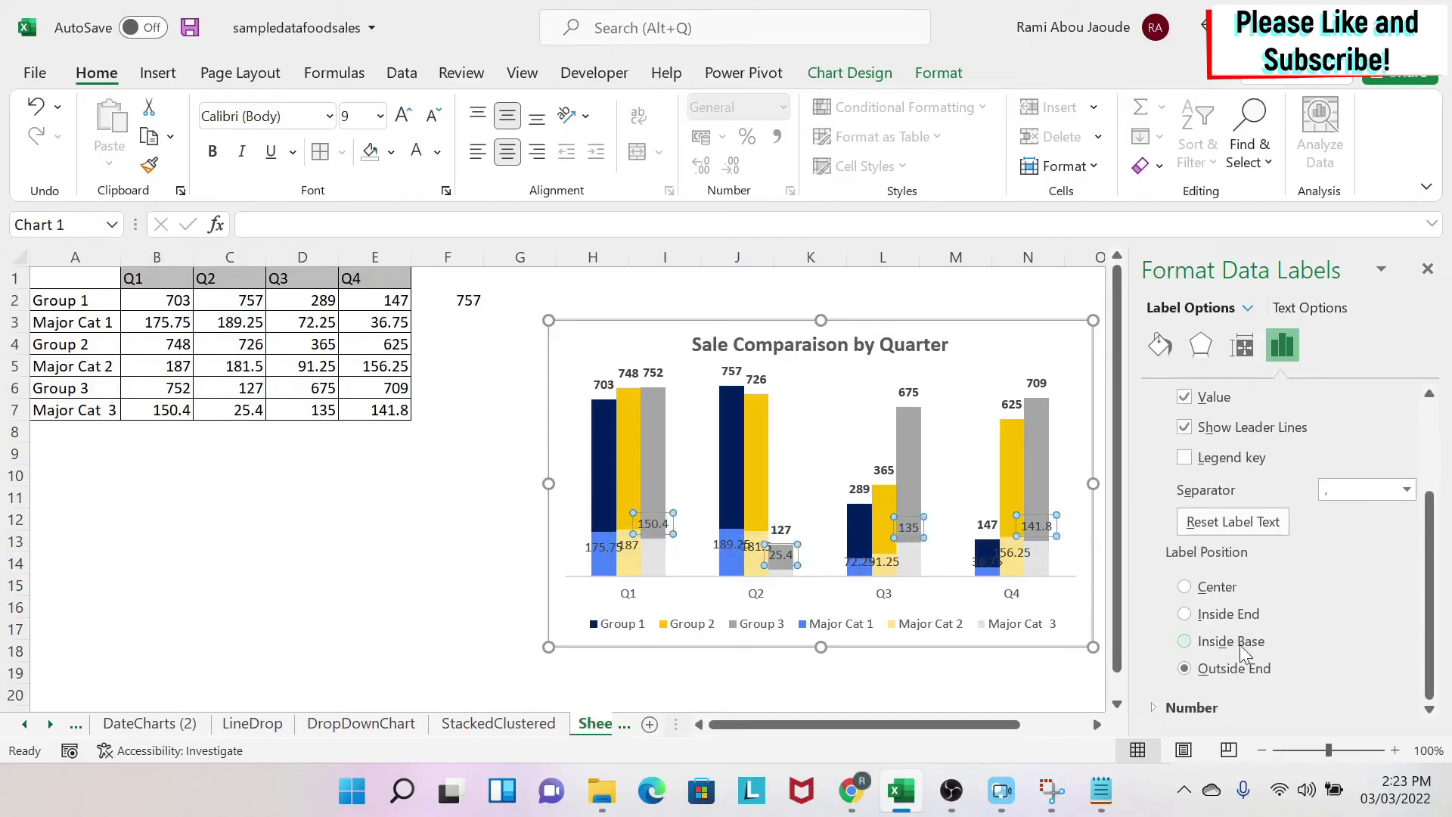
pyautogui.click(1184, 614)
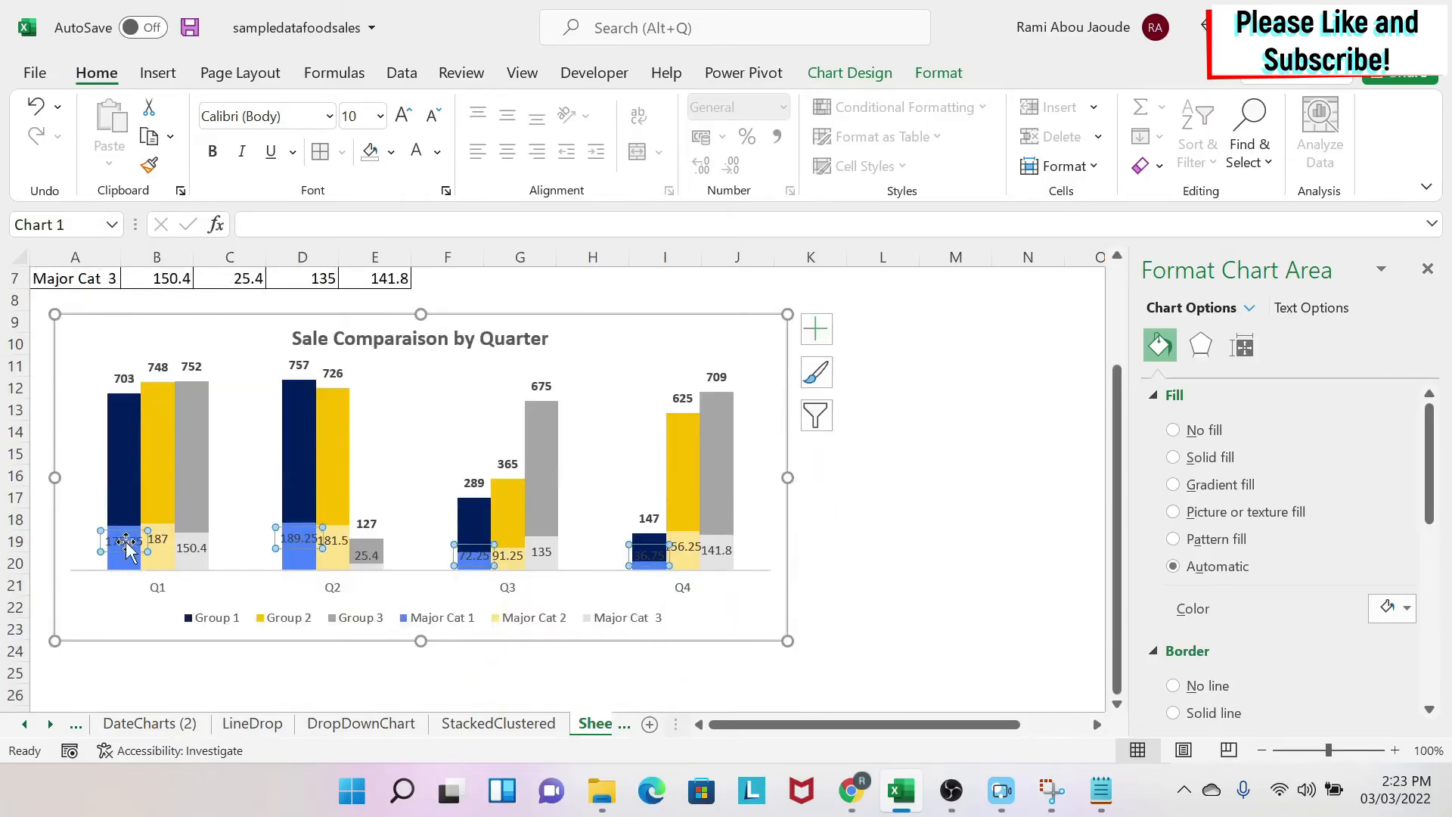
# Step: Format the Major Cat 1 labels as whole numbers with a thousands separator
pyautogui.click(125, 541)
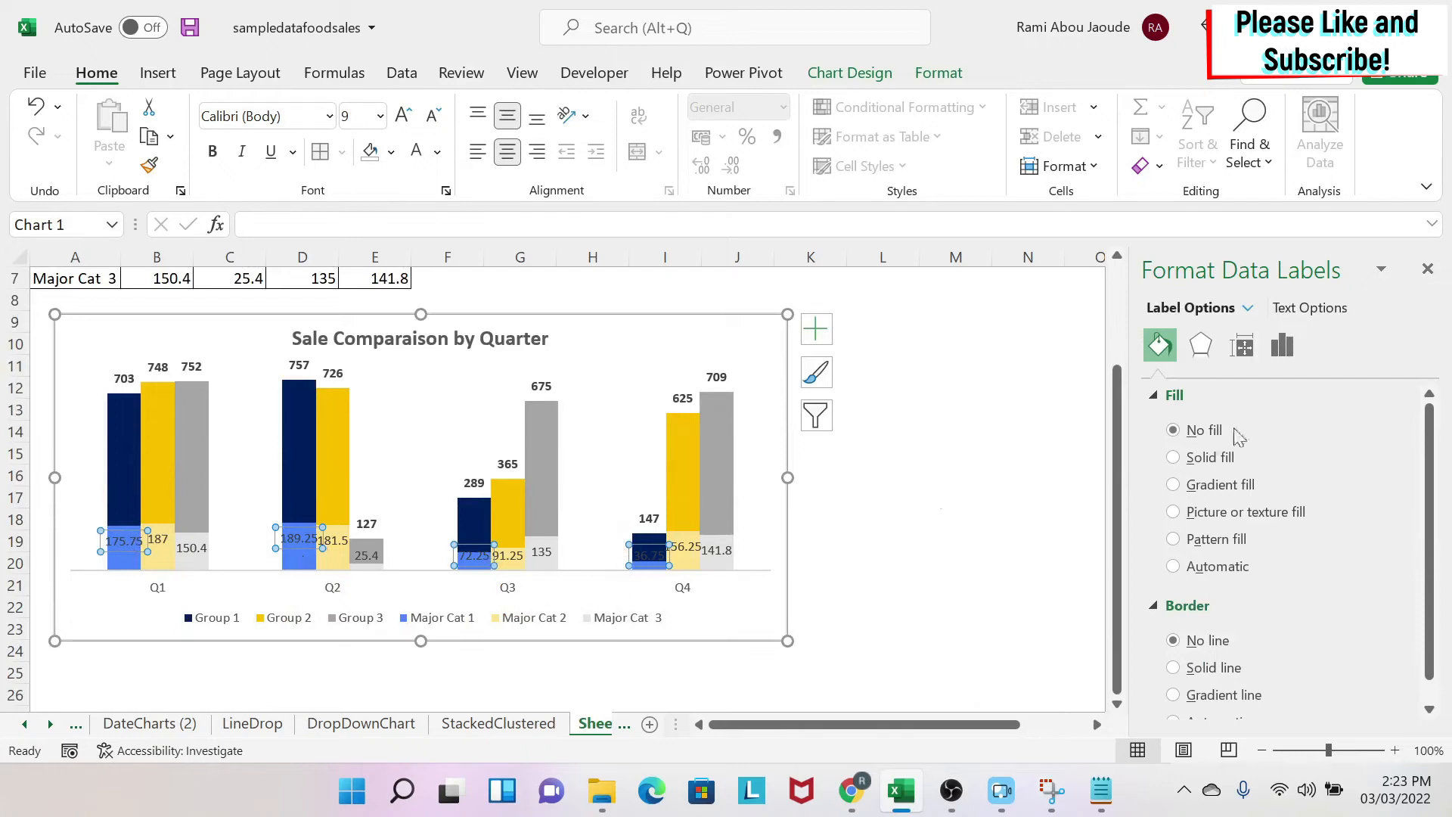
pyautogui.click(1282, 346)
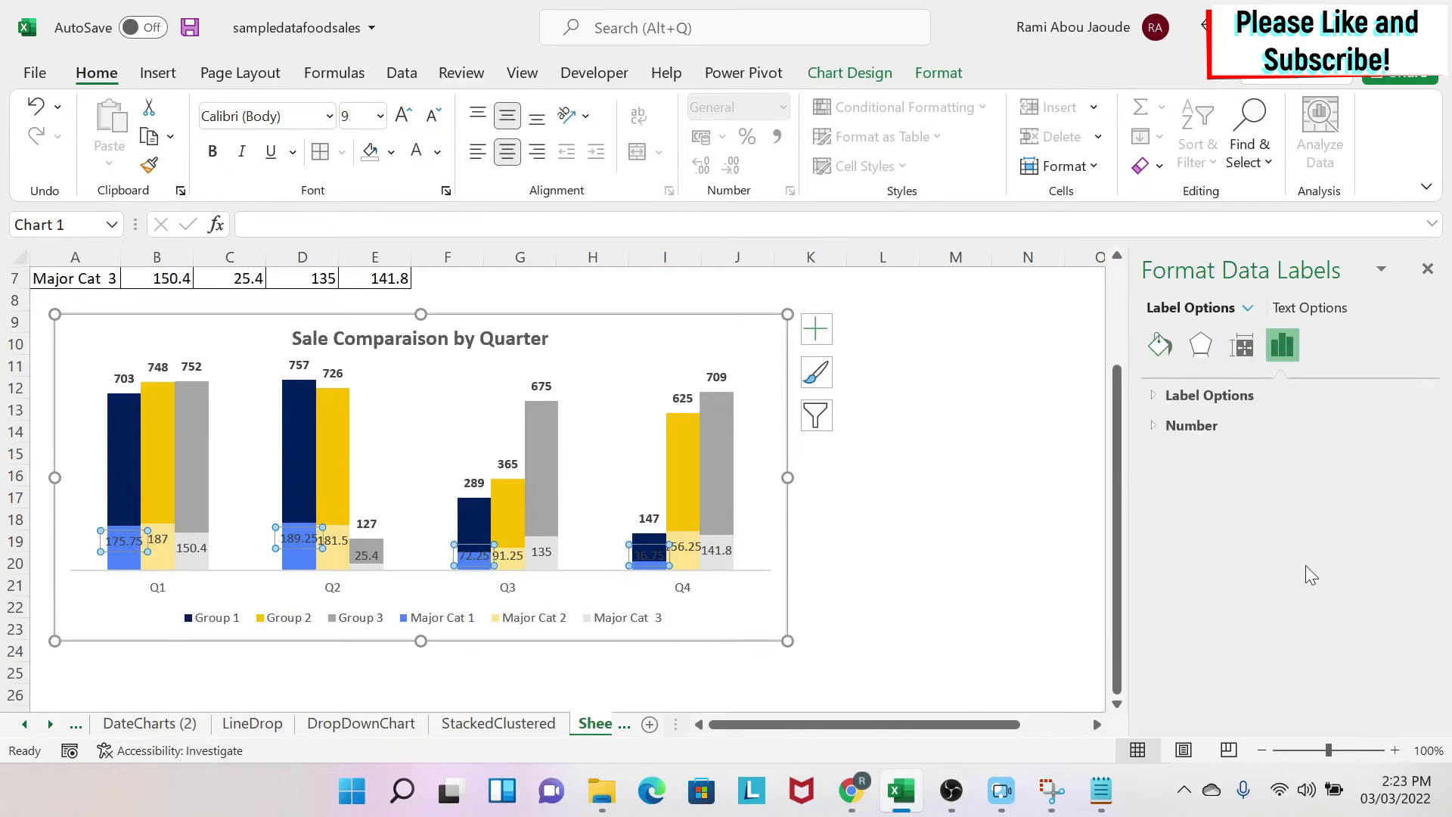
pyautogui.click(1193, 426)
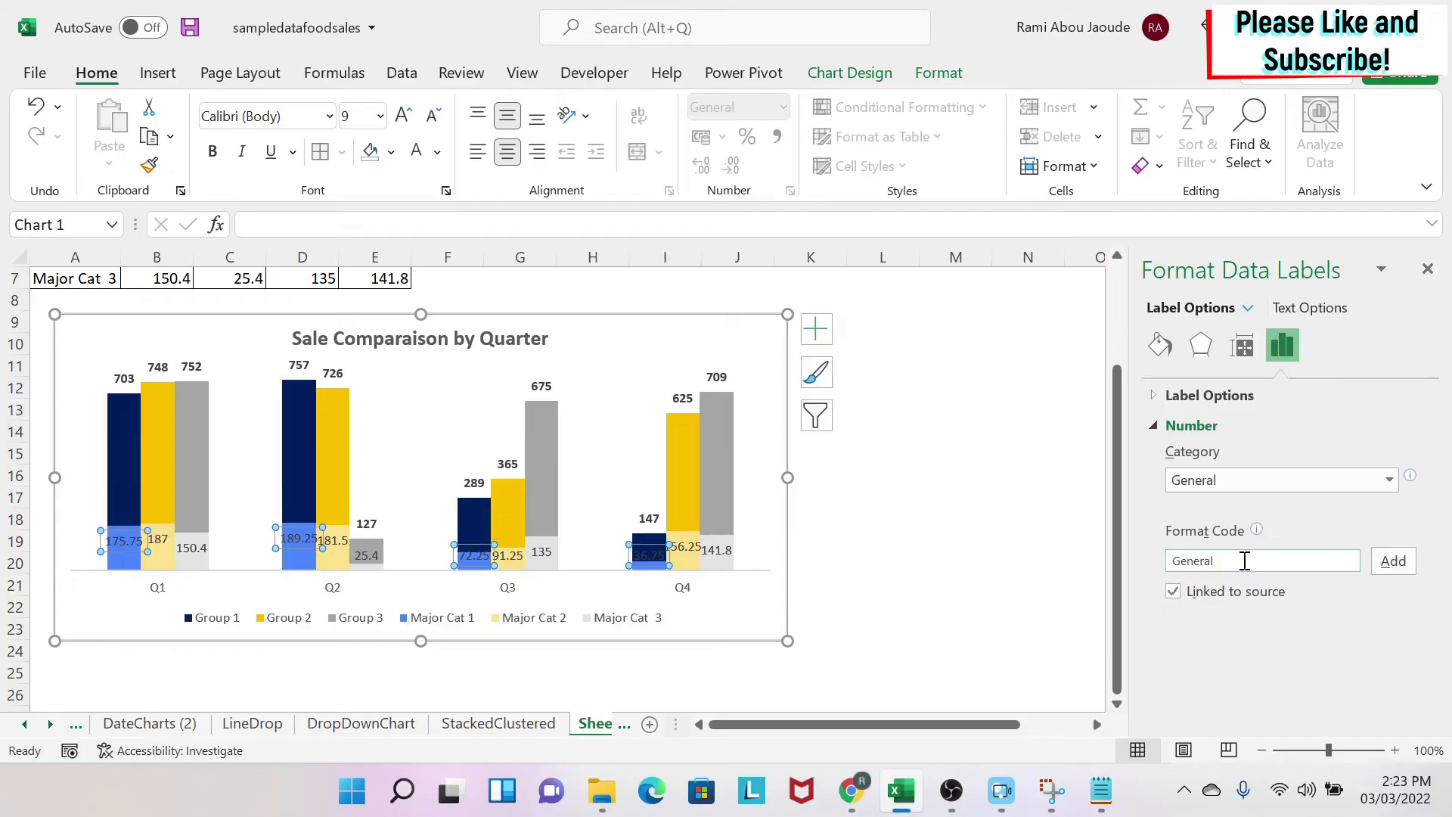
pyautogui.tripleClick(1241, 561)
pyautogui.write('0')
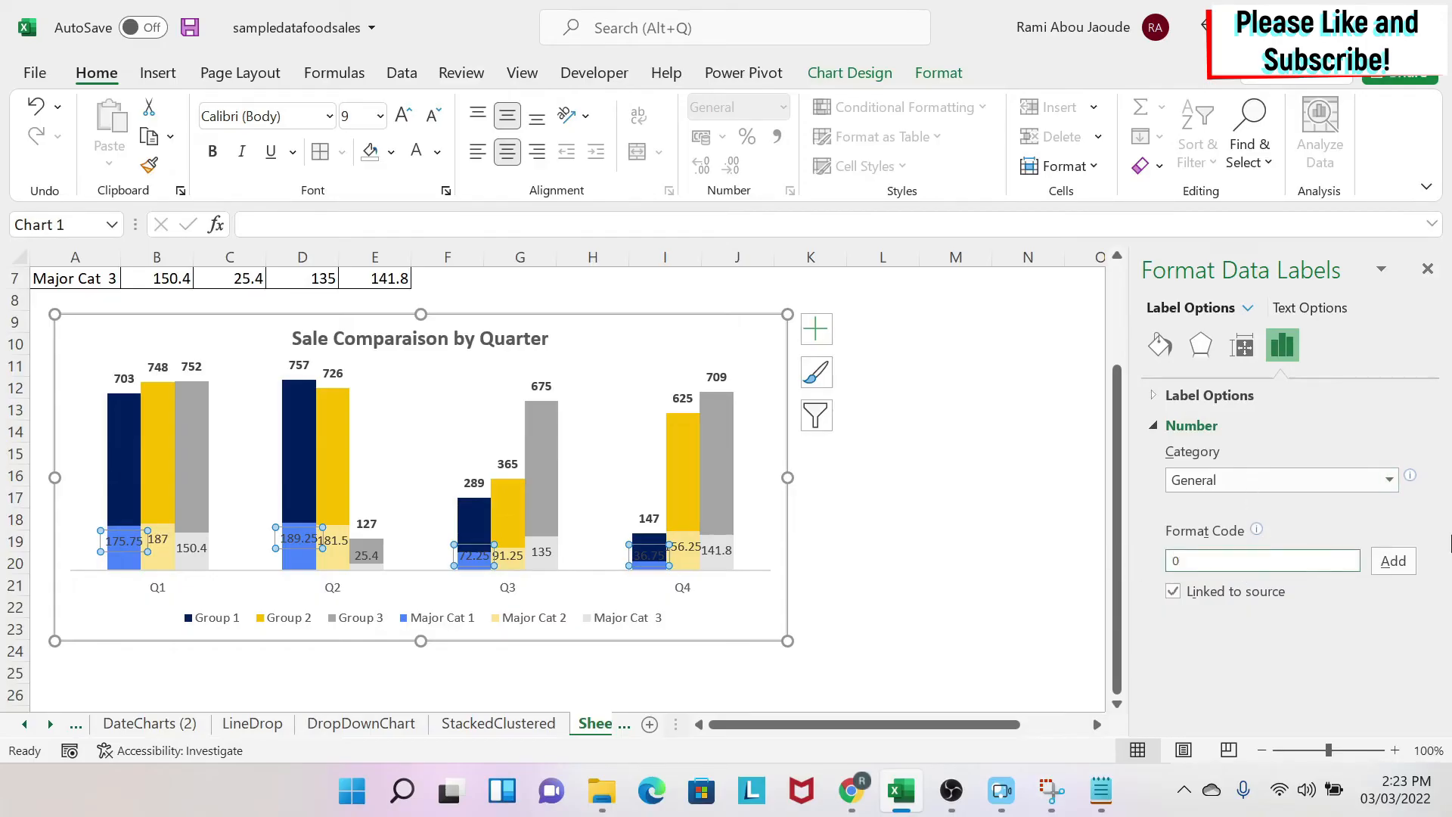
pyautogui.click(1281, 480)
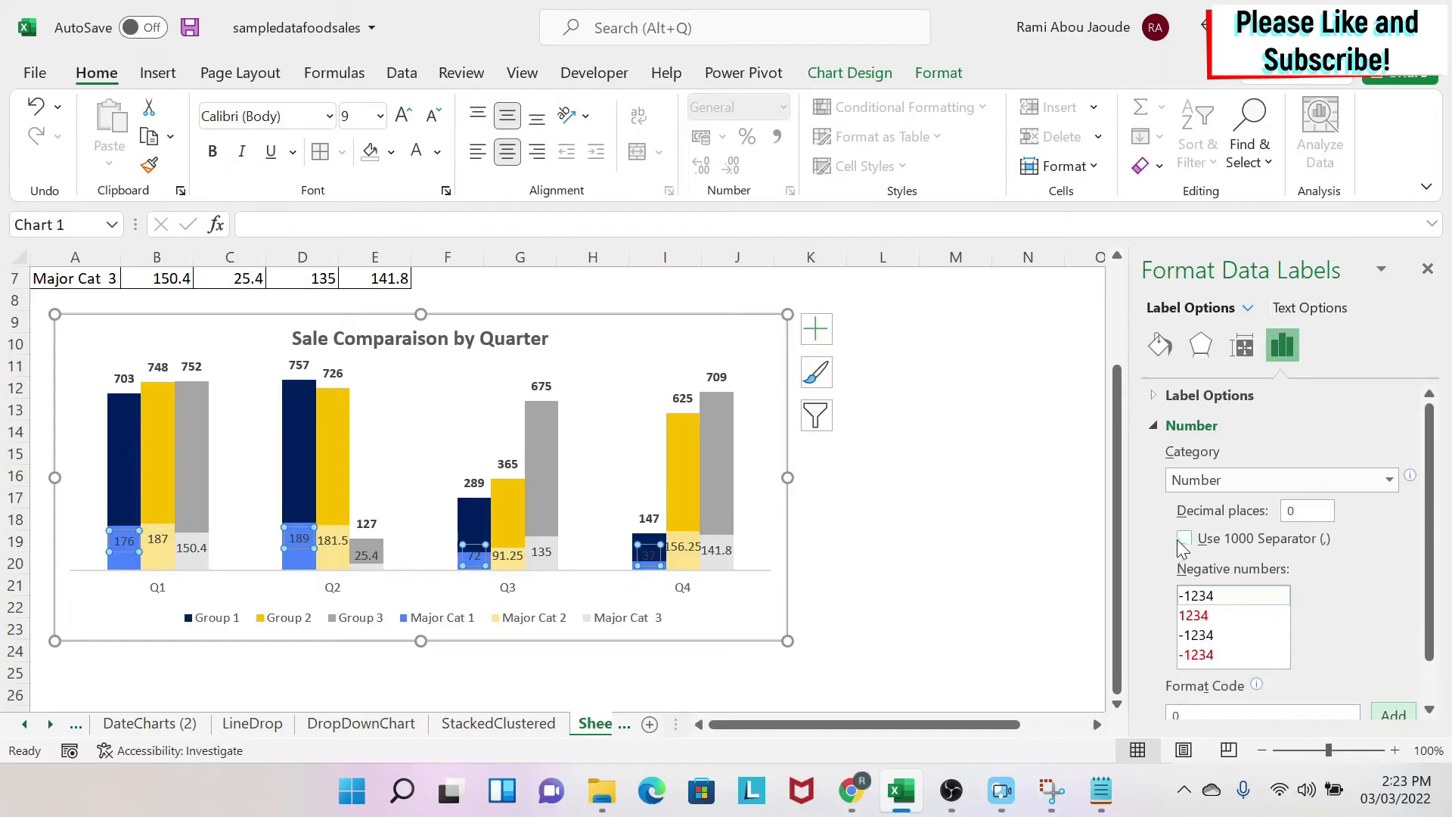
pyautogui.scroll(-3)
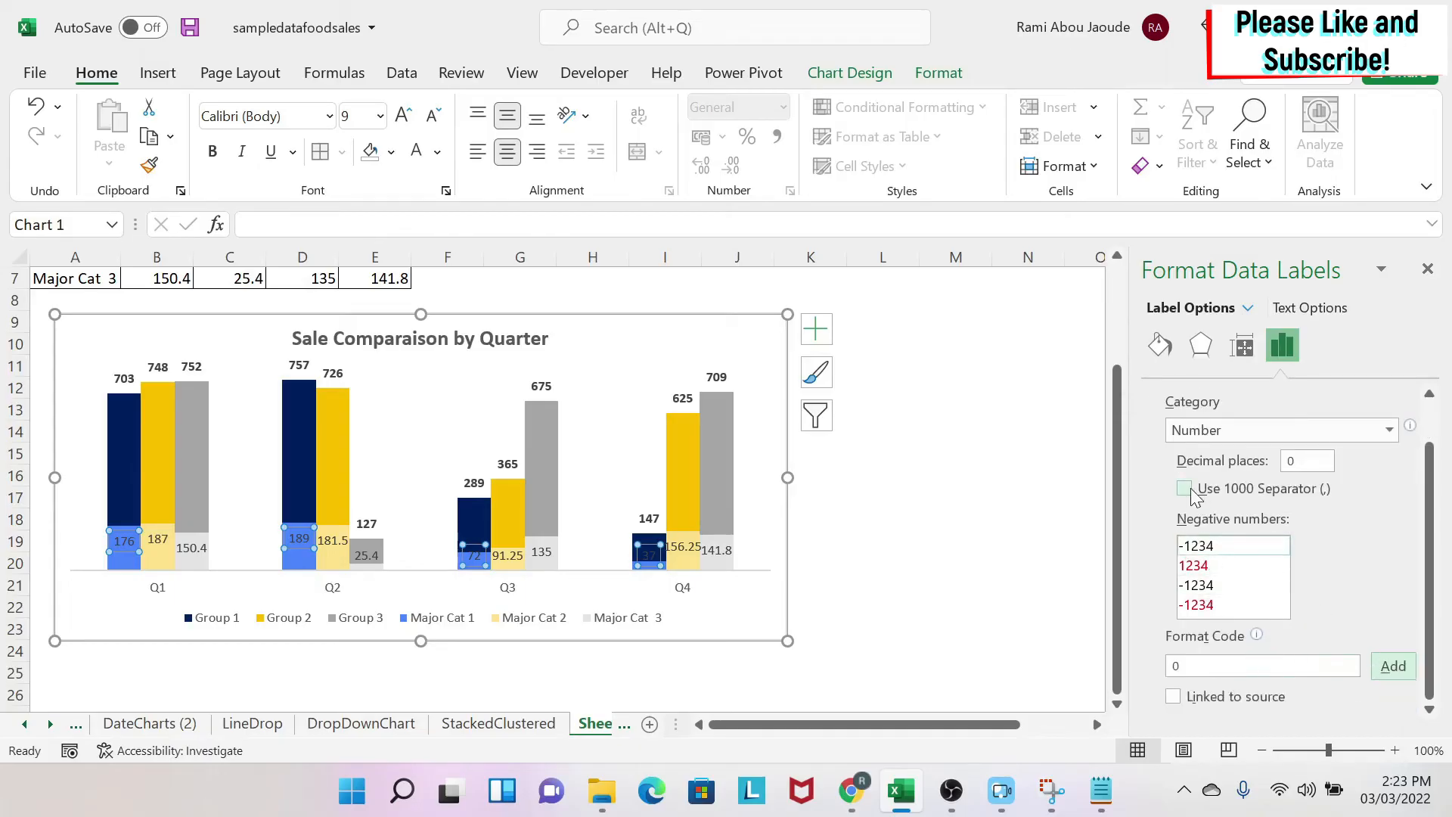
pyautogui.click(1183, 489)
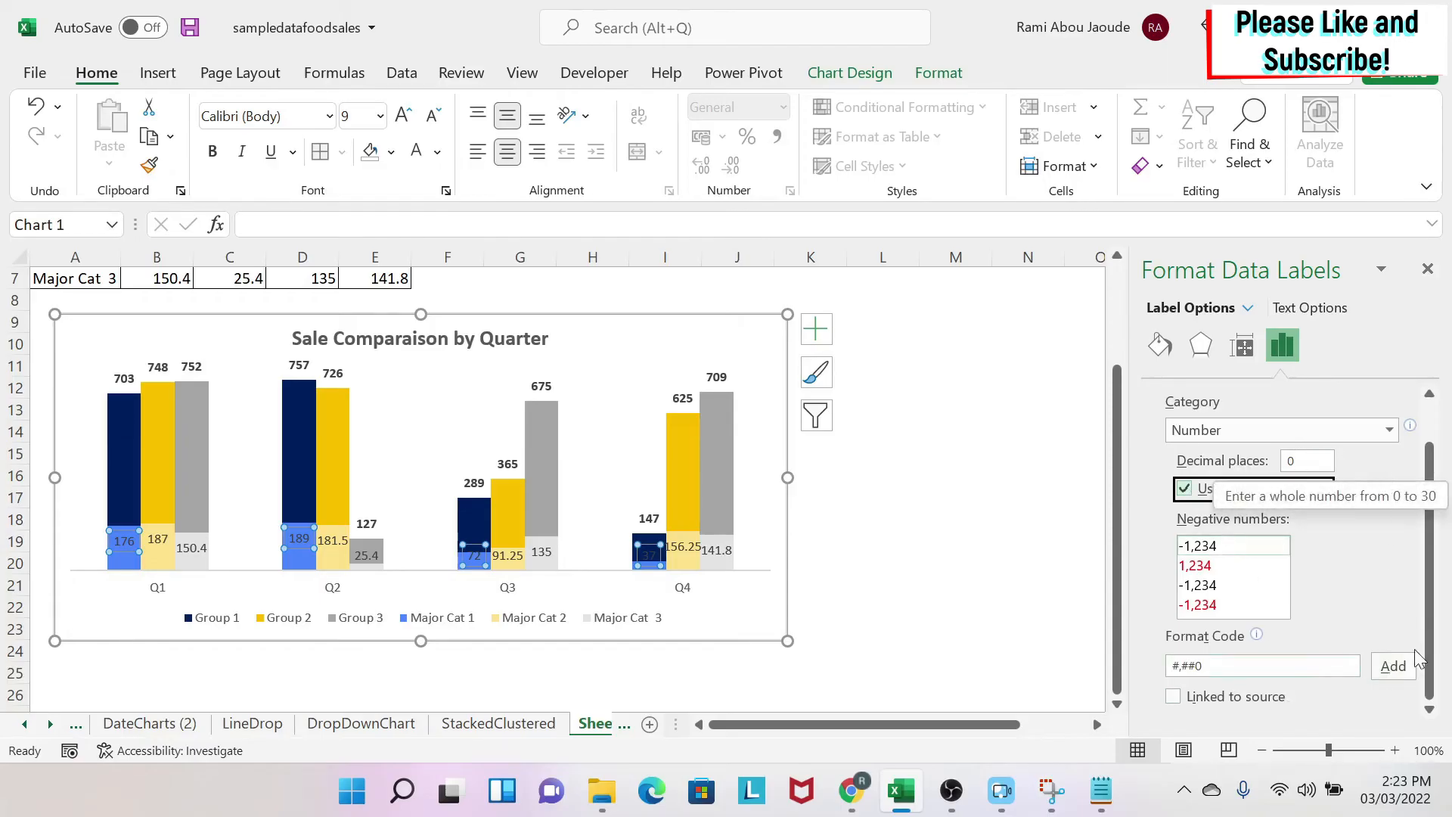
pyautogui.click(952, 542)
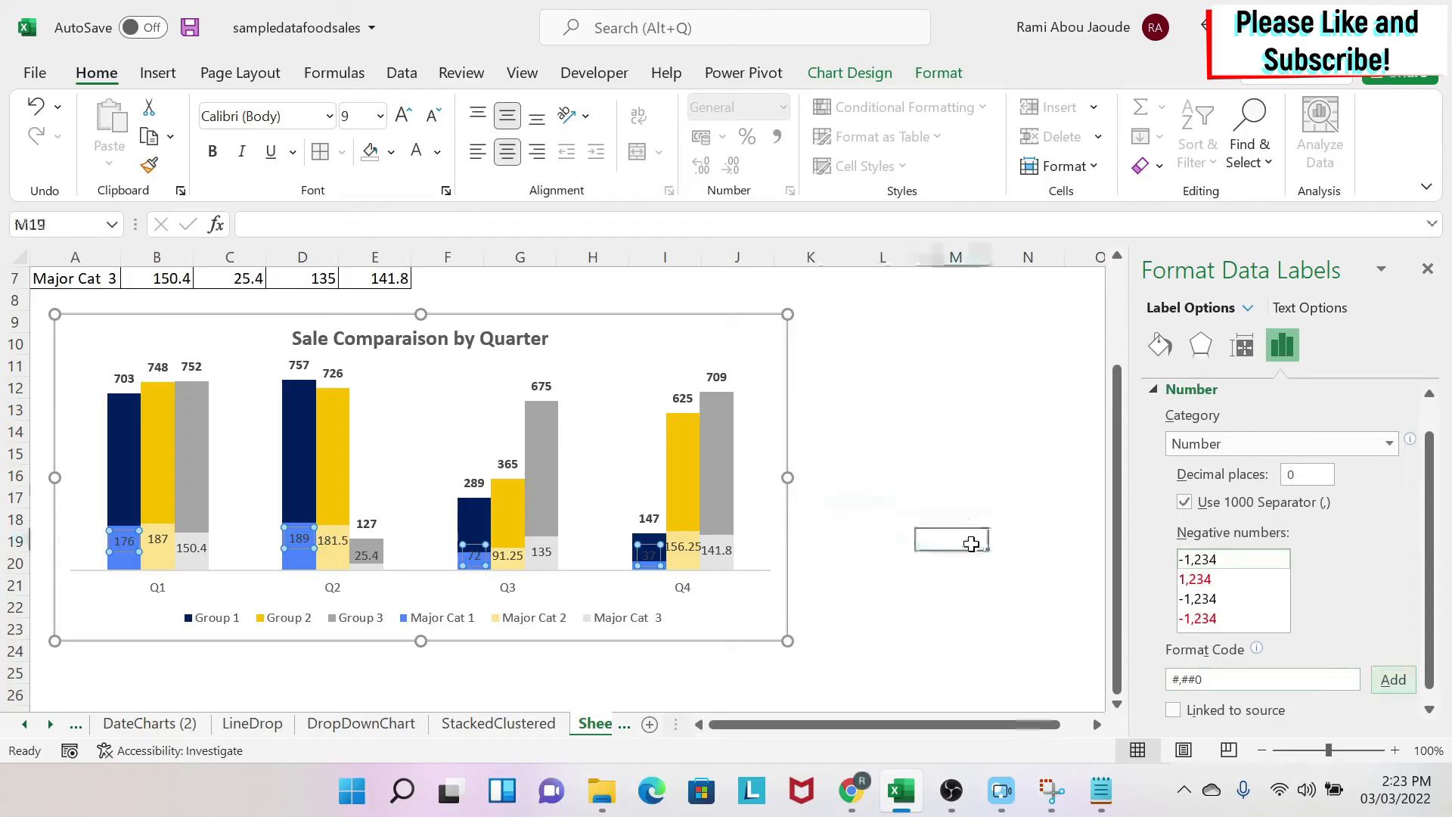
# Step: Format the Major Cat 2 labels as Number with zero decimal places
pyautogui.click(122, 540)
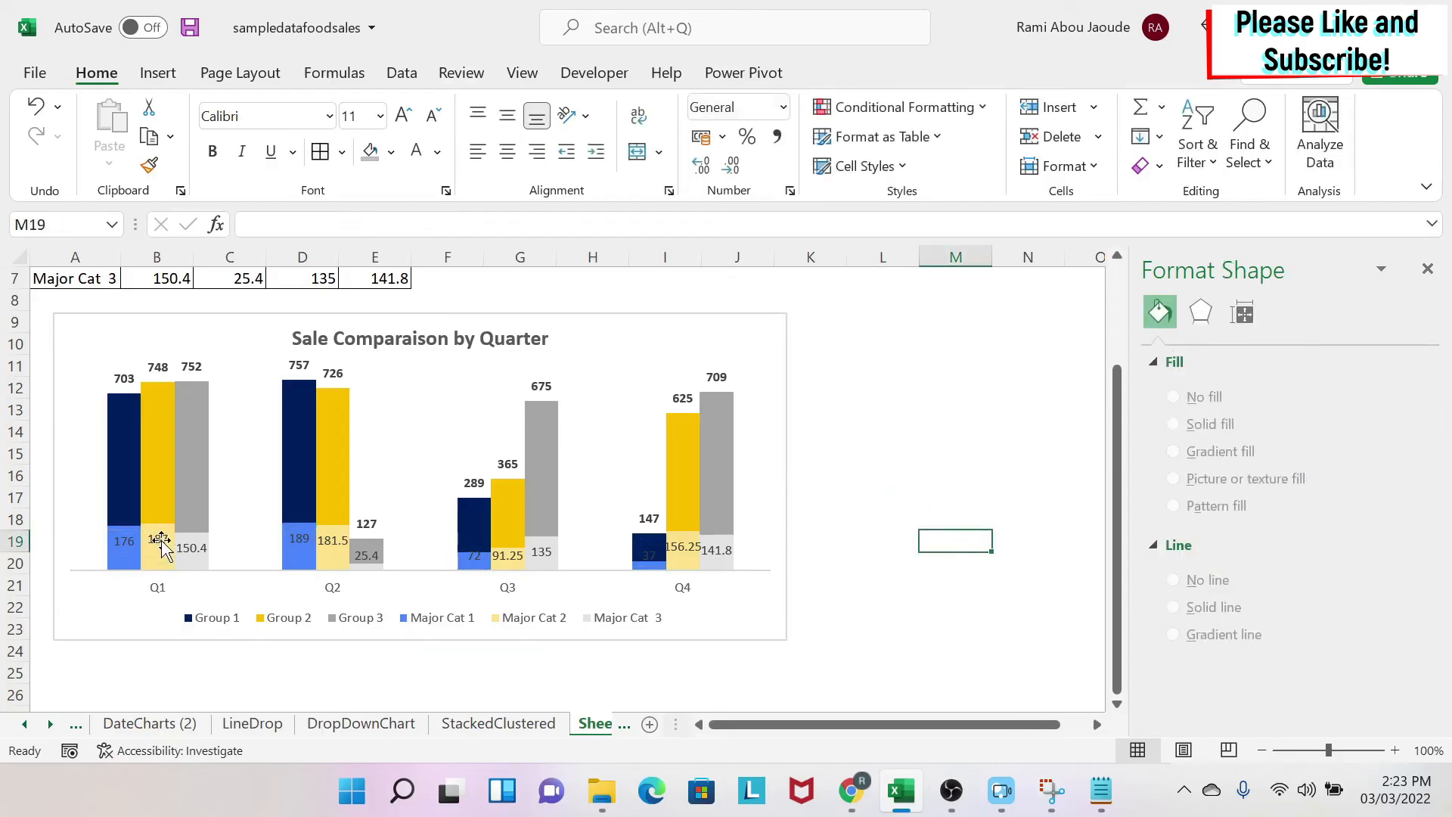
pyautogui.click(157, 540)
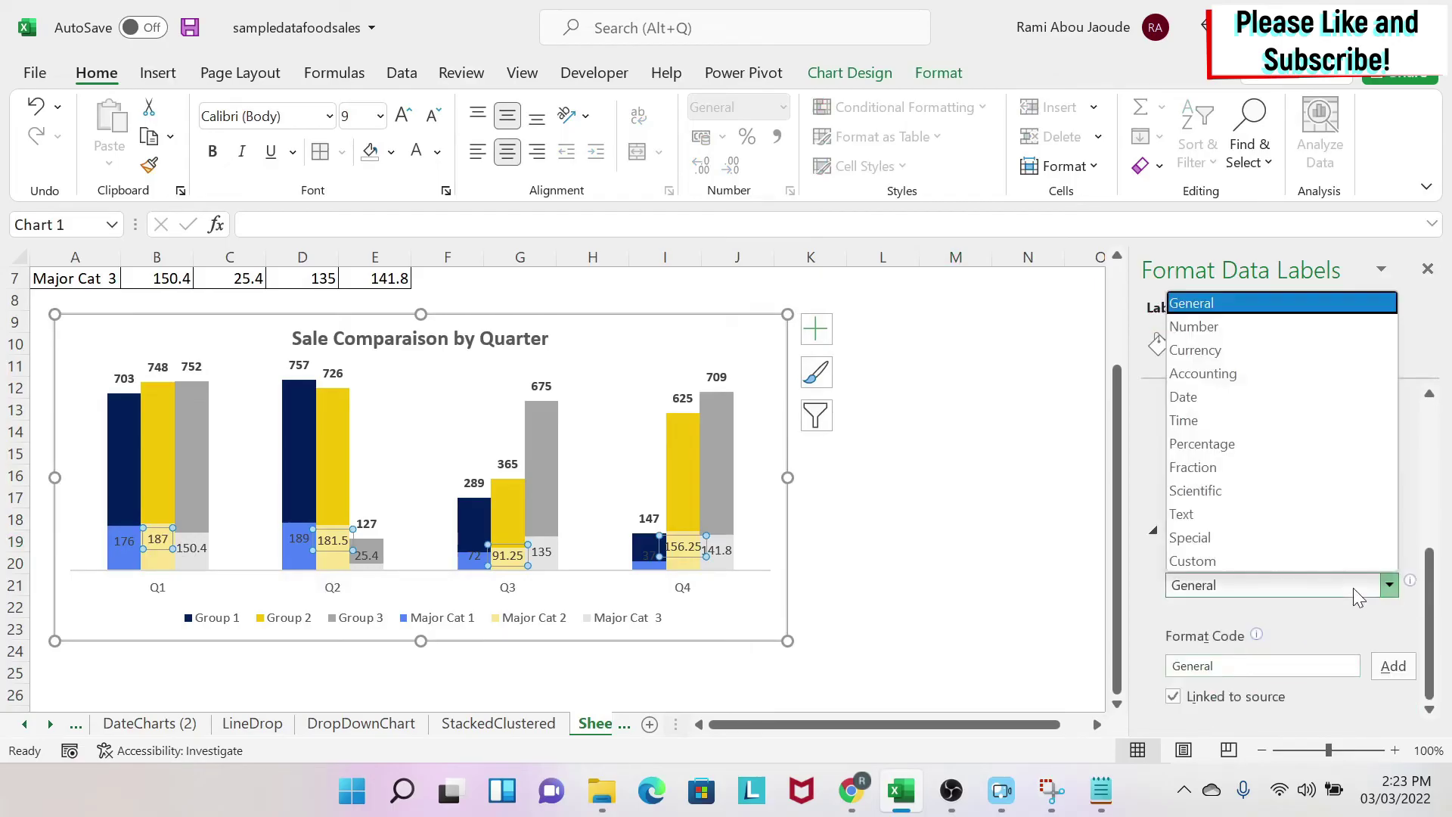
pyautogui.click(1196, 326)
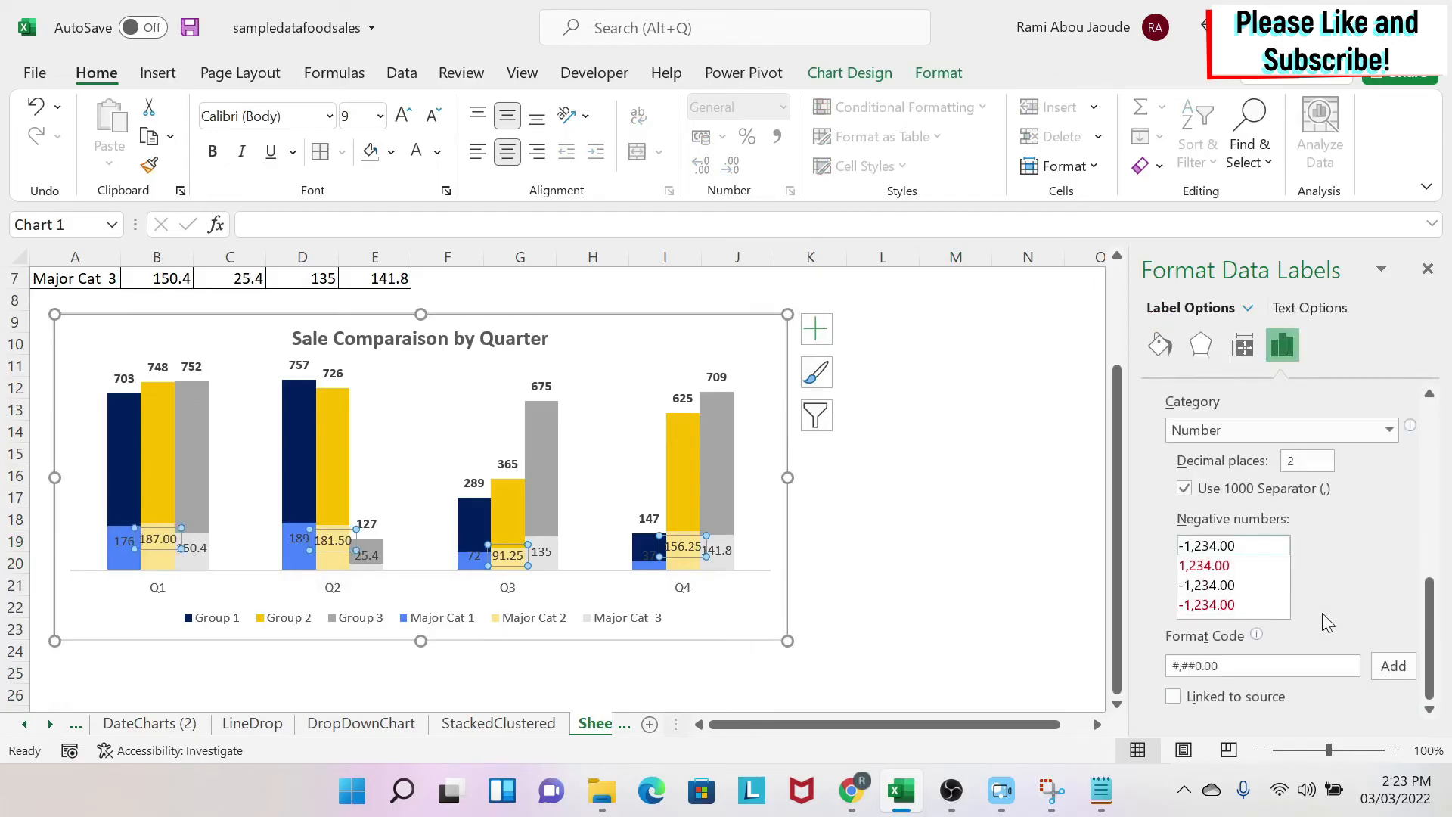
pyautogui.moveTo(1283, 690)
pyautogui.write('0')
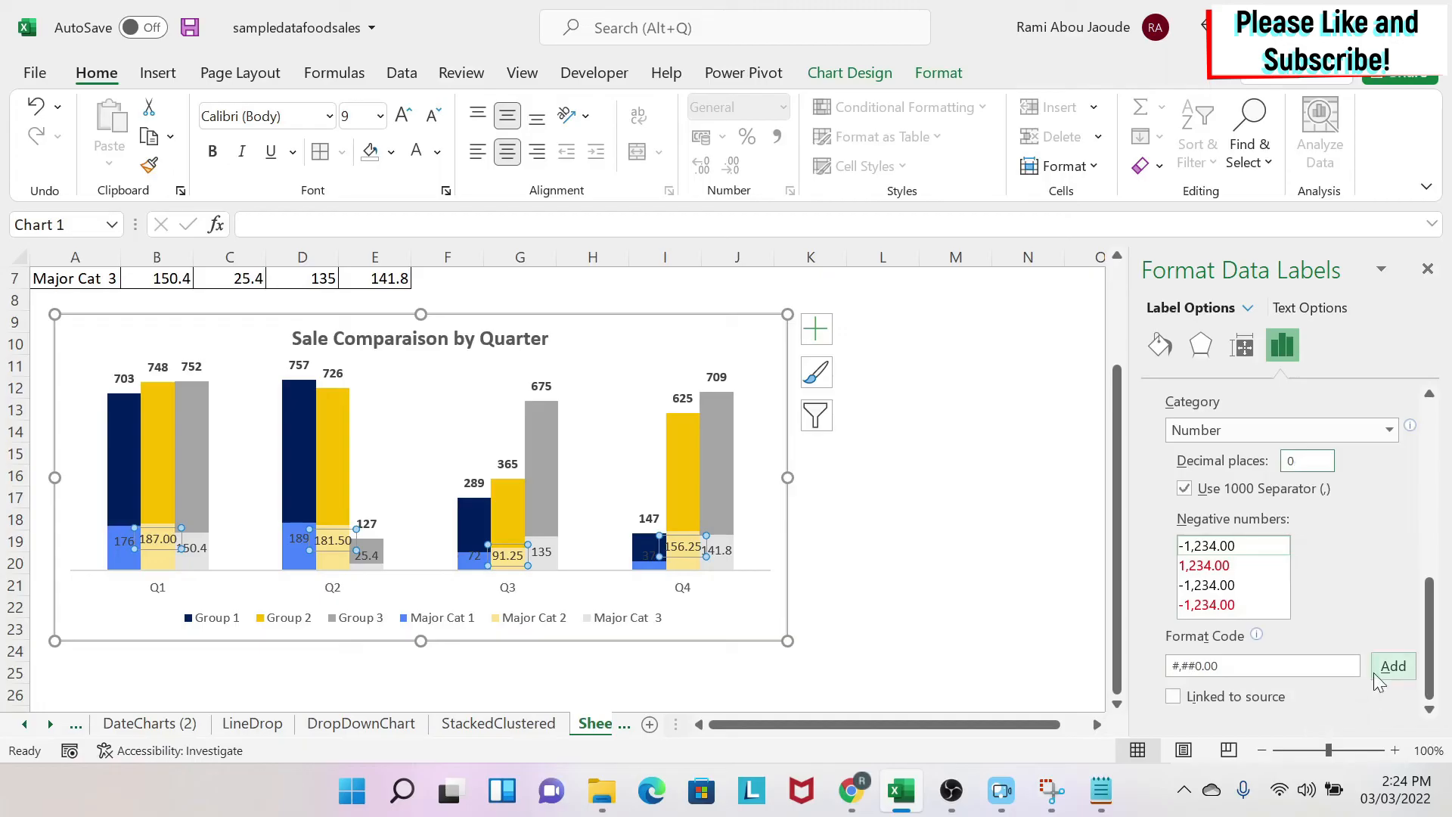
pyautogui.click(1394, 665)
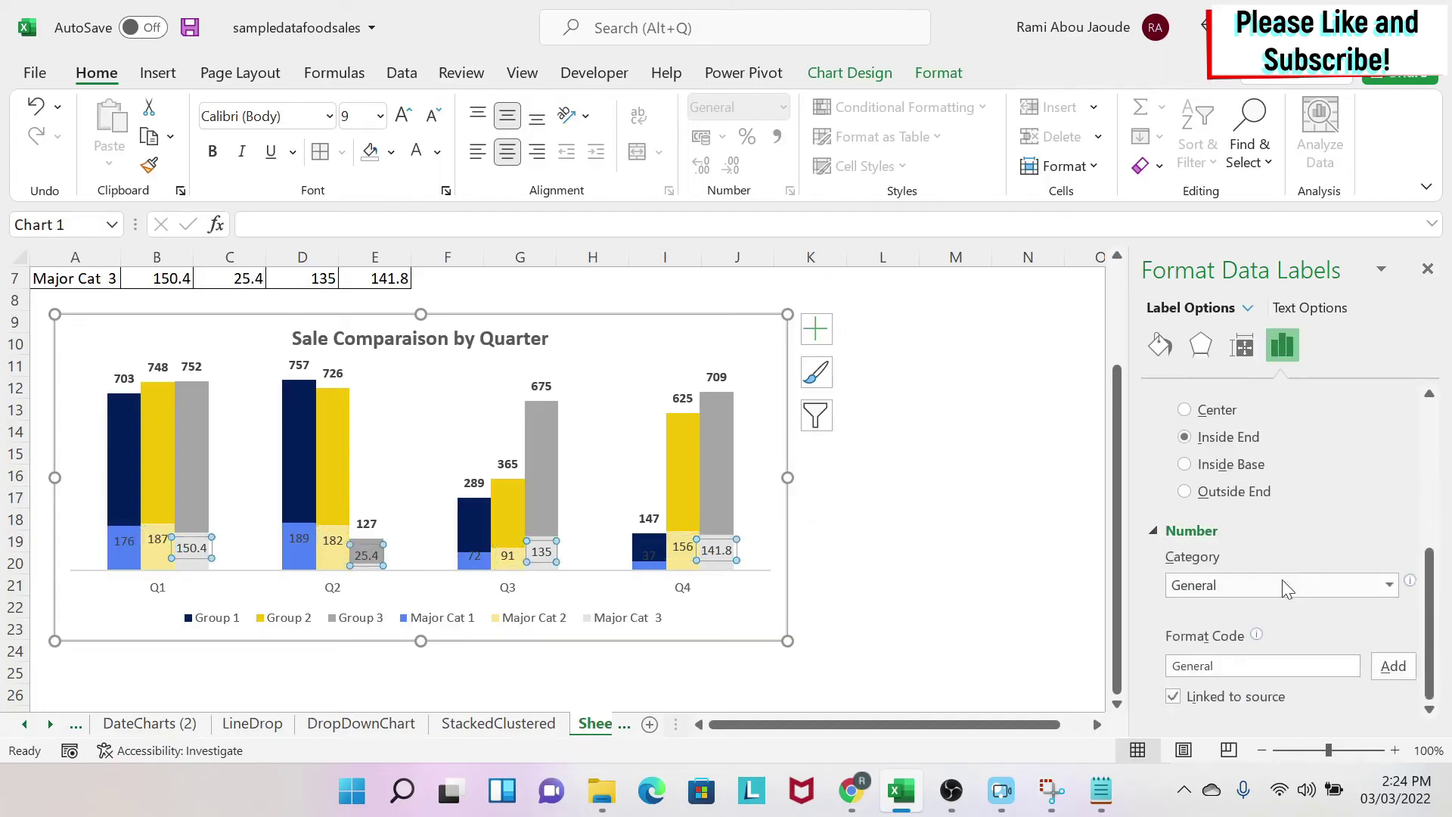
# Step: Set the Major Cat 3 labels to the Number category with zero decimals
pyautogui.click(1387, 585)
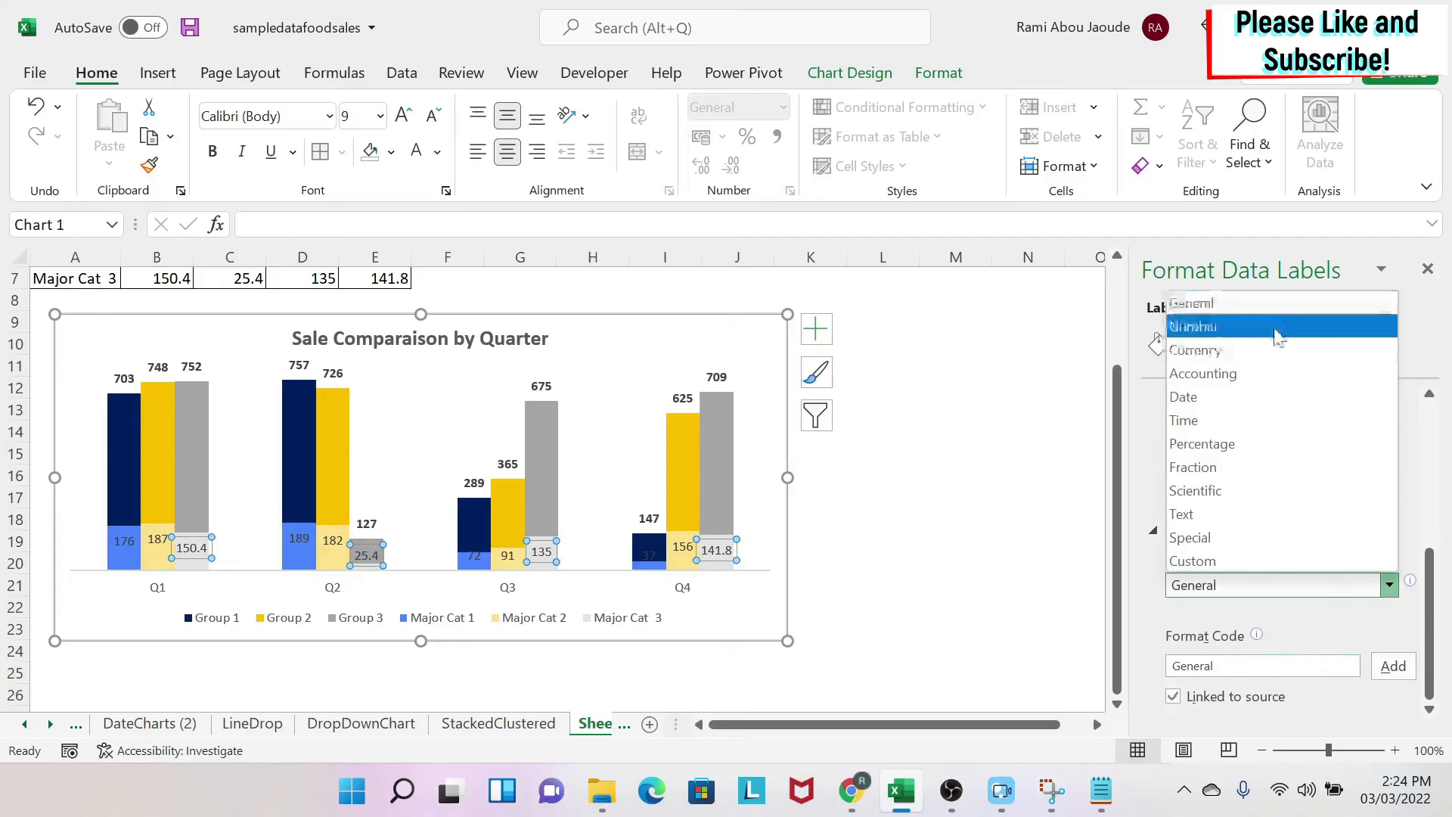
pyautogui.click(1193, 326)
pyautogui.write('0')
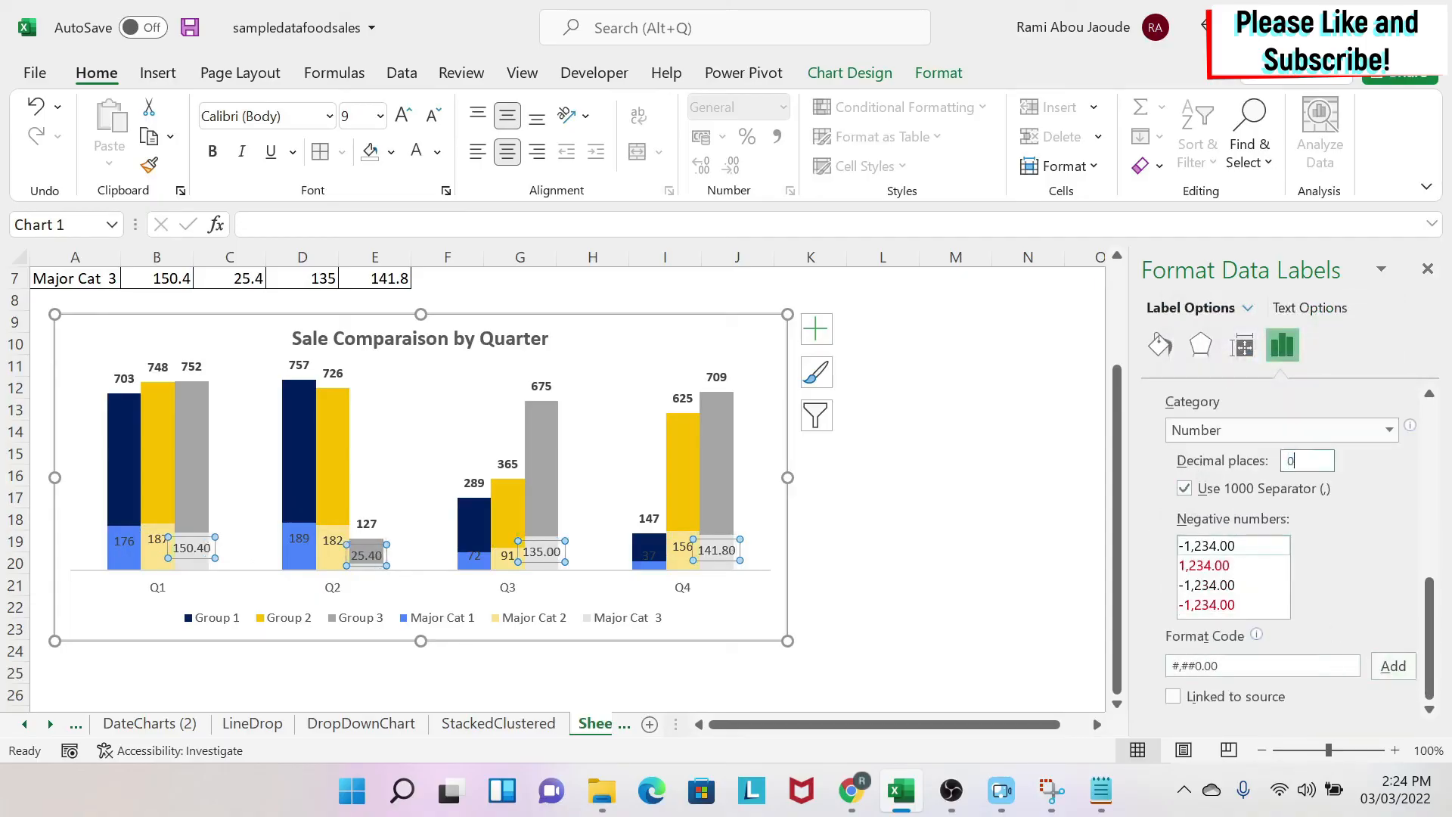
pyautogui.click(1392, 665)
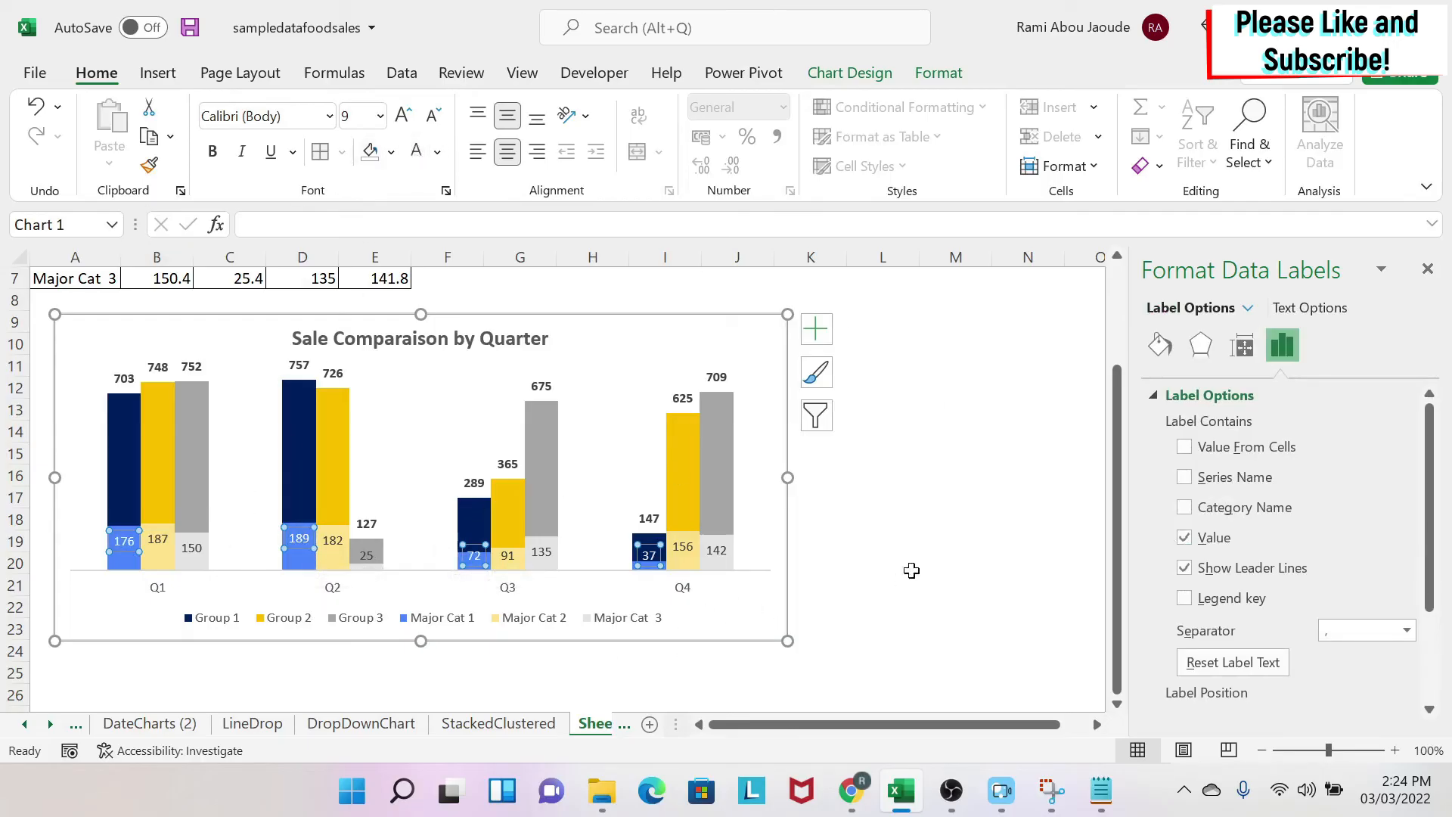
# Step: Check that Major Cat 3 labels read 150, 25, 135 and 142, then select Group 1 columns
pyautogui.click(882, 562)
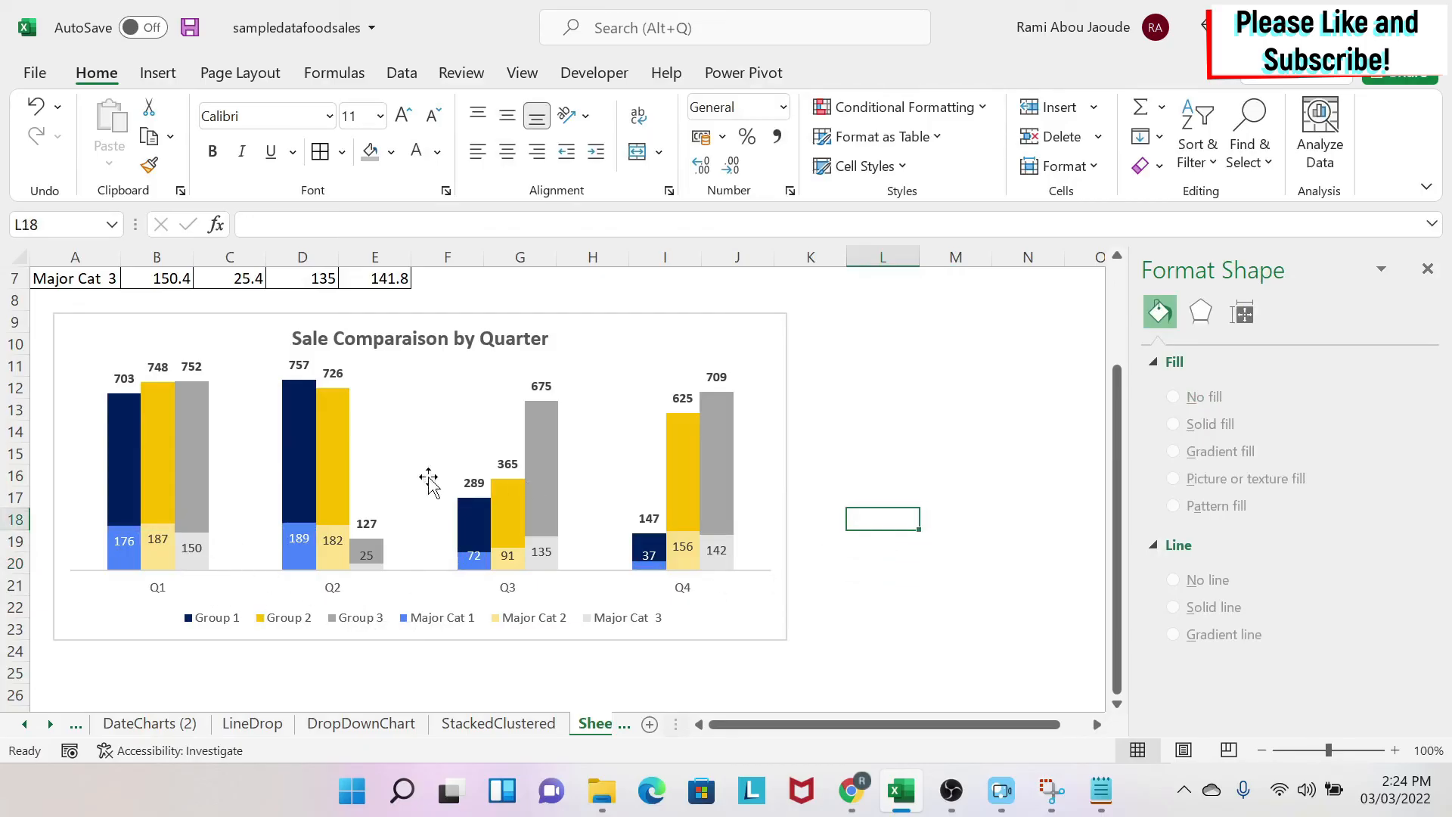
pyautogui.click(418, 463)
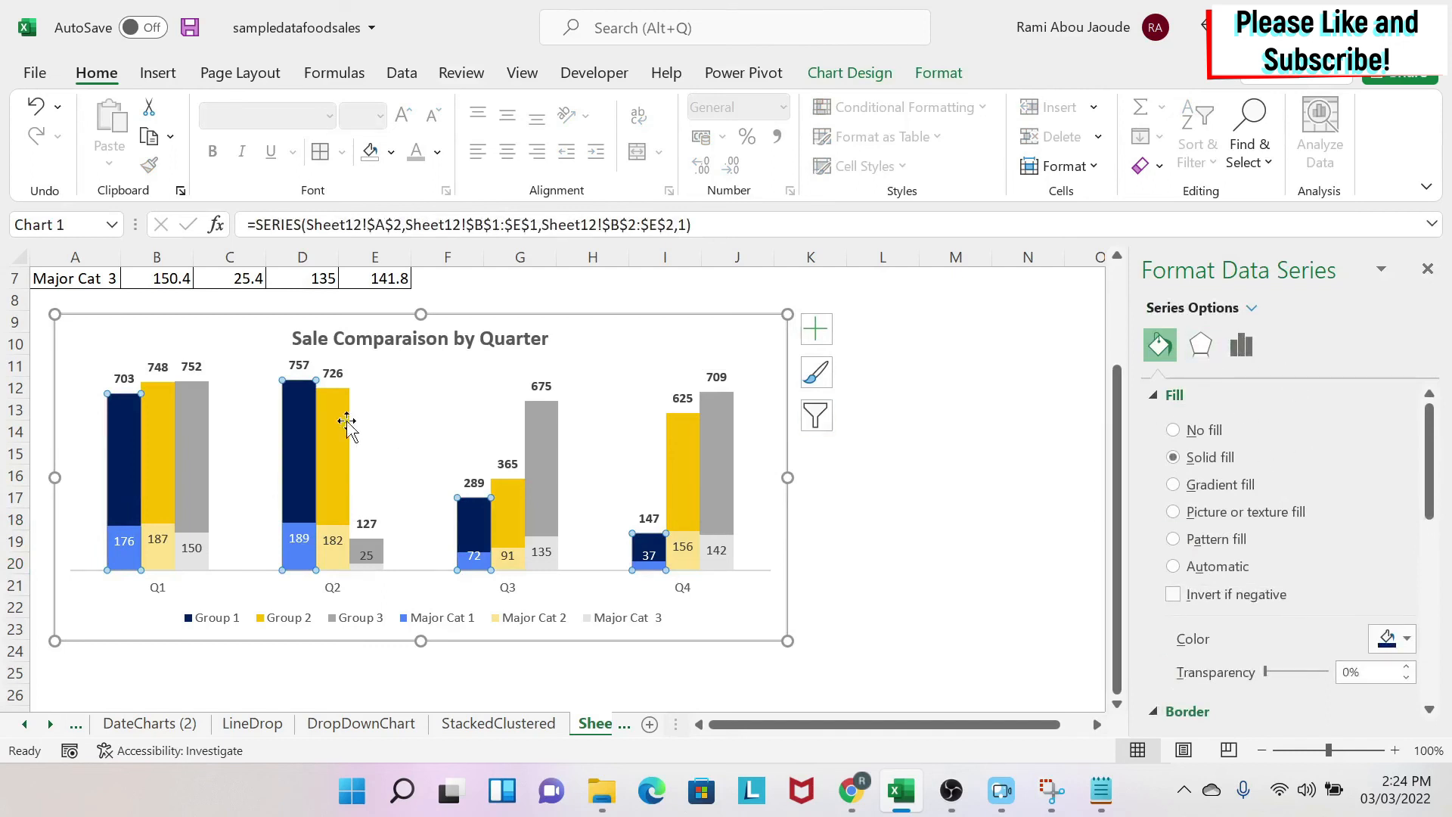
# Step: Set the column series gap width to 114%
pyautogui.click(1241, 346)
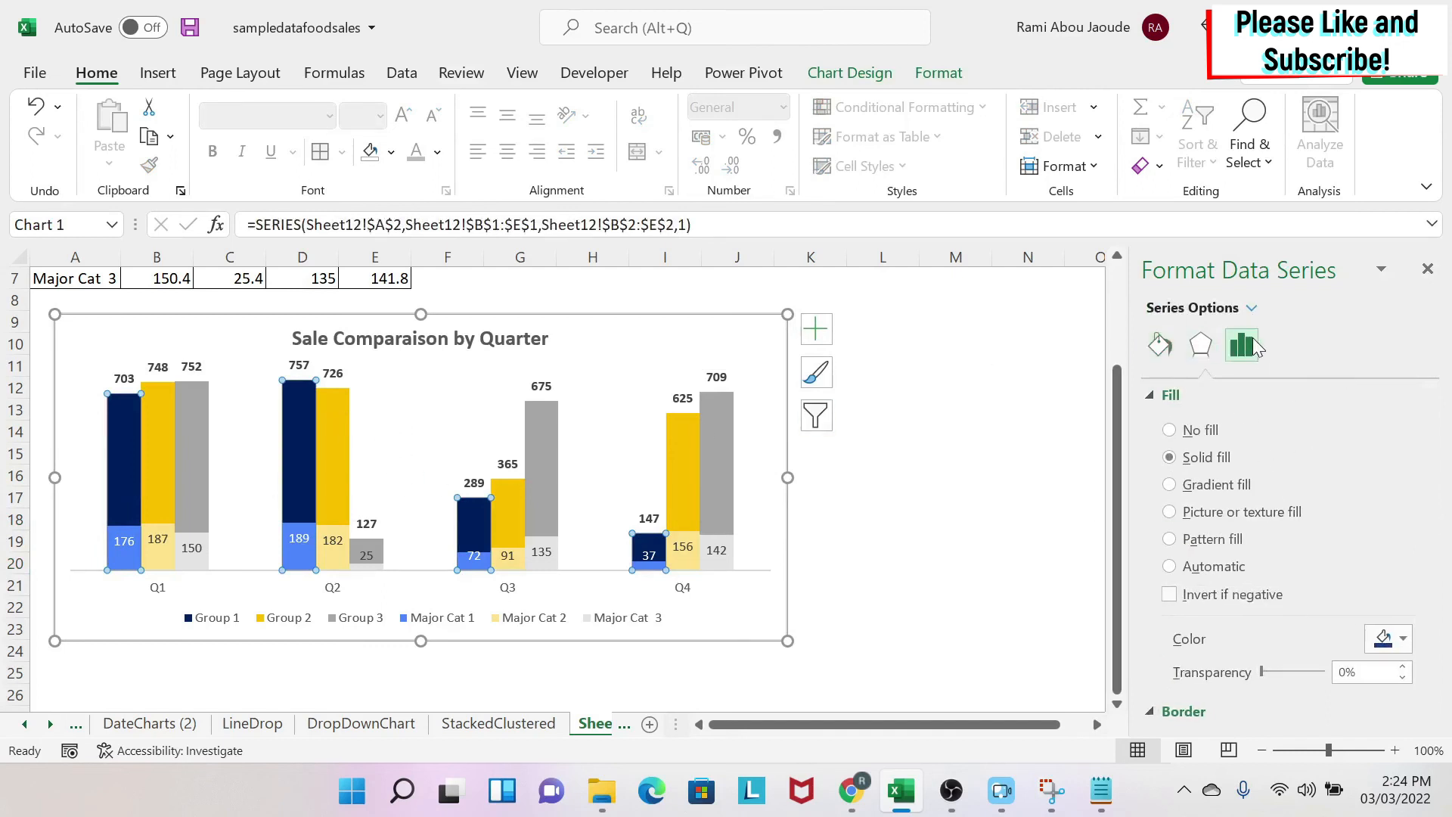
pyautogui.click(1241, 345)
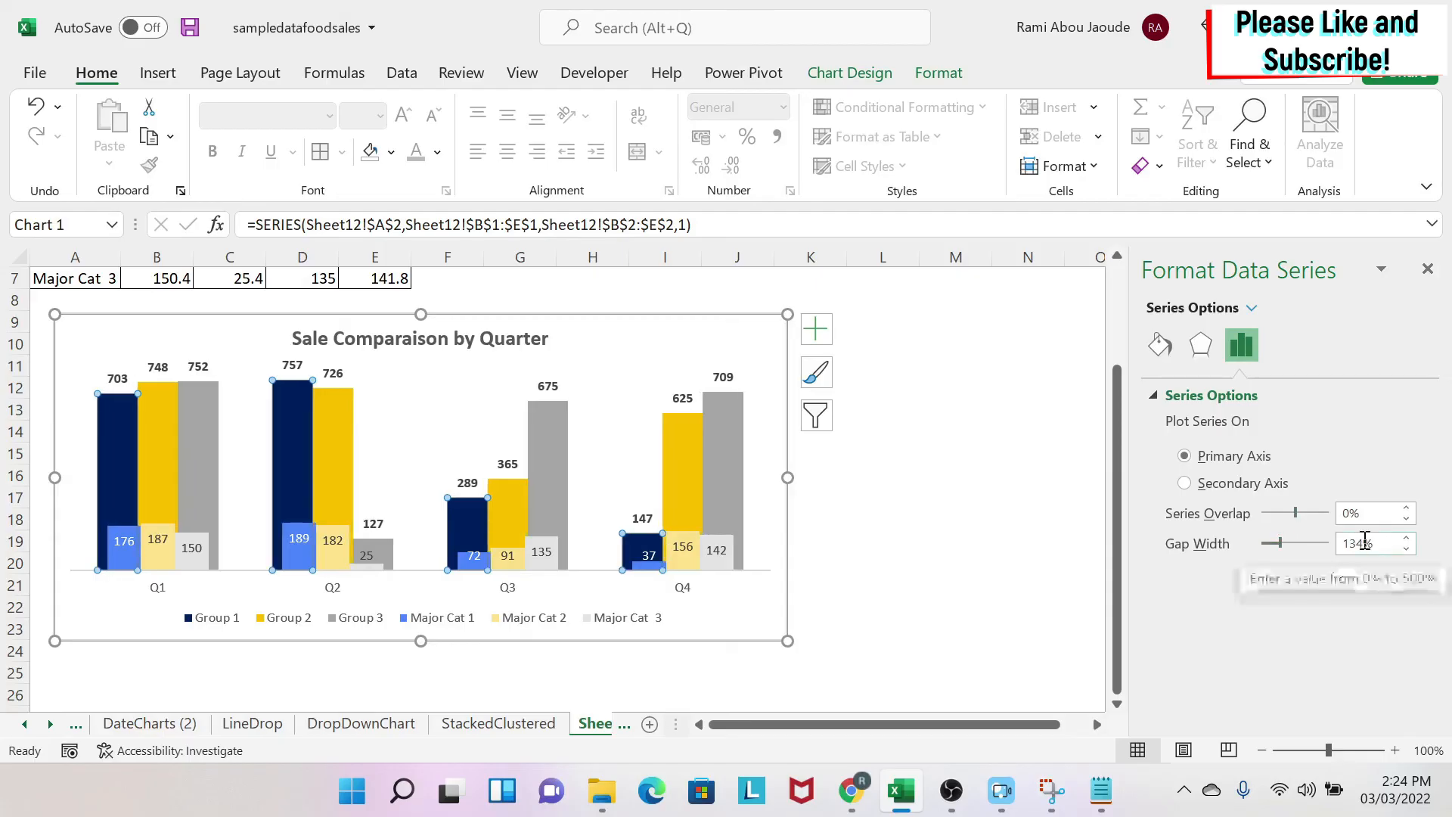
pyautogui.write('114')
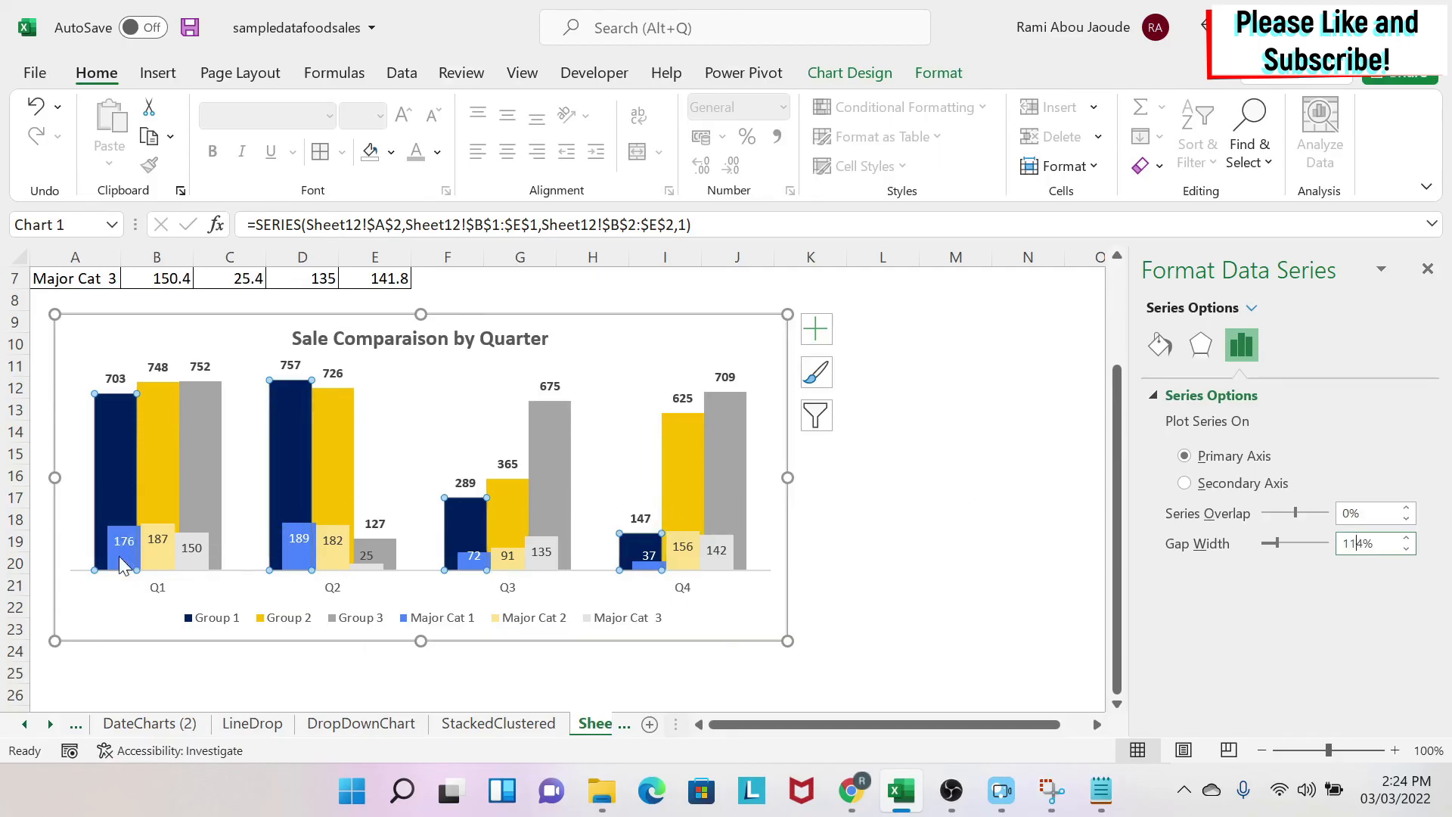
pyautogui.click(1184, 483)
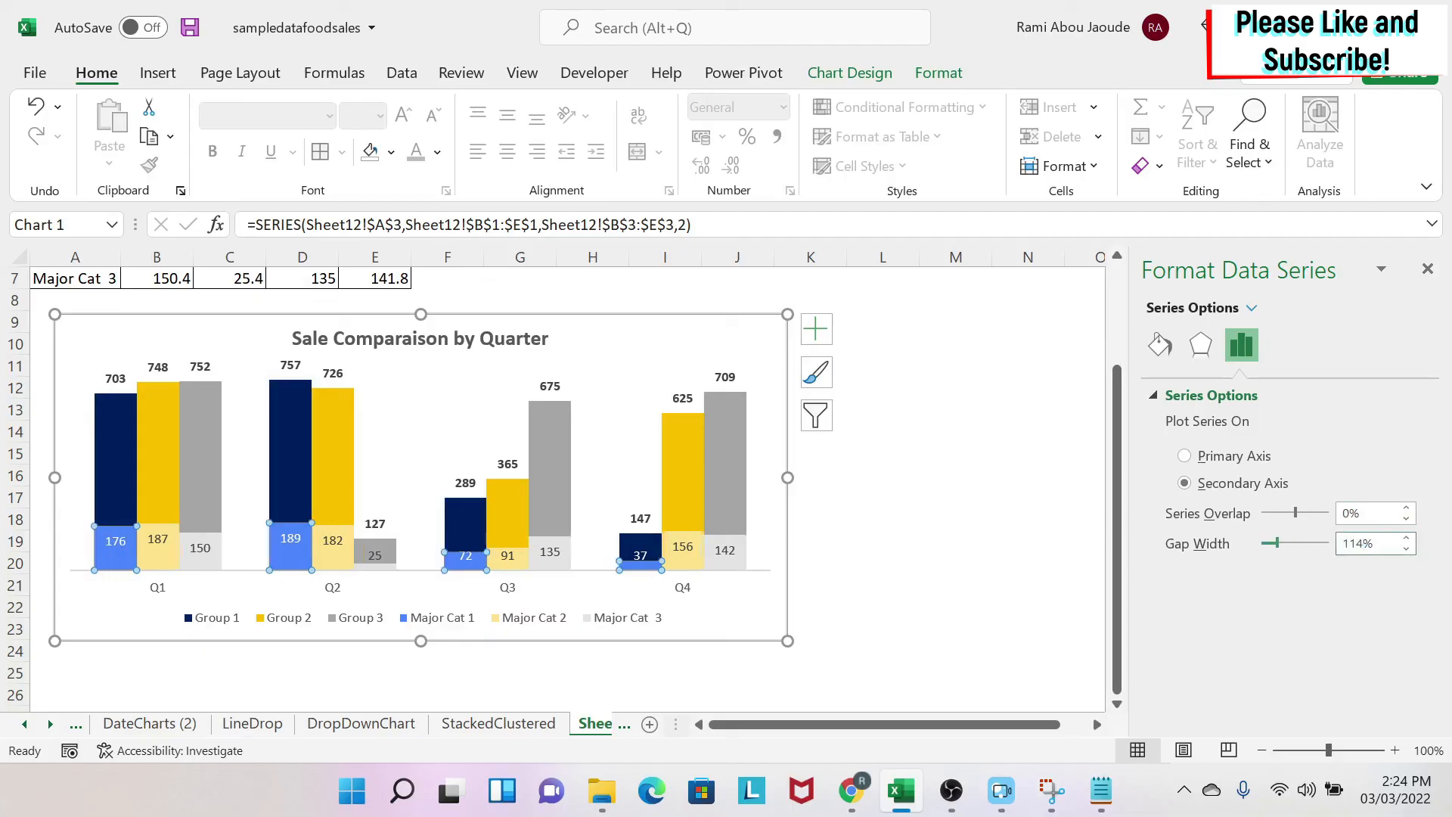
pyautogui.moveTo(109, 432)
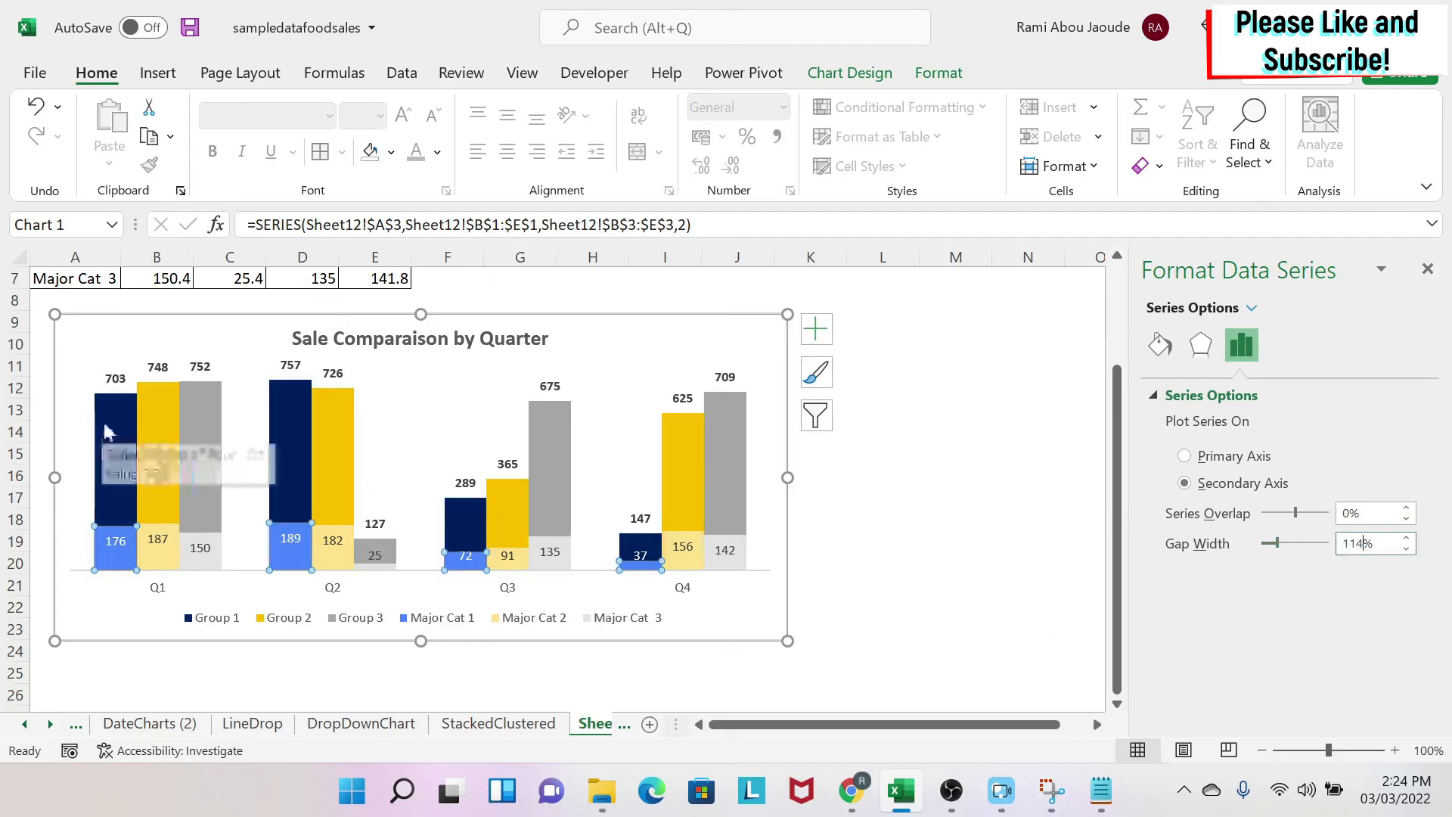
pyautogui.moveTo(949, 521)
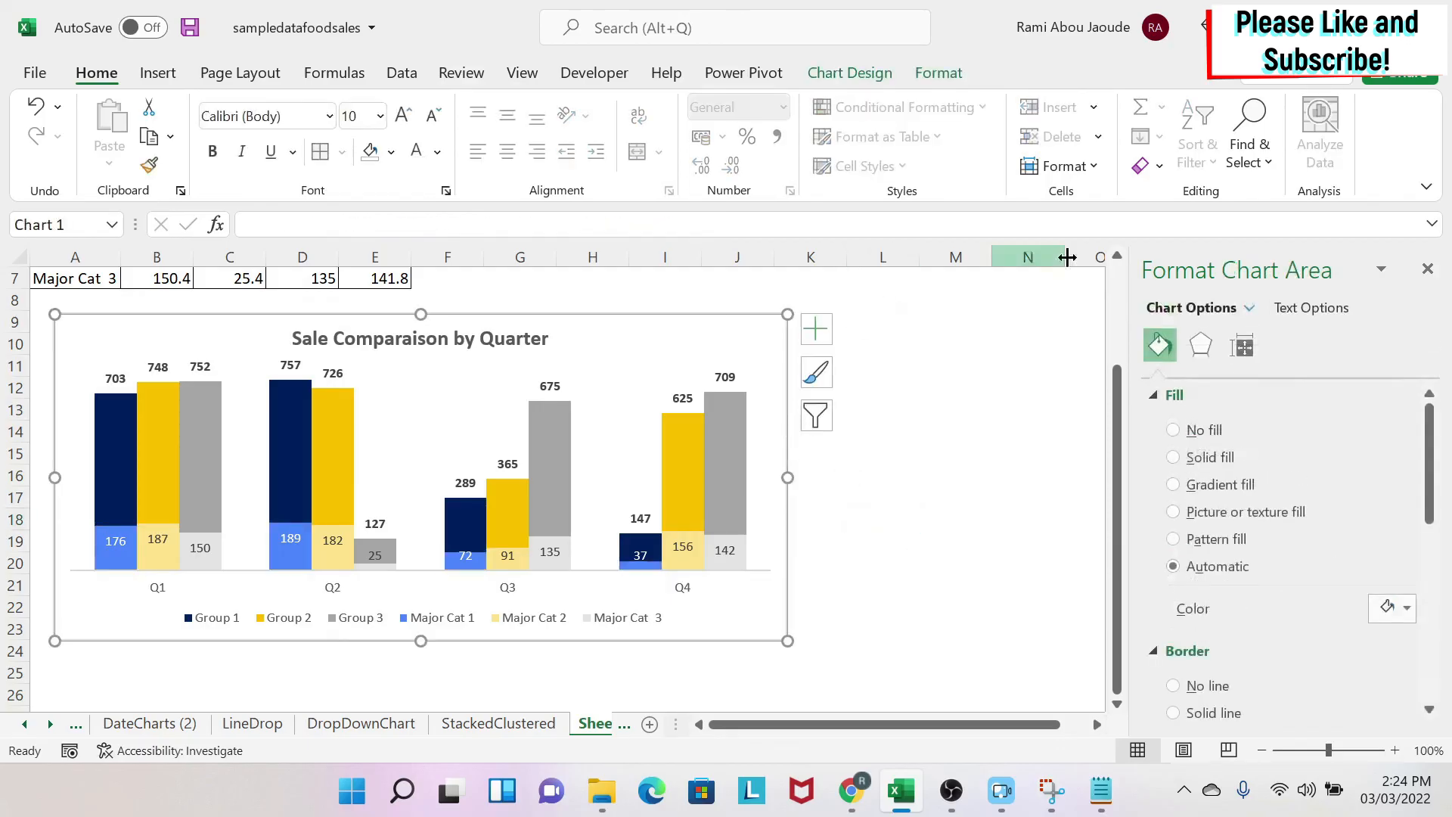
# Step: Set the chart area to No fill and No line for the border
pyautogui.click(1172, 429)
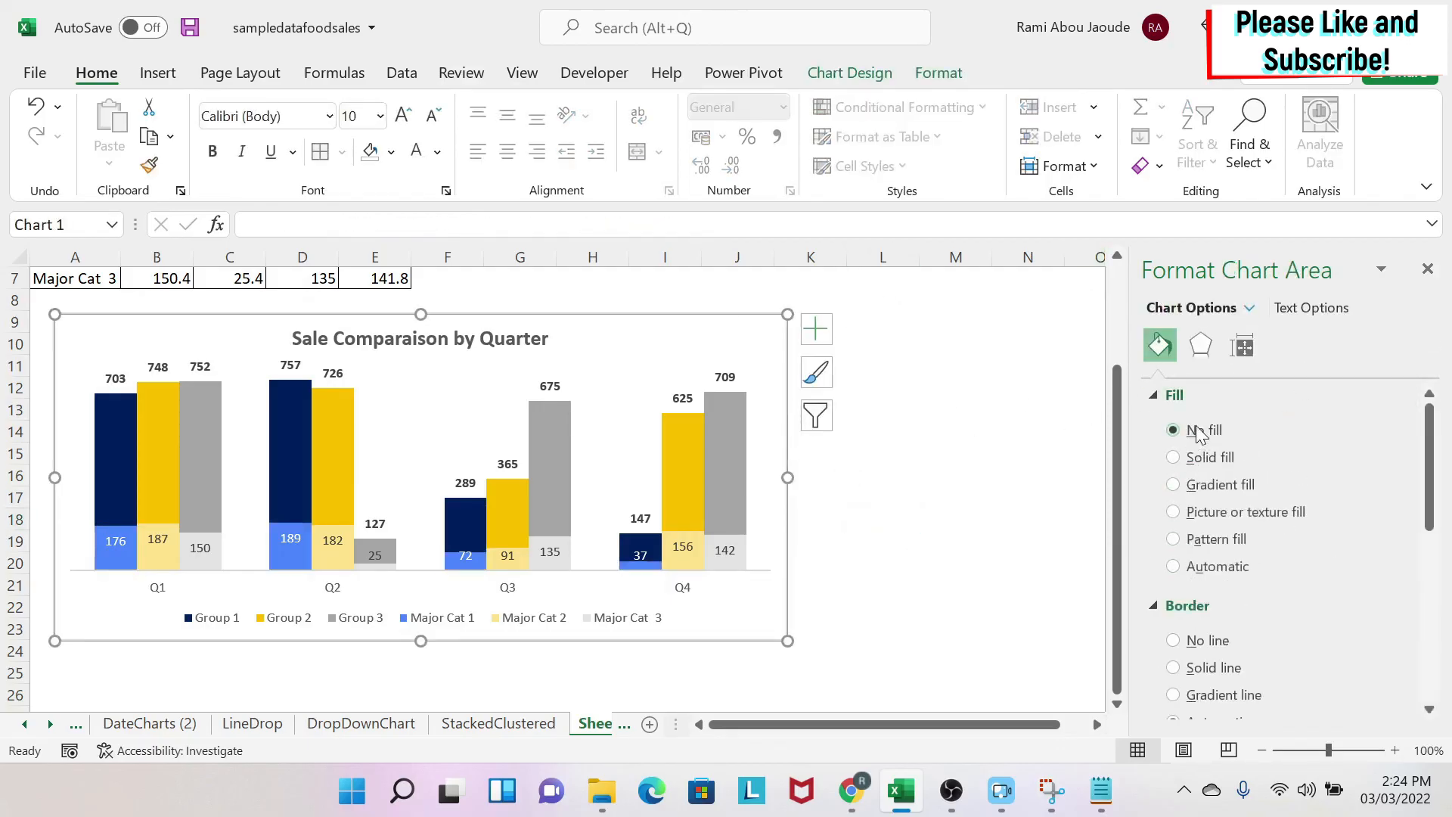
pyautogui.click(955, 609)
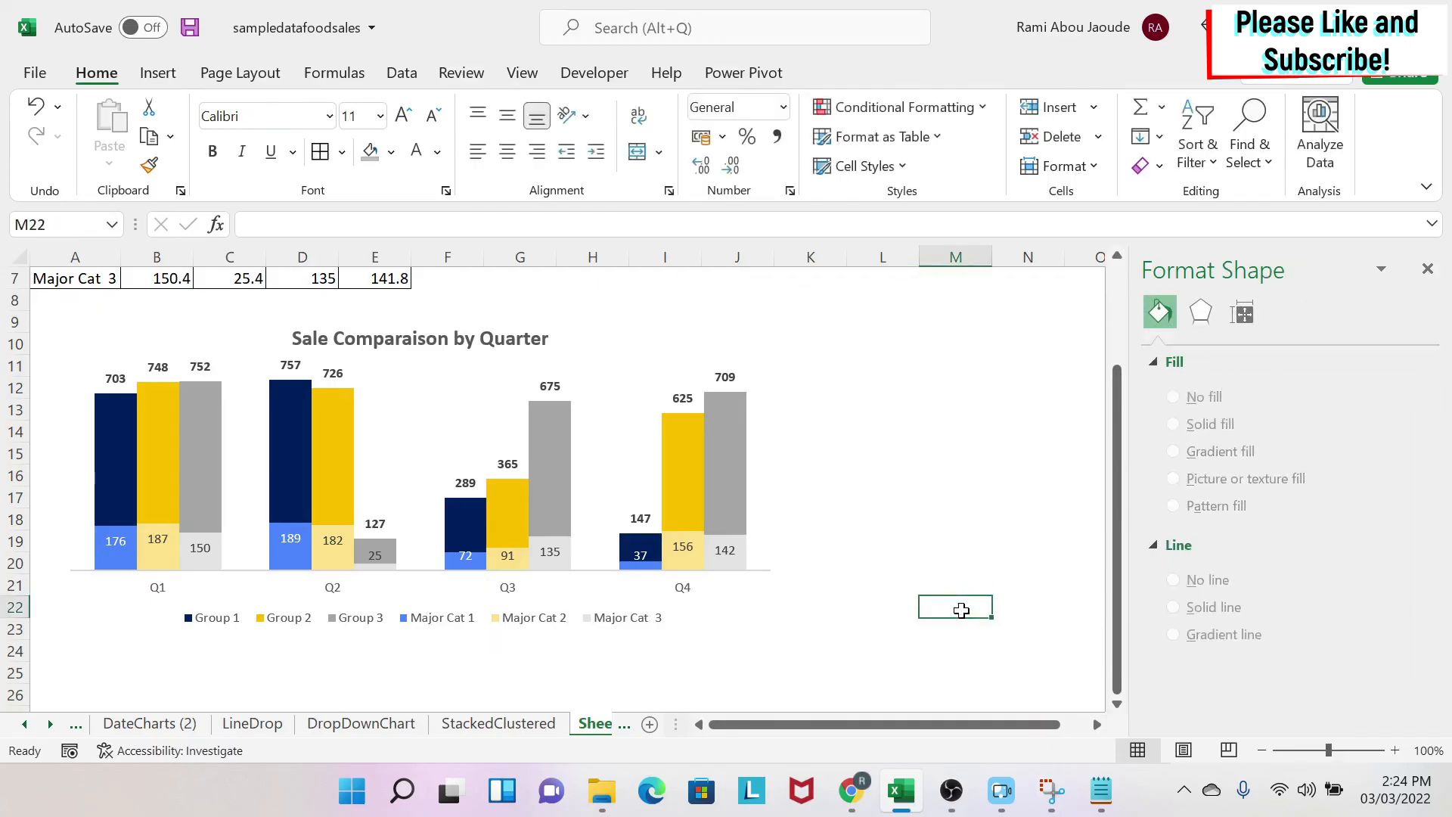
pyautogui.moveTo(243, 621)
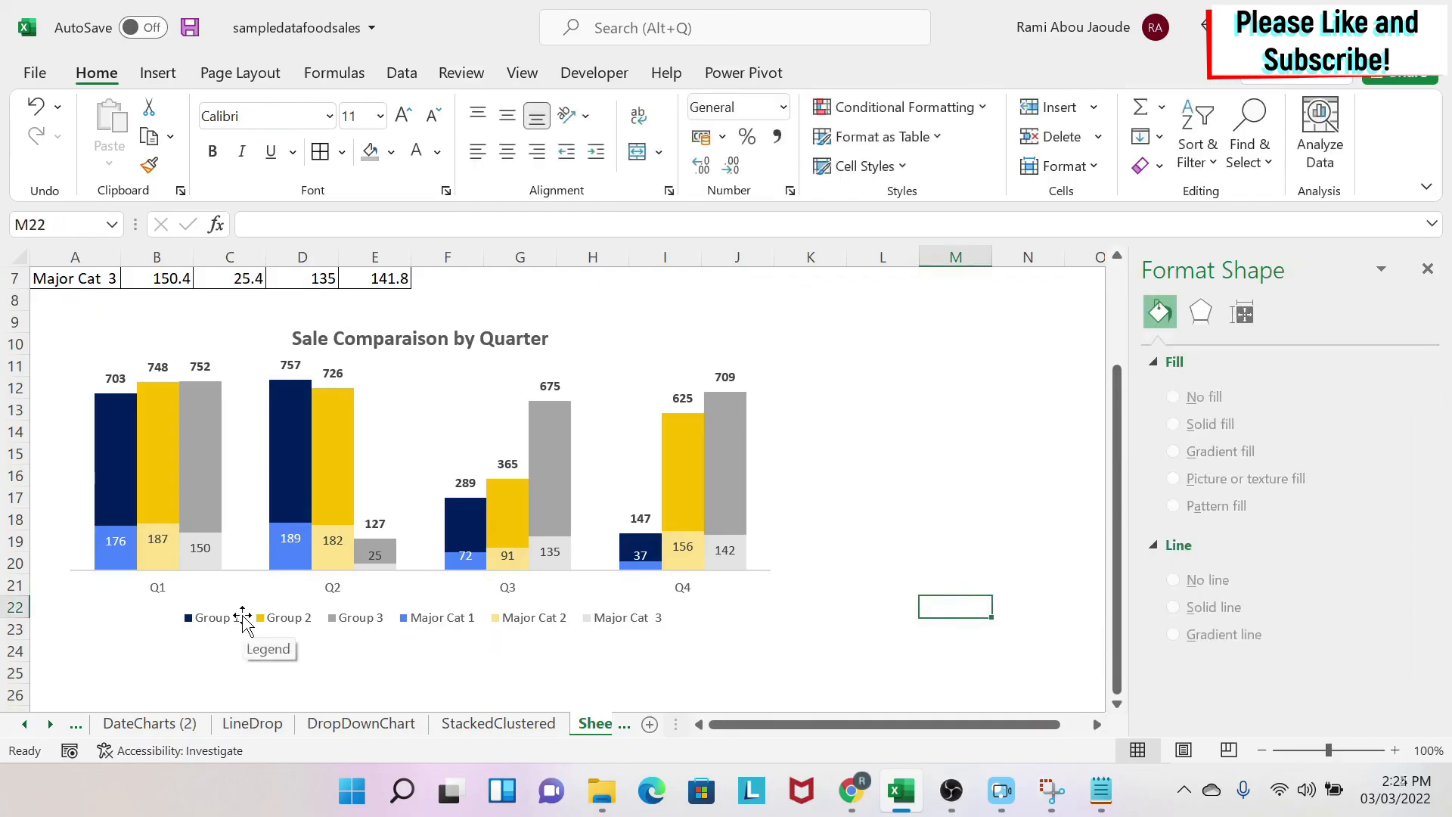
pyautogui.moveTo(120, 514)
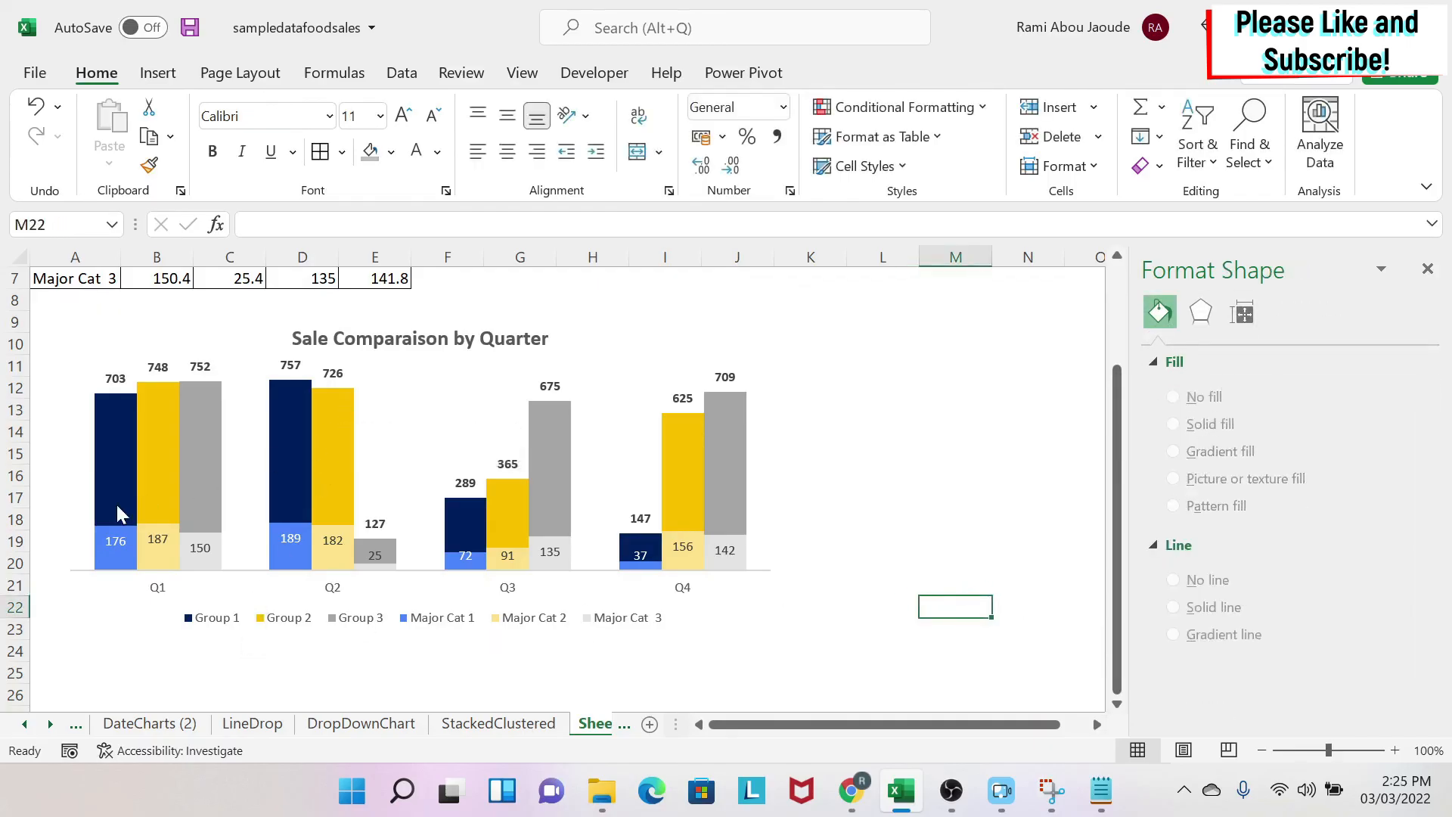
pyautogui.moveTo(869, 591)
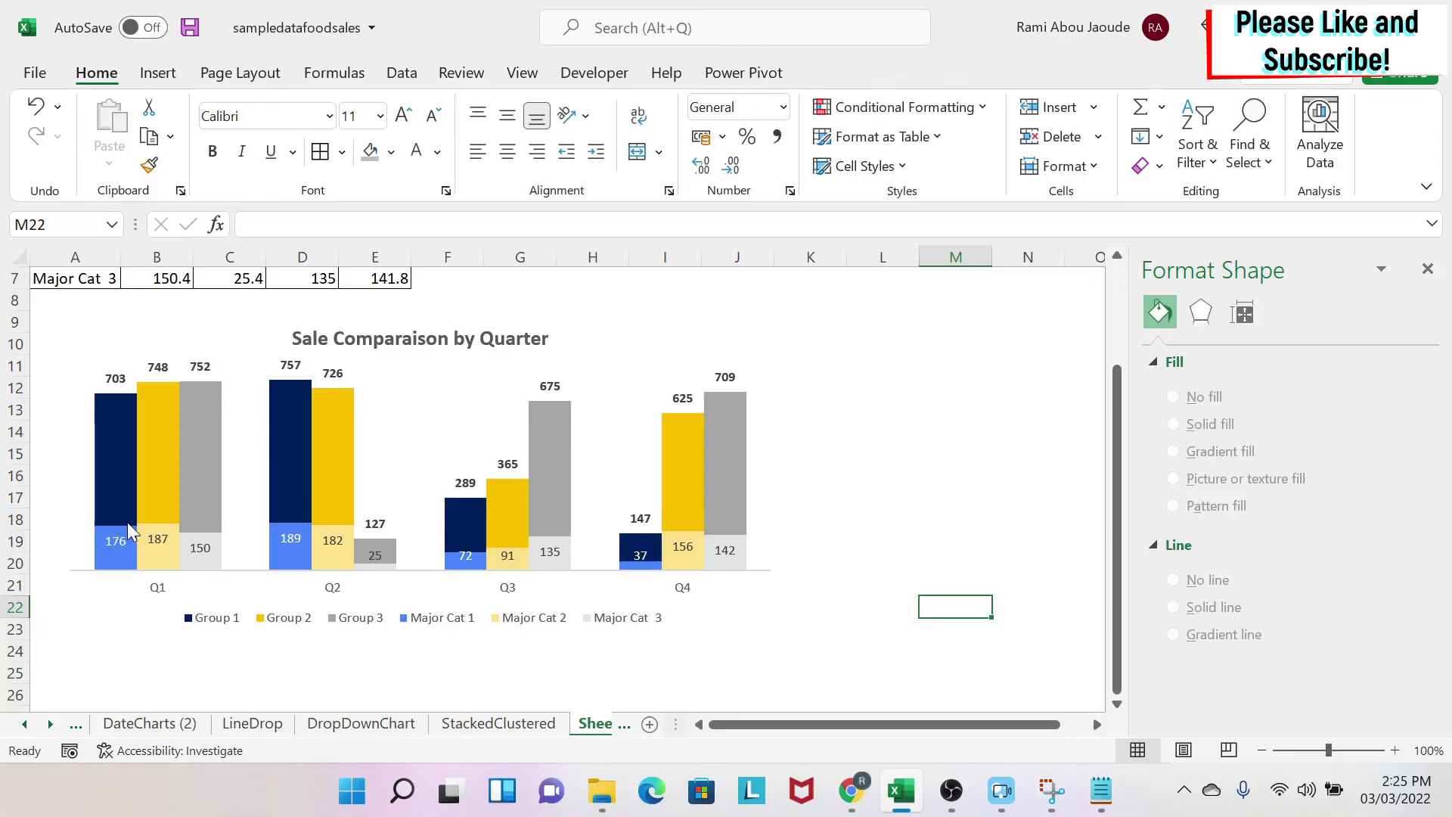
pyautogui.moveTo(927, 546)
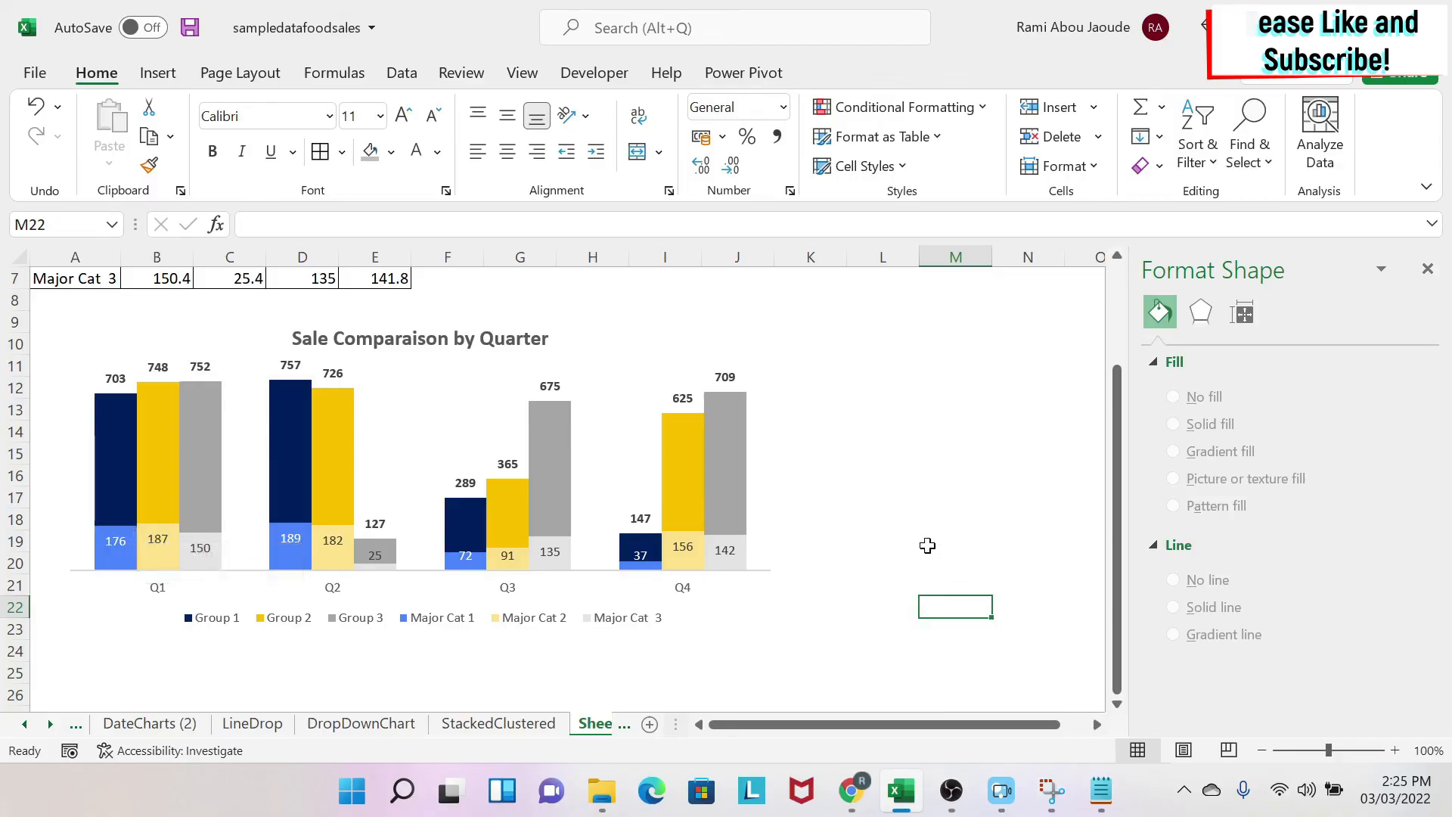